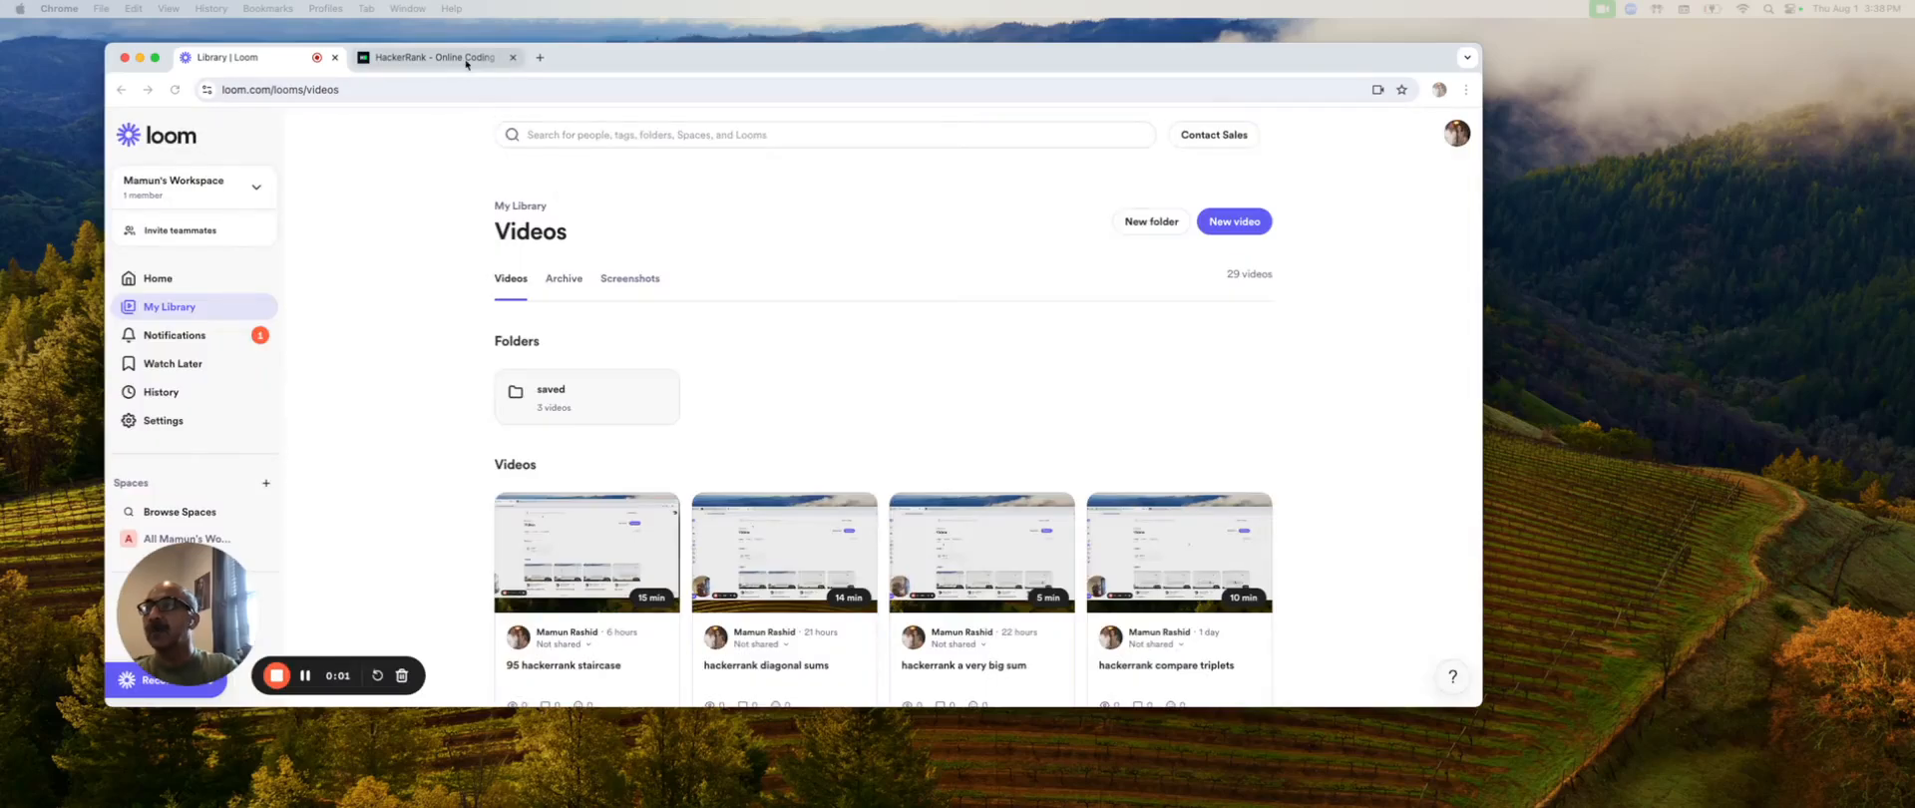
# Step: Switch to the HackerRank site and log in through the developer login
pyautogui.click(427, 56)
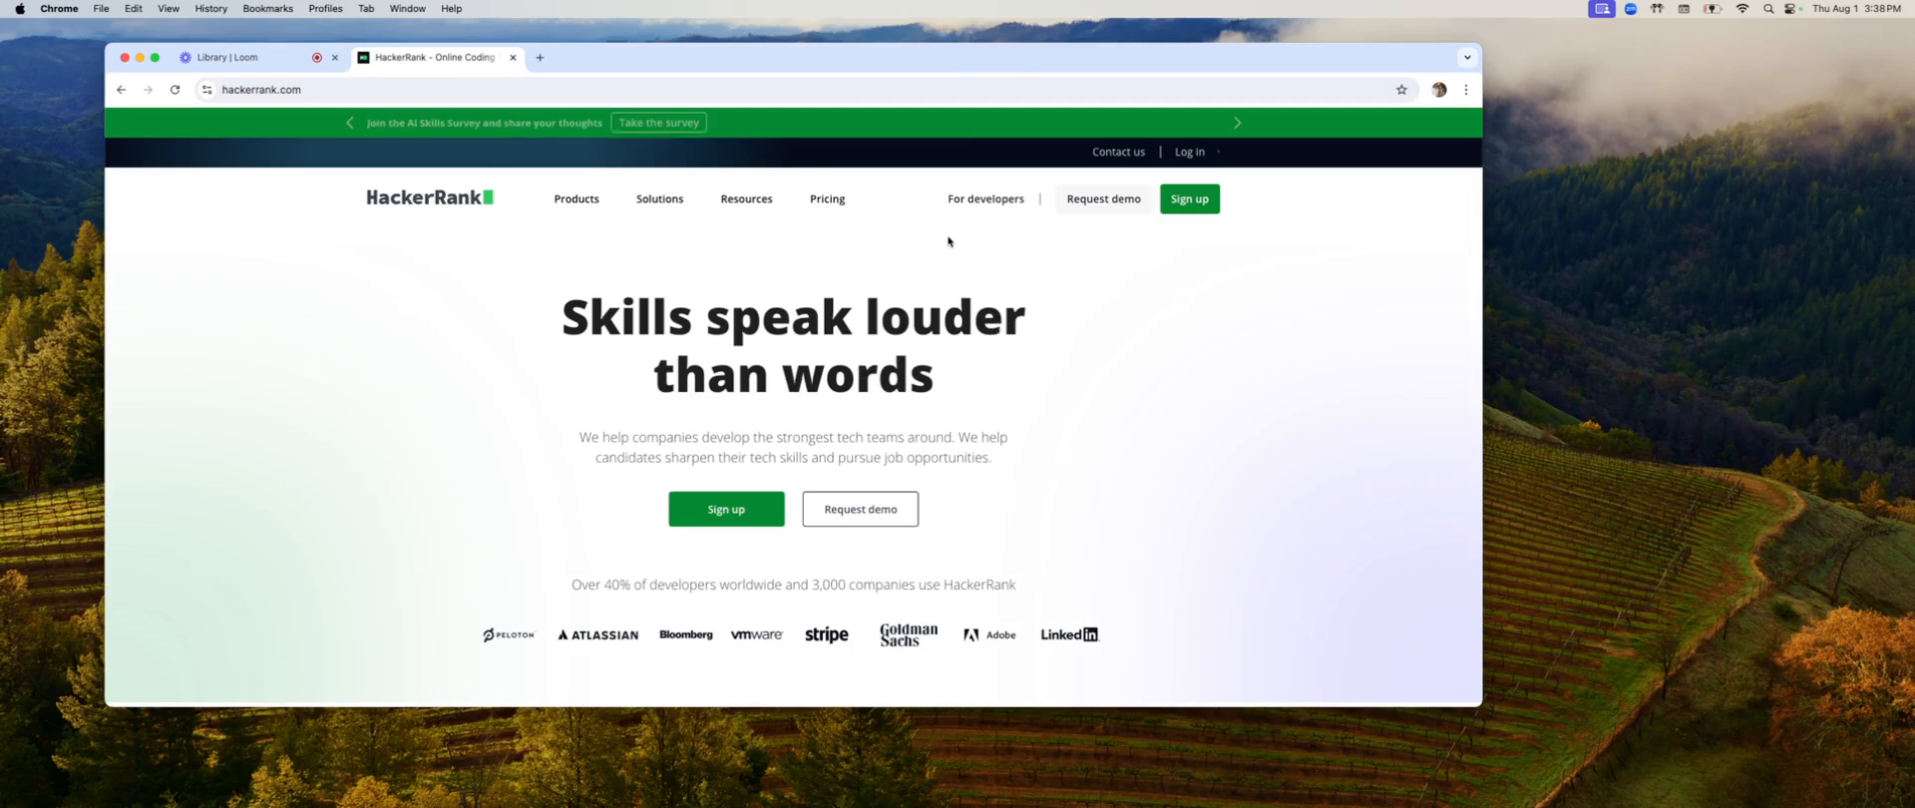
pyautogui.click(1187, 152)
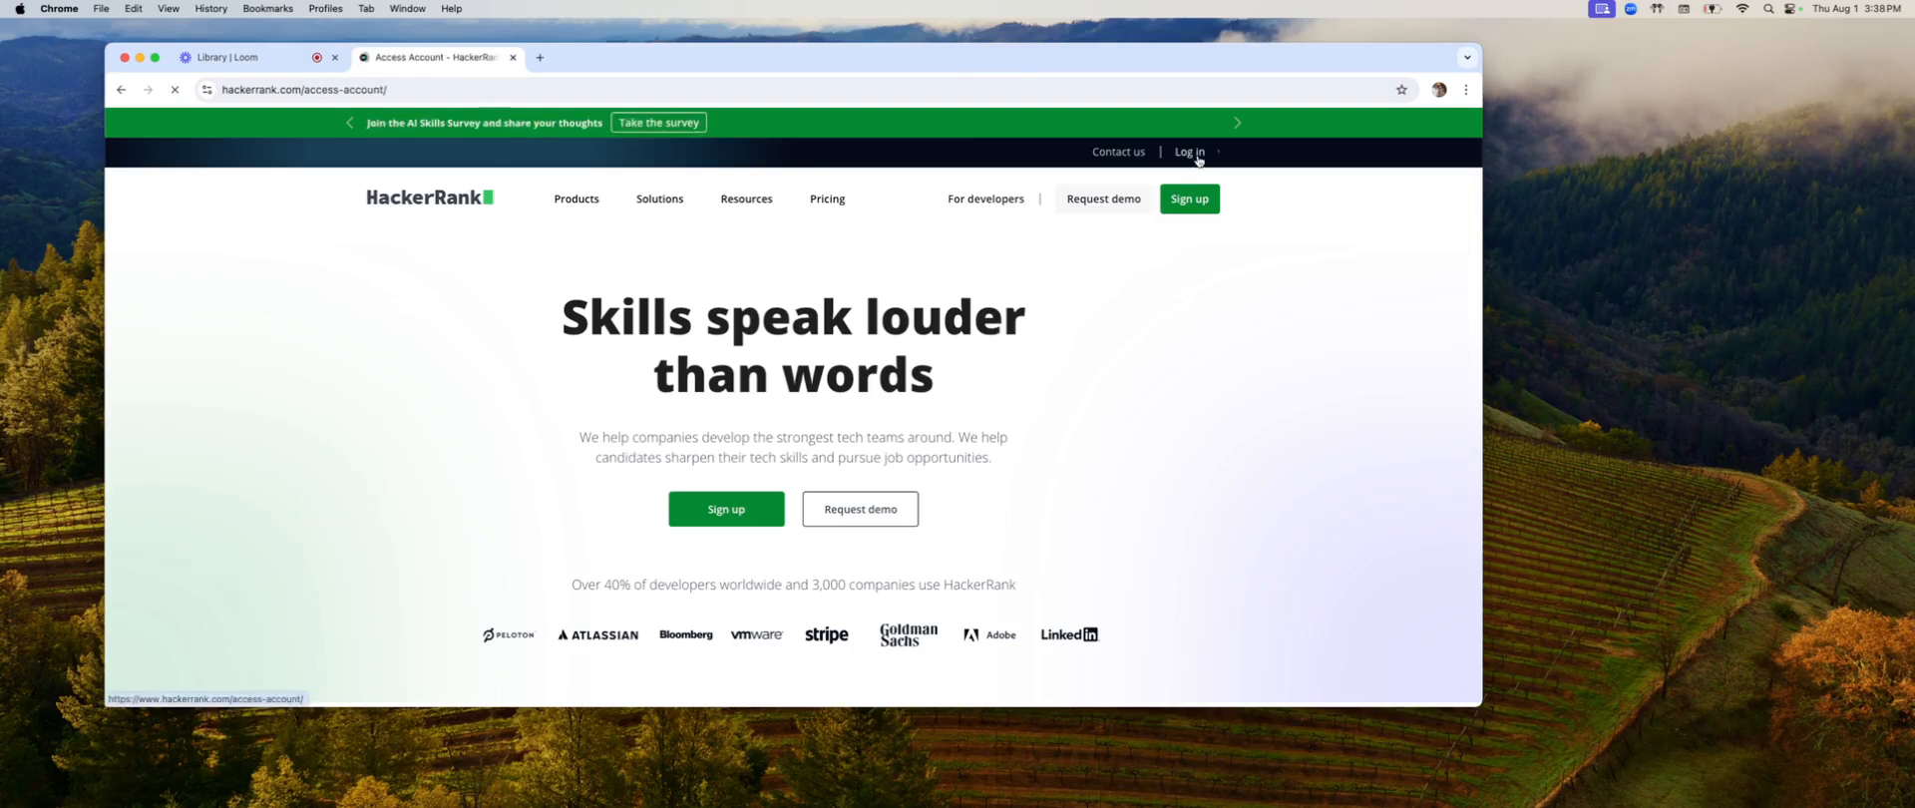
pyautogui.click(1189, 152)
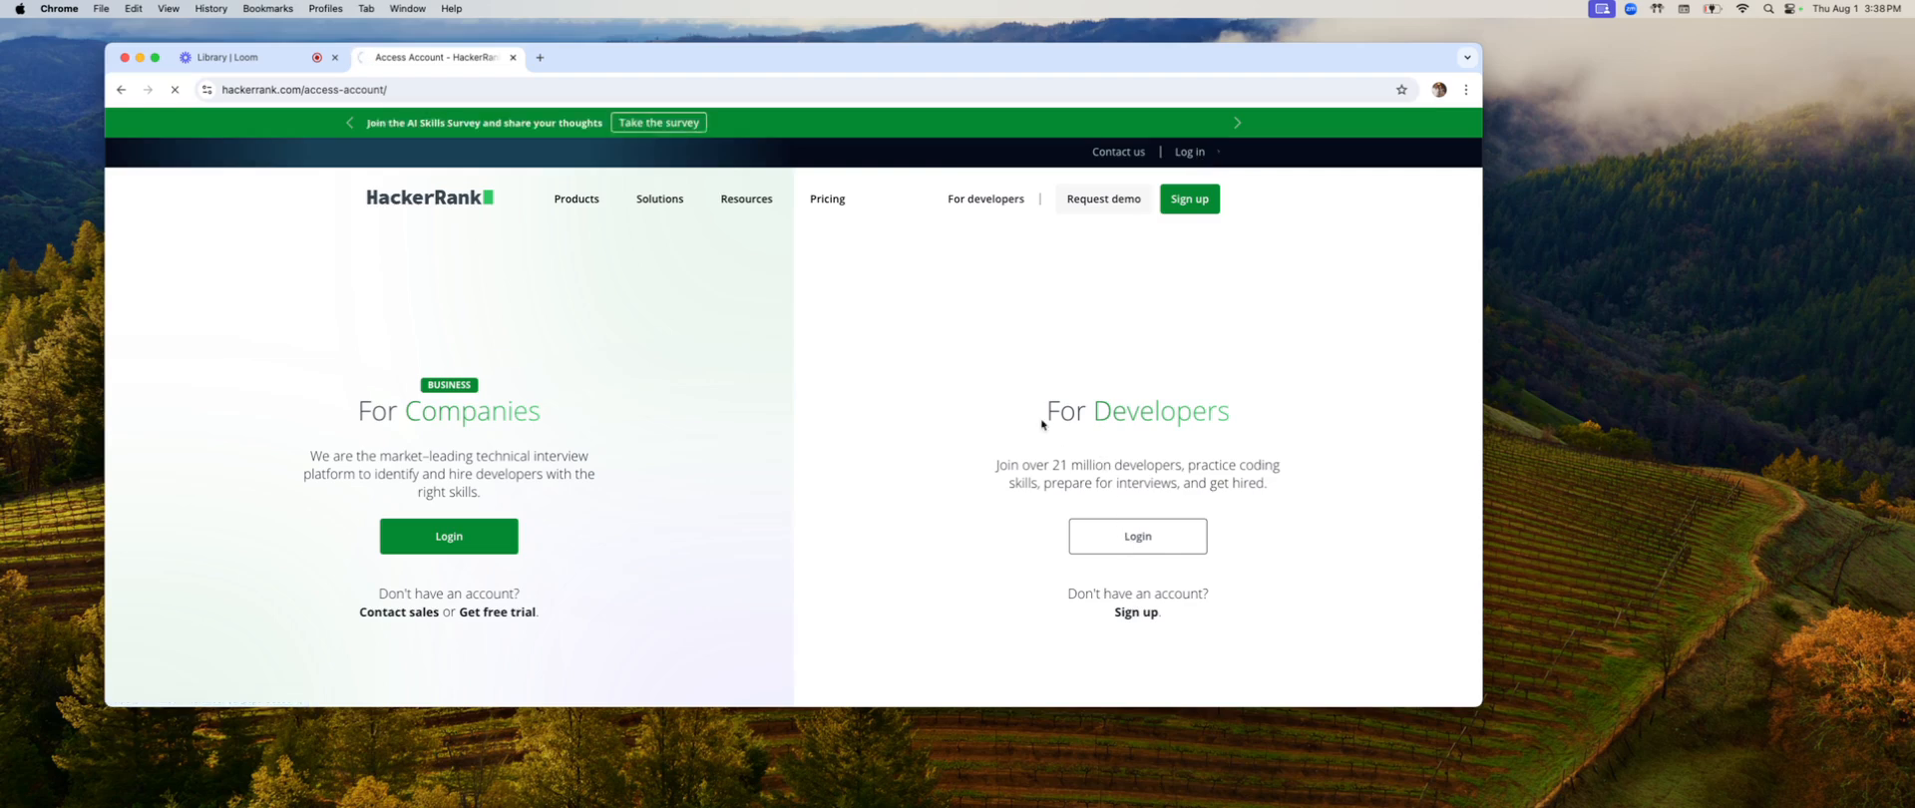
pyautogui.click(1136, 536)
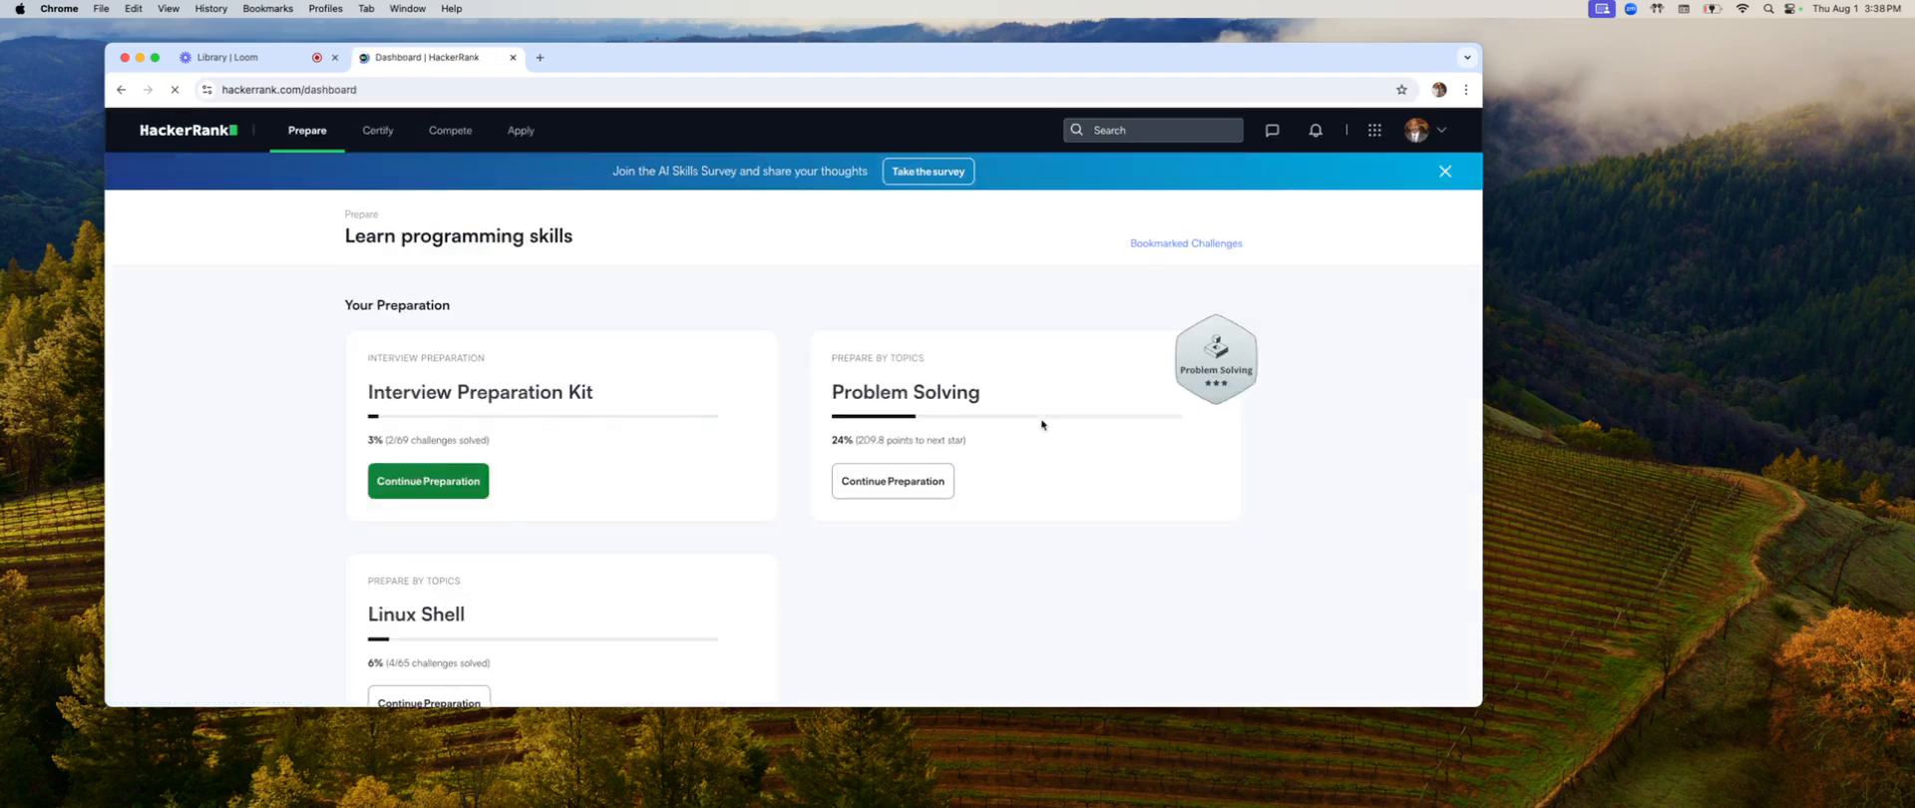
pyautogui.moveTo(523, 397)
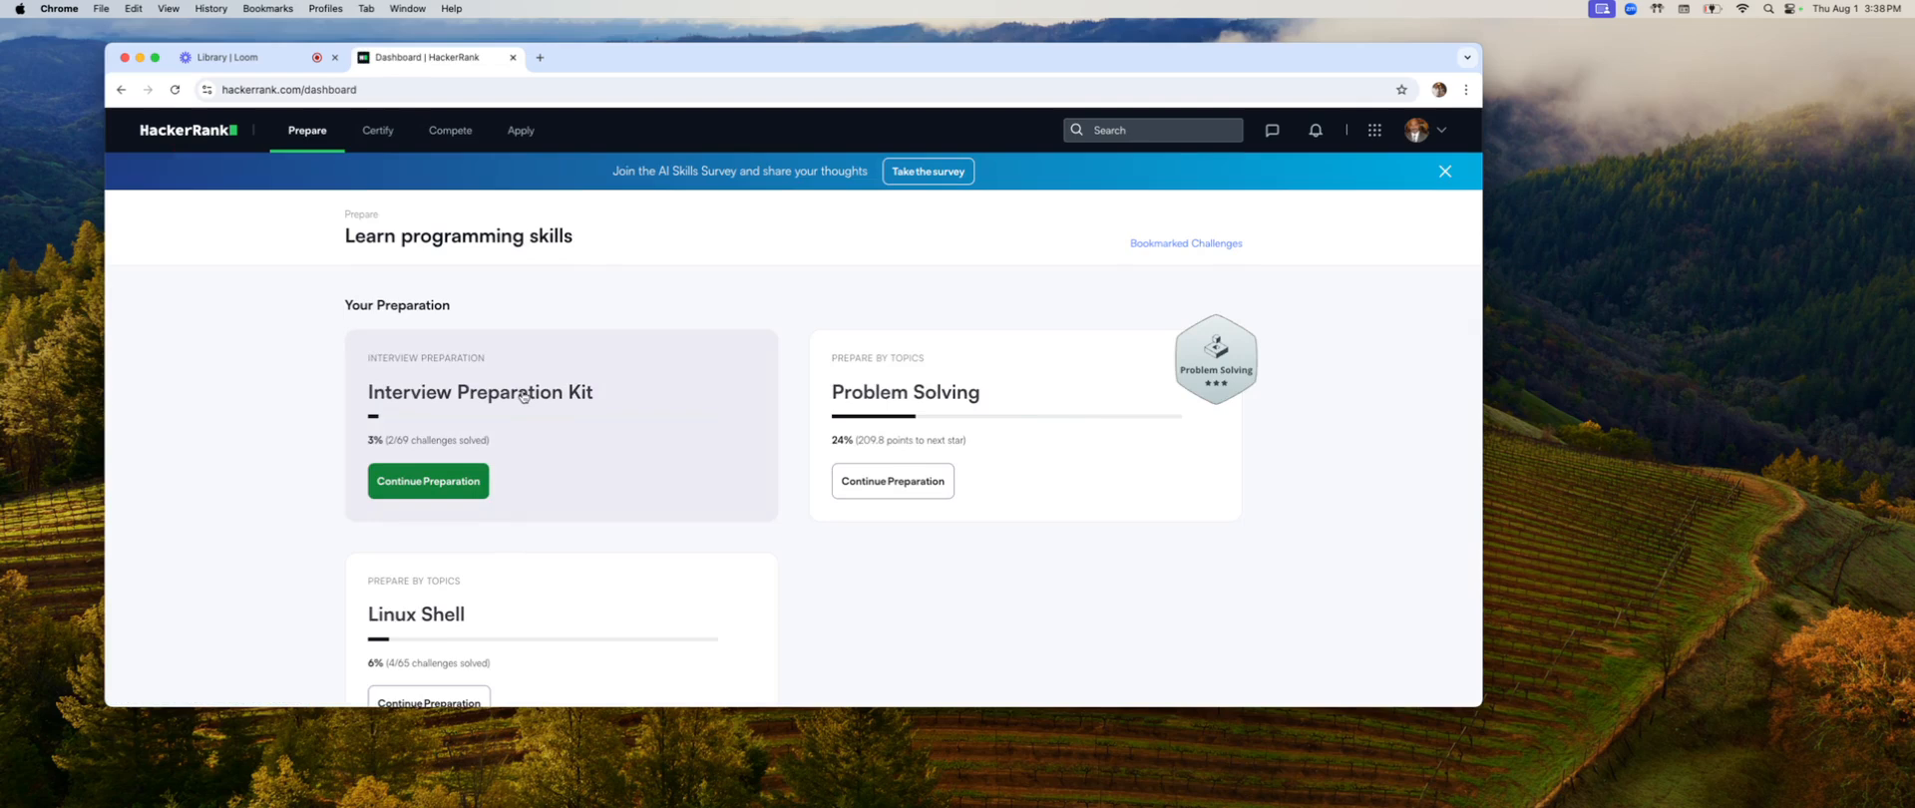
pyautogui.moveTo(481, 391)
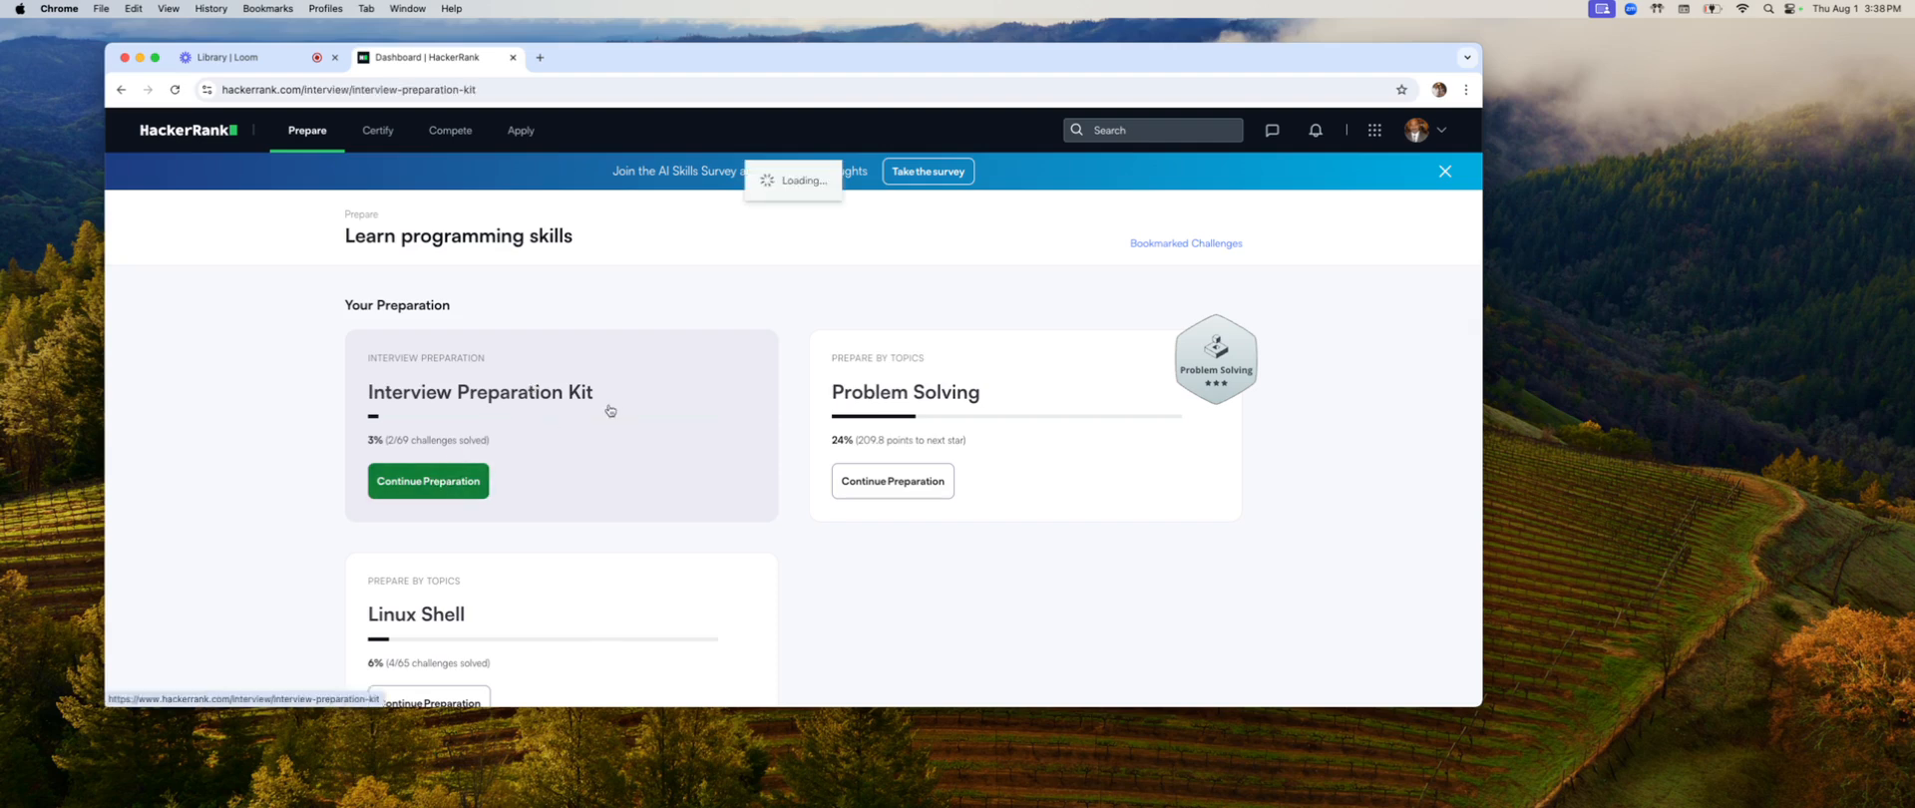
# Step: From the Interview Preparation Kit's Warm-up Challenges, open the Counting Valleys challenge
pyautogui.click(427, 479)
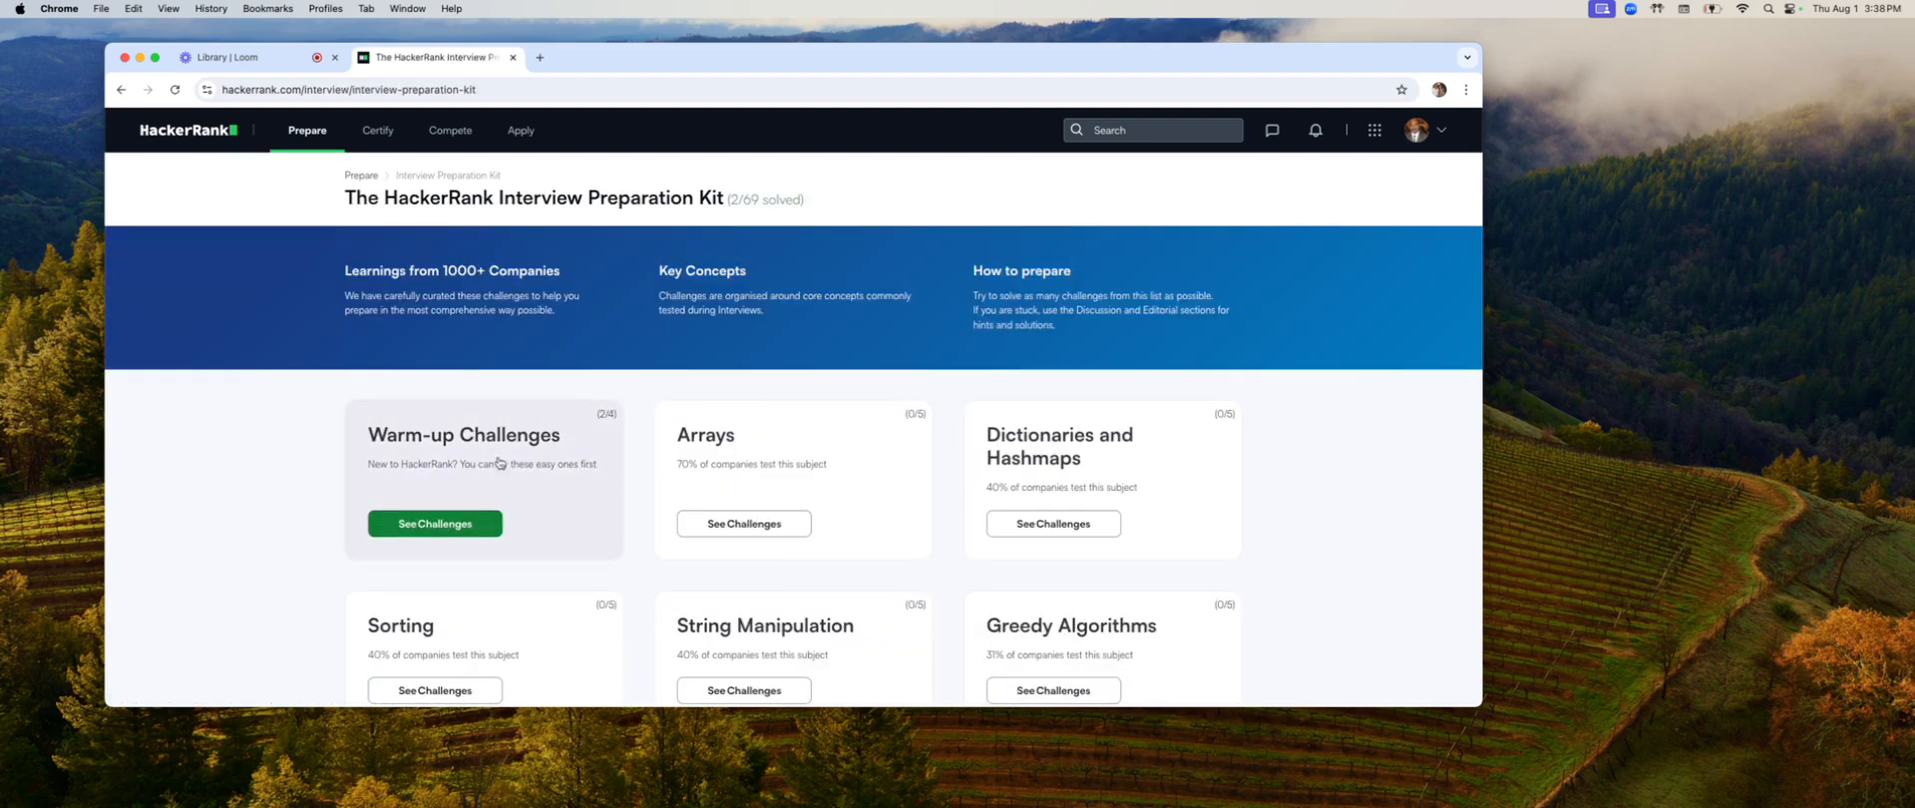
pyautogui.click(433, 523)
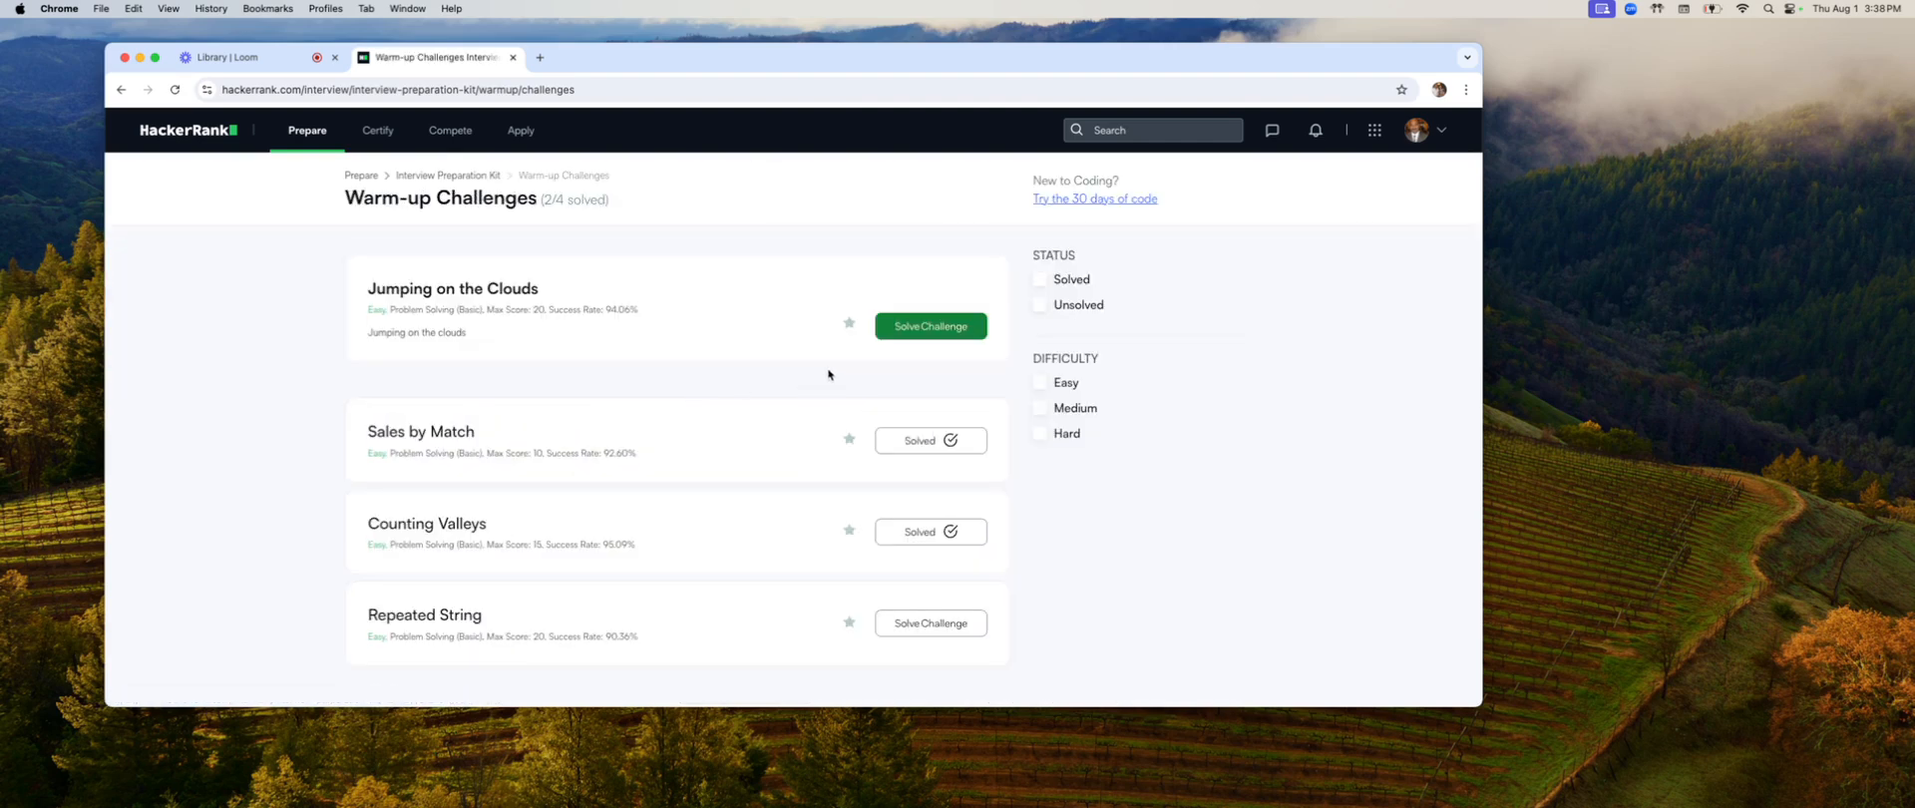
pyautogui.moveTo(792, 429)
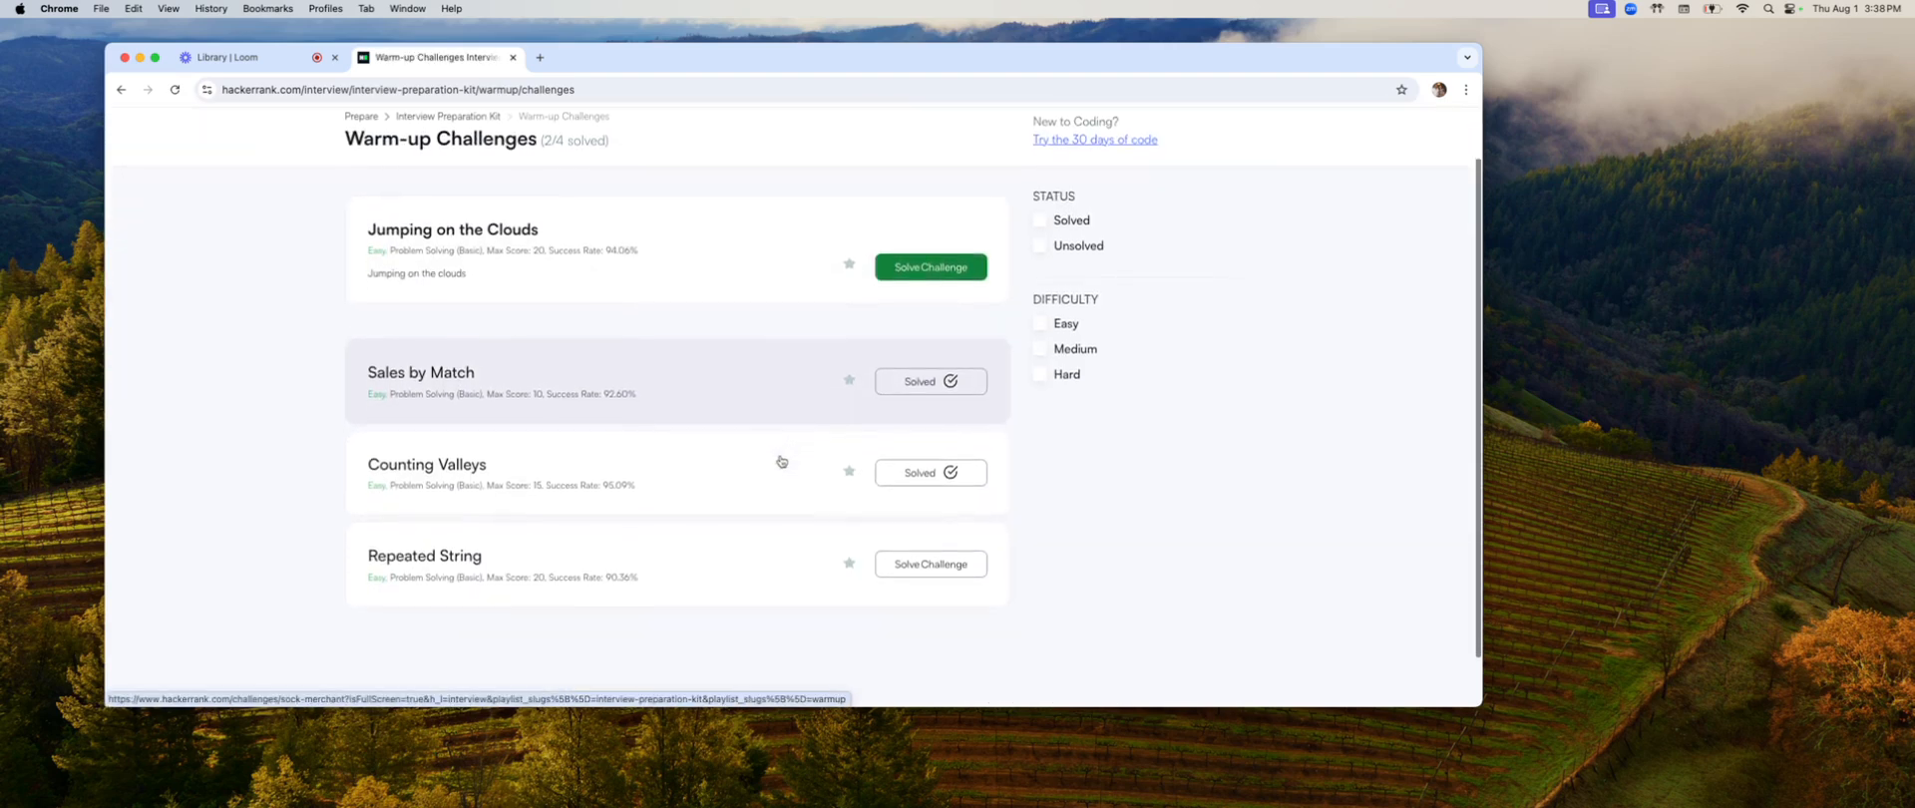
pyautogui.scroll(-3)
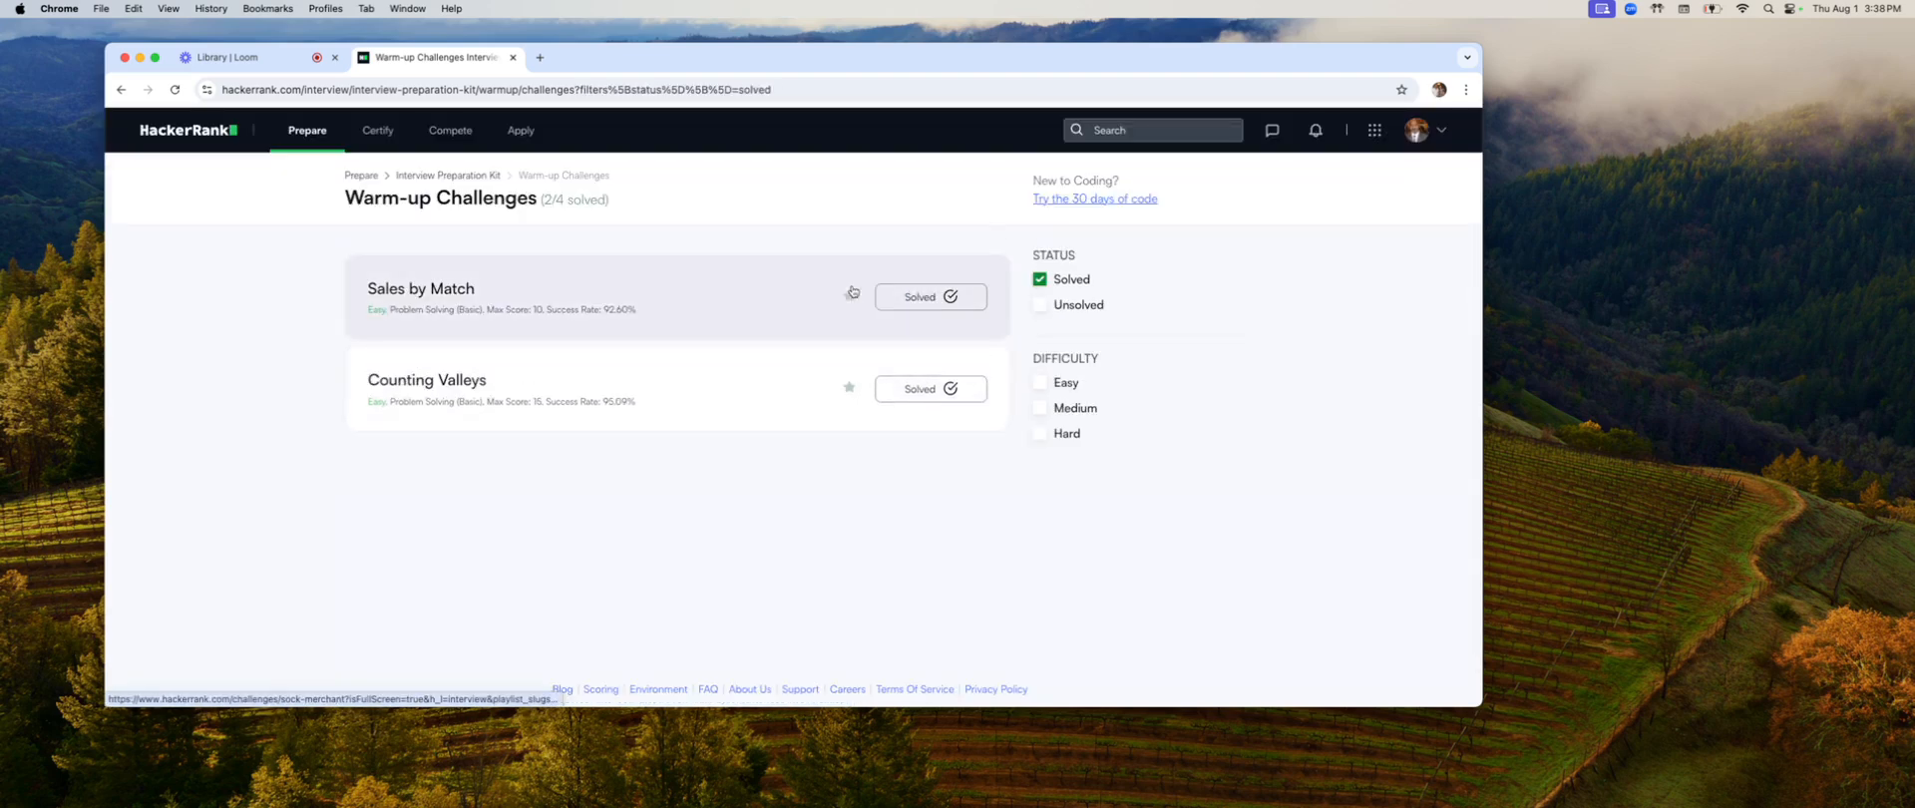
pyautogui.click(426, 379)
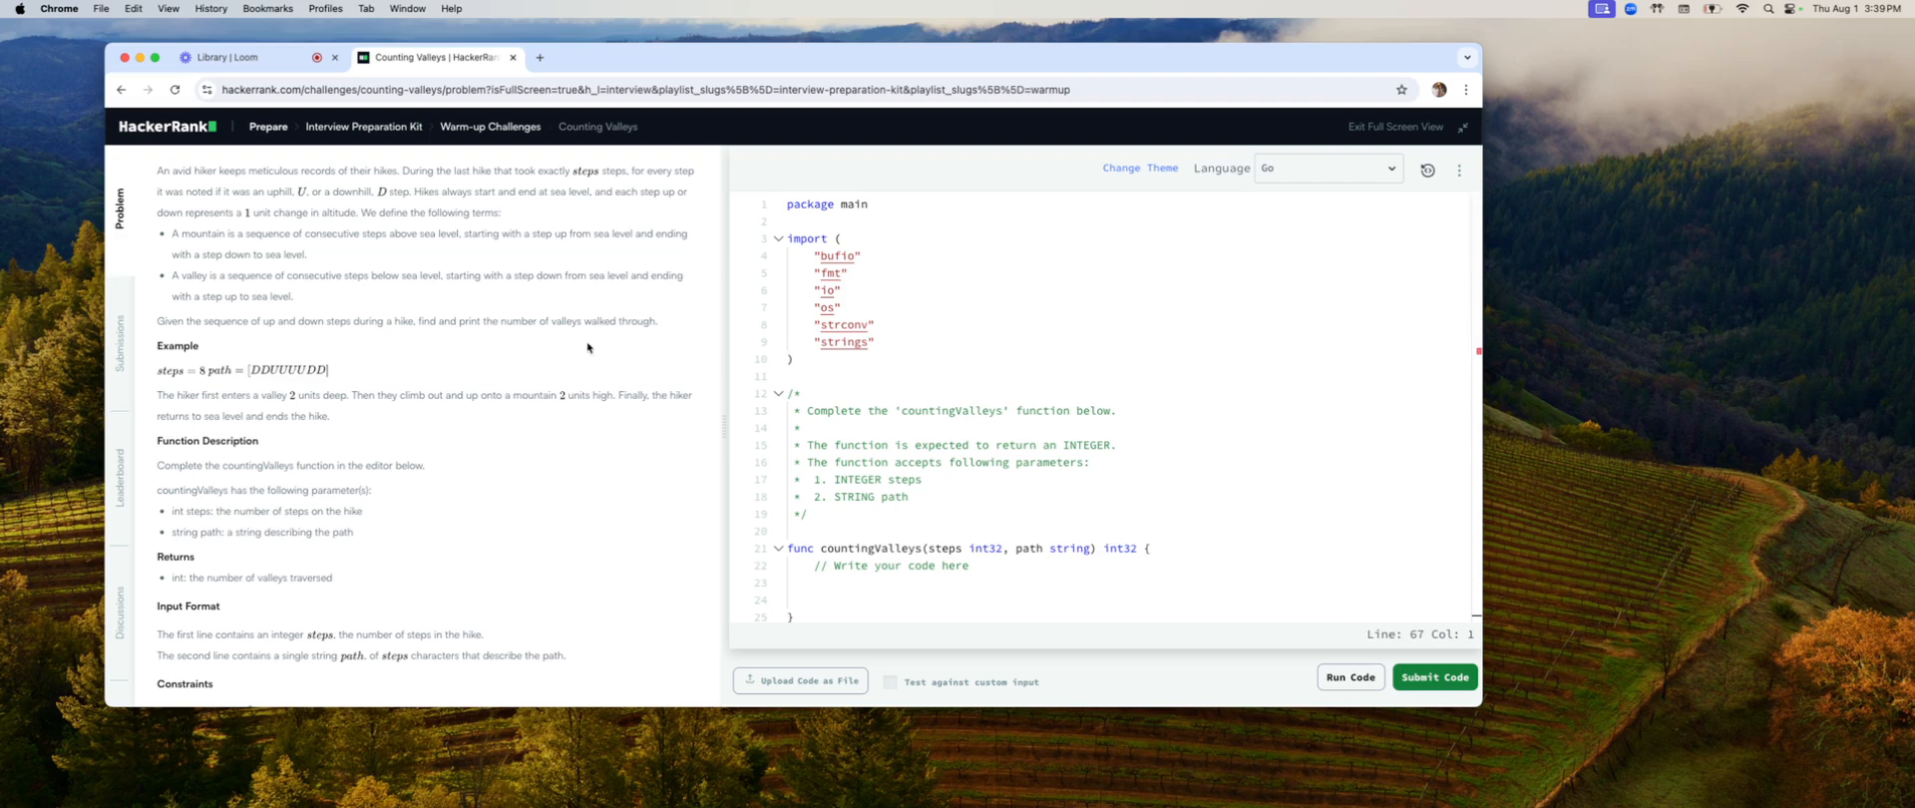
pyautogui.moveTo(325, 413)
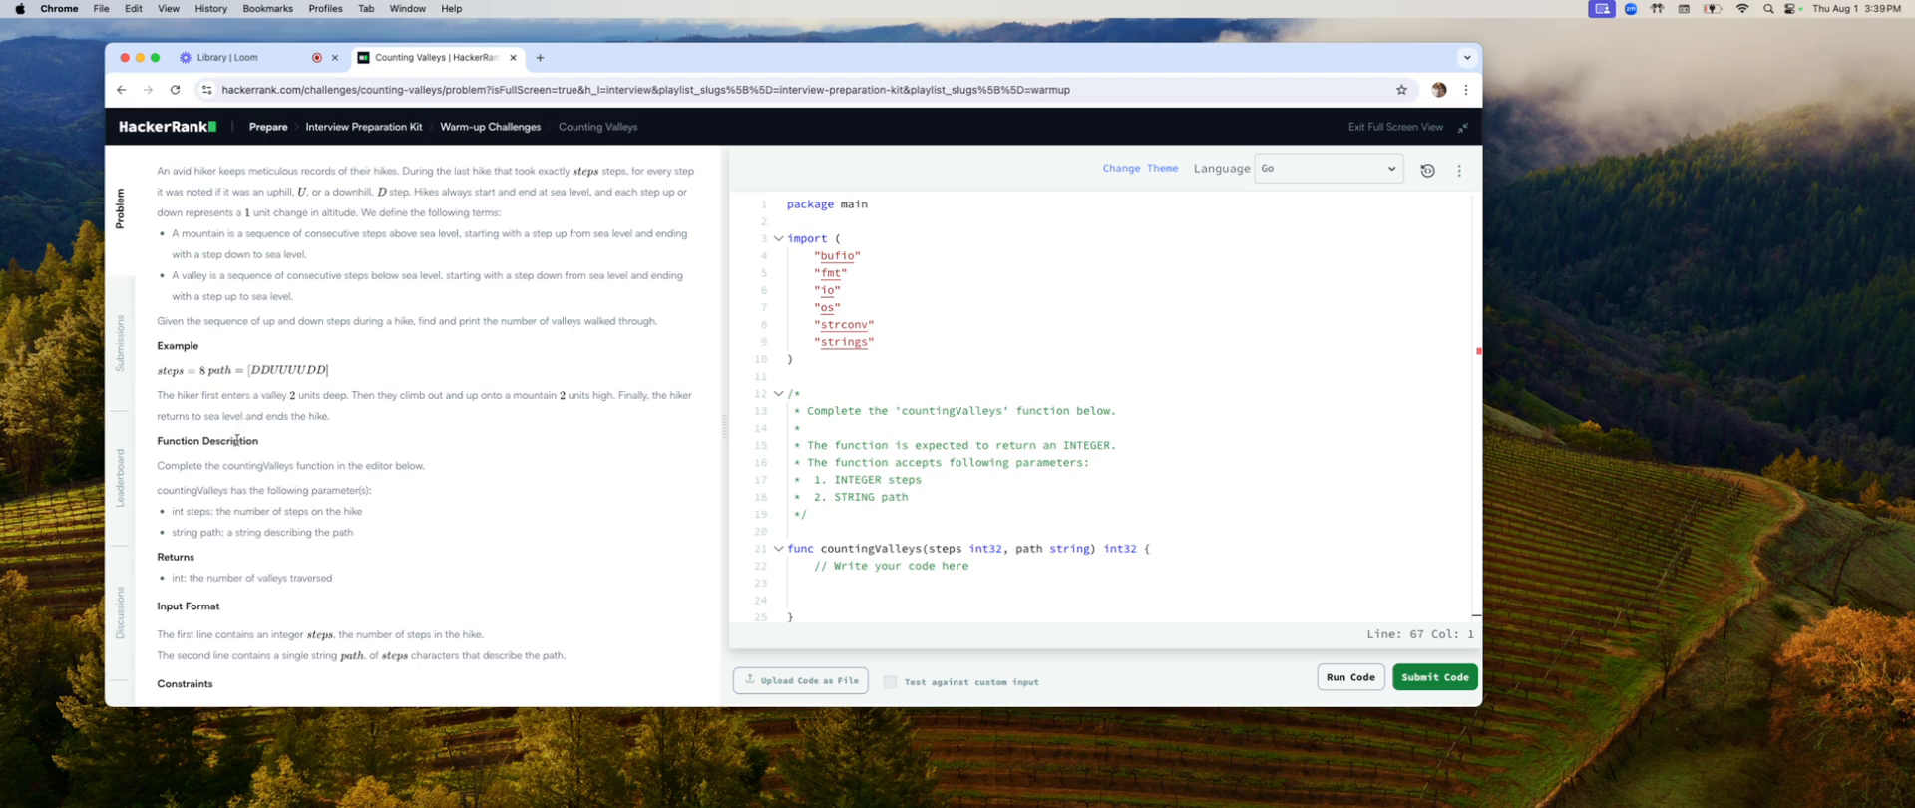
pyautogui.moveTo(231, 415)
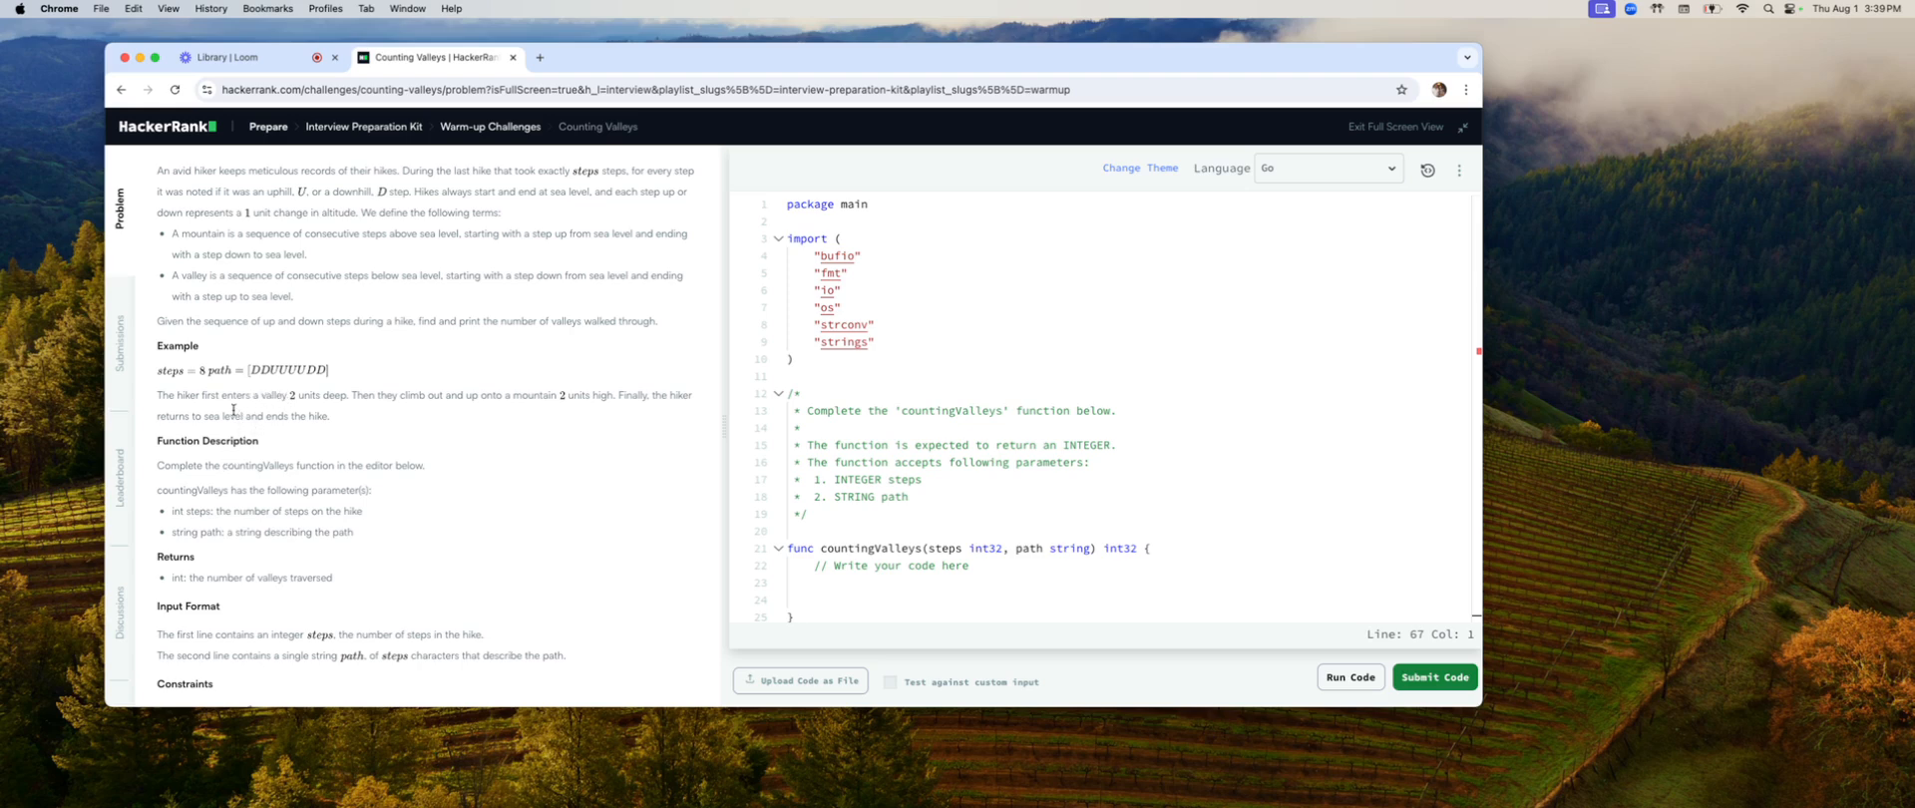
pyautogui.moveTo(231, 367)
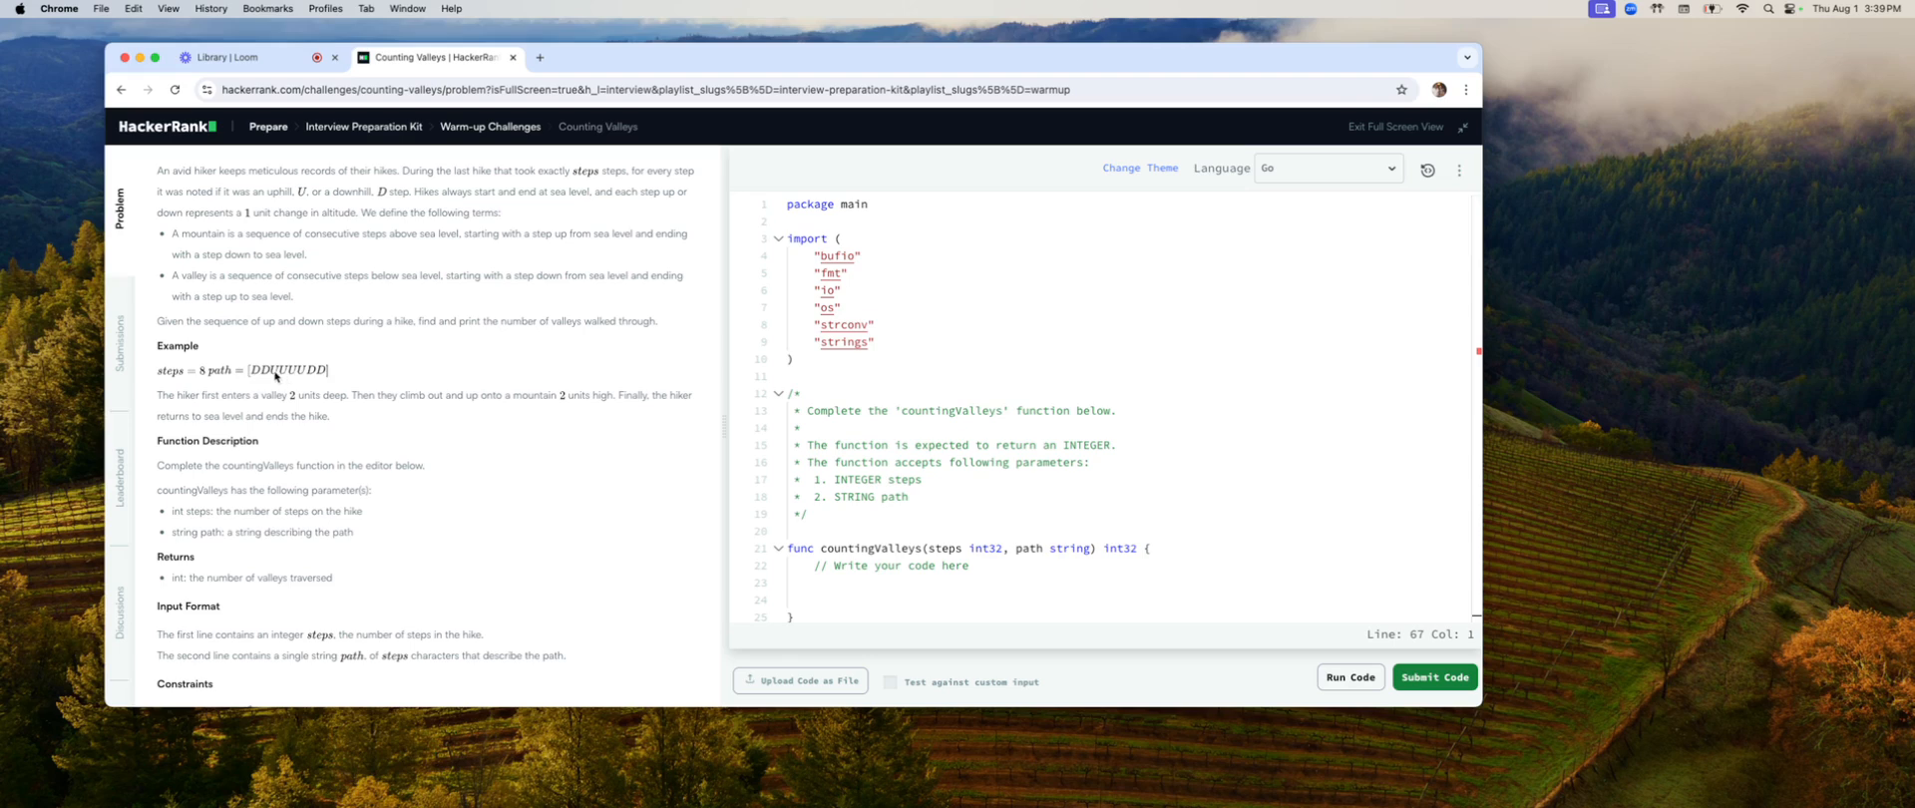
pyautogui.moveTo(217, 381)
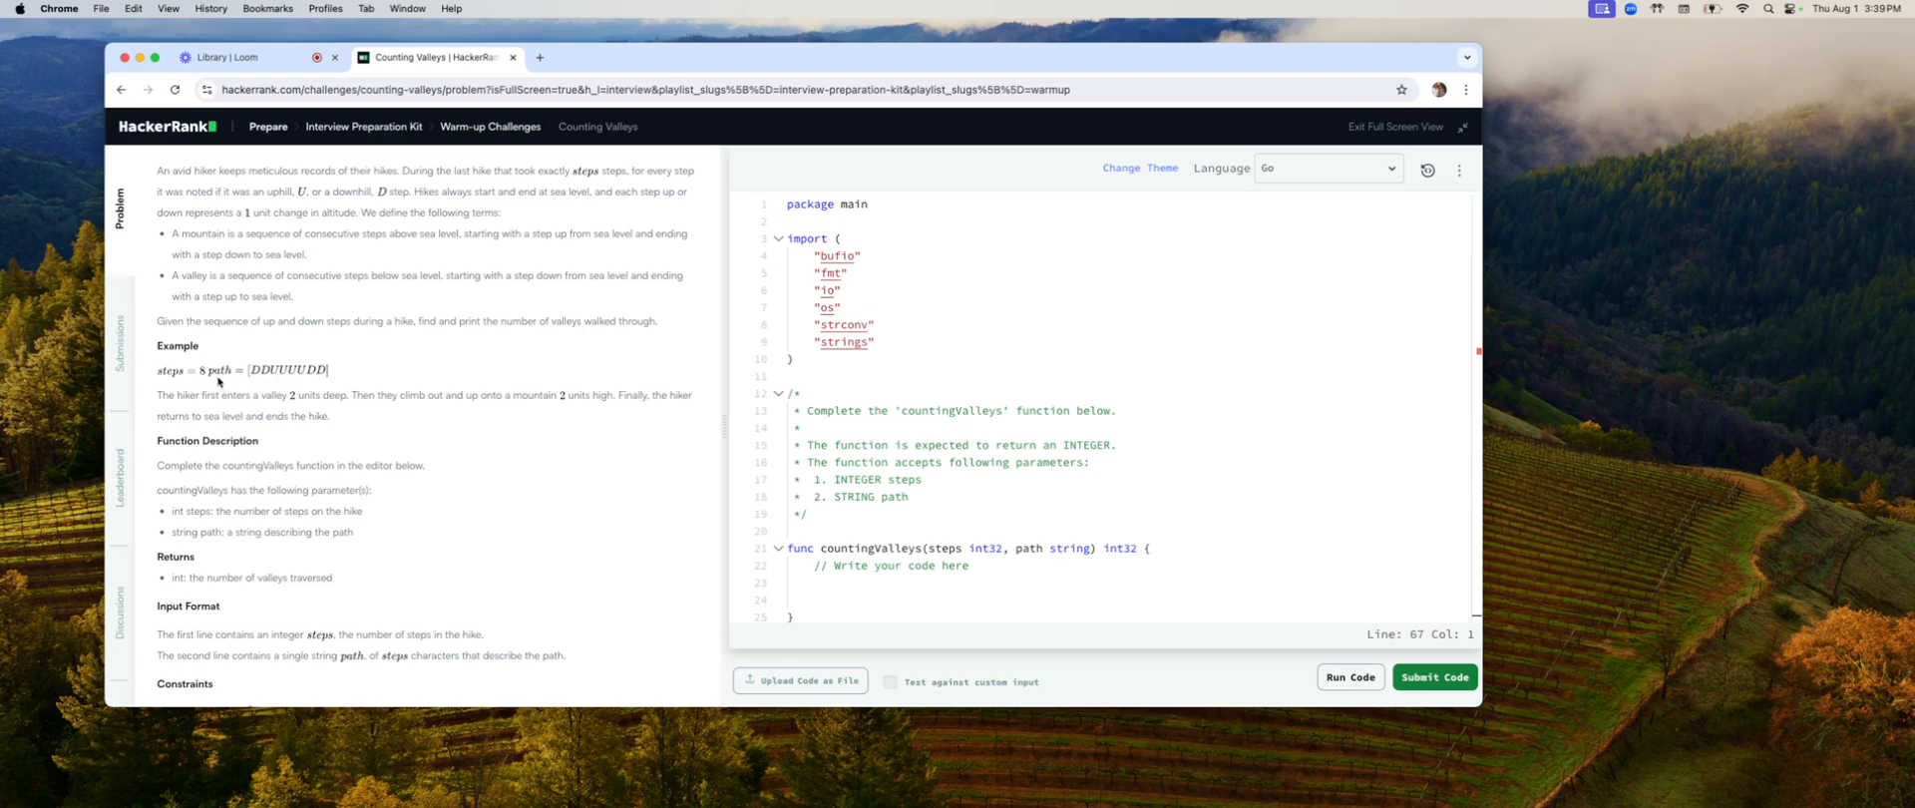
pyautogui.moveTo(281, 277)
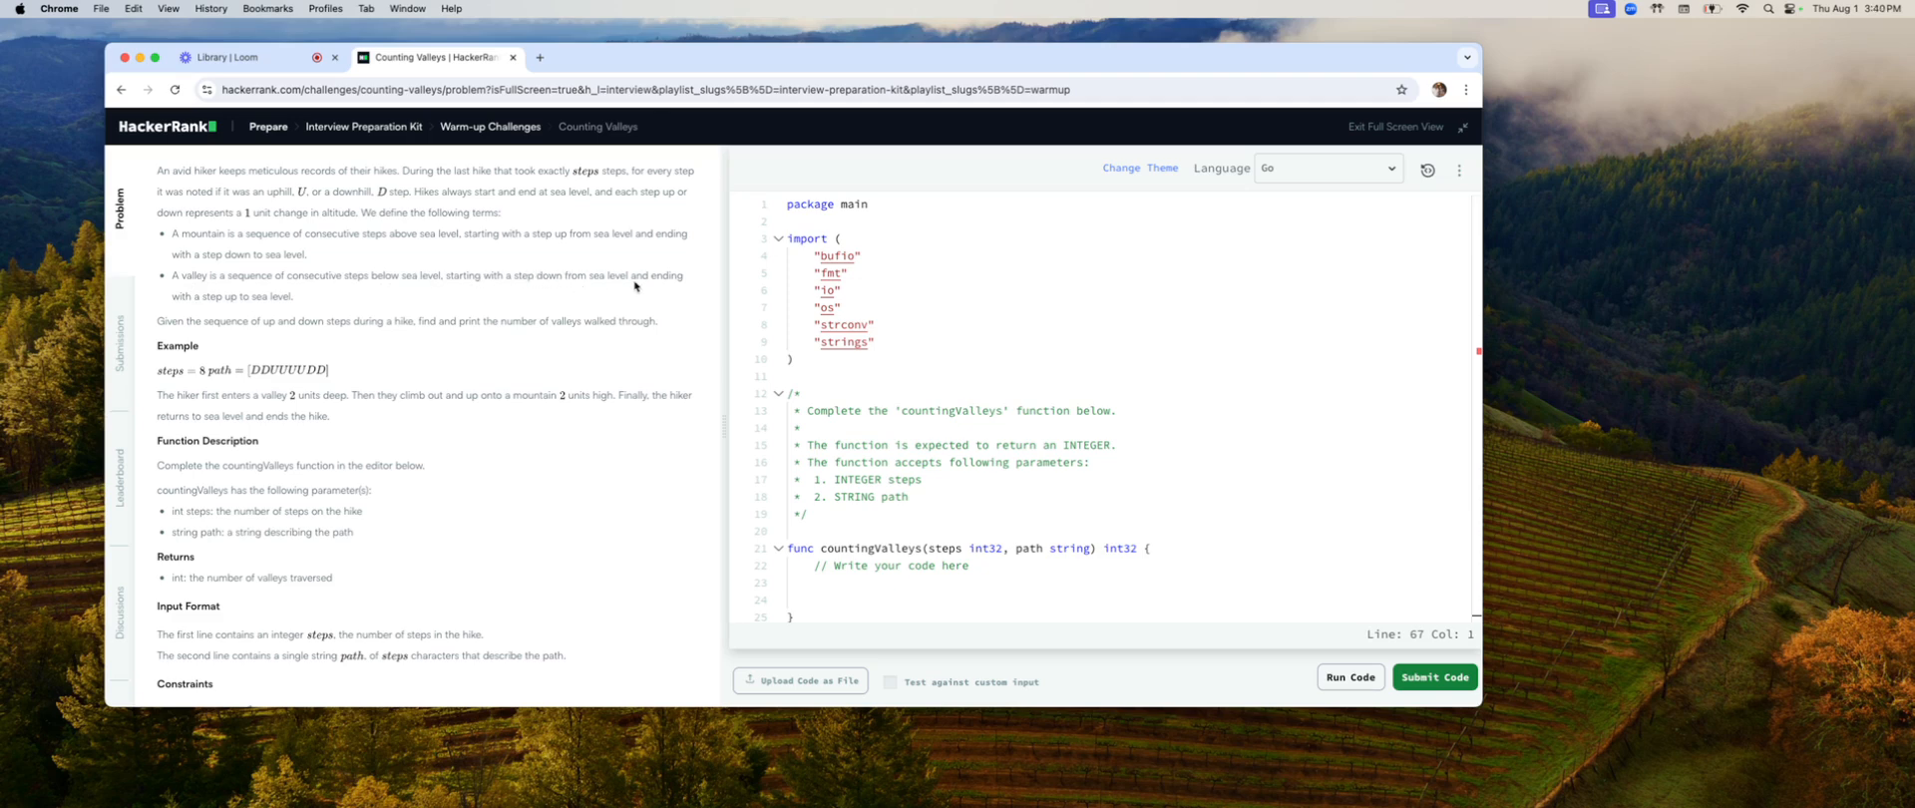
pyautogui.moveTo(301, 299)
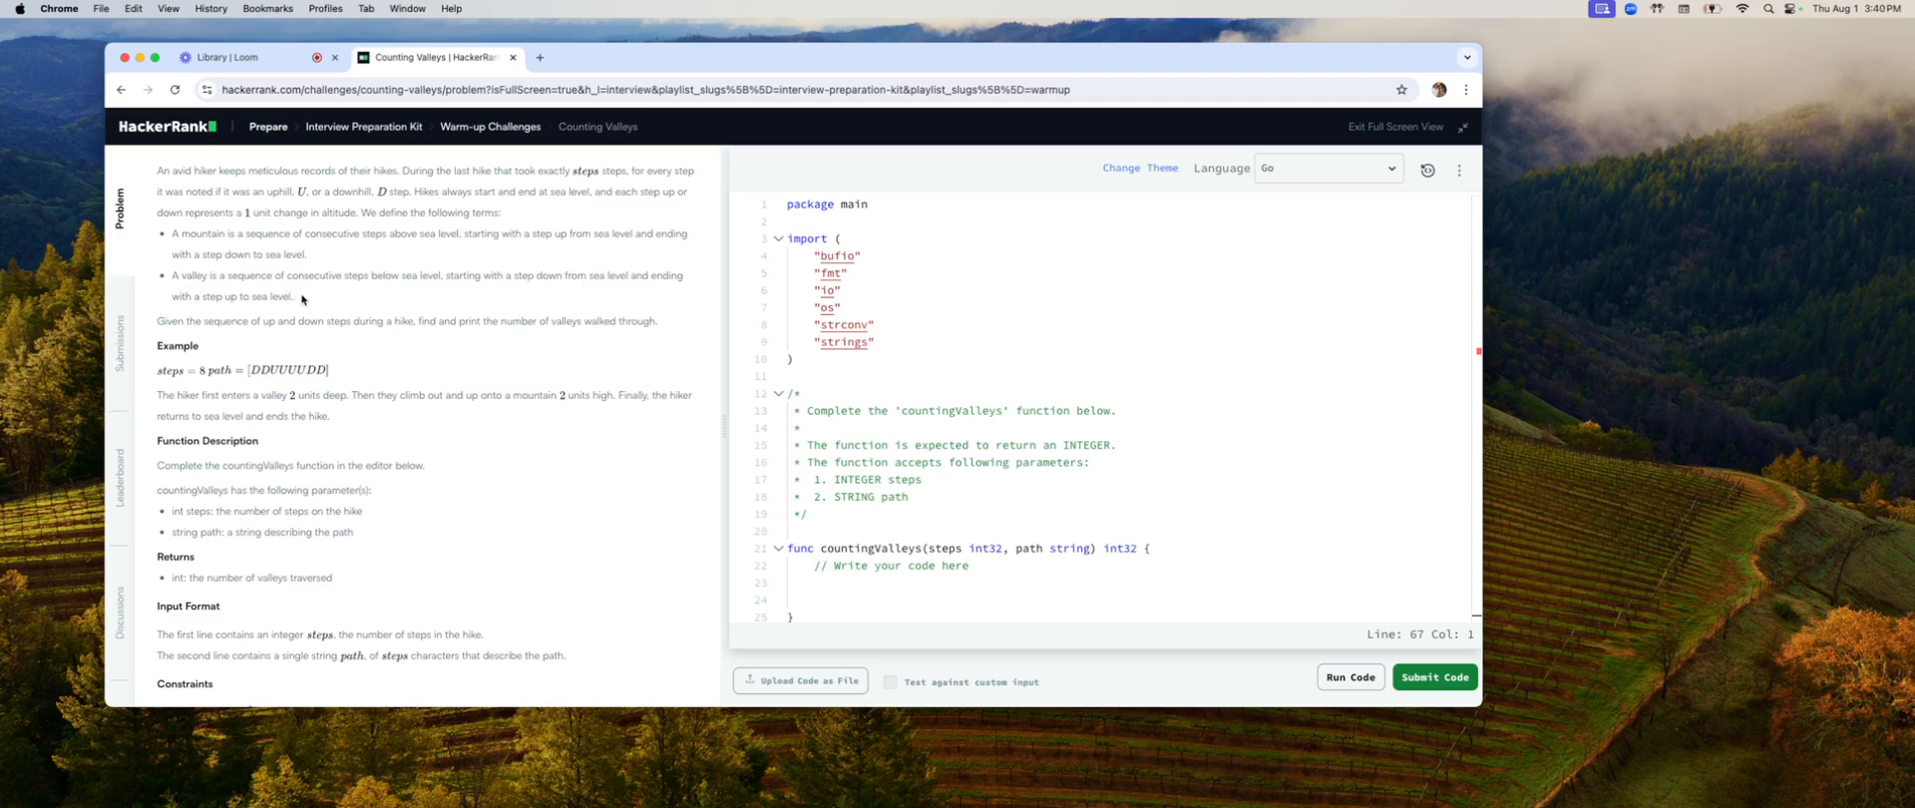
pyautogui.moveTo(293, 363)
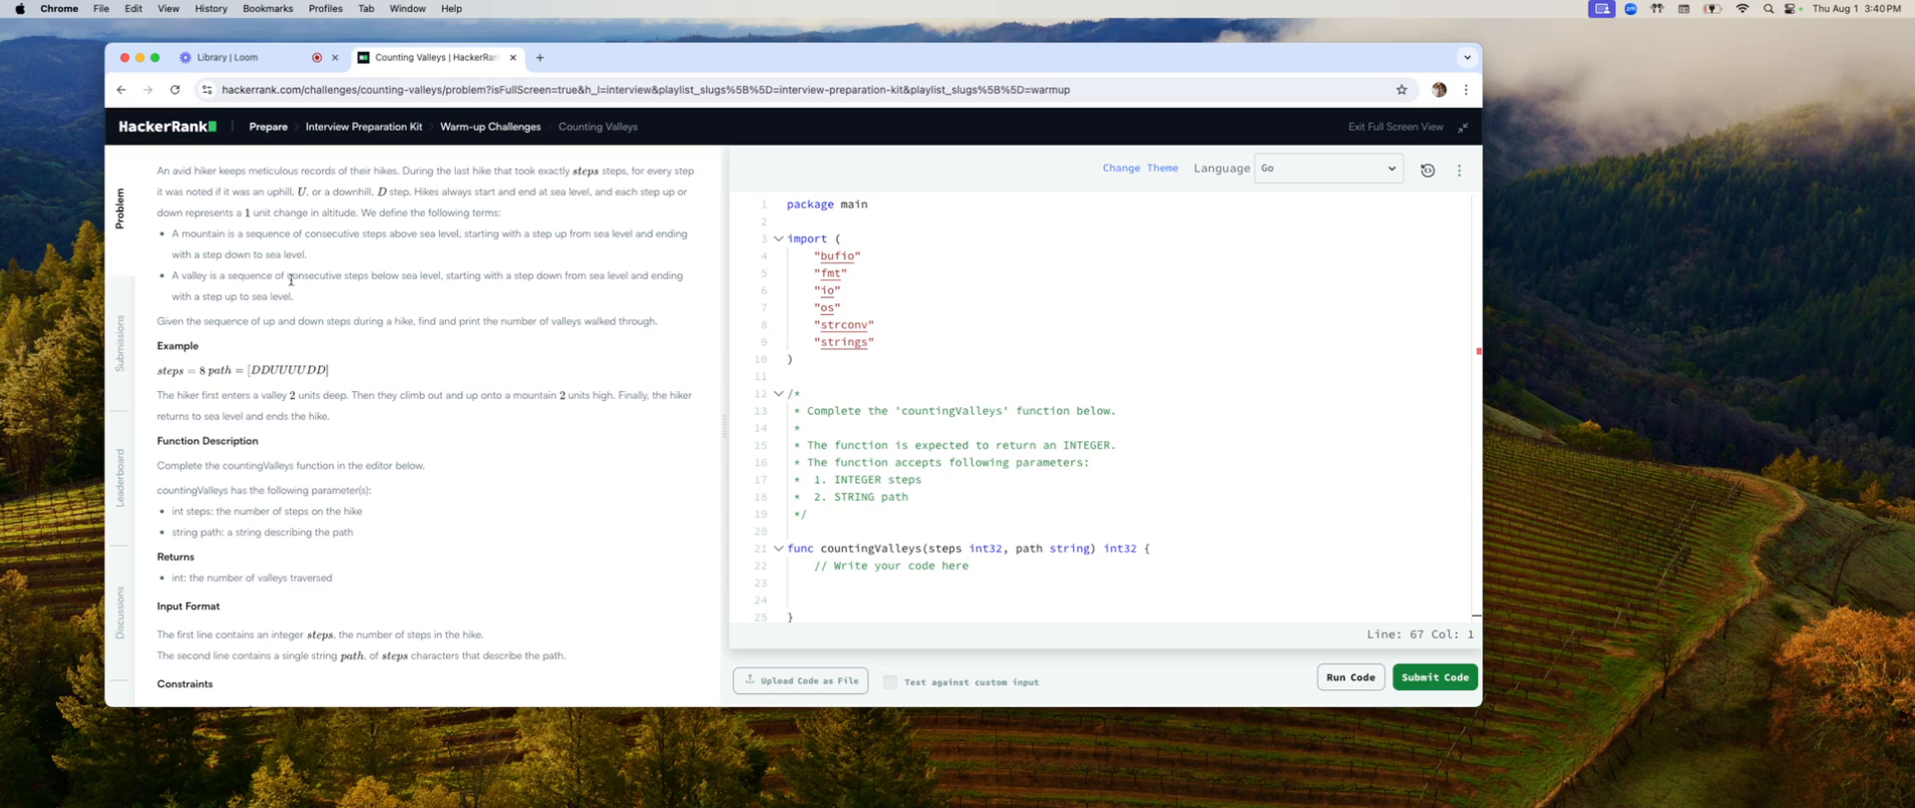
pyautogui.doubleClick(325, 275)
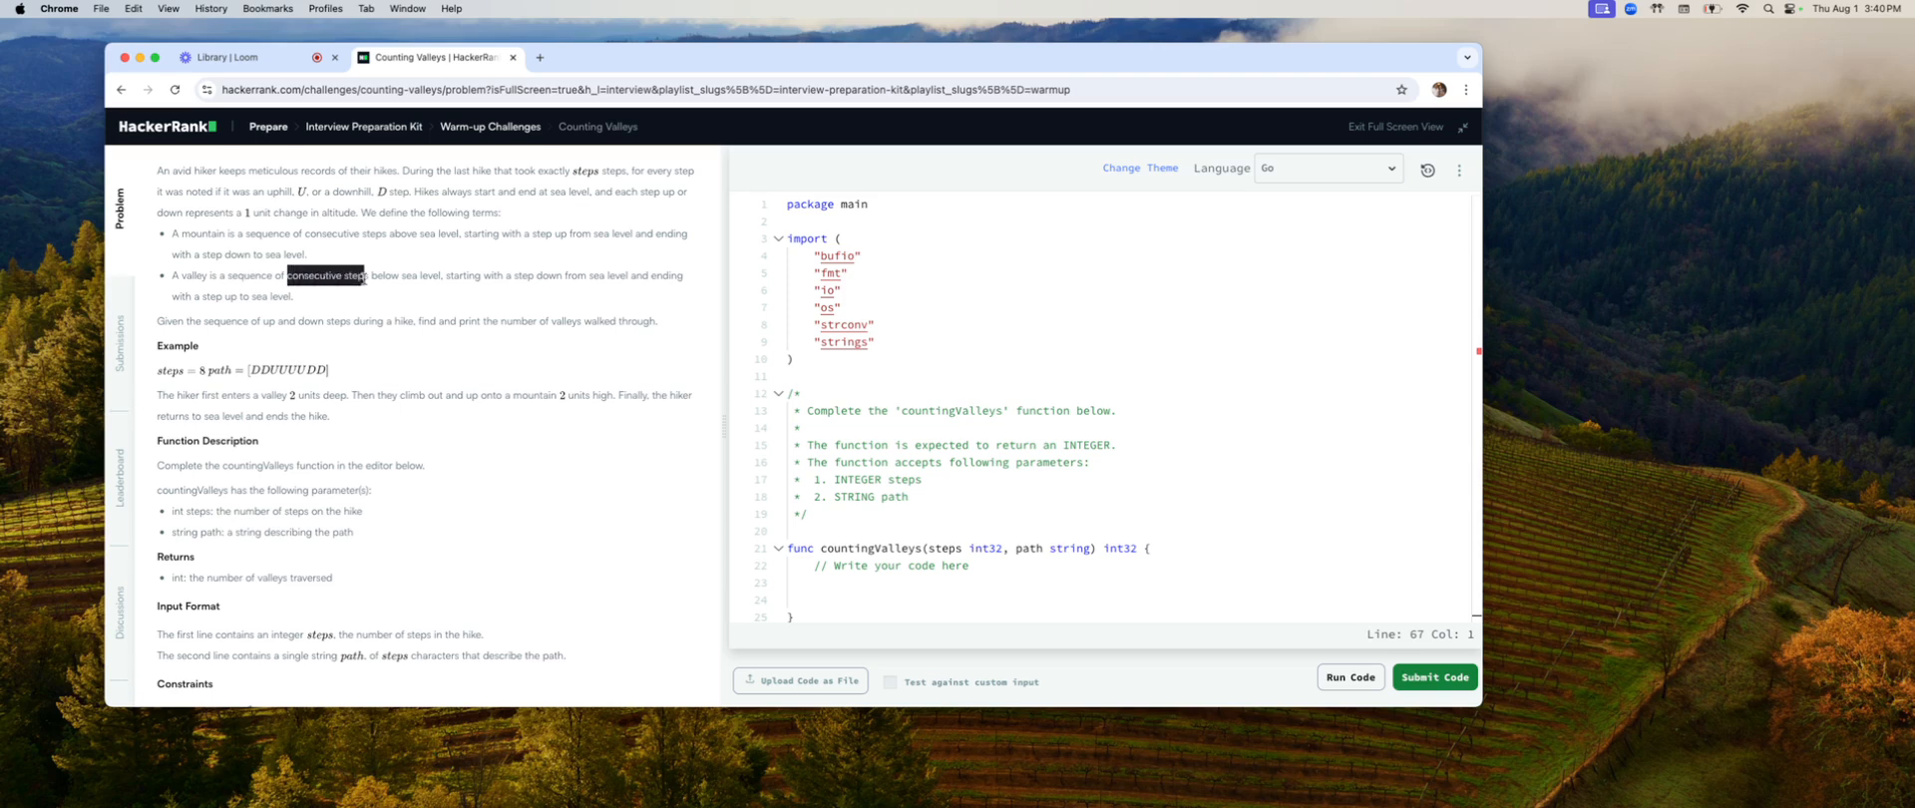
pyautogui.moveTo(357, 308)
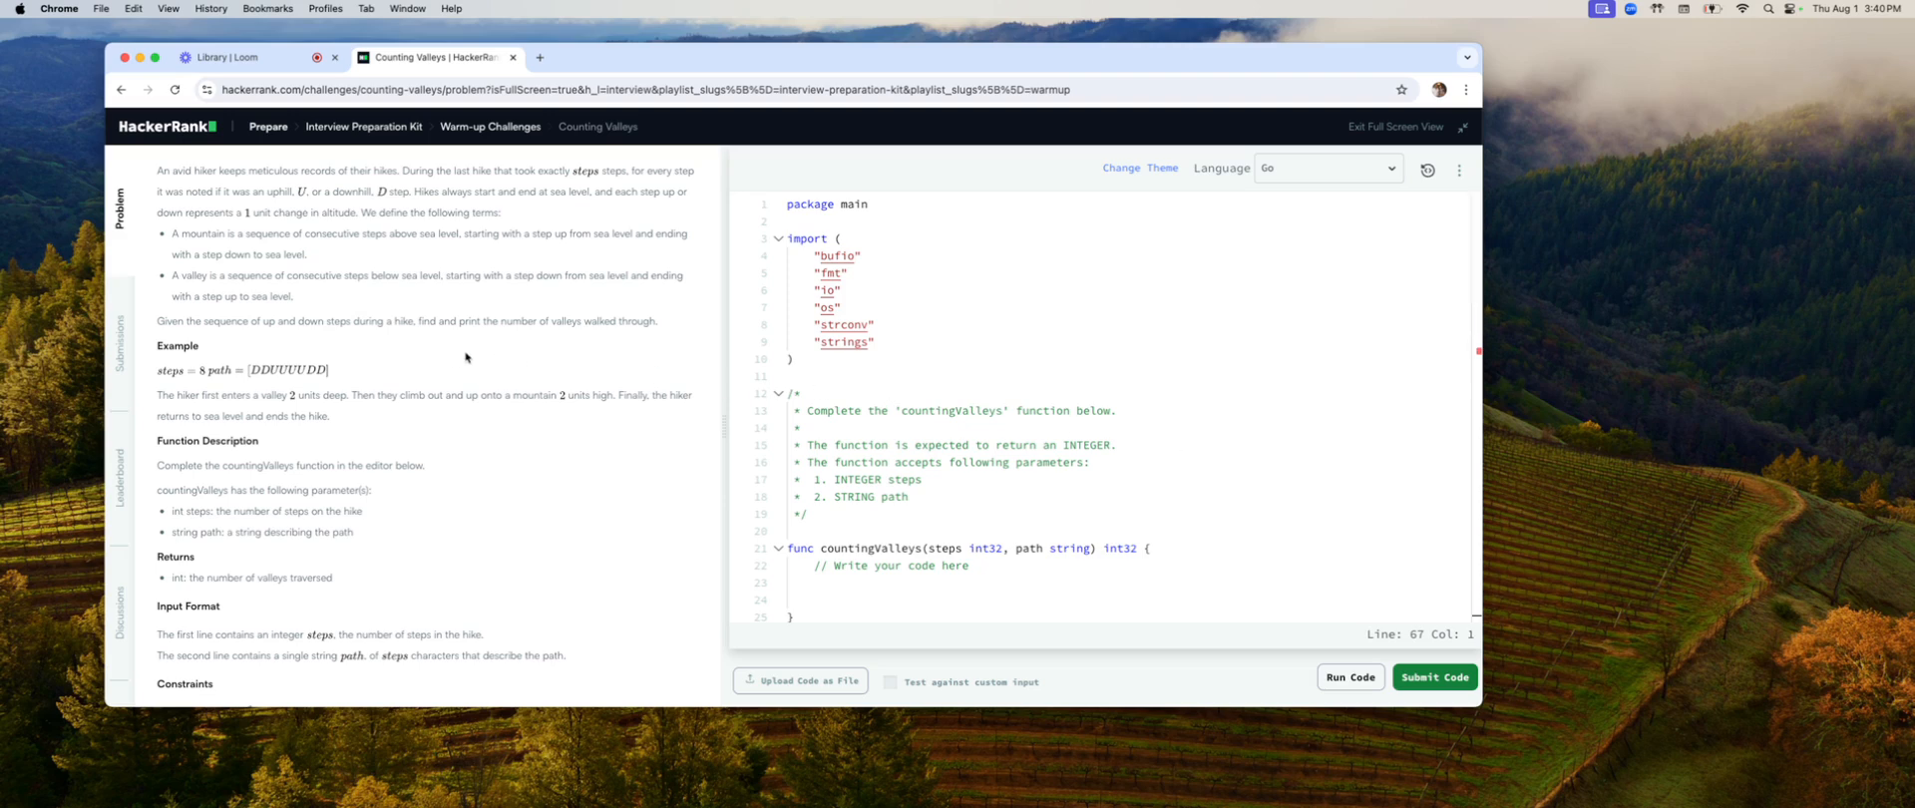
pyautogui.moveTo(441, 363)
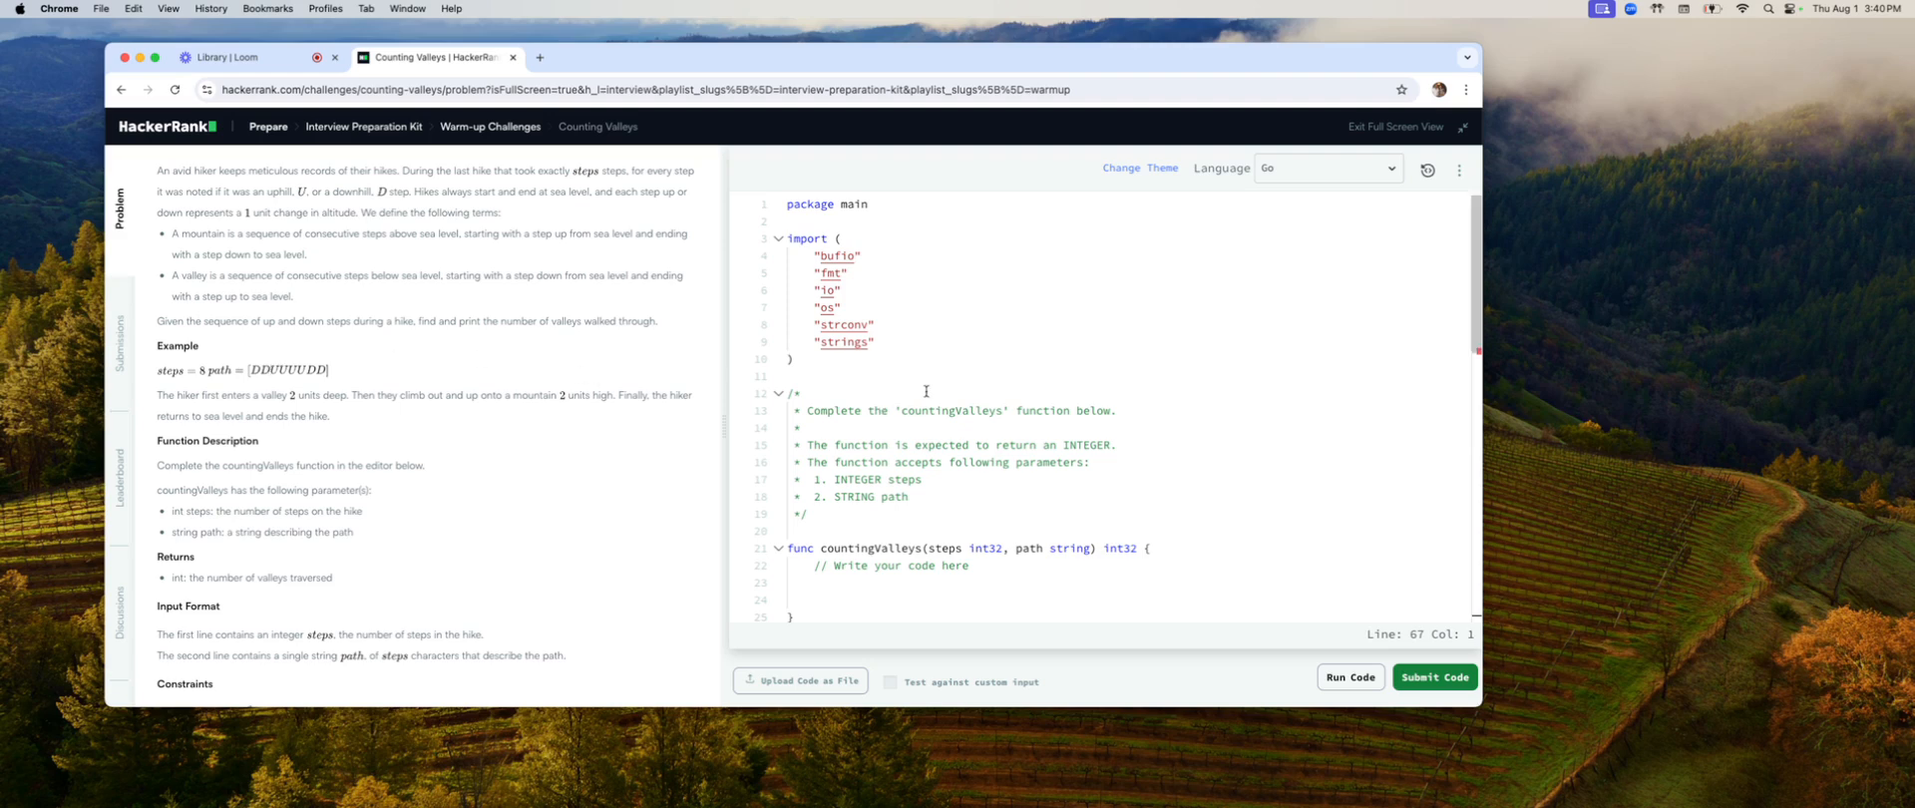
# Step: Declare 'var valleys int32 = 0' at the top of the countingValleys body
pyautogui.scroll(-3)
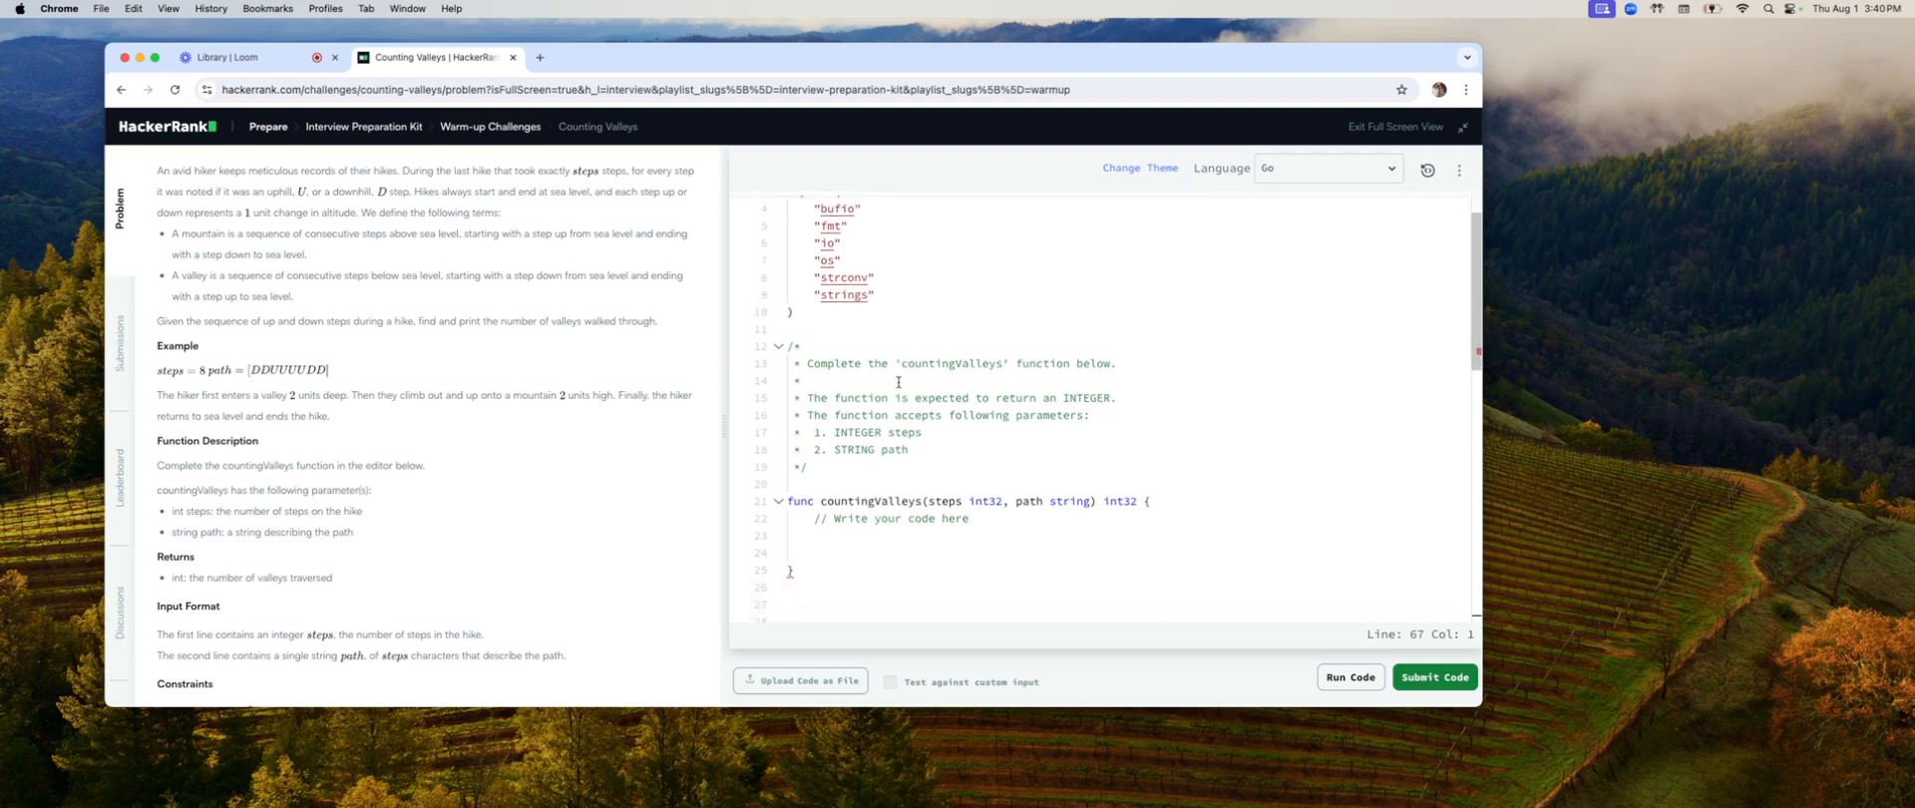
pyautogui.scroll(-3)
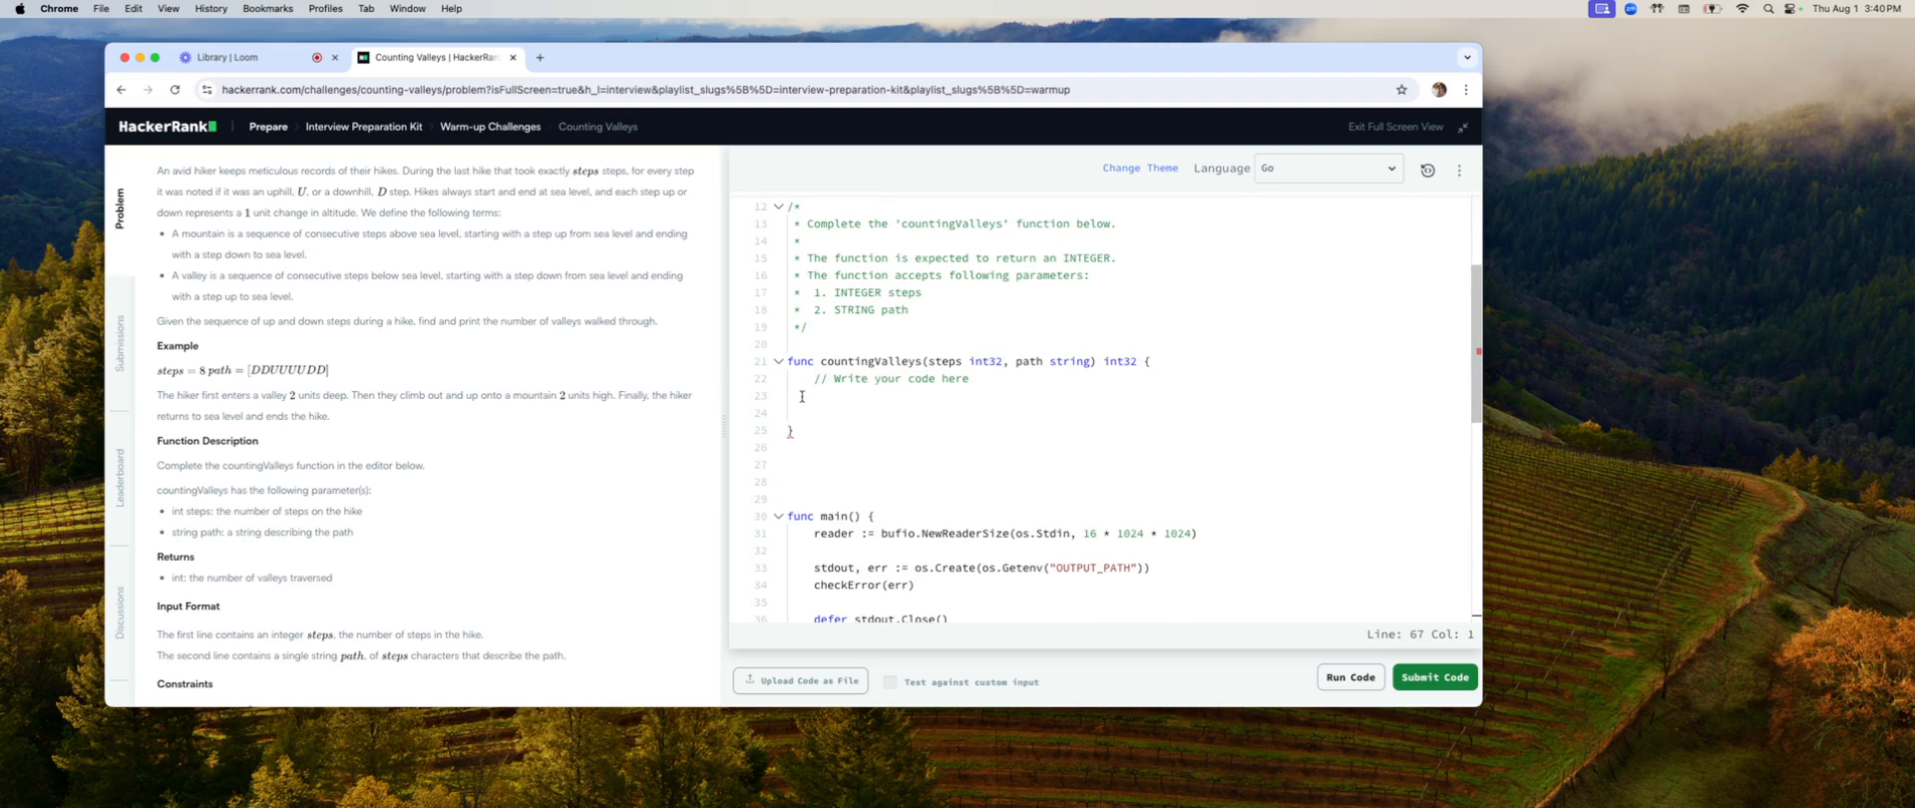
pyautogui.click(818, 397)
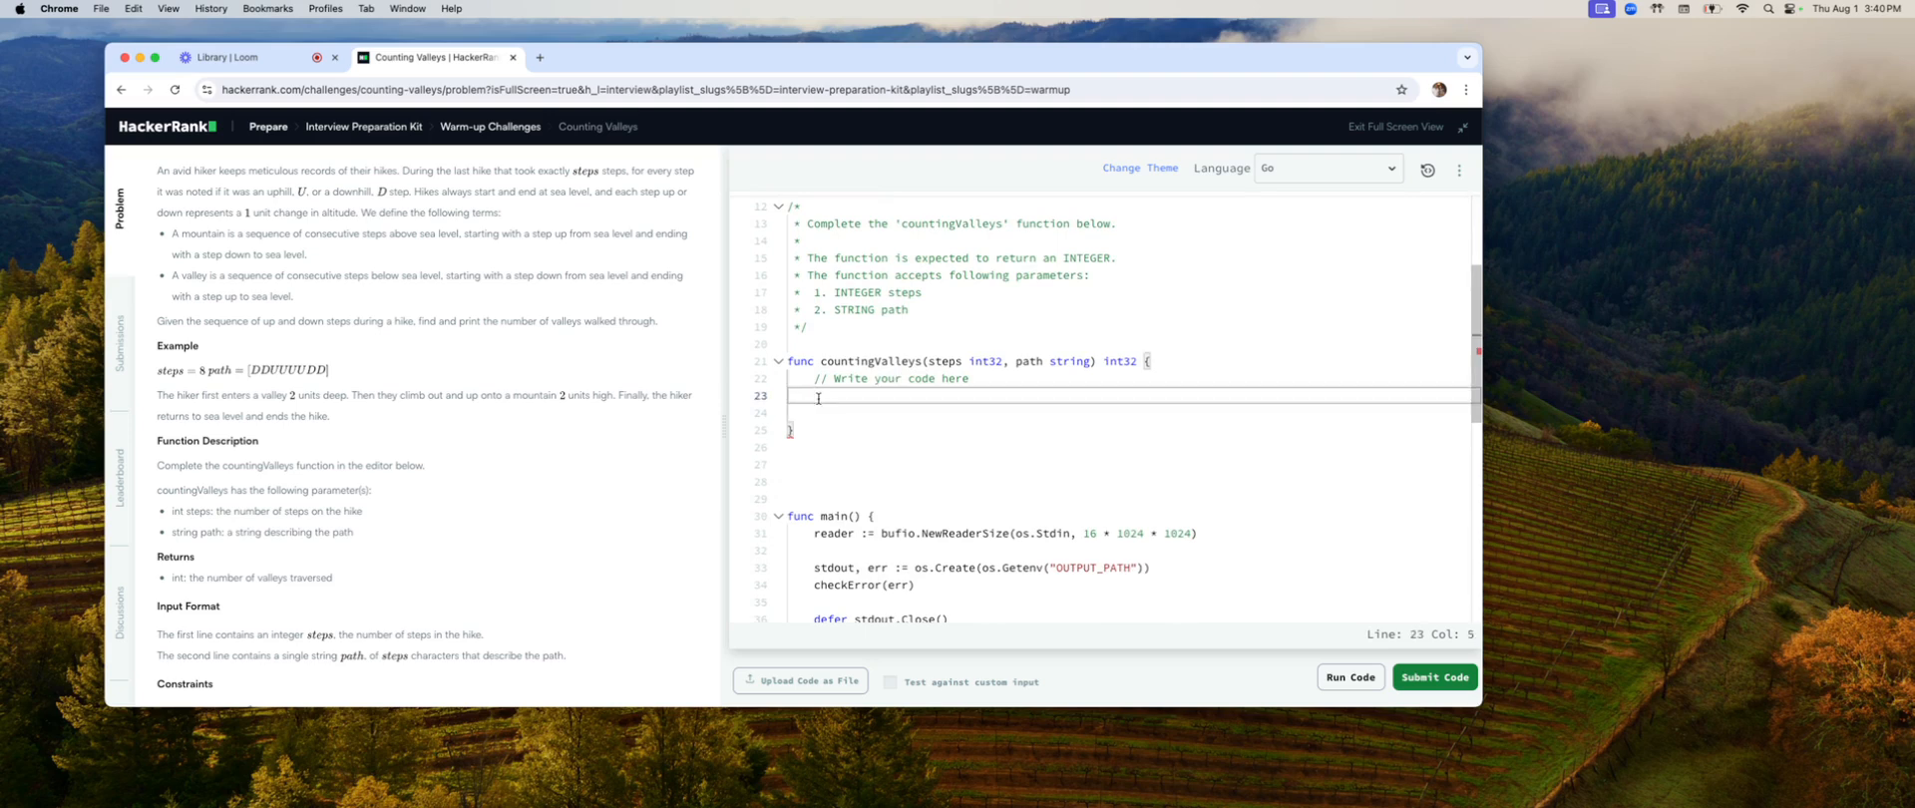
pyautogui.write('var')
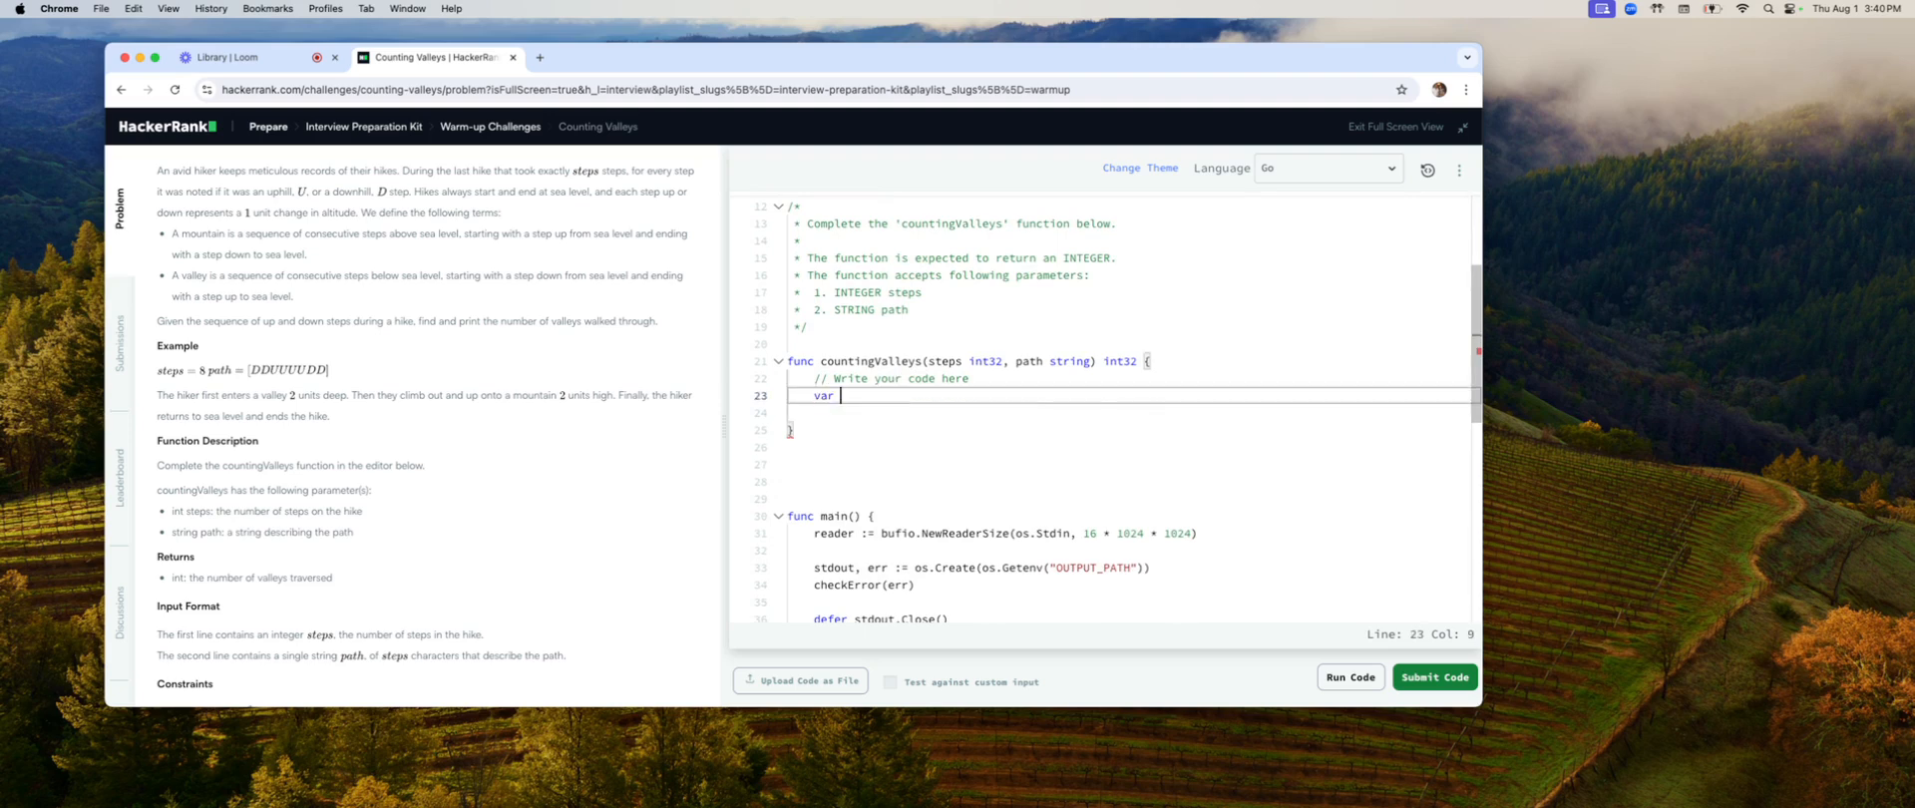
pyautogui.write('valle')
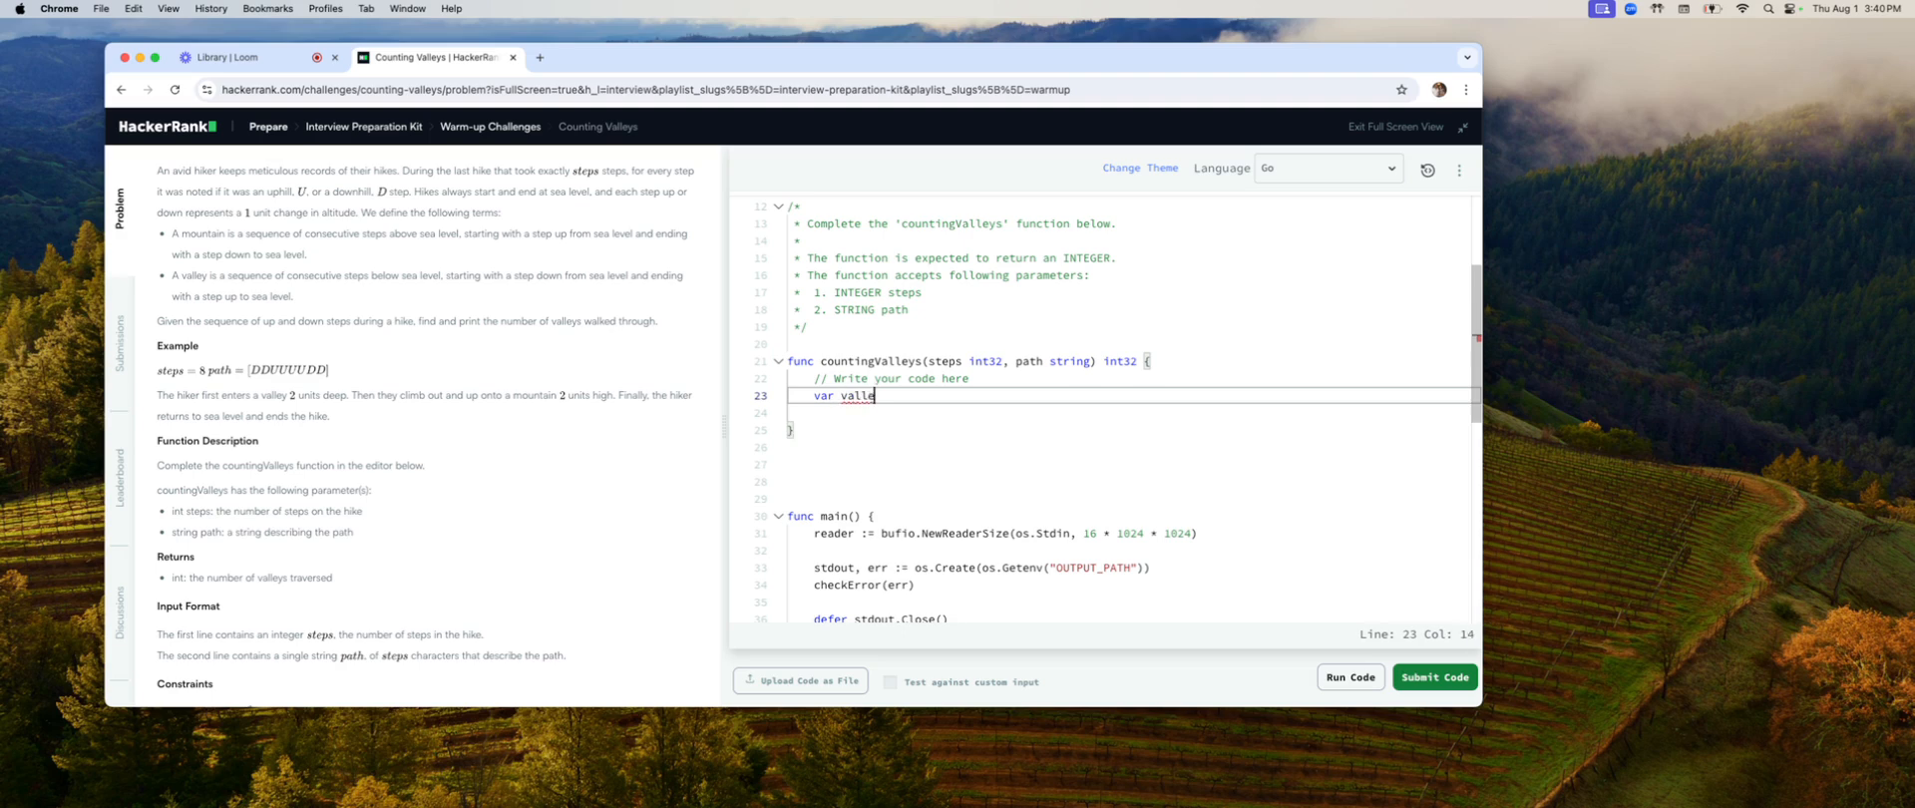
pyautogui.write('ys')
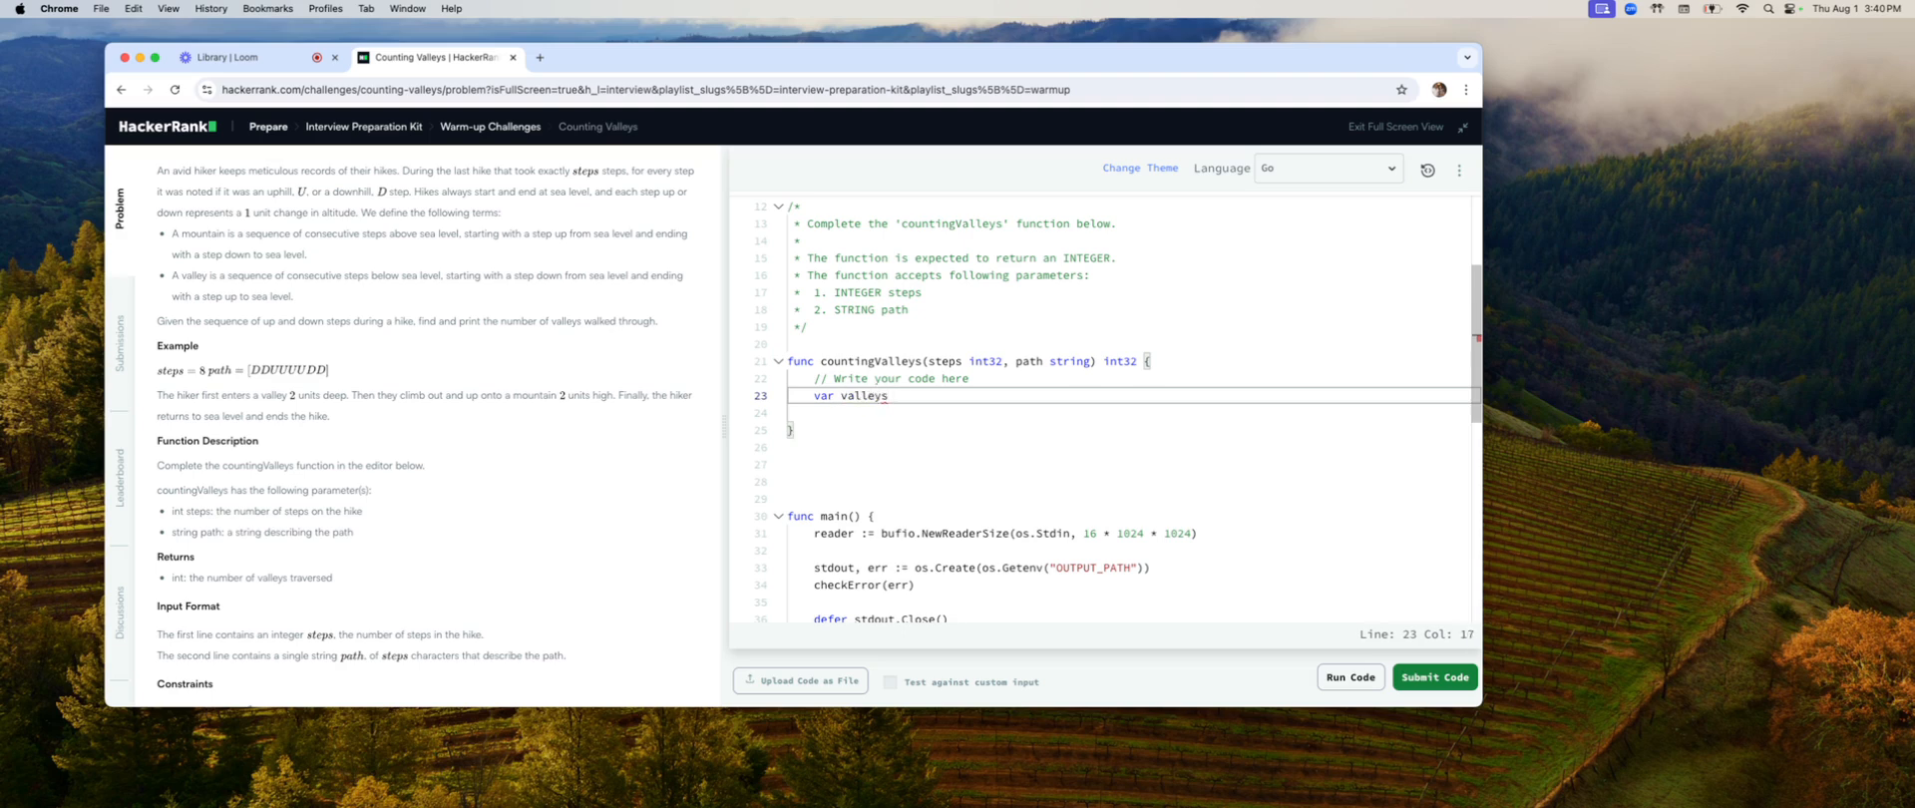
pyautogui.write('int32 = 0')
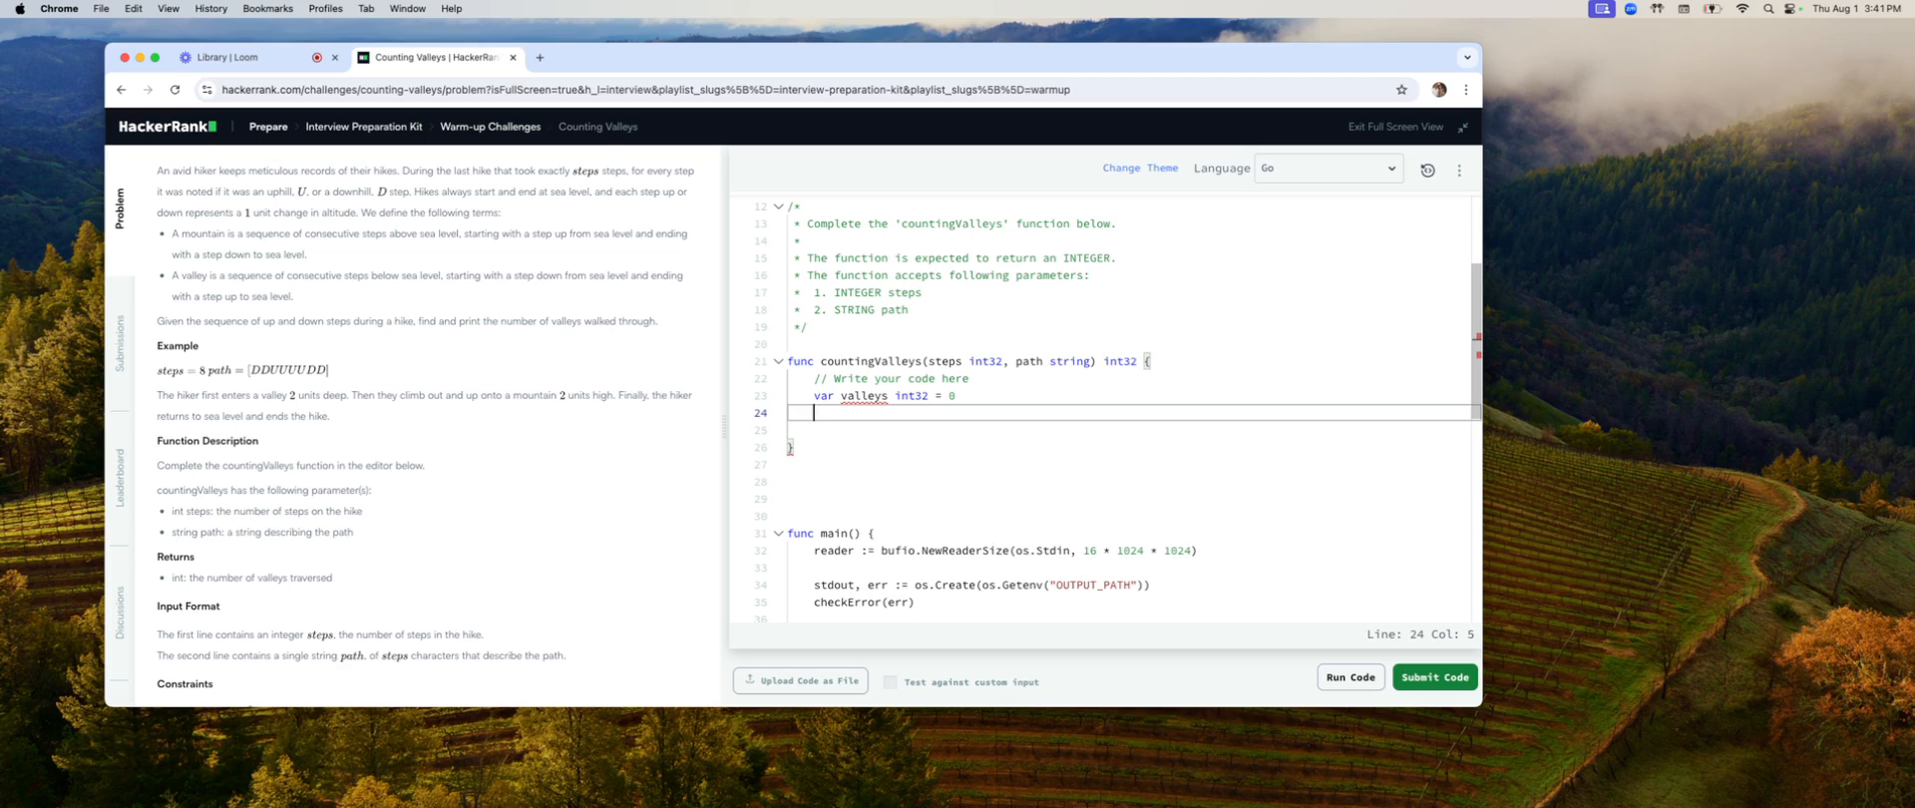
# Step: Declare 'var current_height int32 = 0' below it and leave a blank line for the loop
pyautogui.write('v')
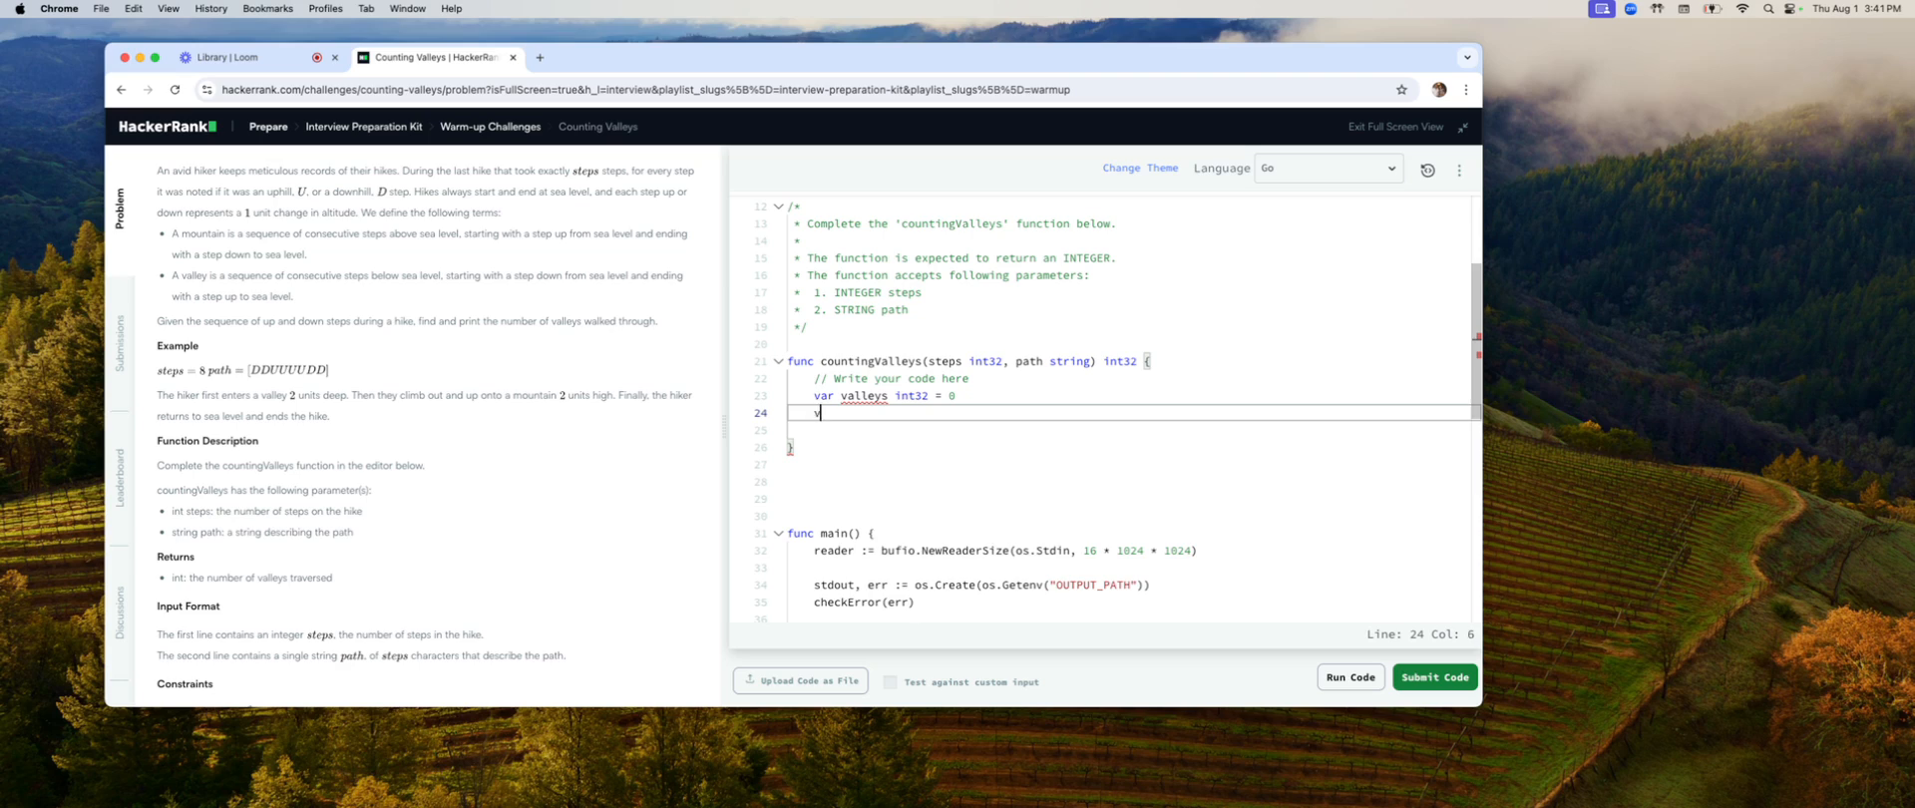
pyautogui.write('var cu')
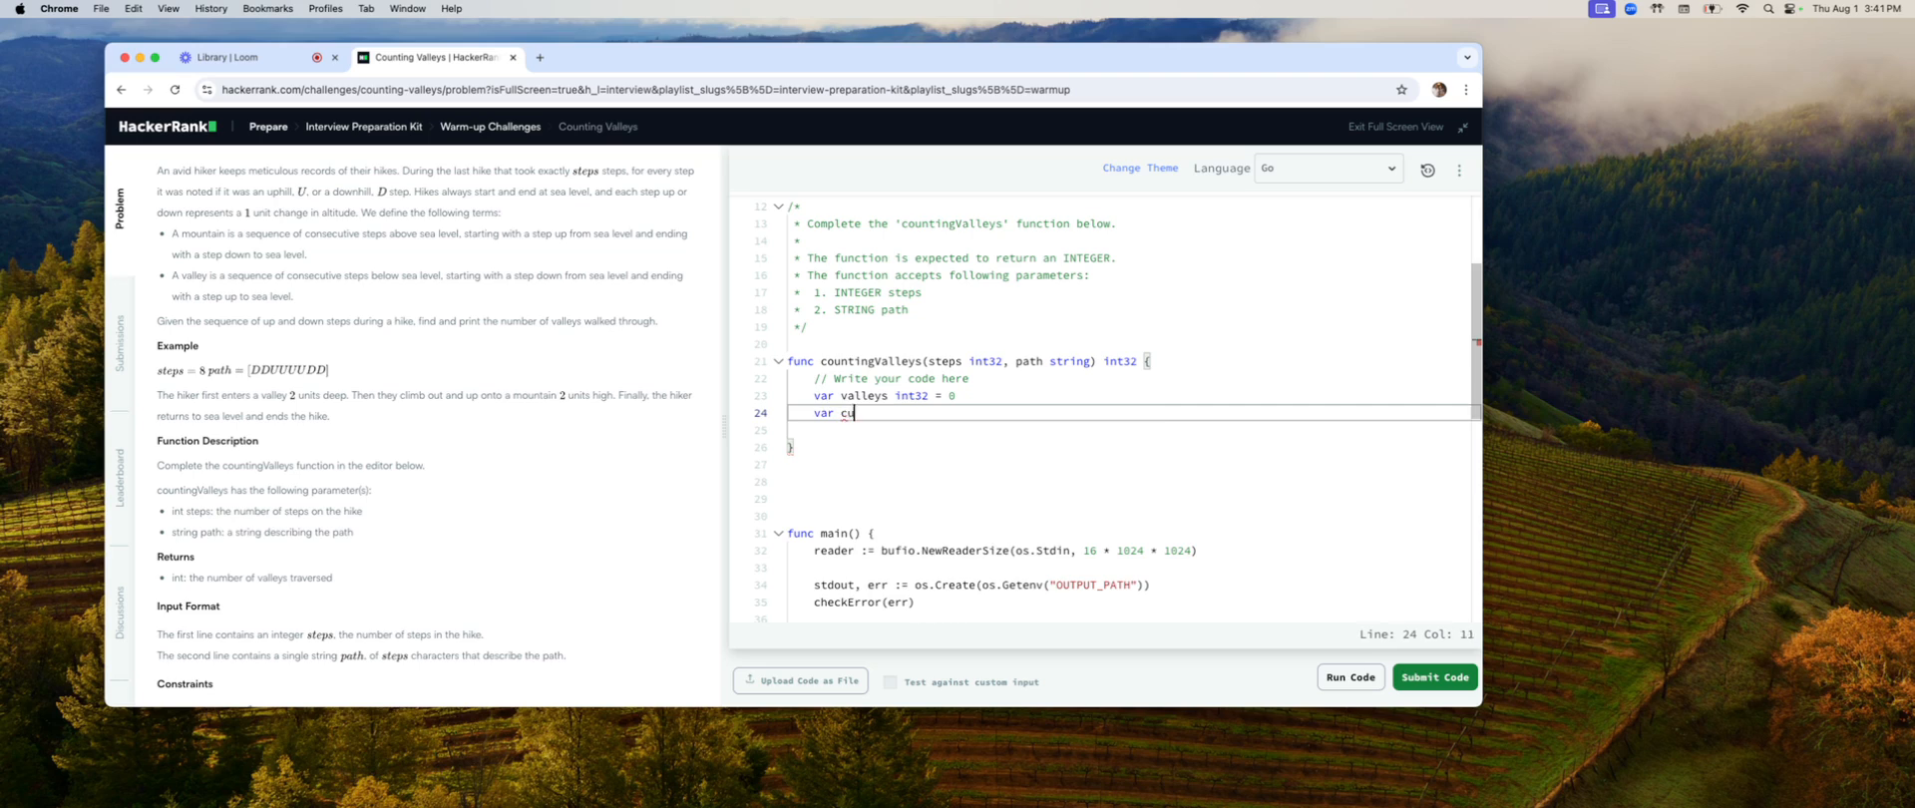
pyautogui.write('rrent')
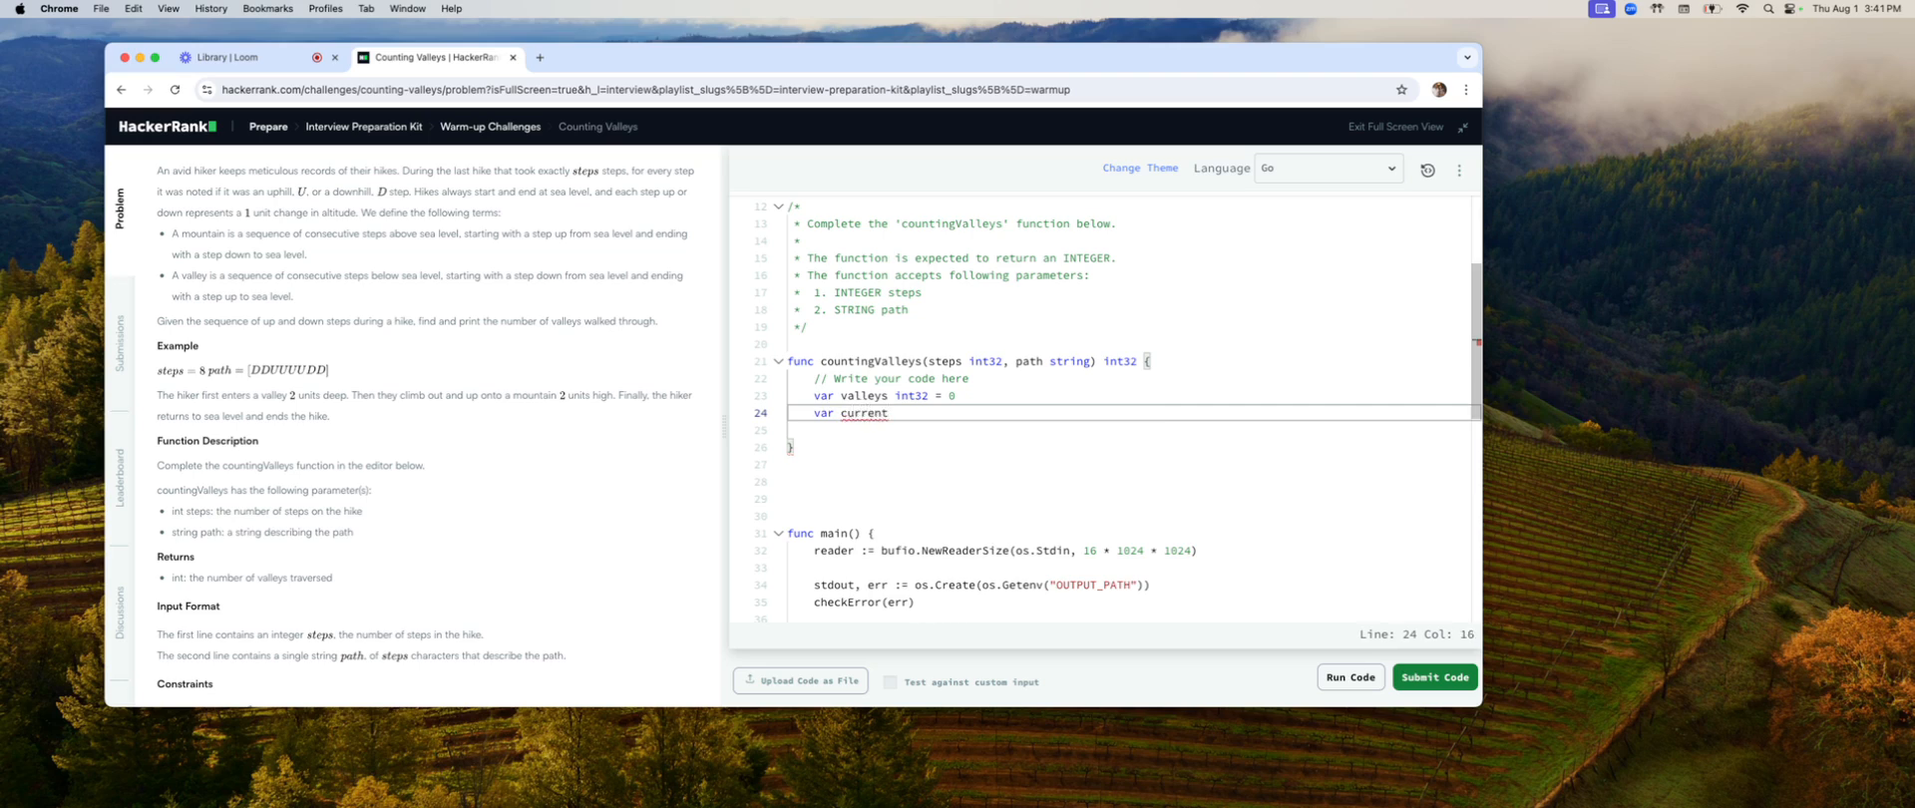
pyautogui.write('_height')
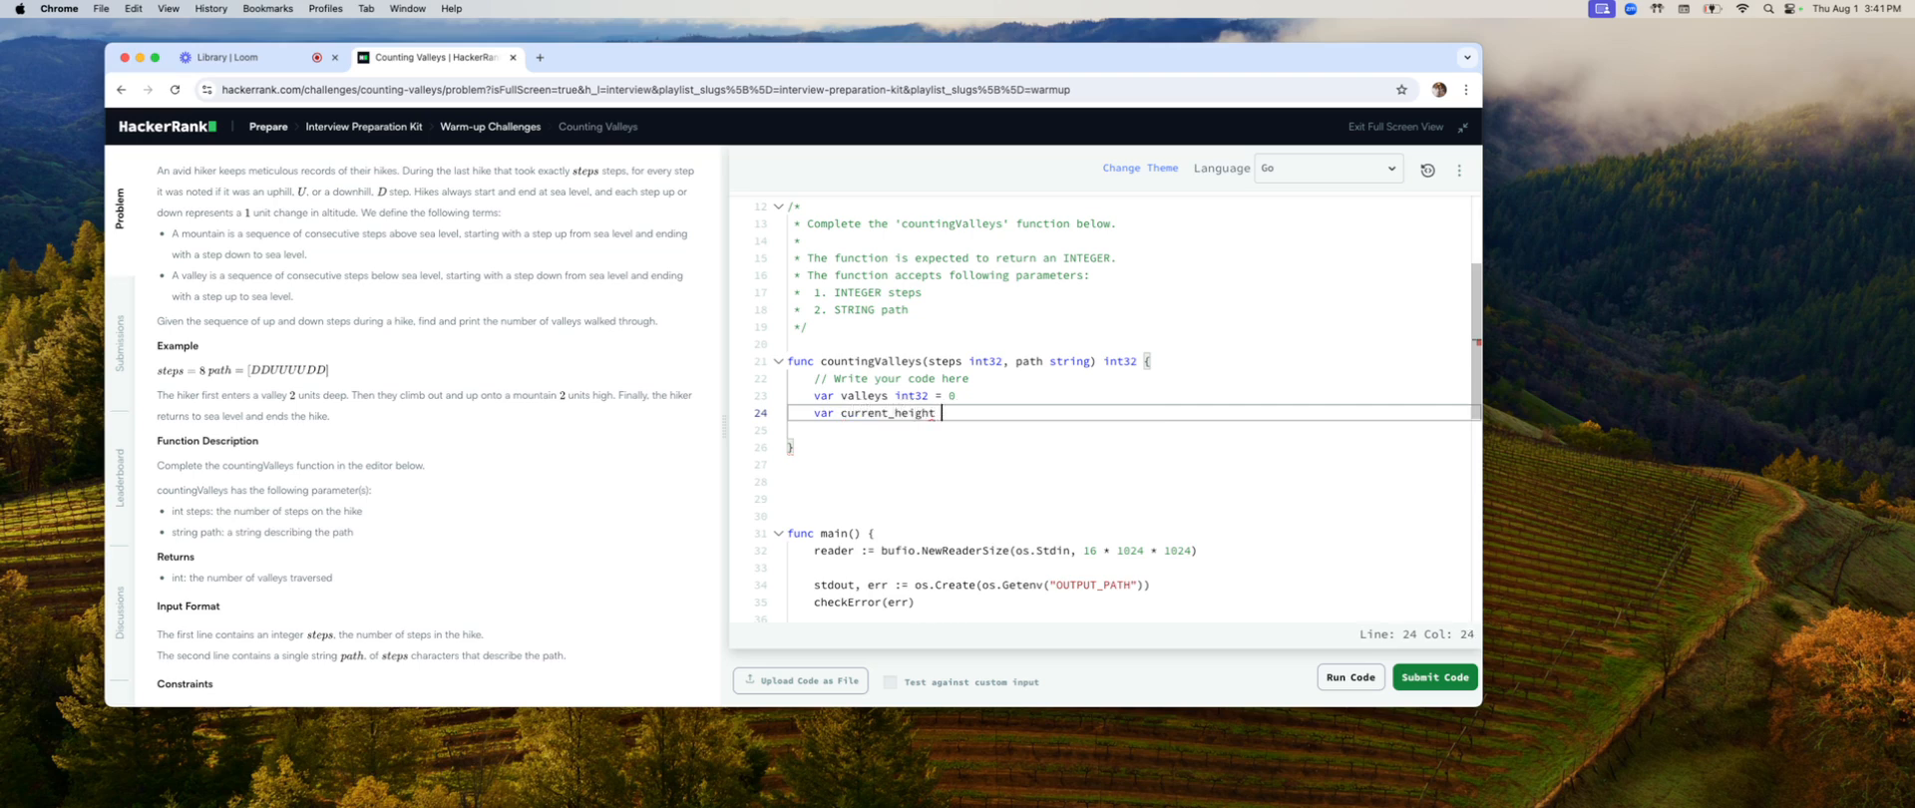
pyautogui.write('int32 = 0')
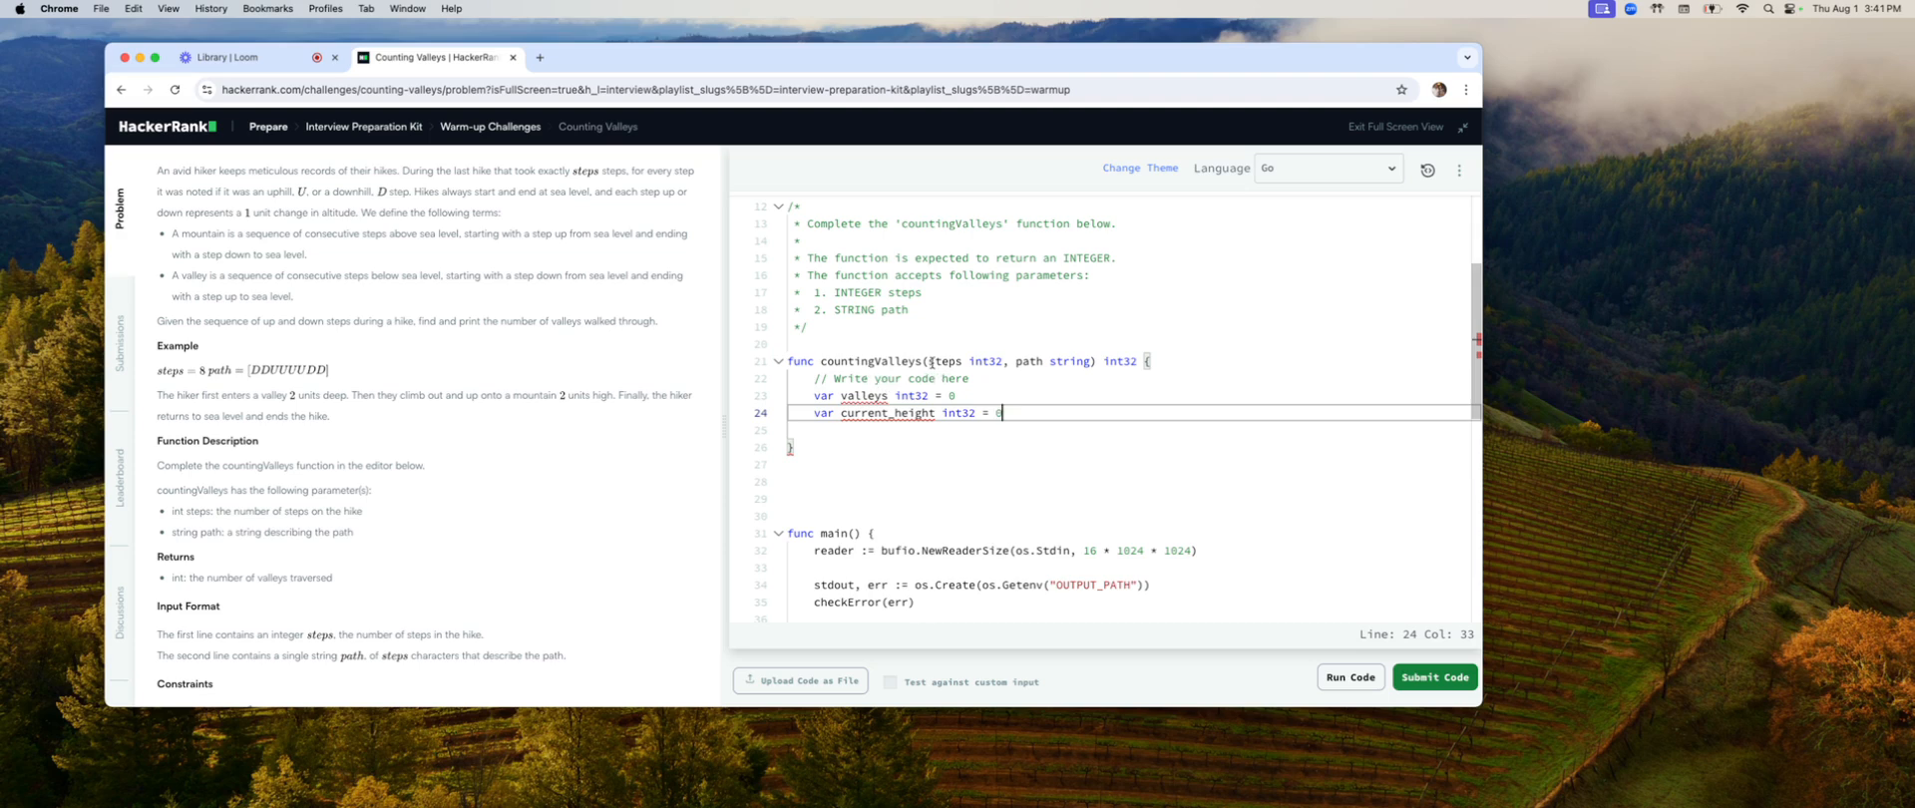
pyautogui.moveTo(930, 449)
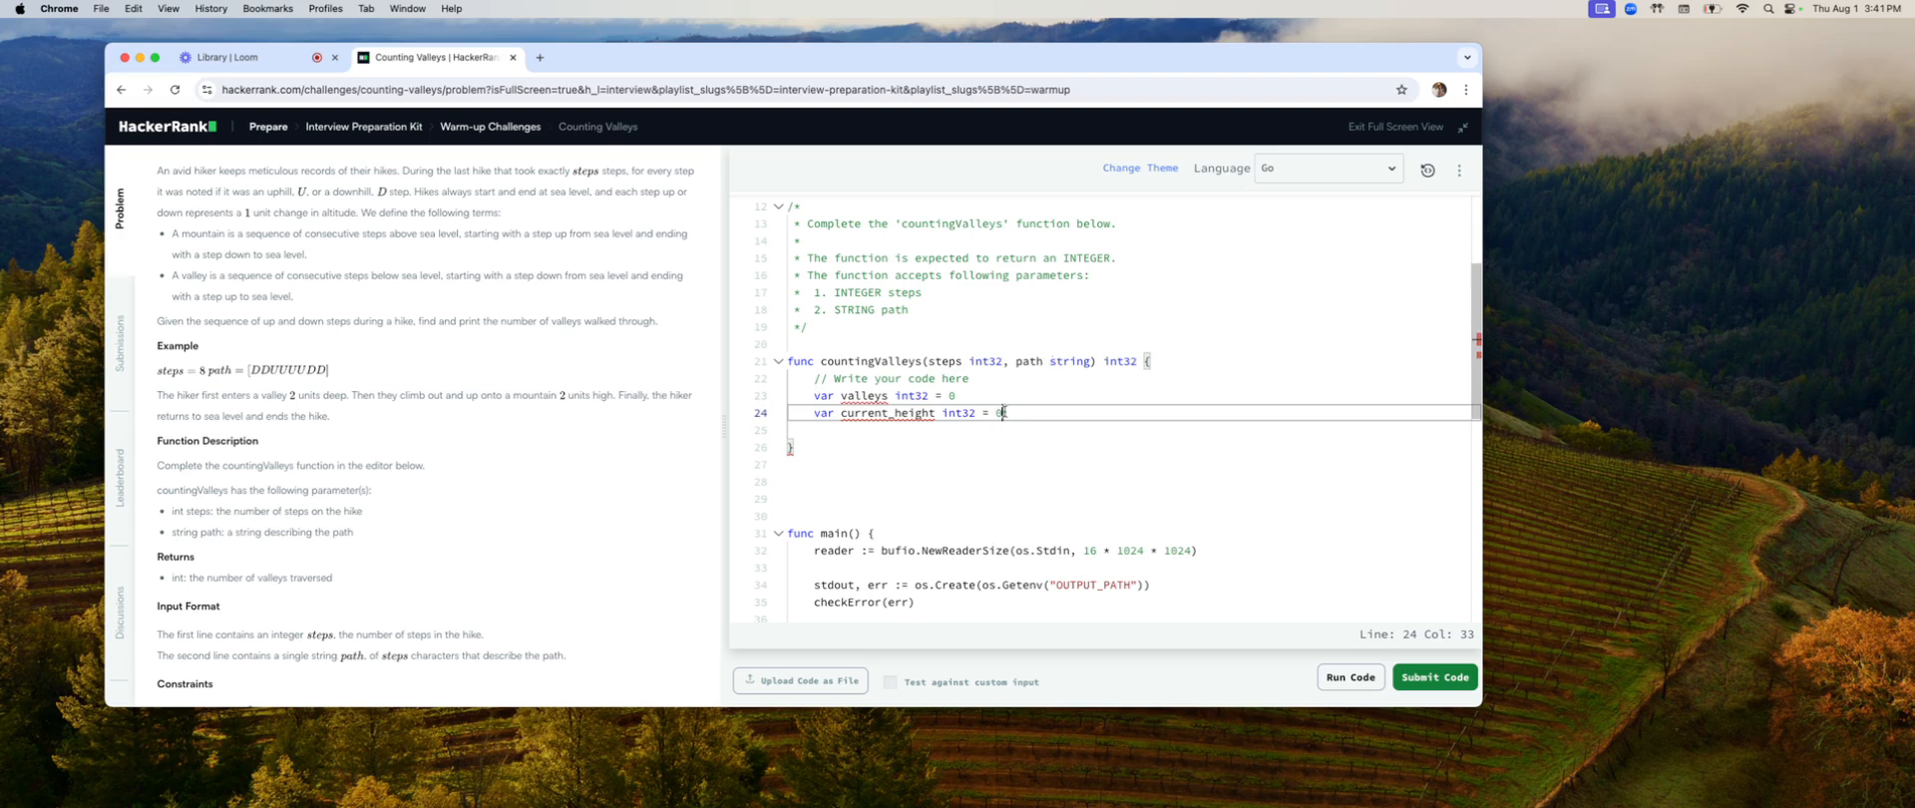
pyautogui.moveTo(1011, 415)
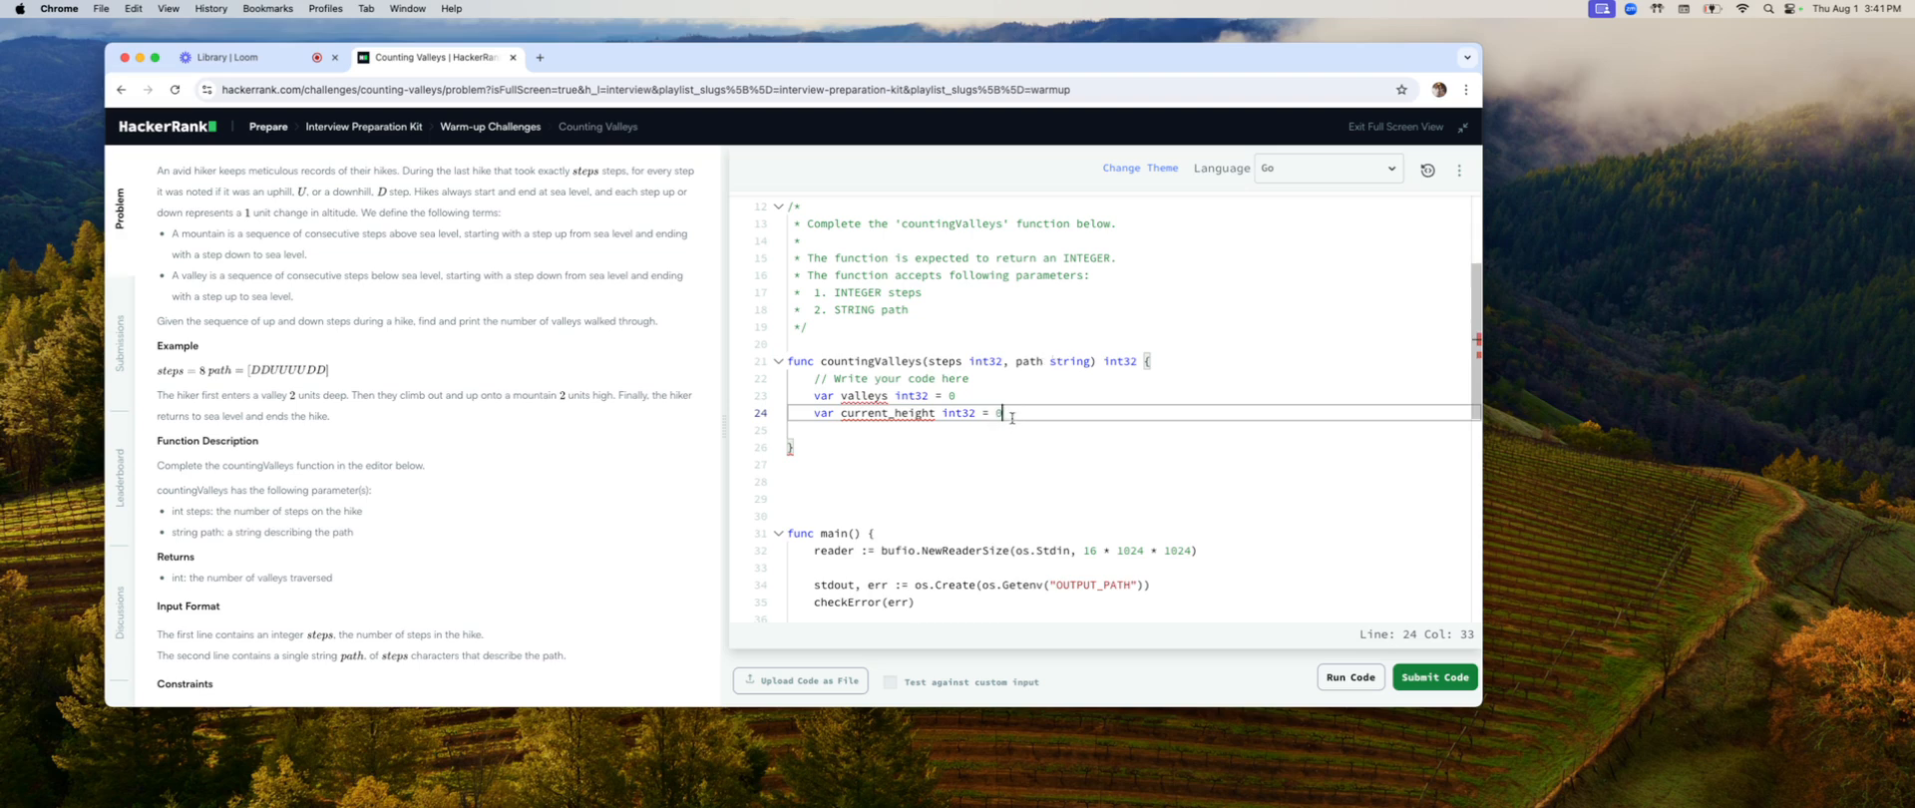
pyautogui.press('enter')
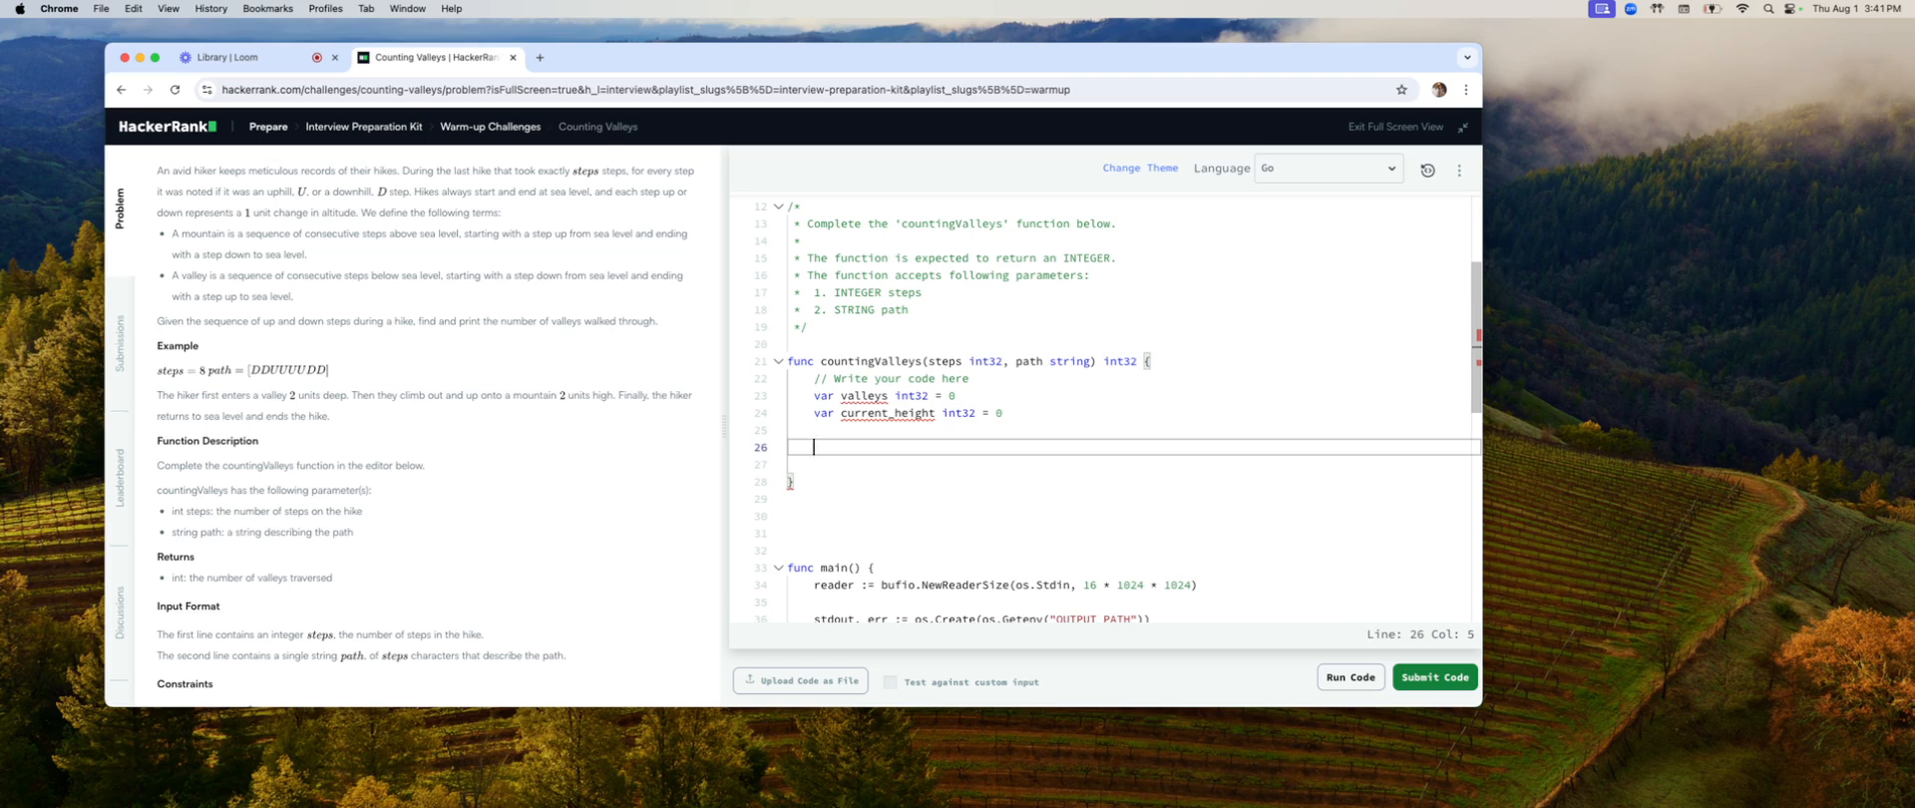
# Step: Begin the for loop and add index to the declaration as 'var index, current_height int32 = 0,0'
pyautogui.write('for')
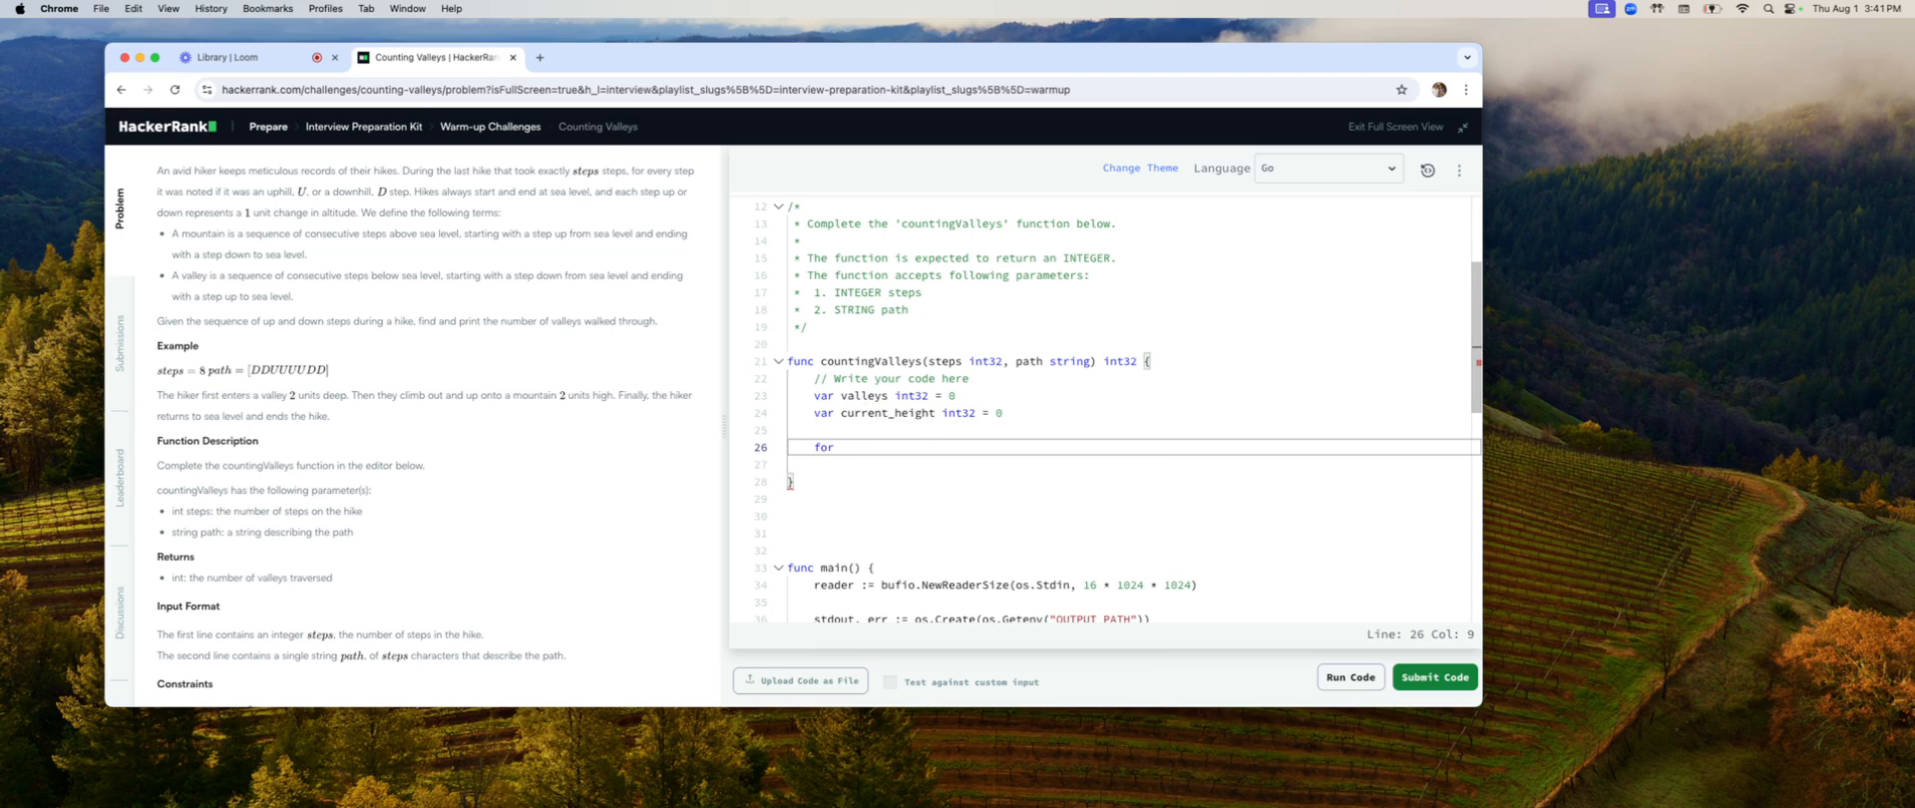
pyautogui.write('index')
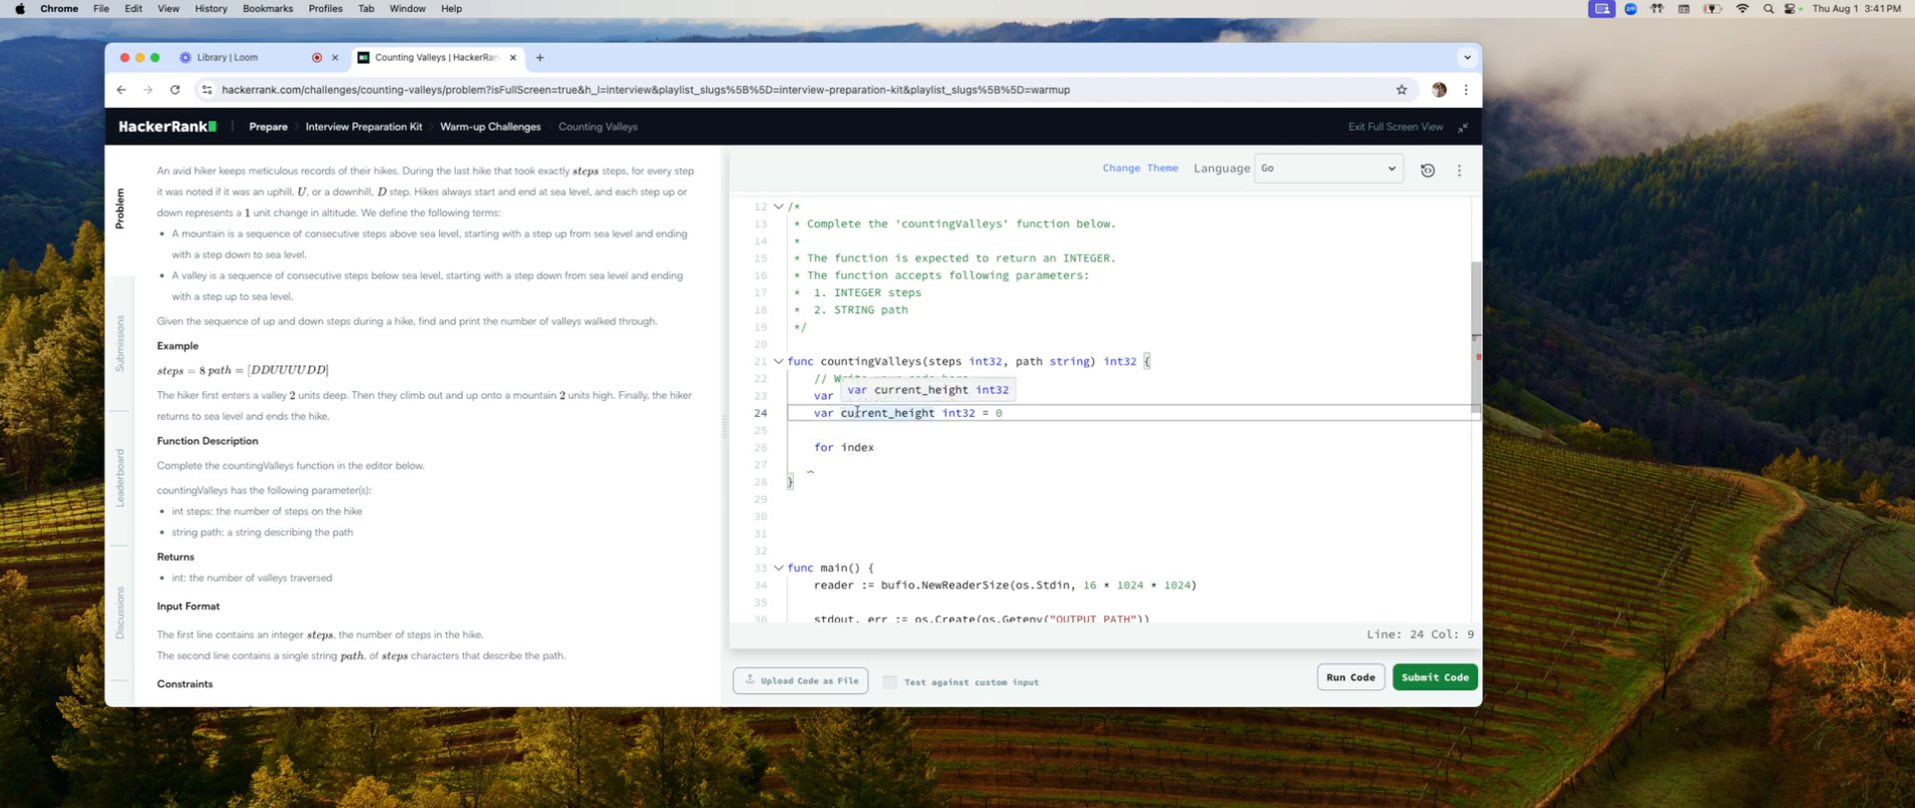
pyautogui.write('index,')
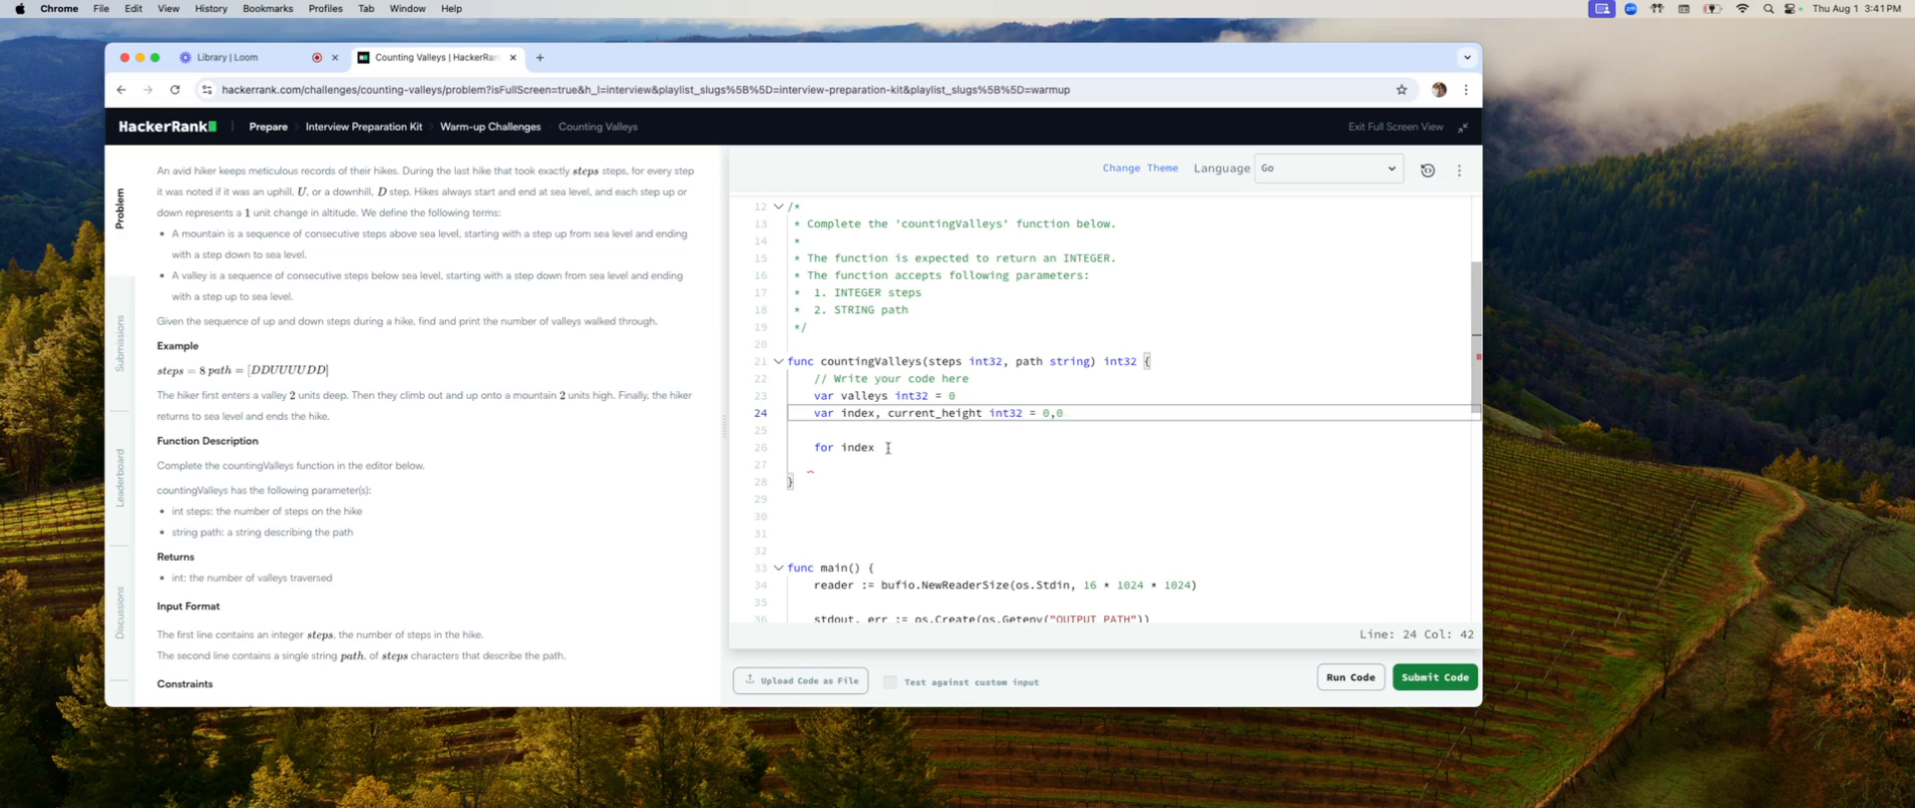
pyautogui.click(876, 447)
pyautogui.write(' =')
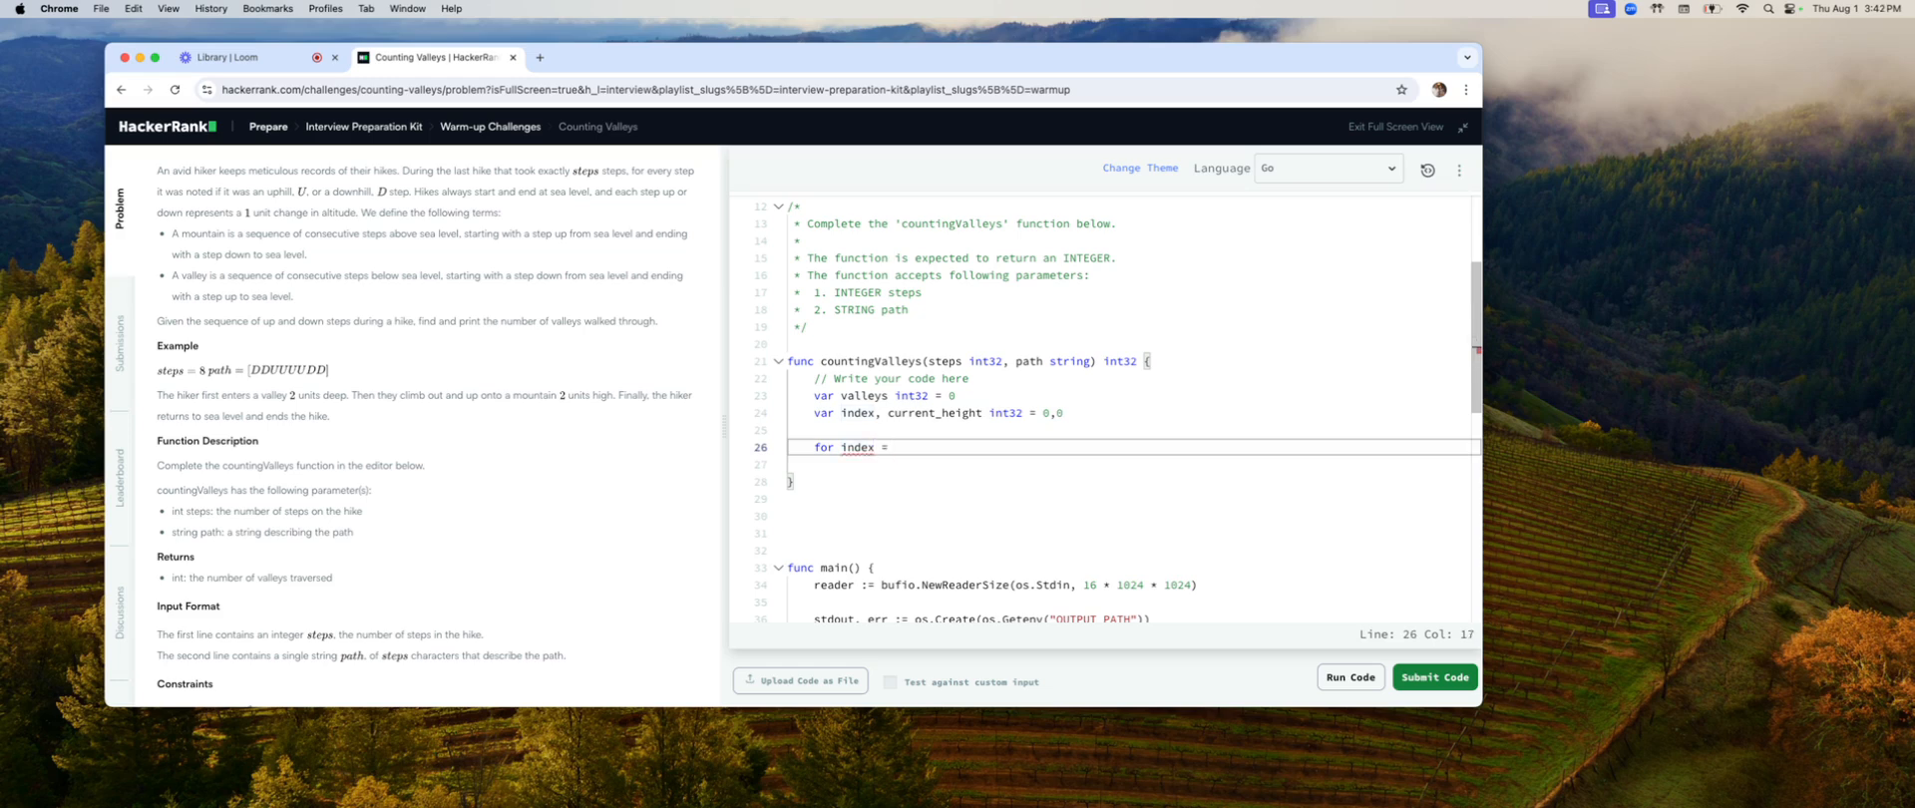
# Step: Complete the loop header 'for index = 0; index < steps ; index++'
pyautogui.write('0')
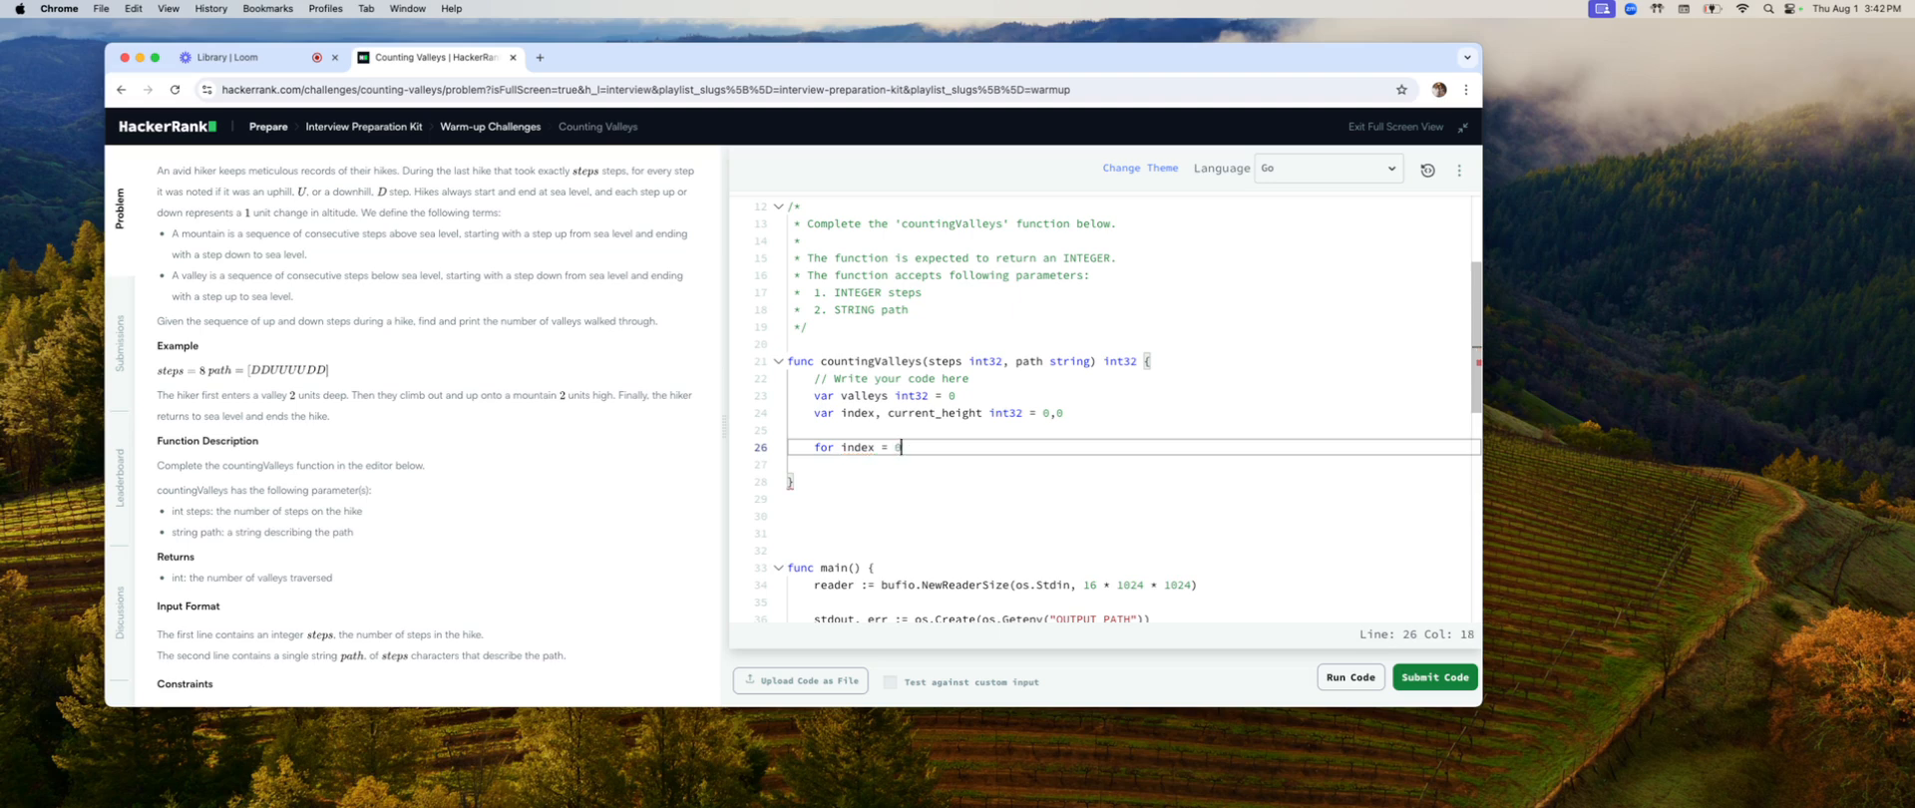
pyautogui.write('; i')
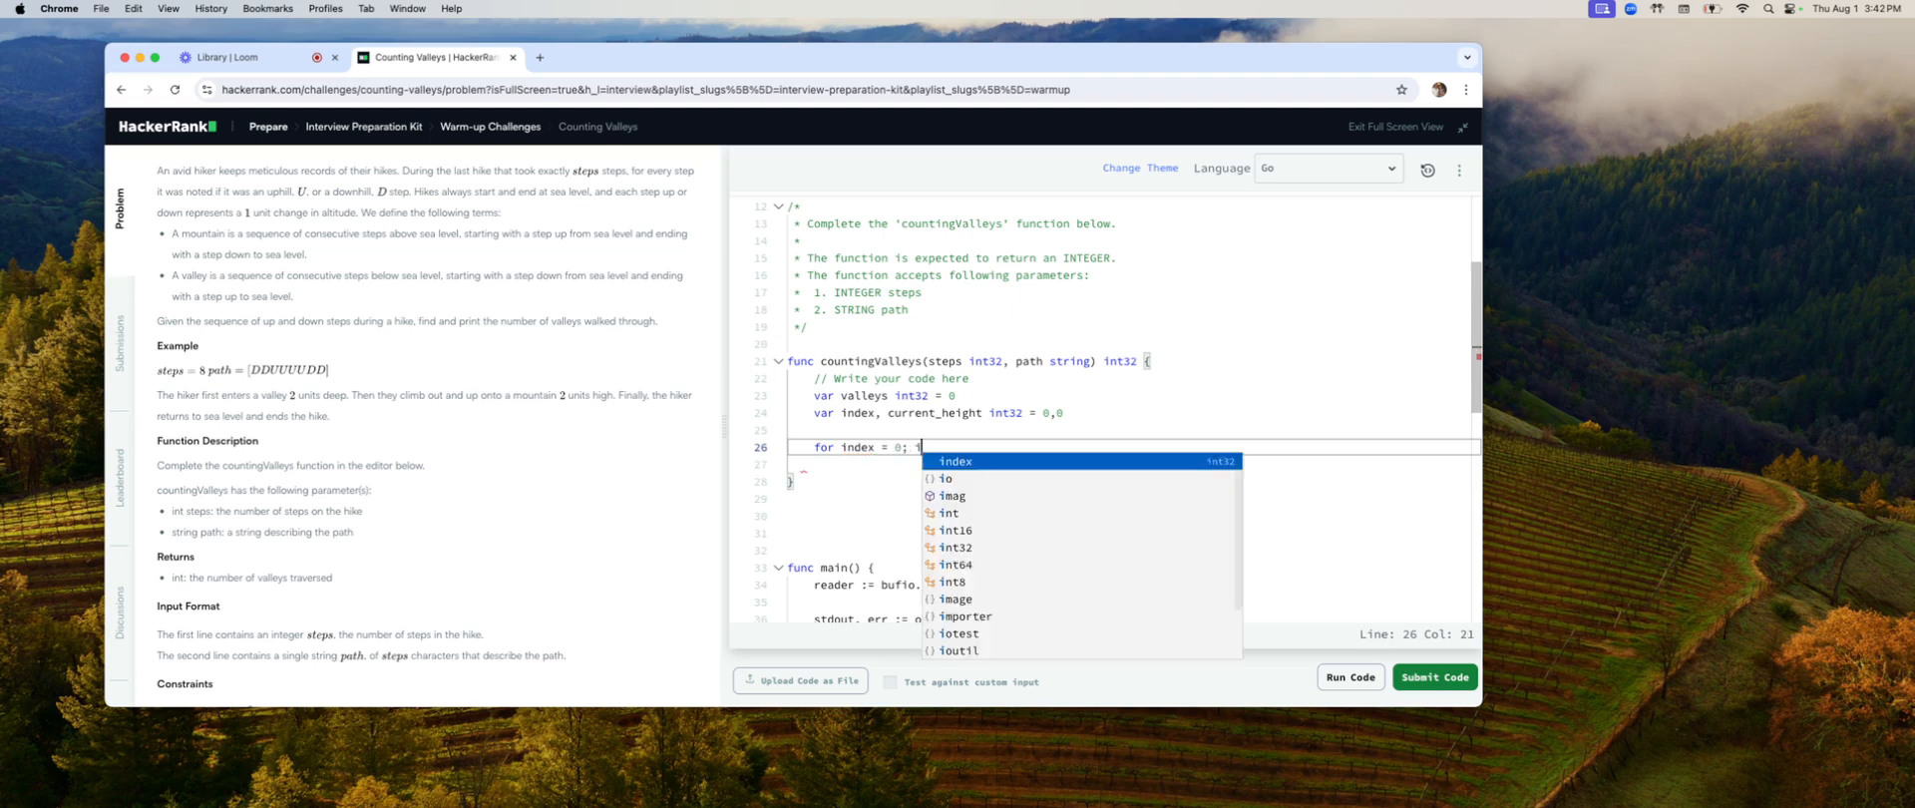
pyautogui.write('index <')
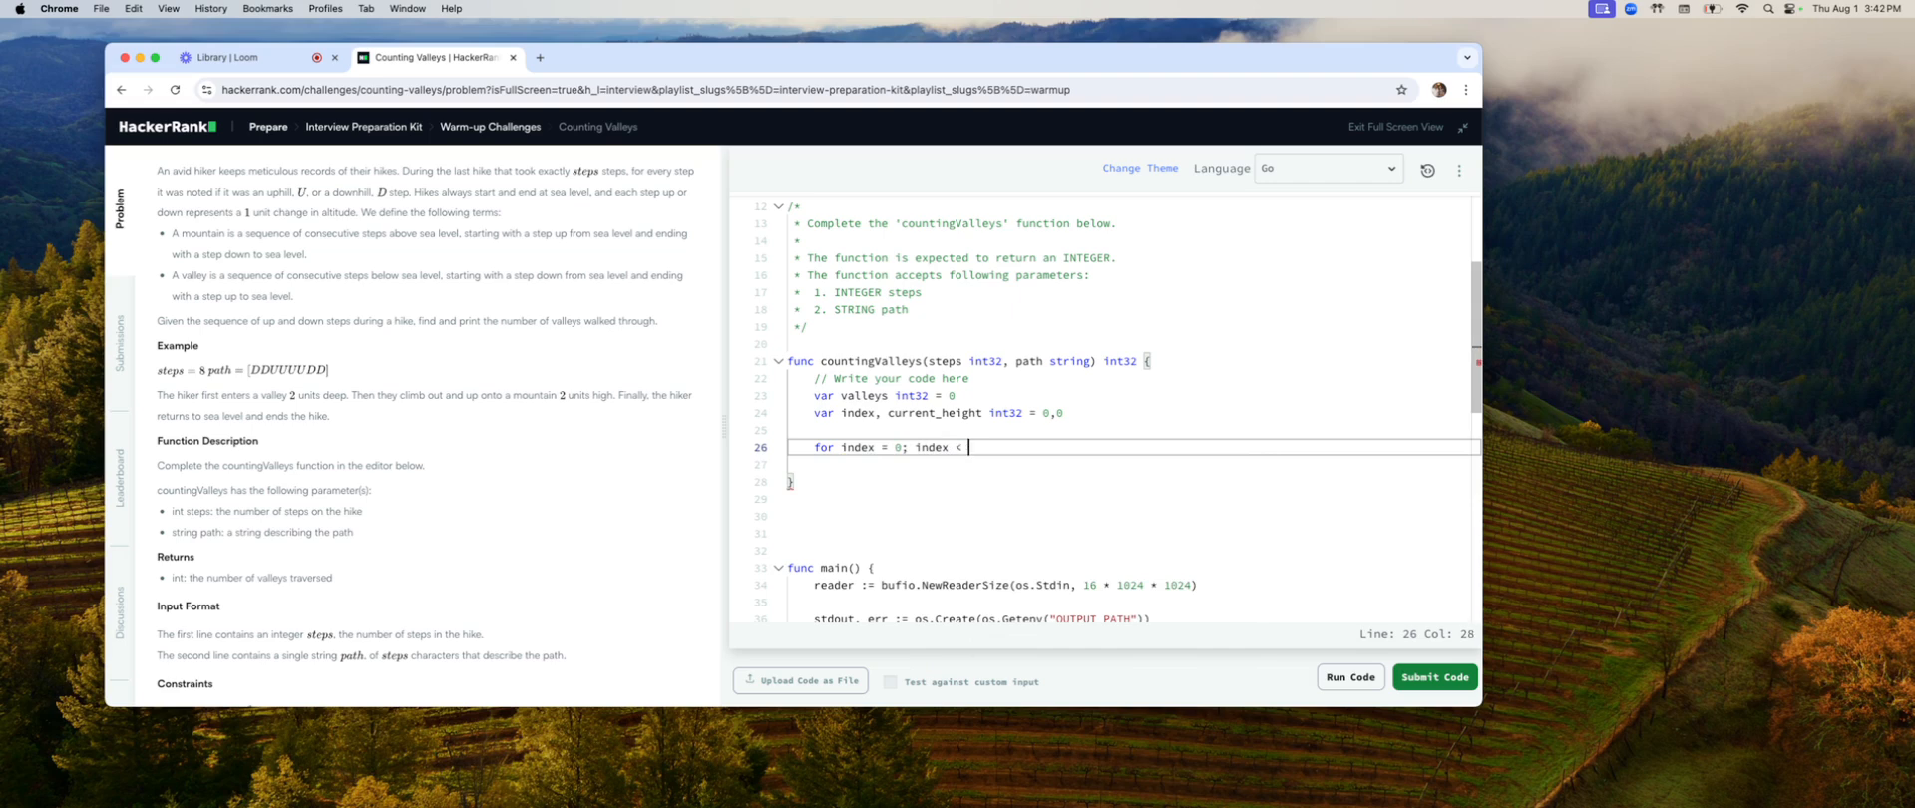
pyautogui.write('steps ;')
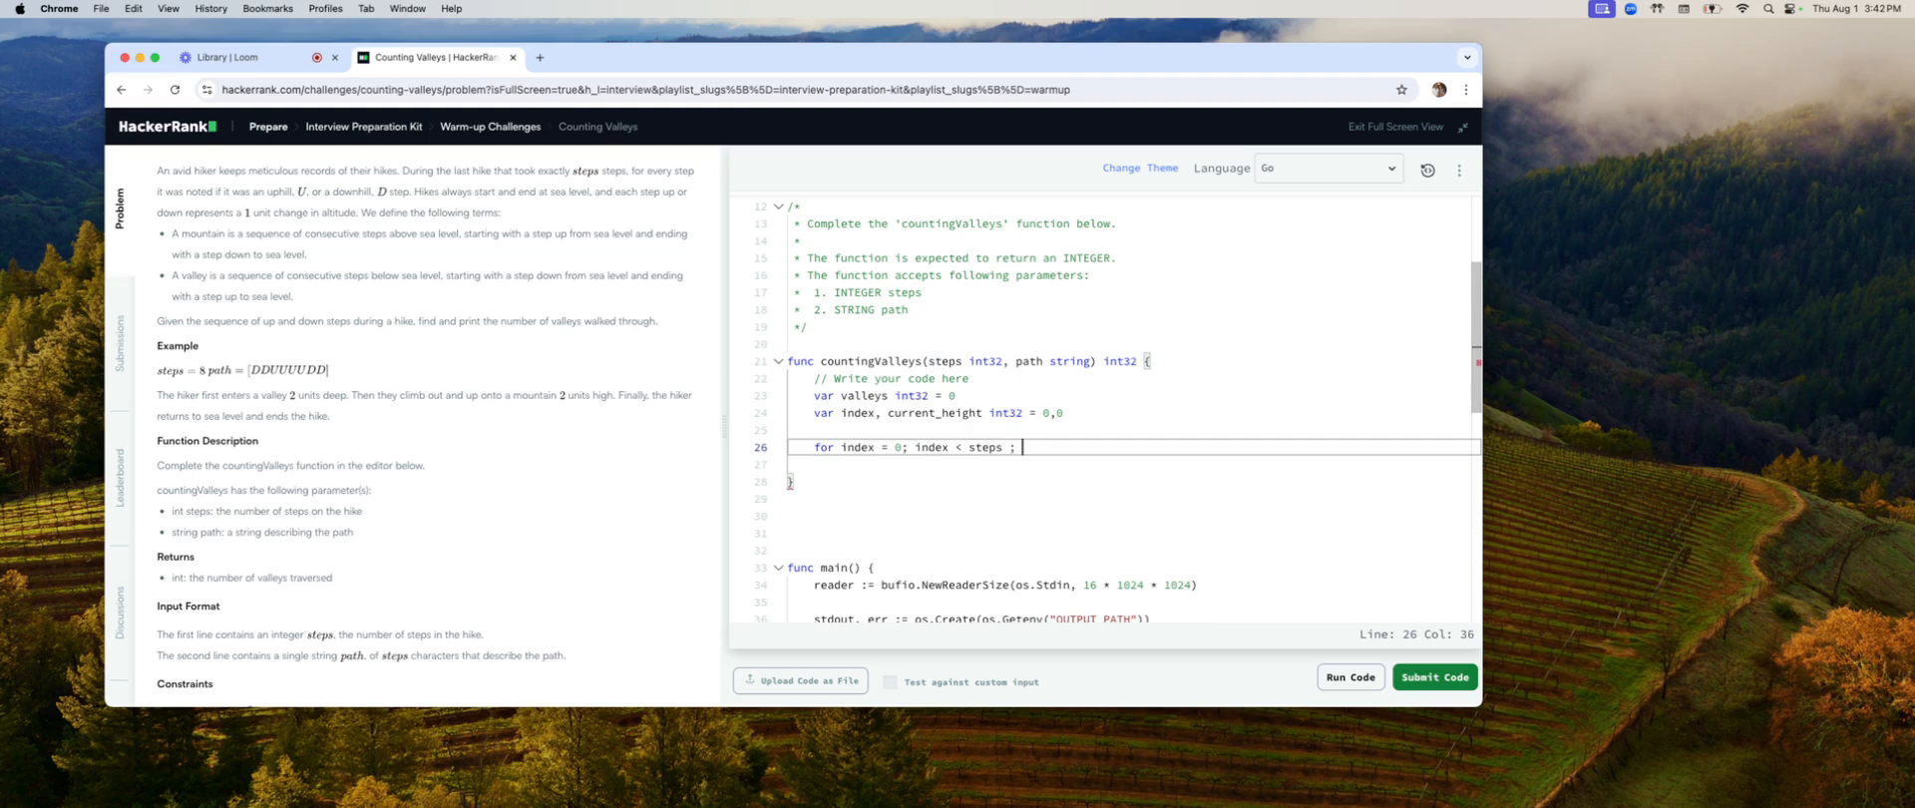
pyautogui.write('in')
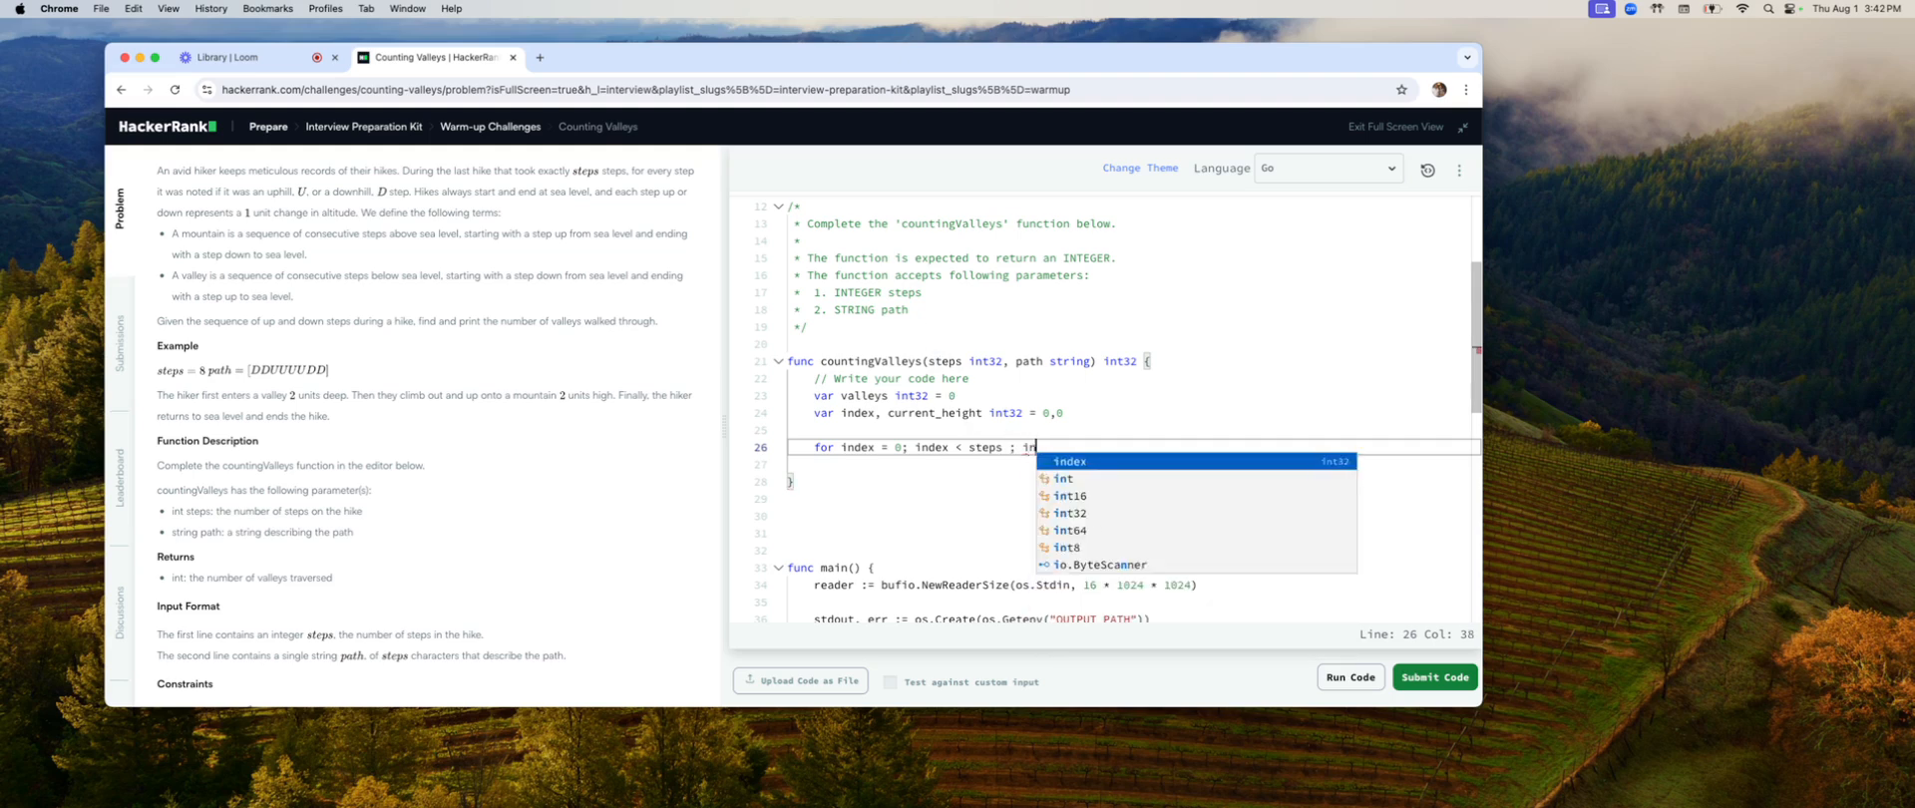
pyautogui.write('dex++ {')
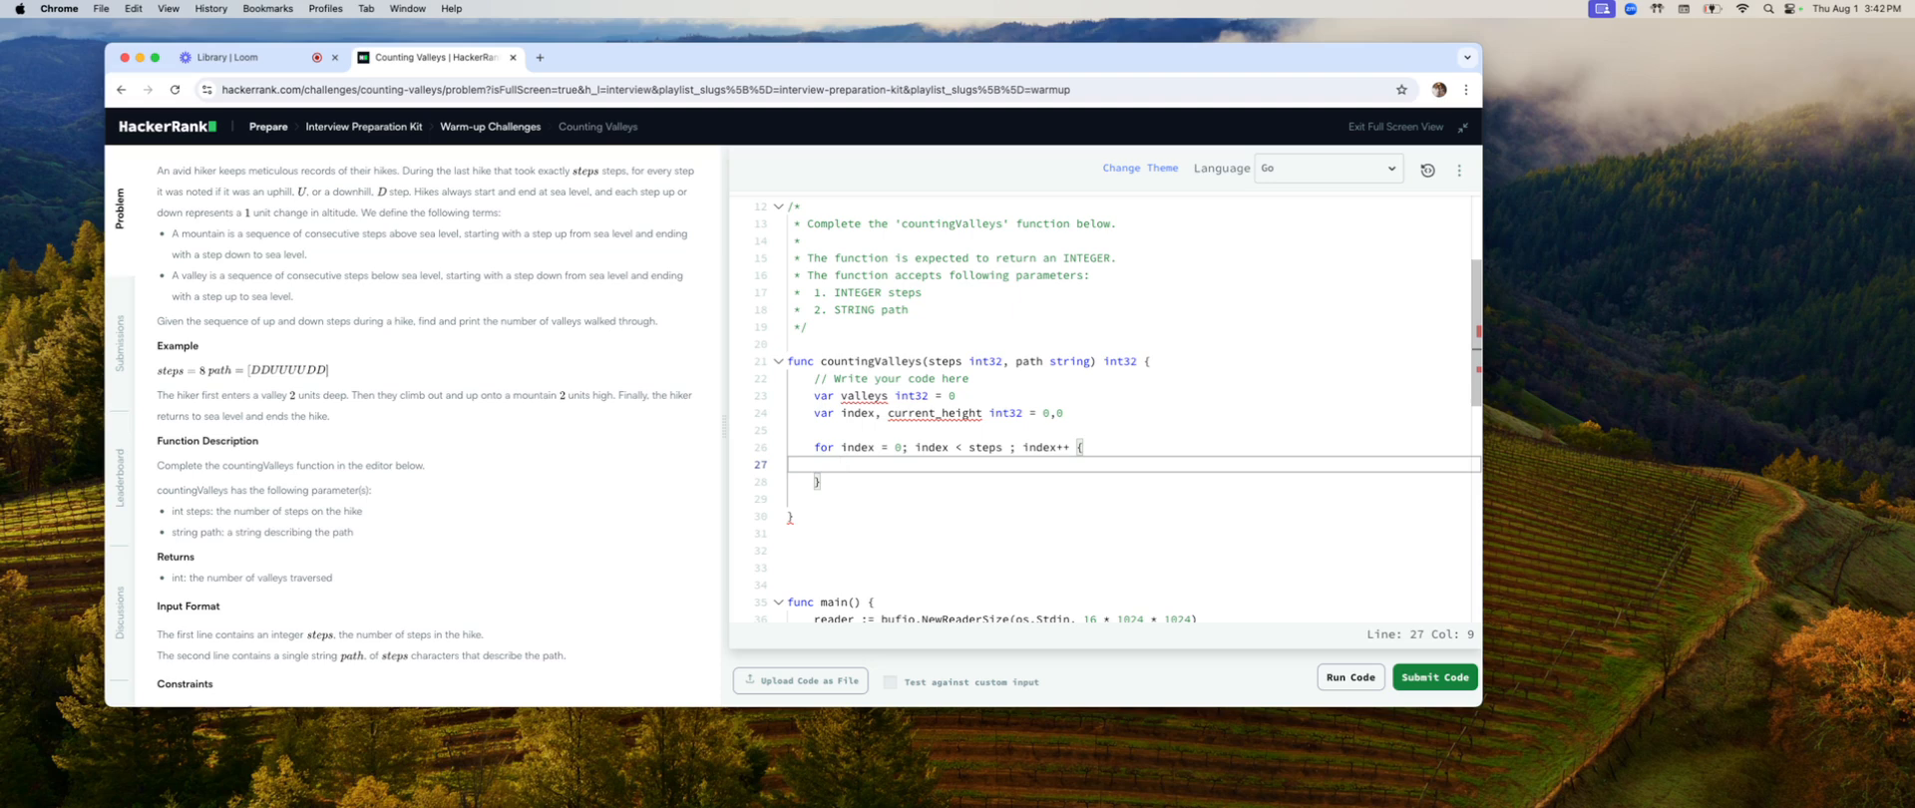
# Step: Write 'if path[index] == 'D' { current_height-- }' inside the loop
pyautogui.write('if')
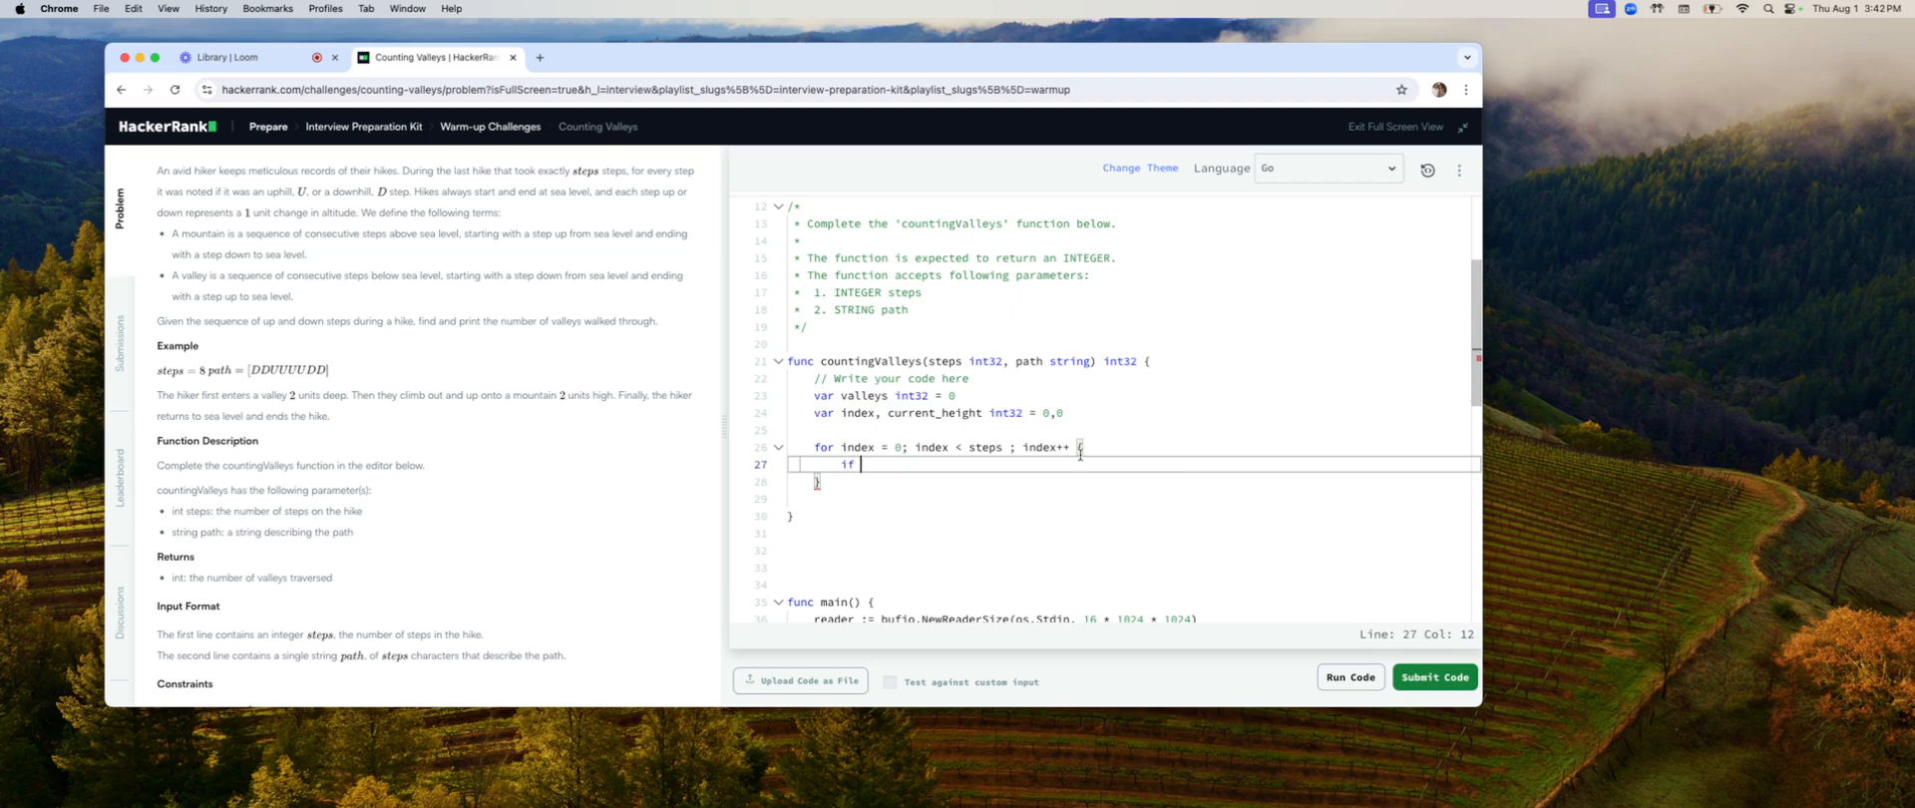
pyautogui.write('path')
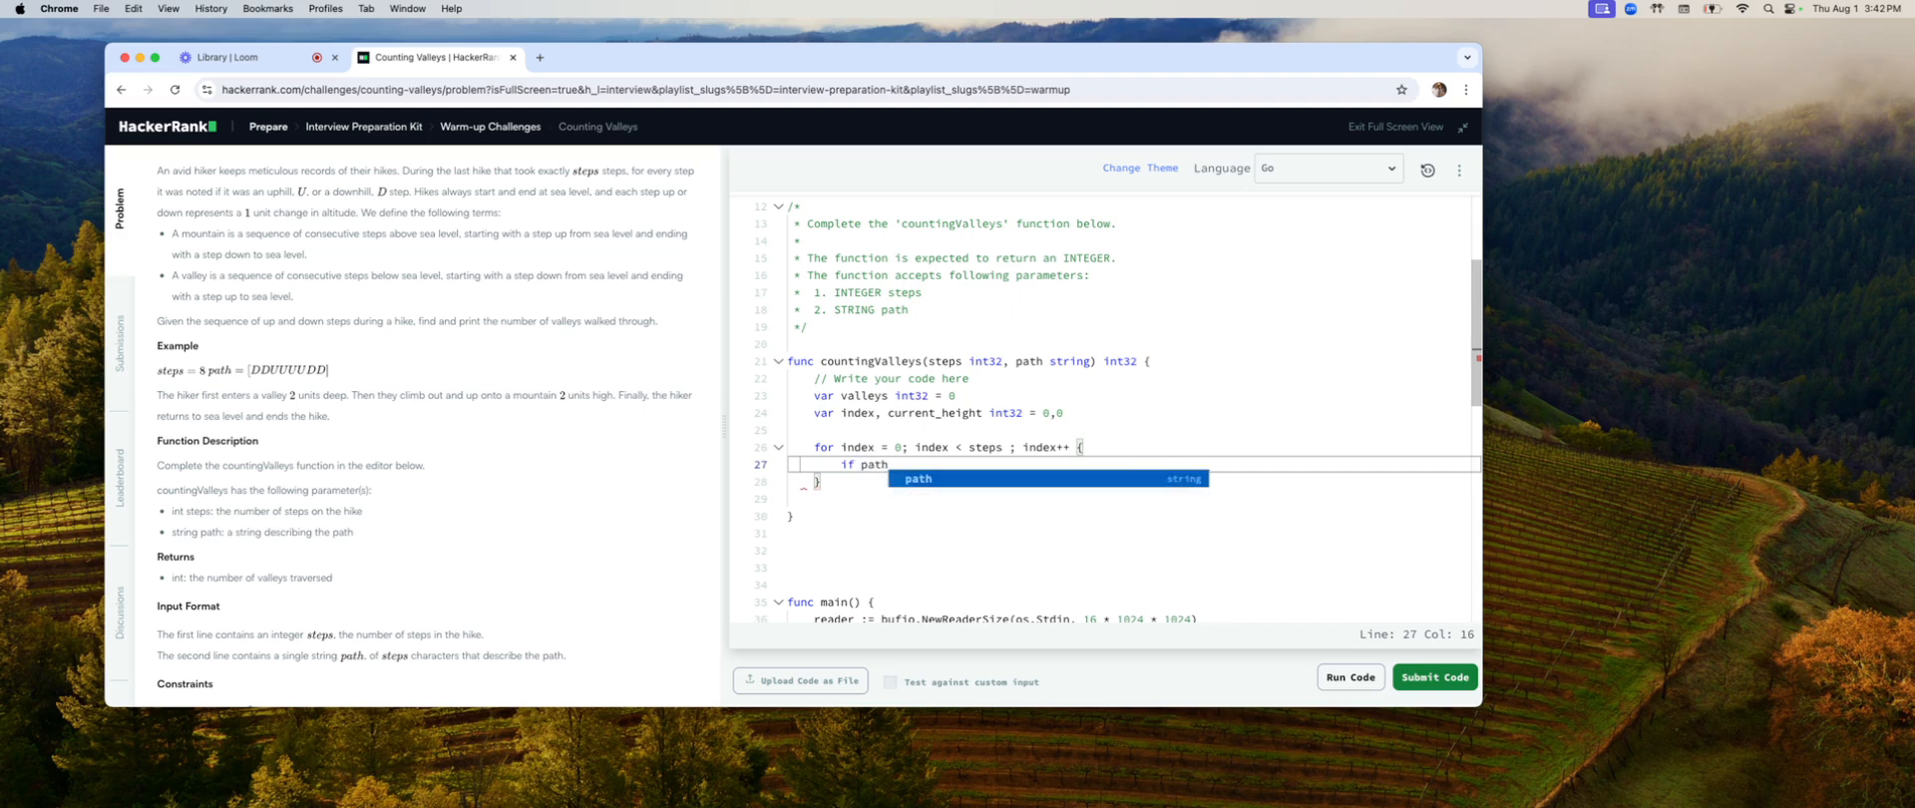
pyautogui.write('[')
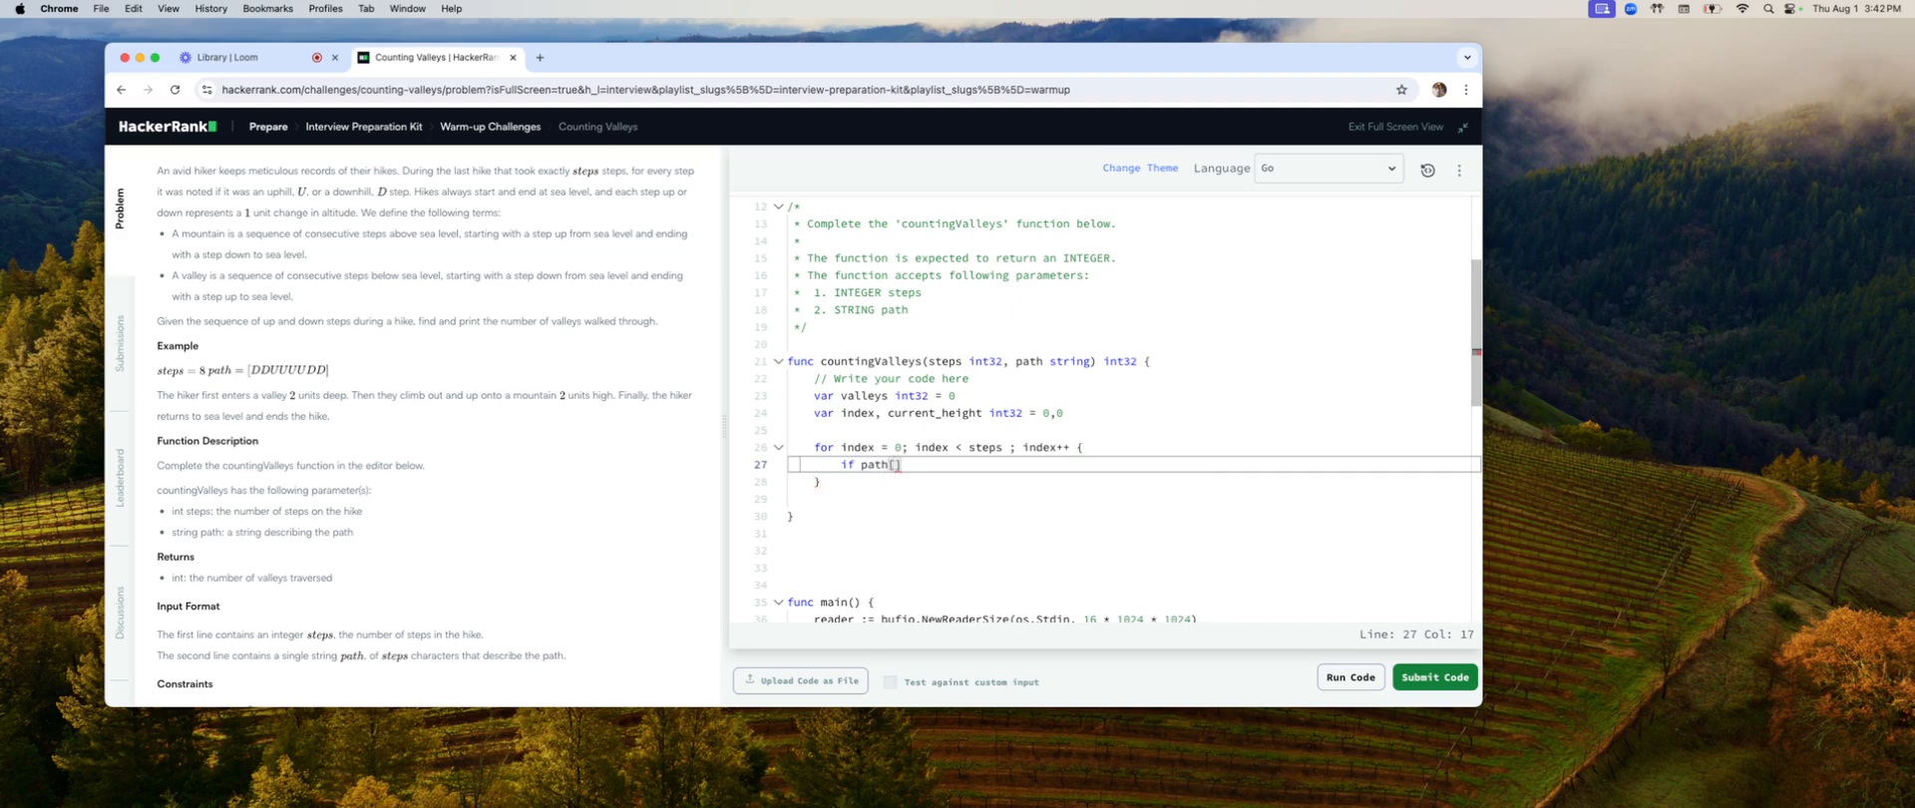
pyautogui.write('index')
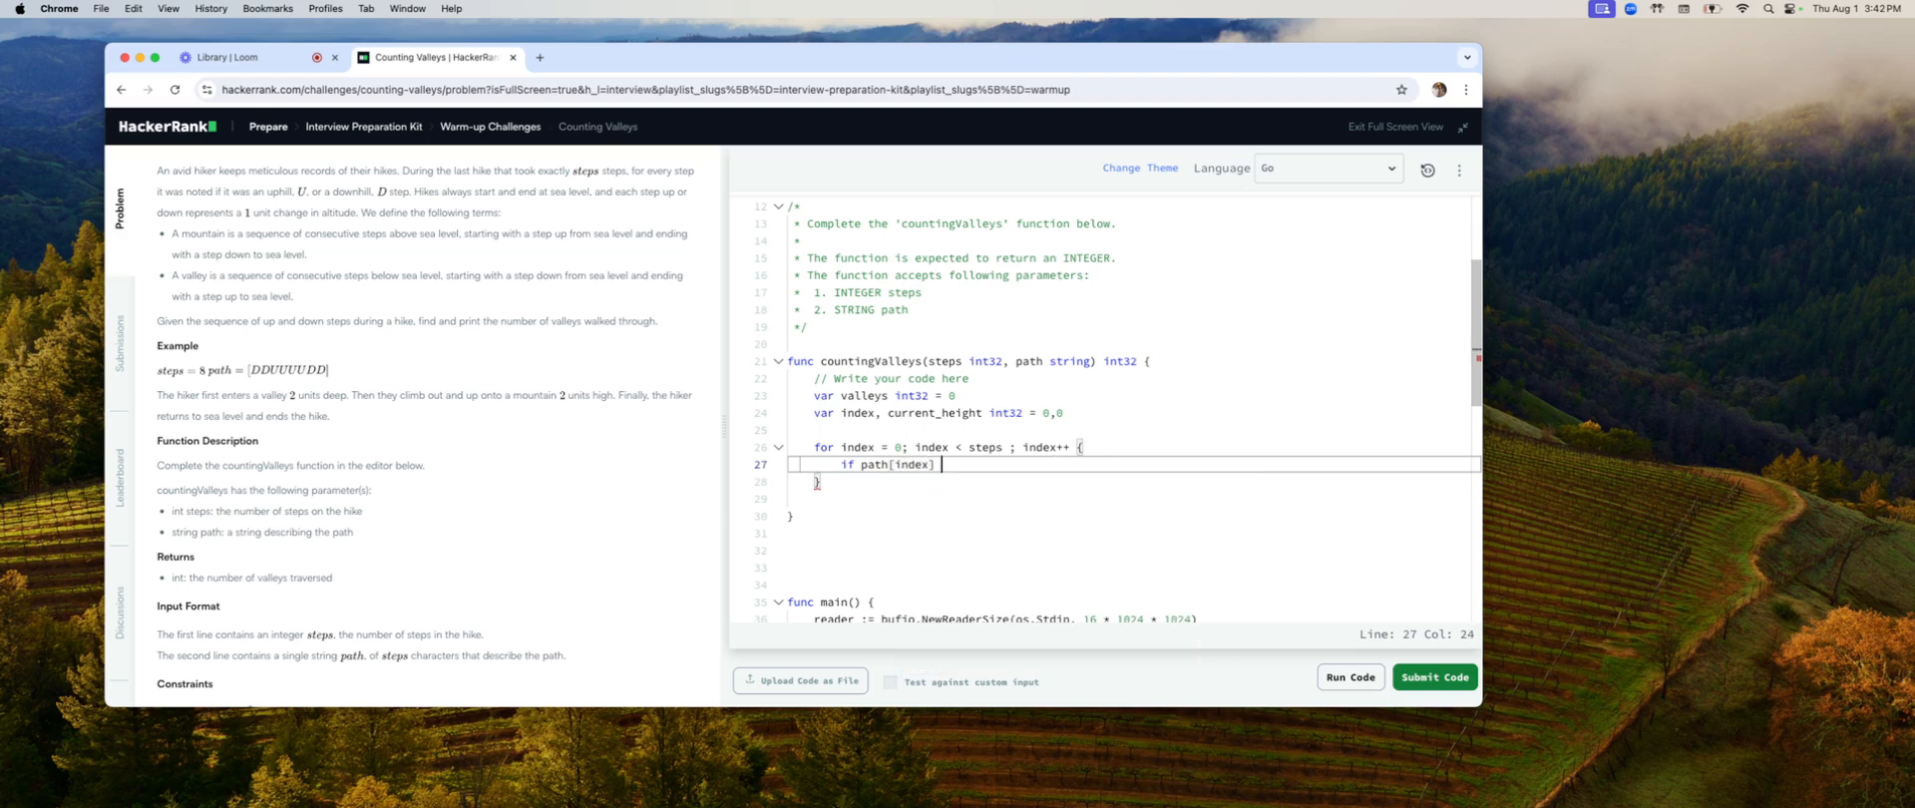
pyautogui.write("== 'U")
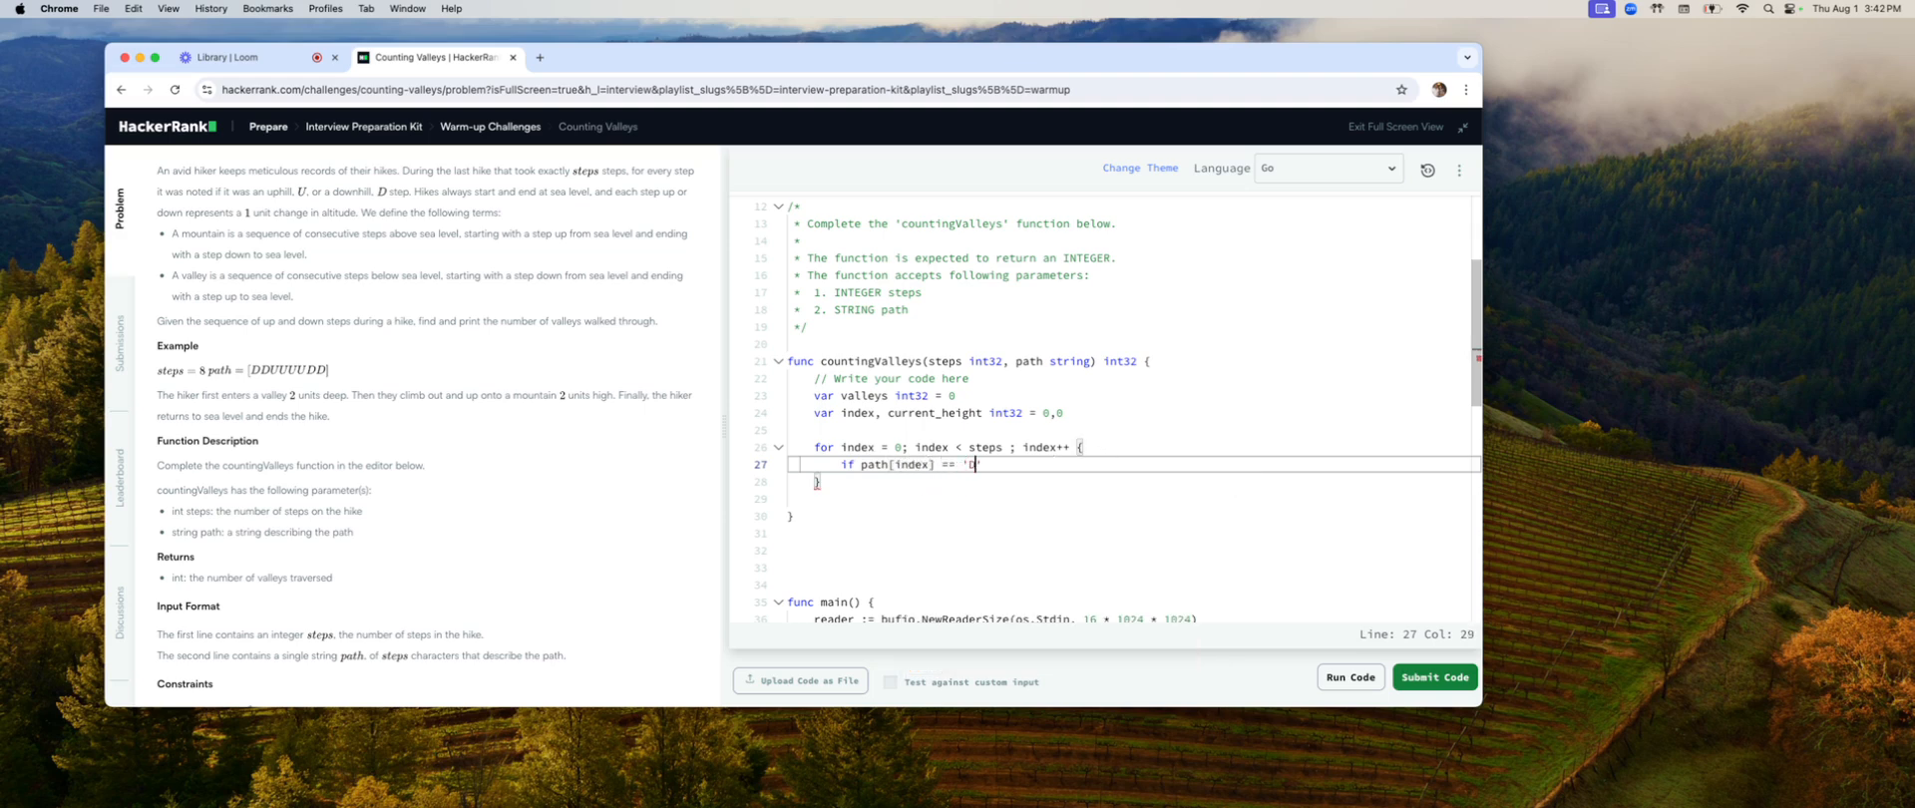
pyautogui.write("'")
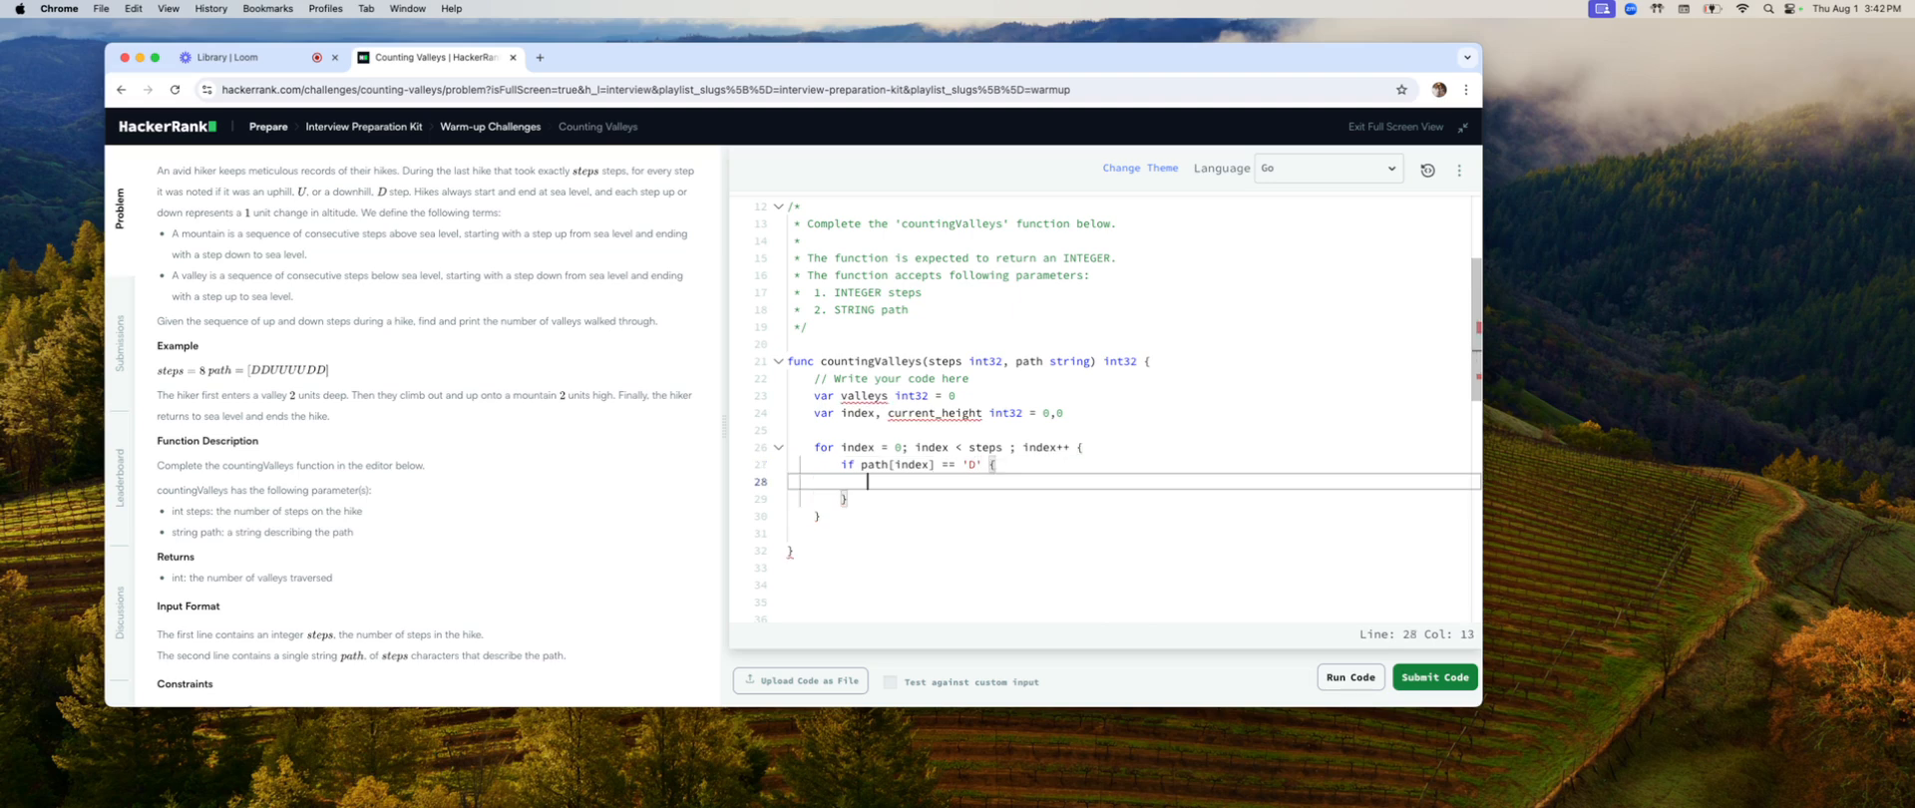
pyautogui.write('current_height--')
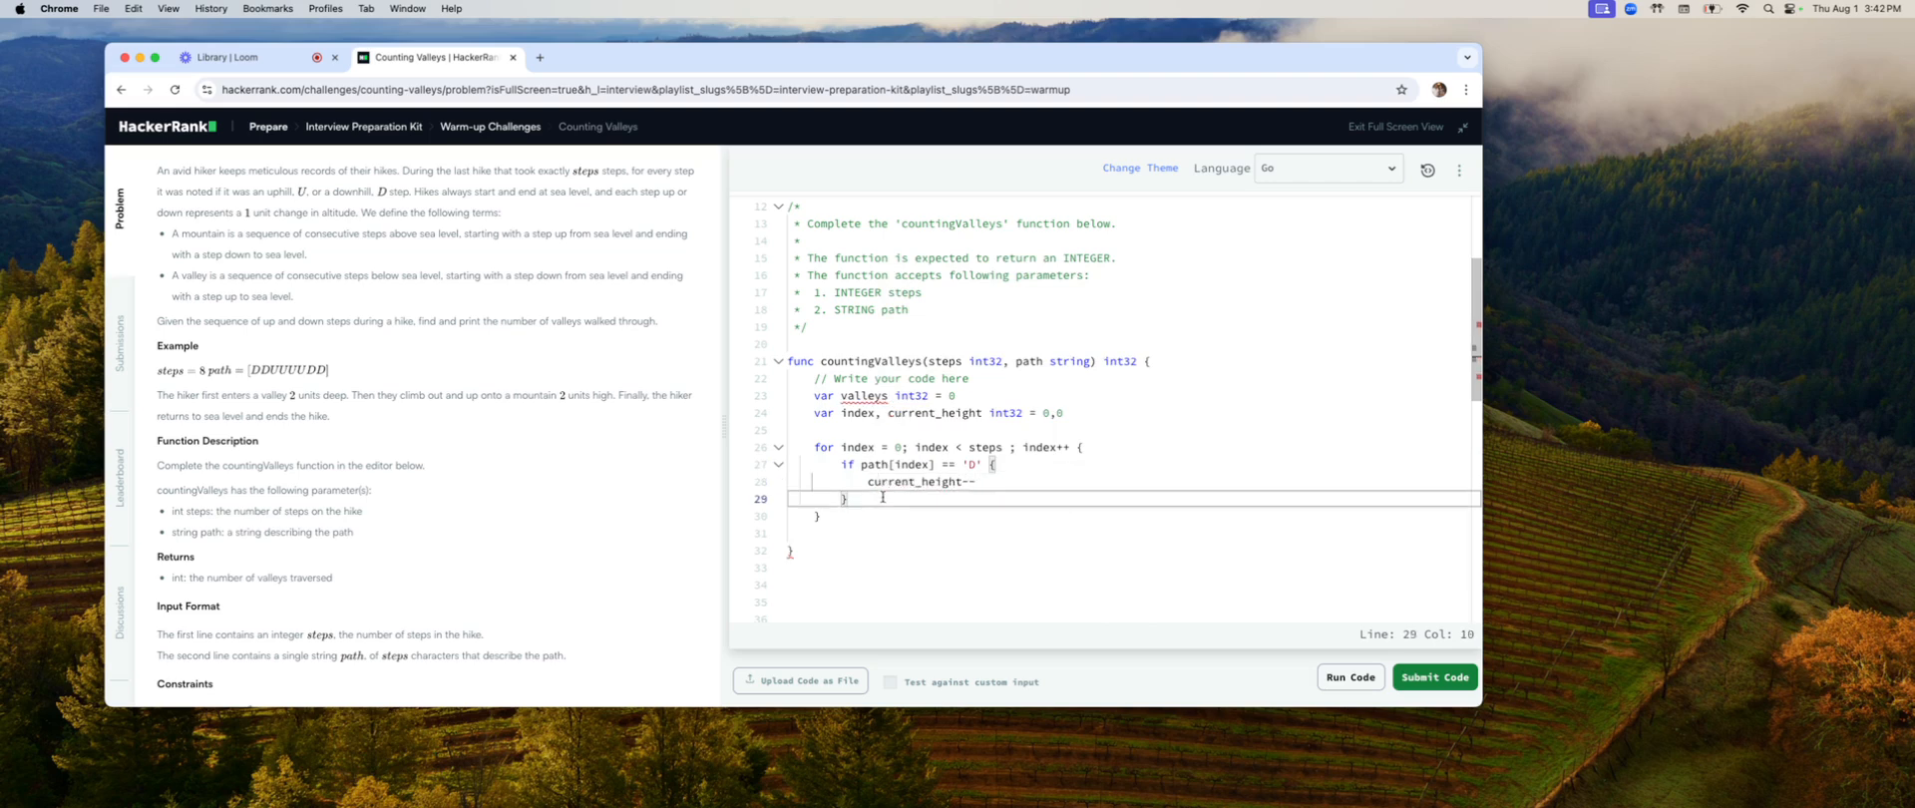
# Step: Add a second branch 'if path[index] == 'U' { current_height++ }' using autocomplete for index
pyautogui.write('if')
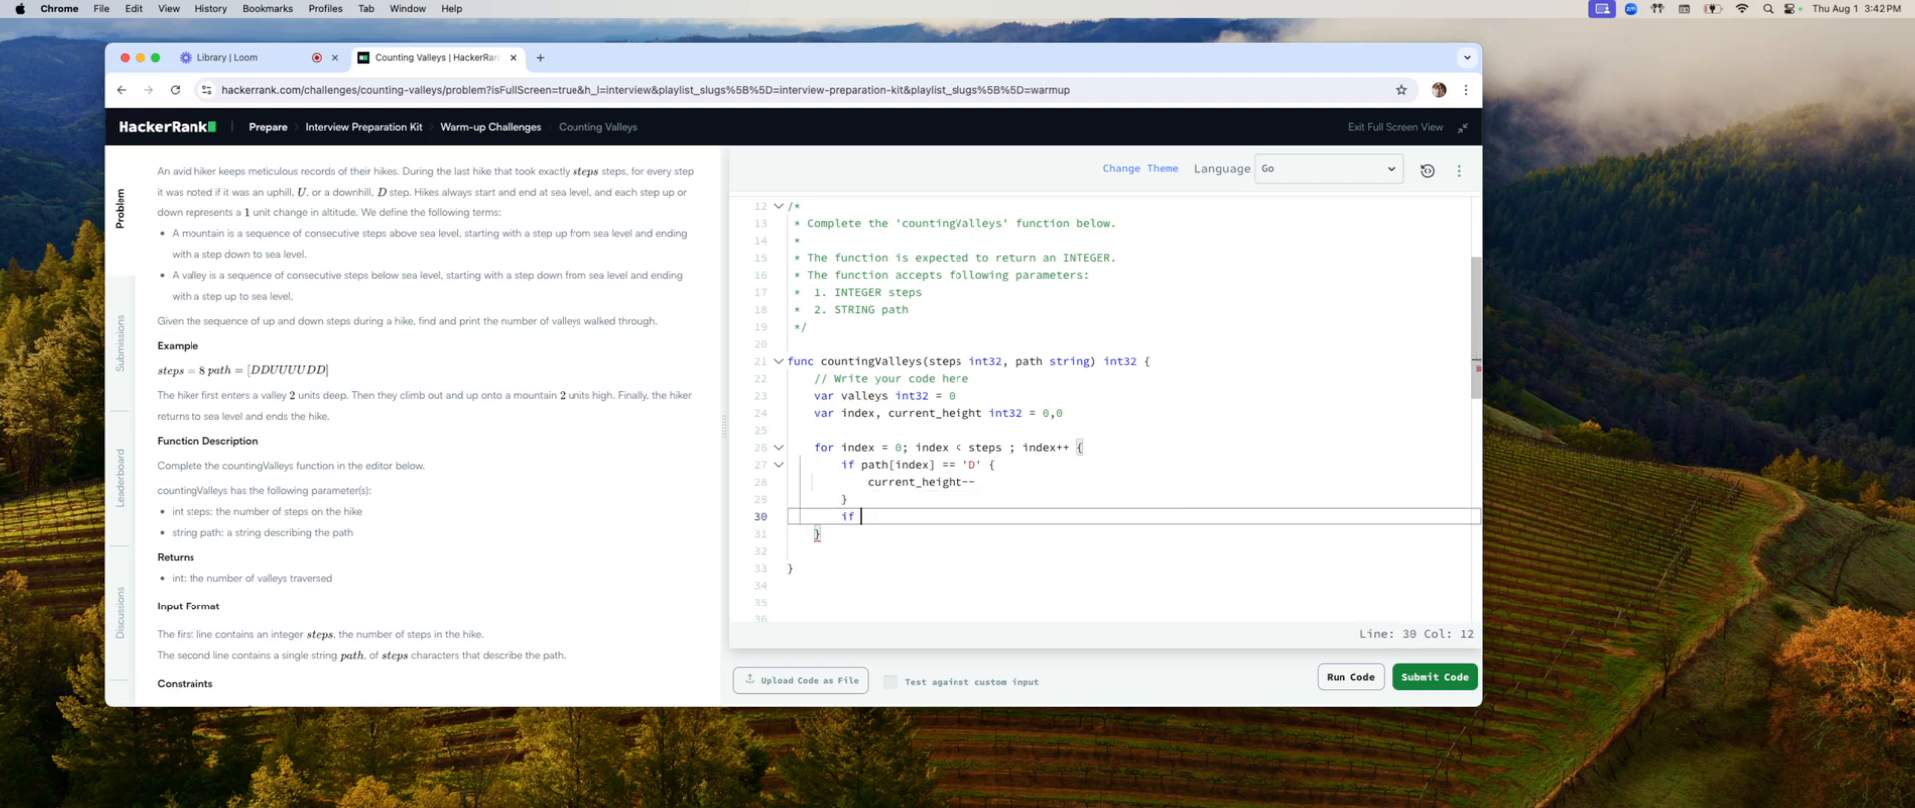
pyautogui.write('path[in')
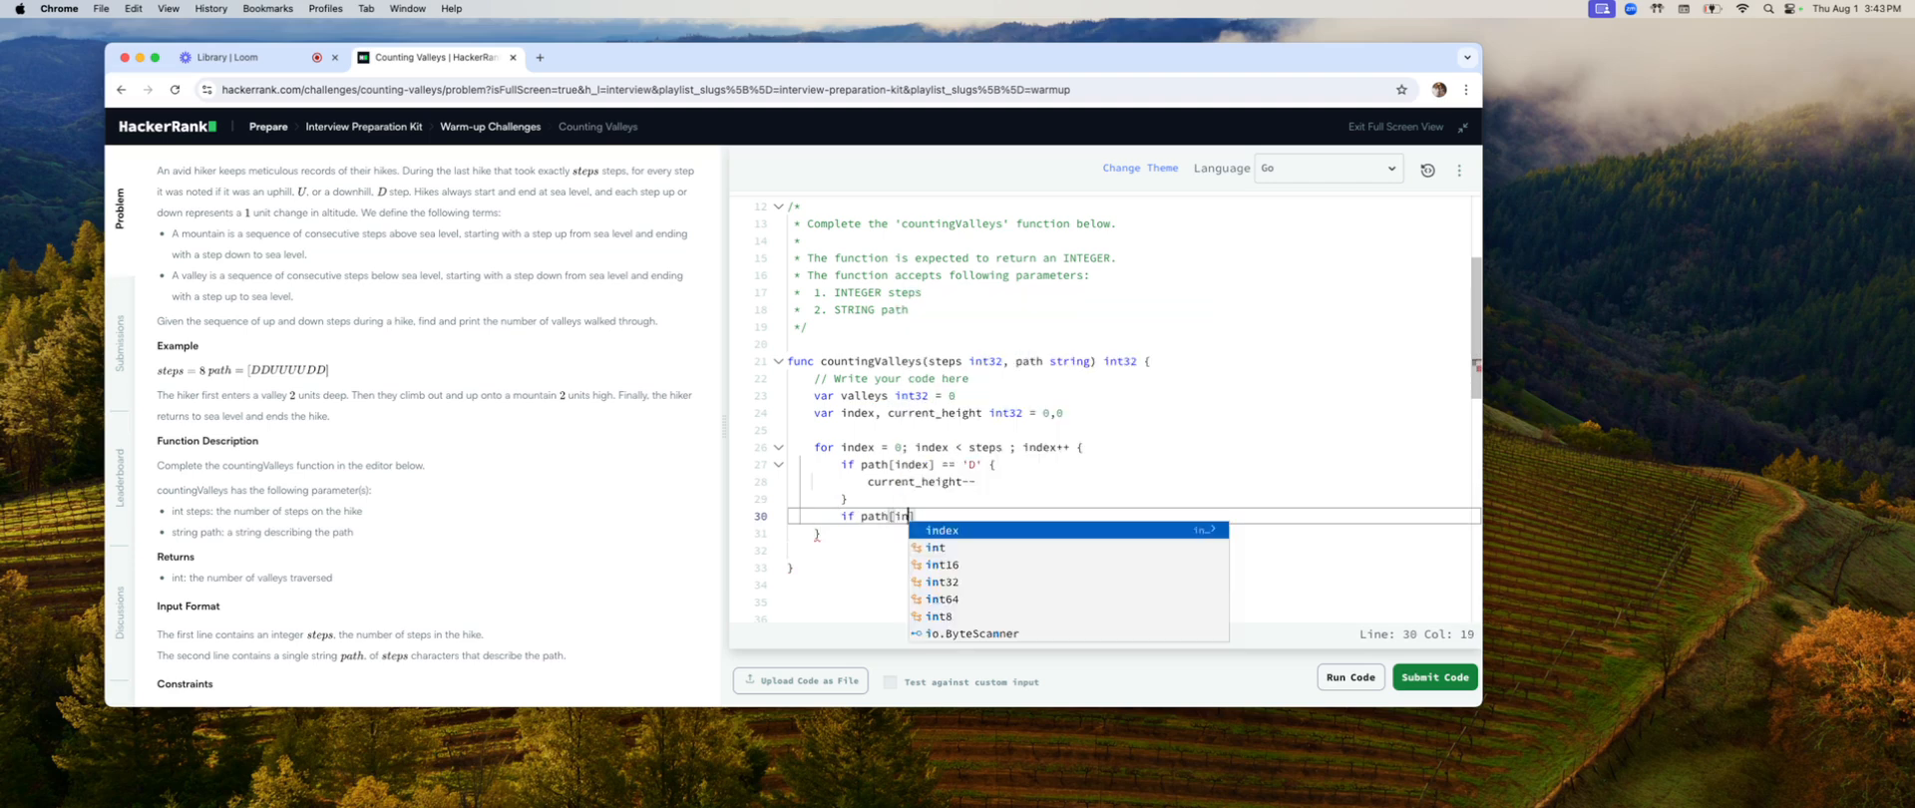
pyautogui.click(940, 530)
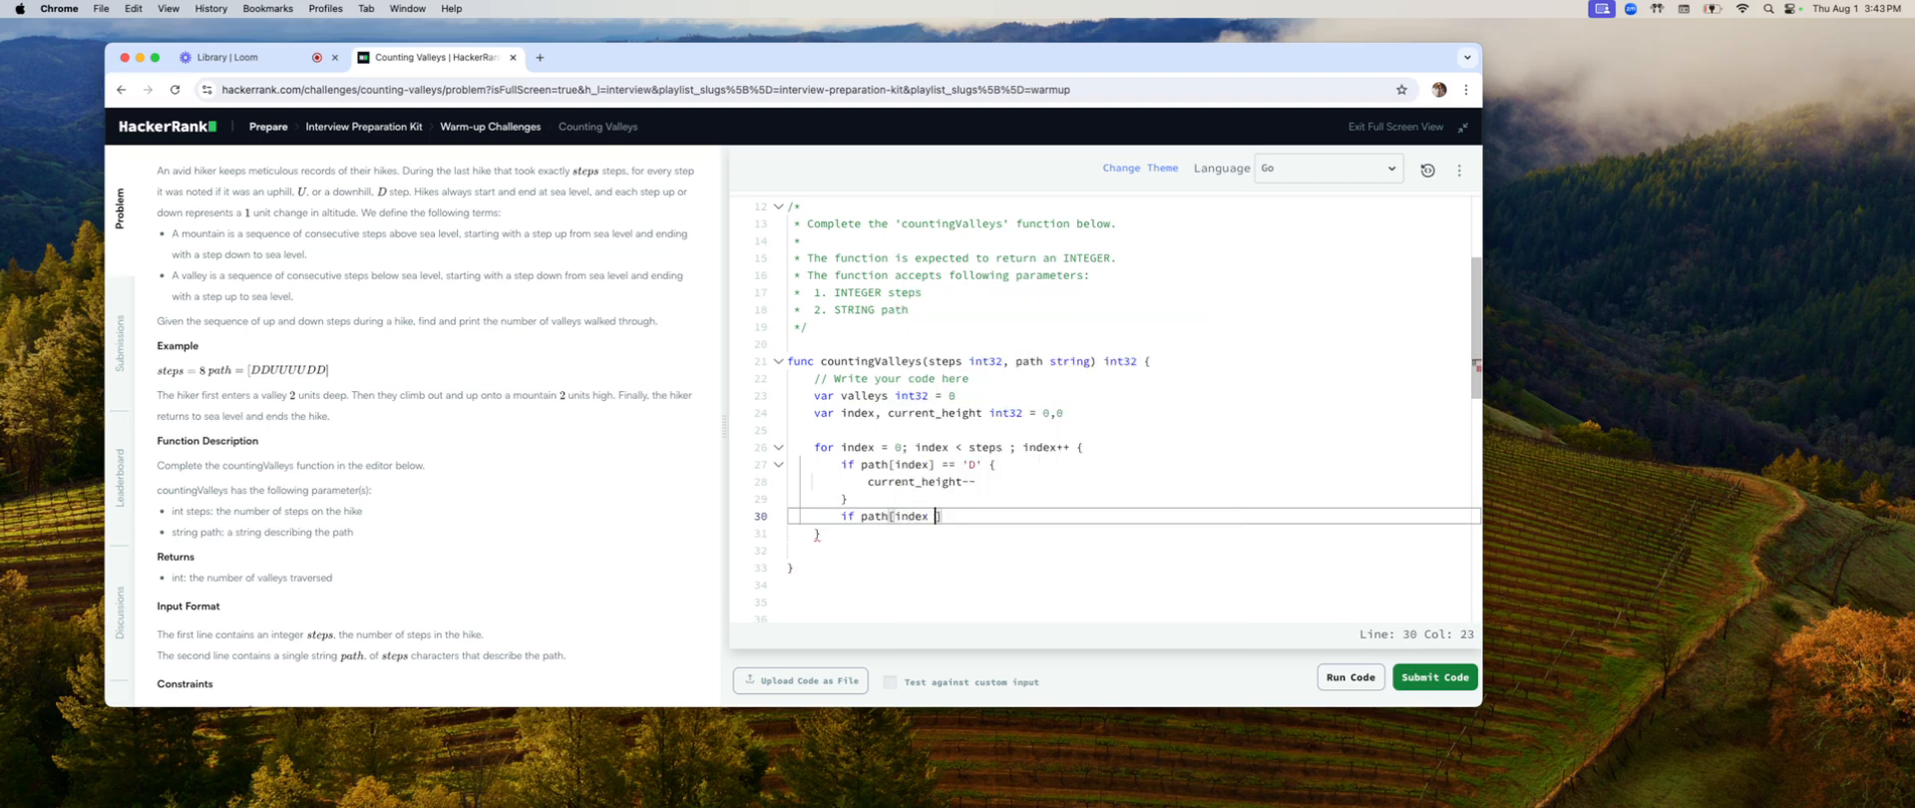
pyautogui.press('Return')
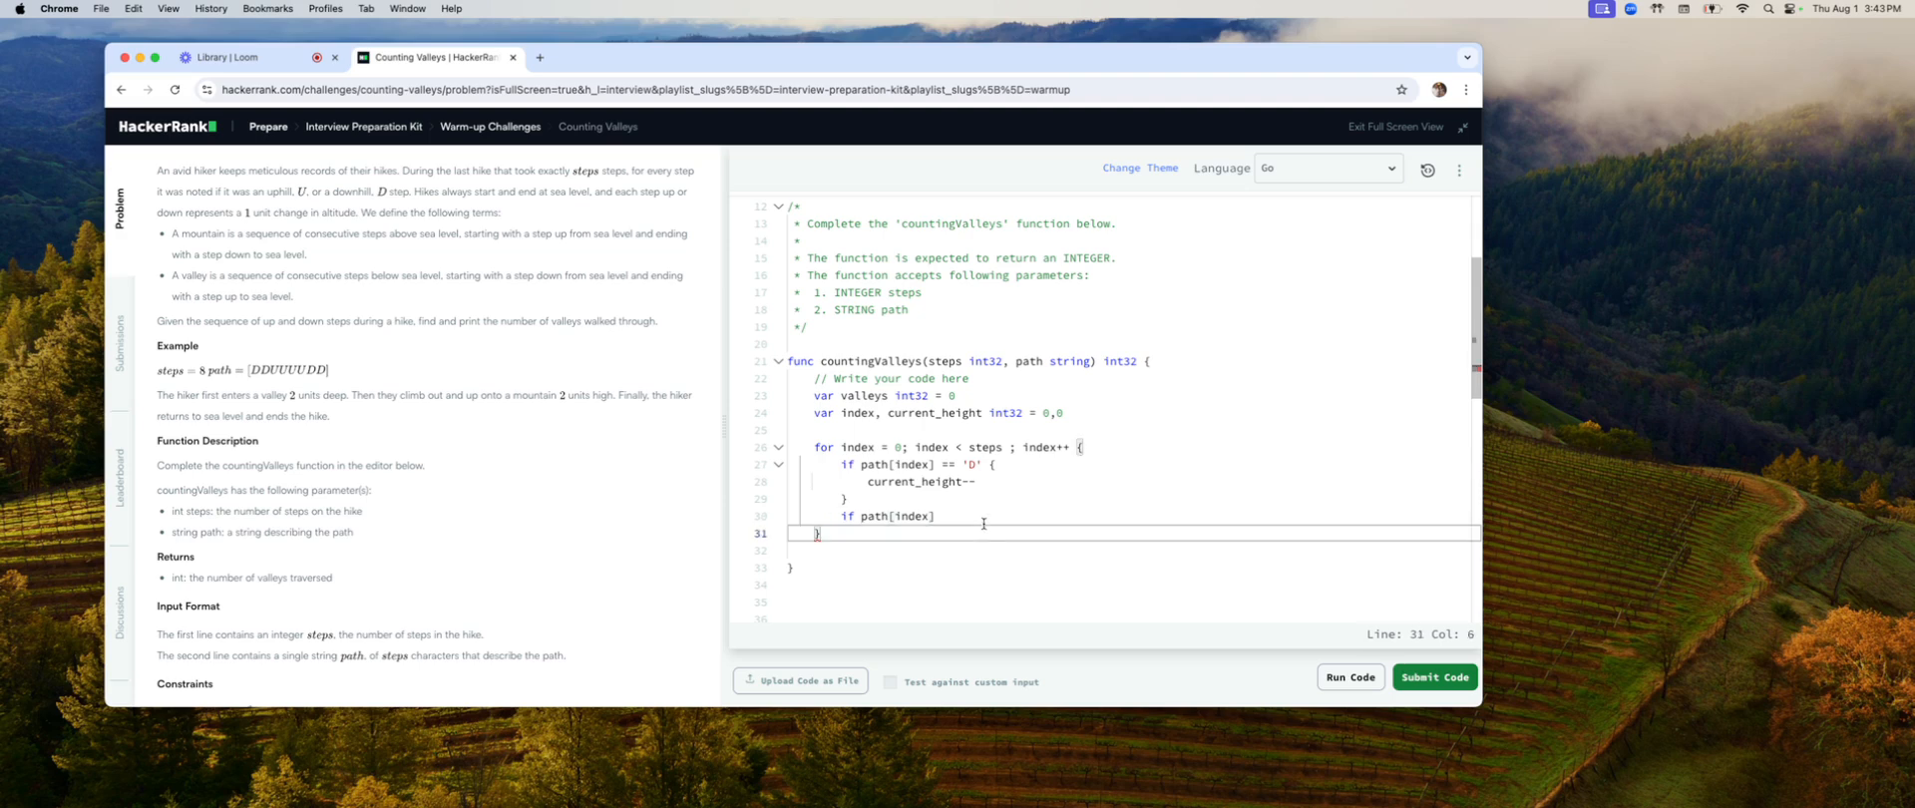
pyautogui.write('==')
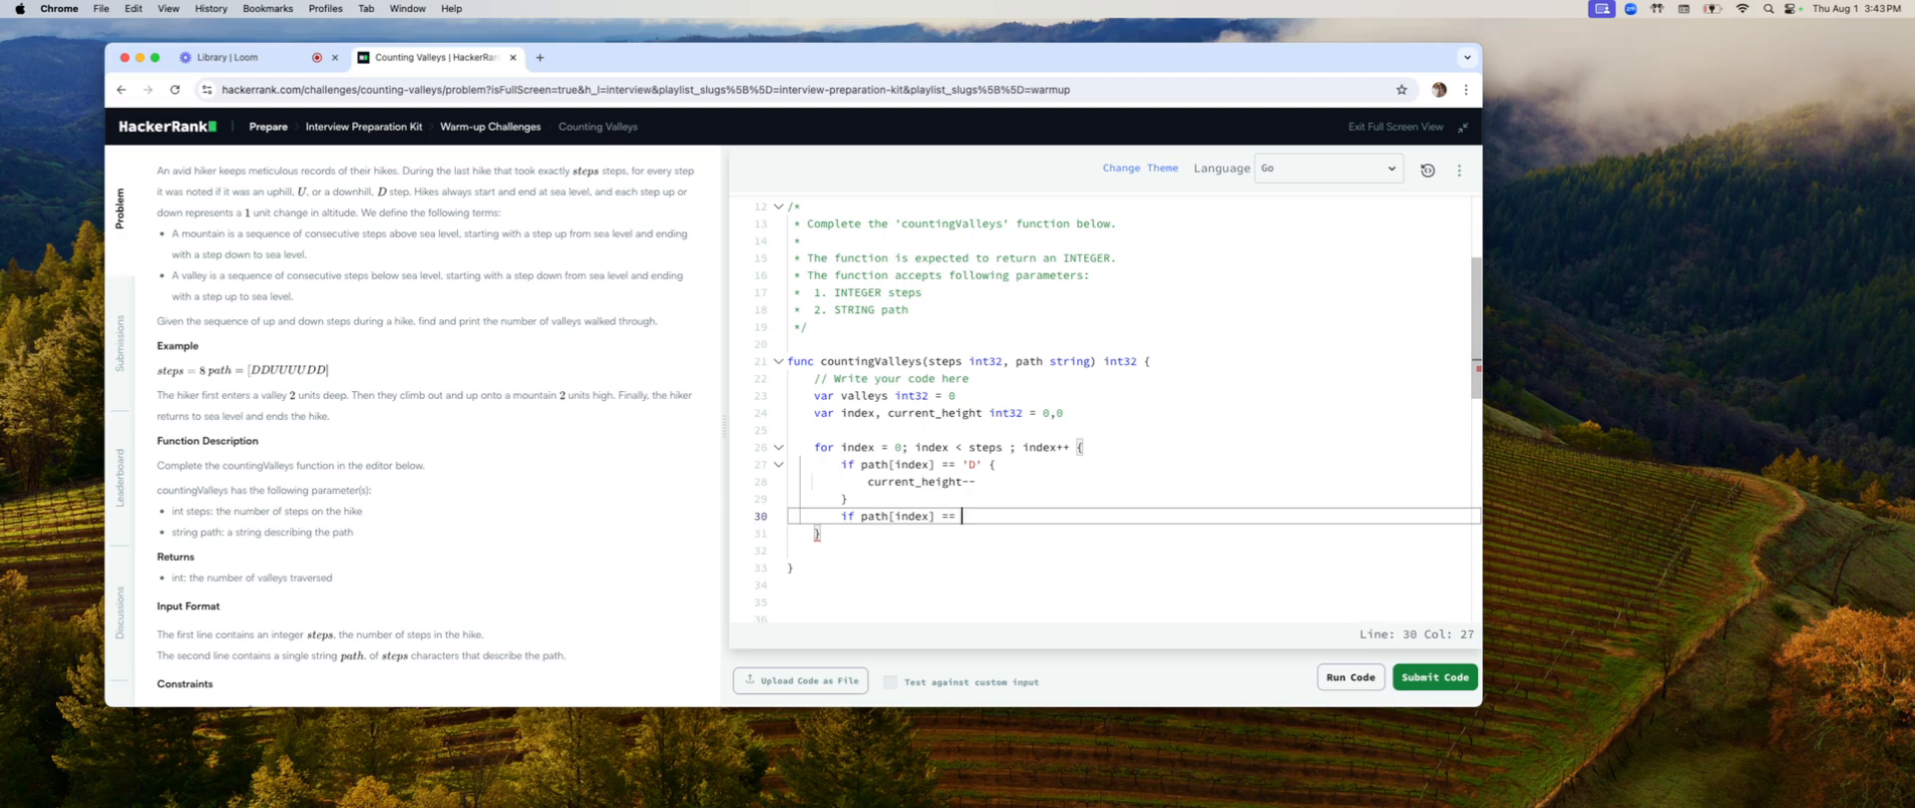
pyautogui.write("'U")
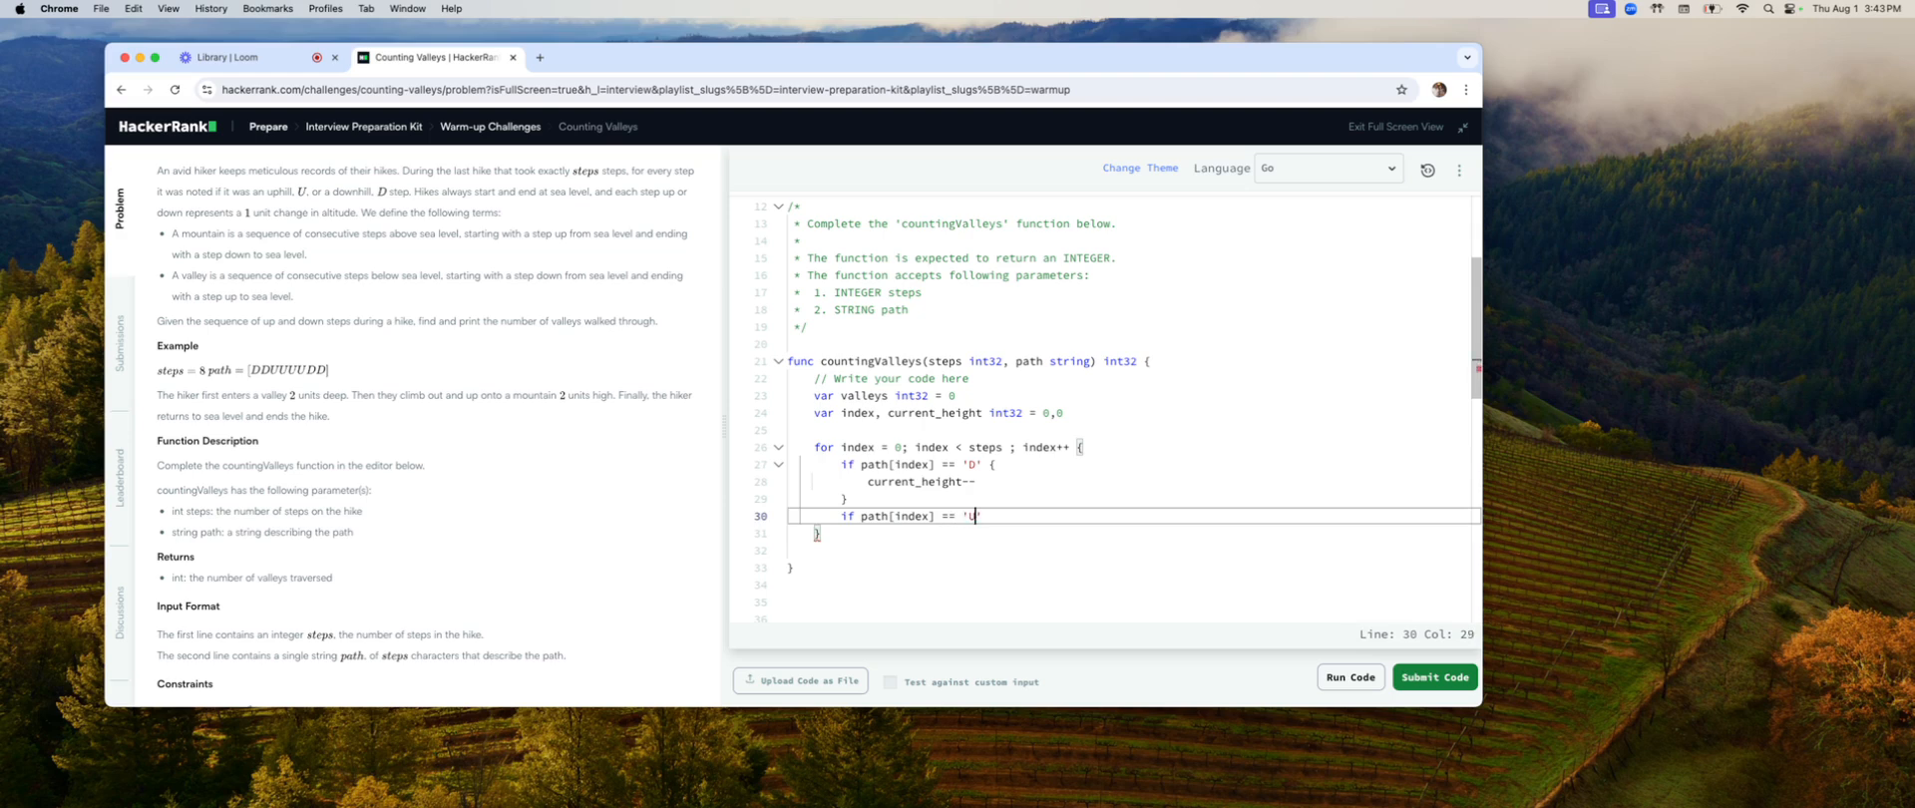
pyautogui.write("'")
pyautogui.write('c')
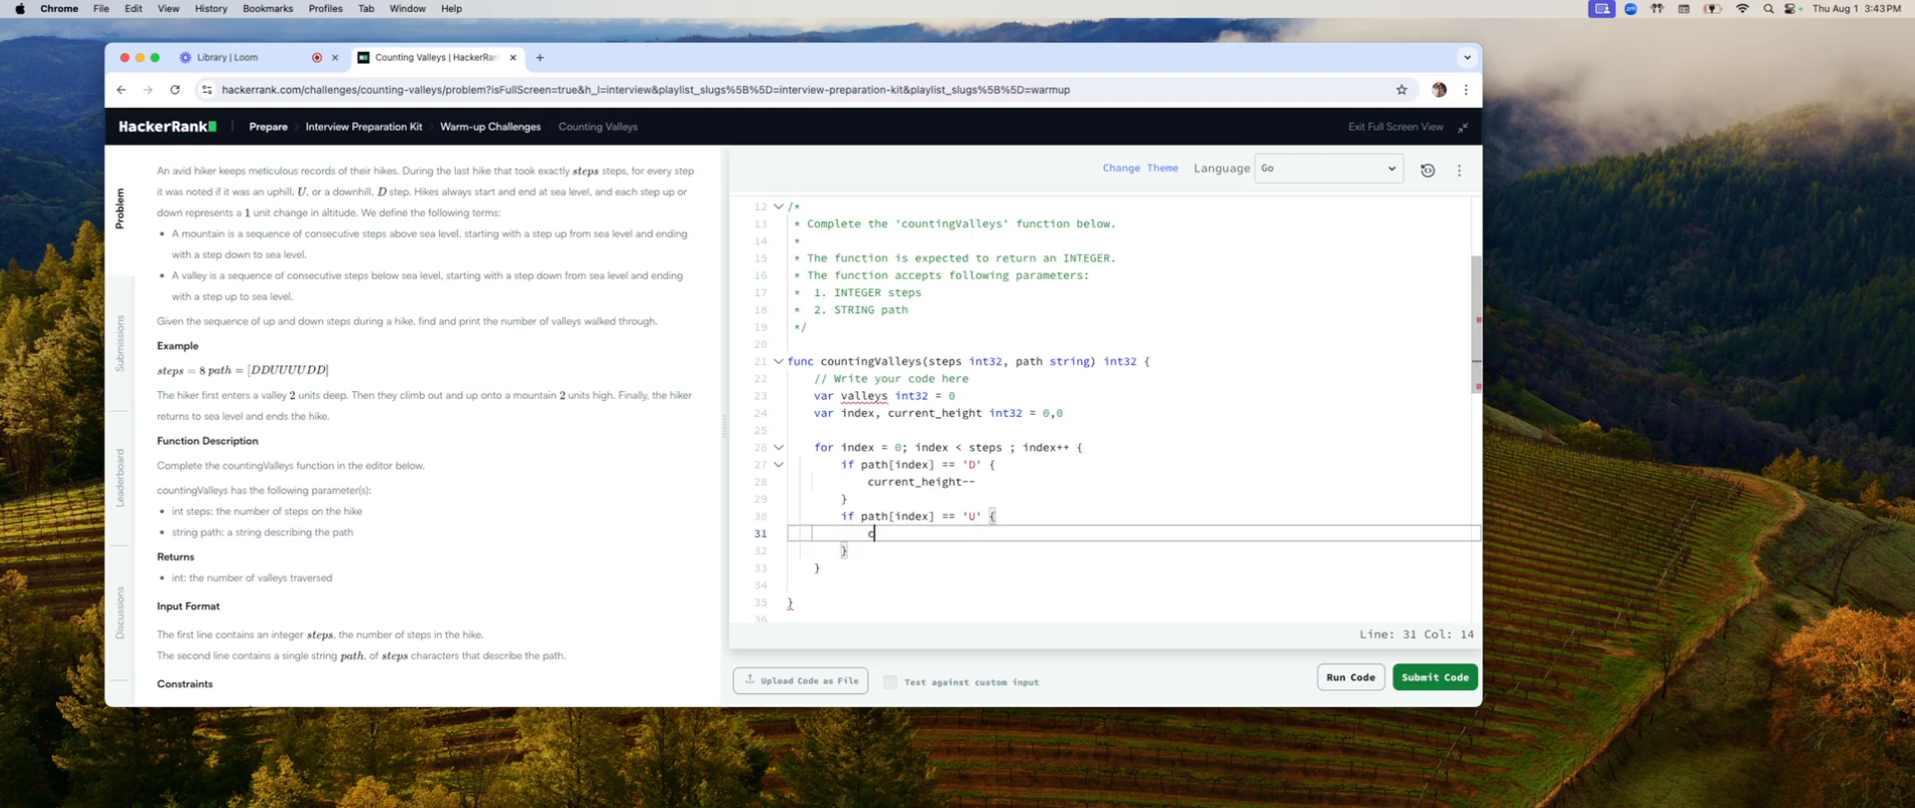
pyautogui.write('urrent_height')
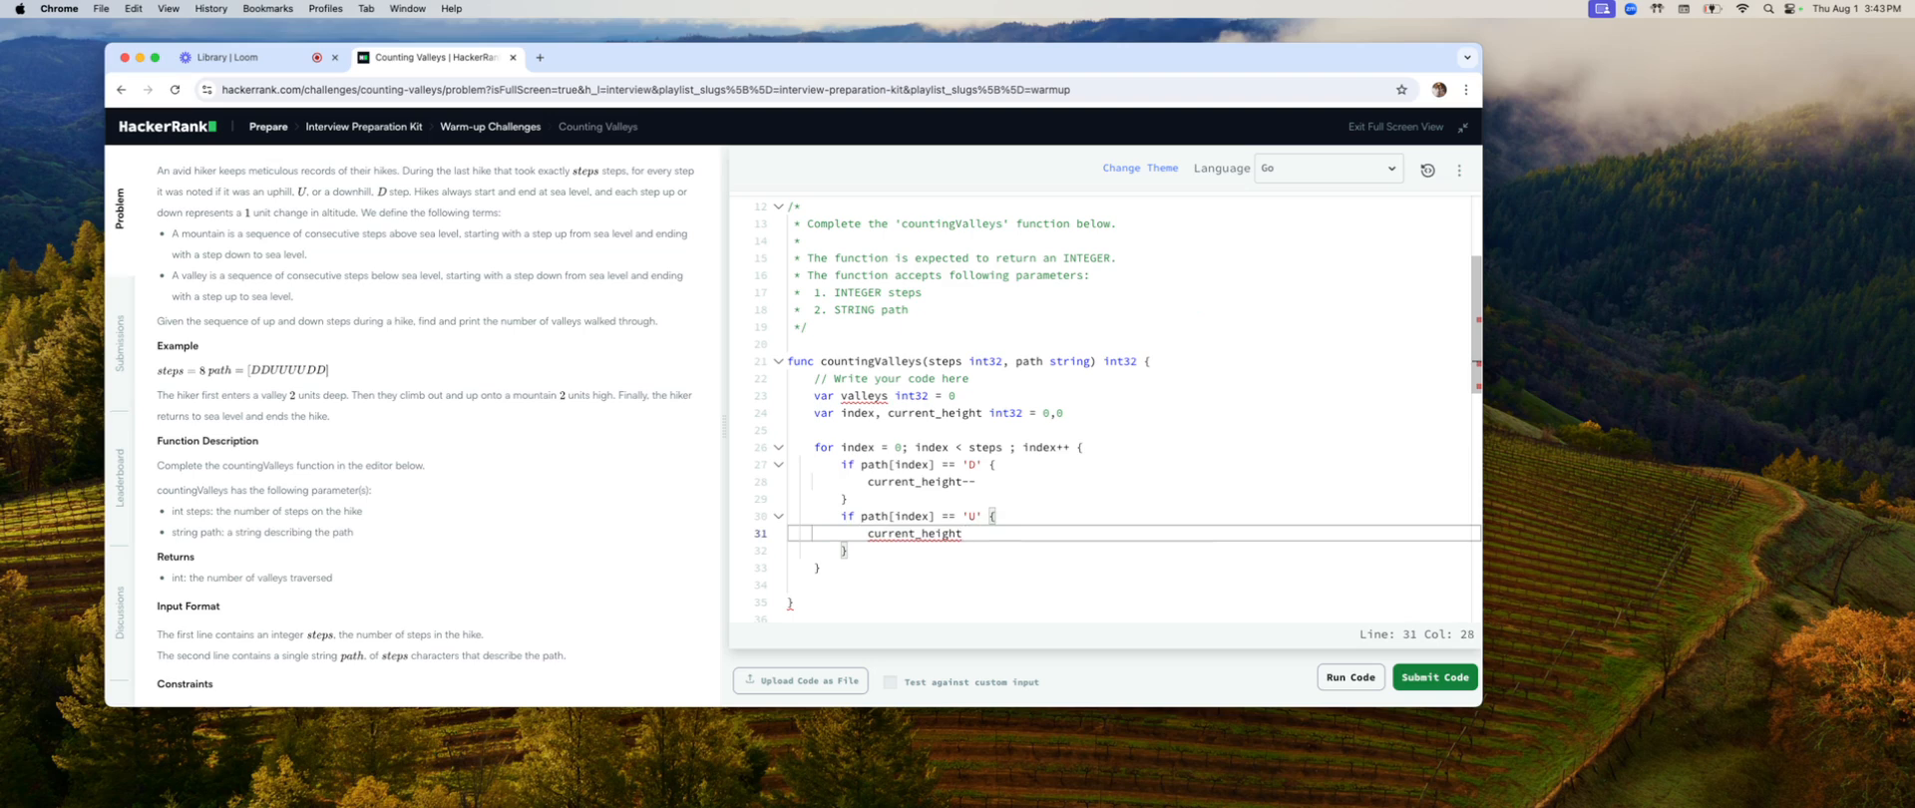
pyautogui.write('++')
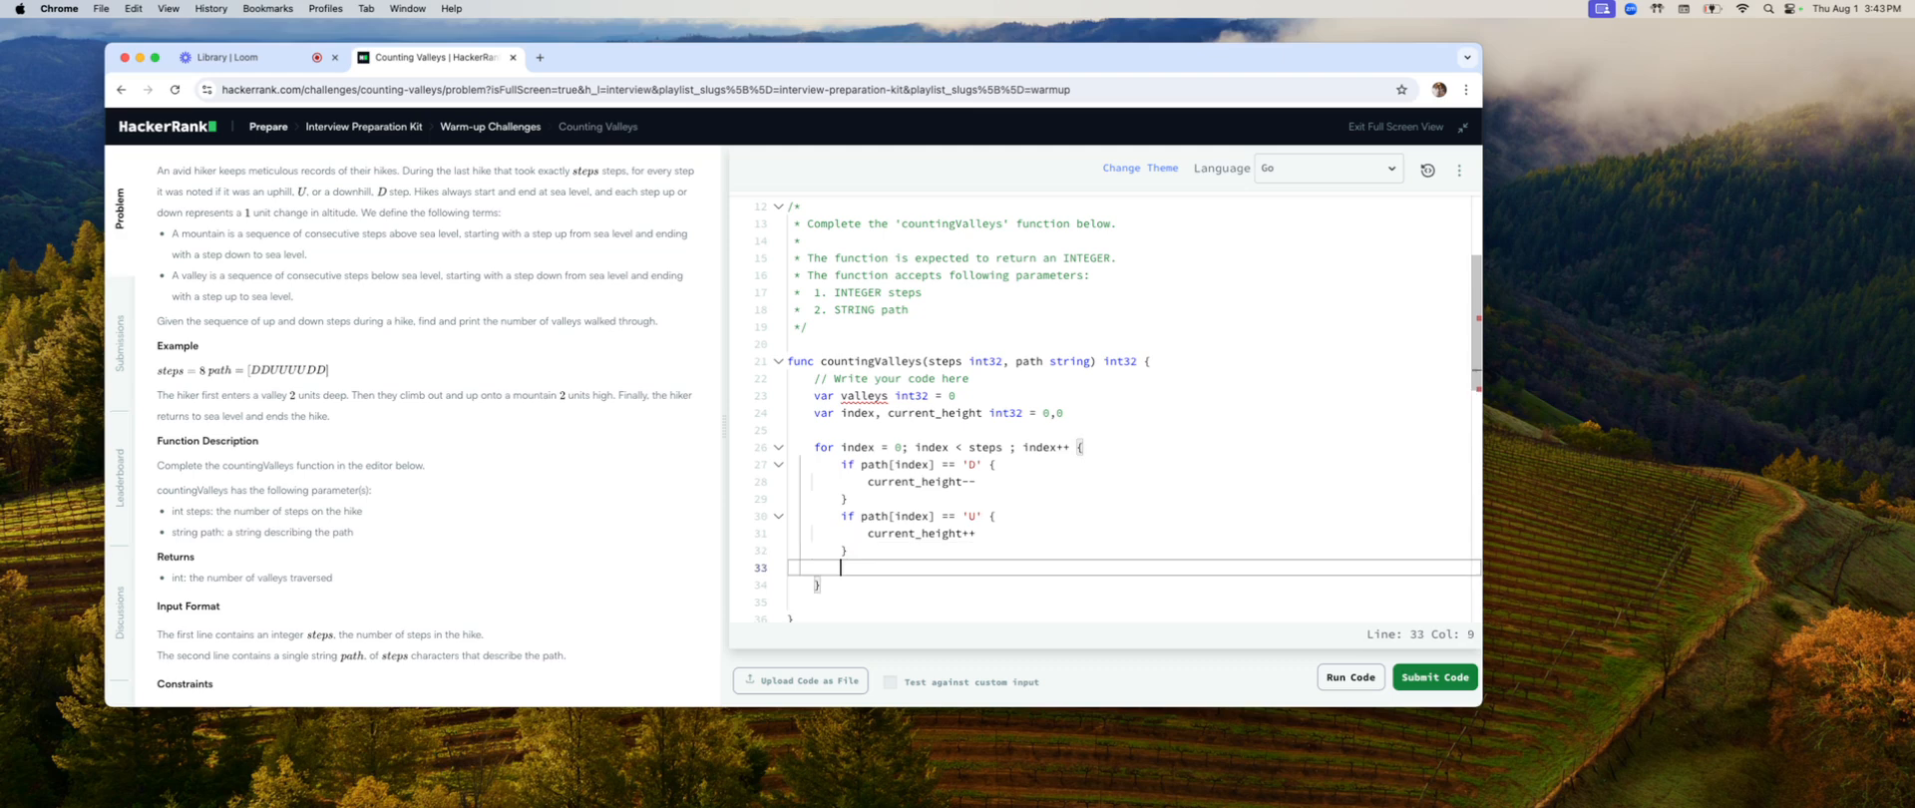
# Step: Start a third condition 'if current_height < 0 &&' after the step branches
pyautogui.write('if')
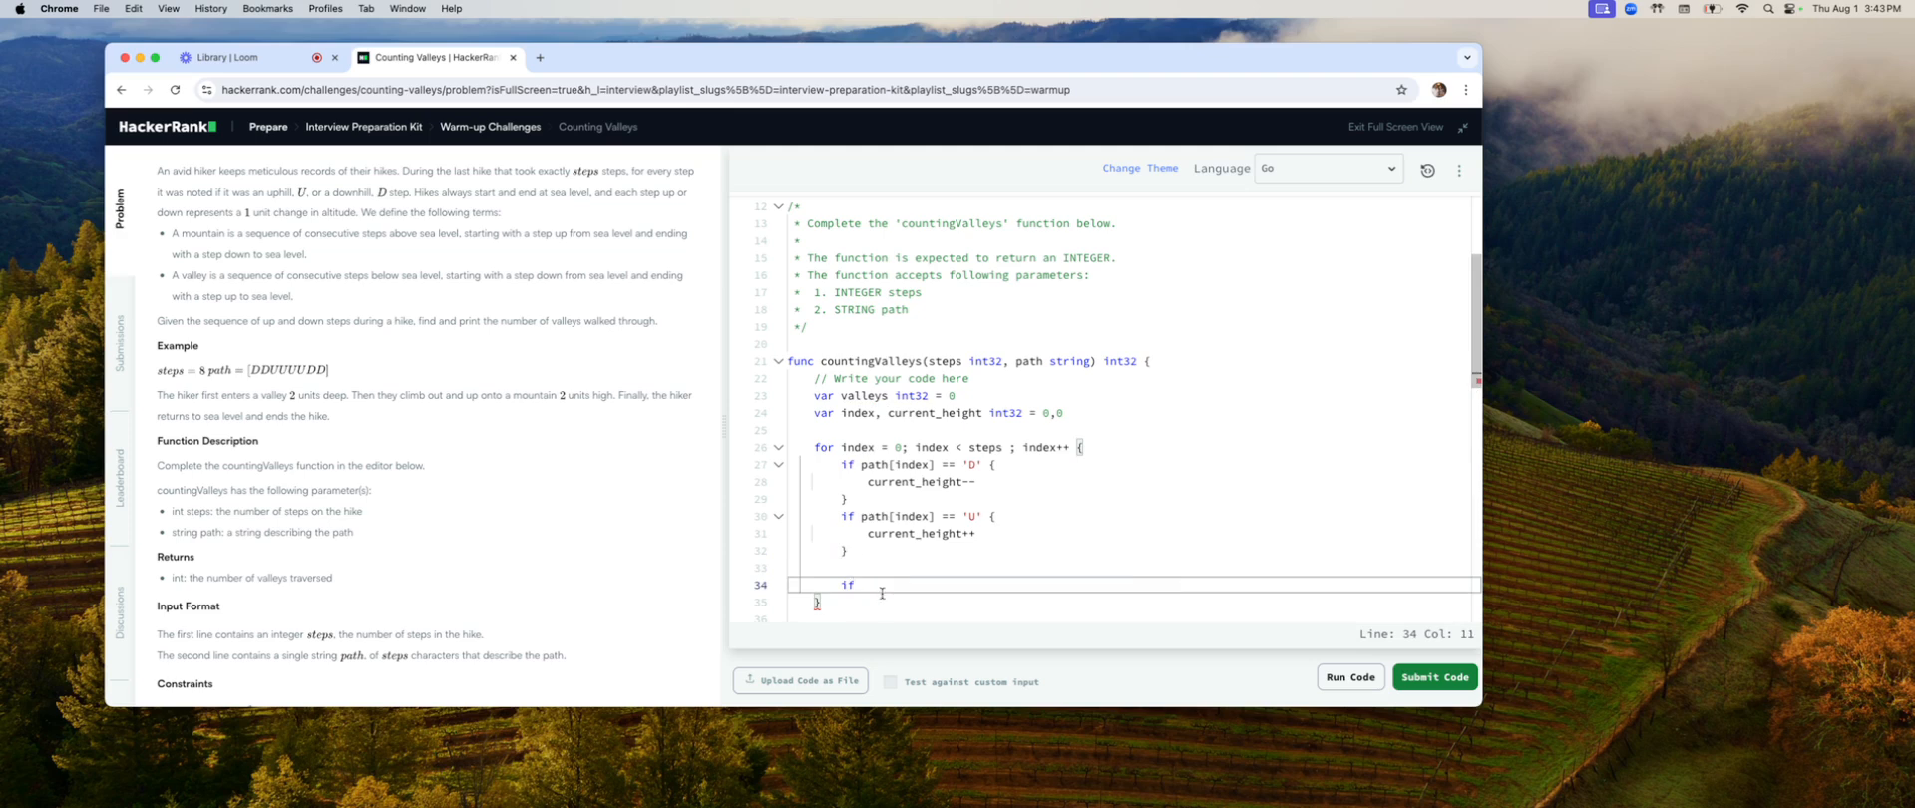
pyautogui.write('c')
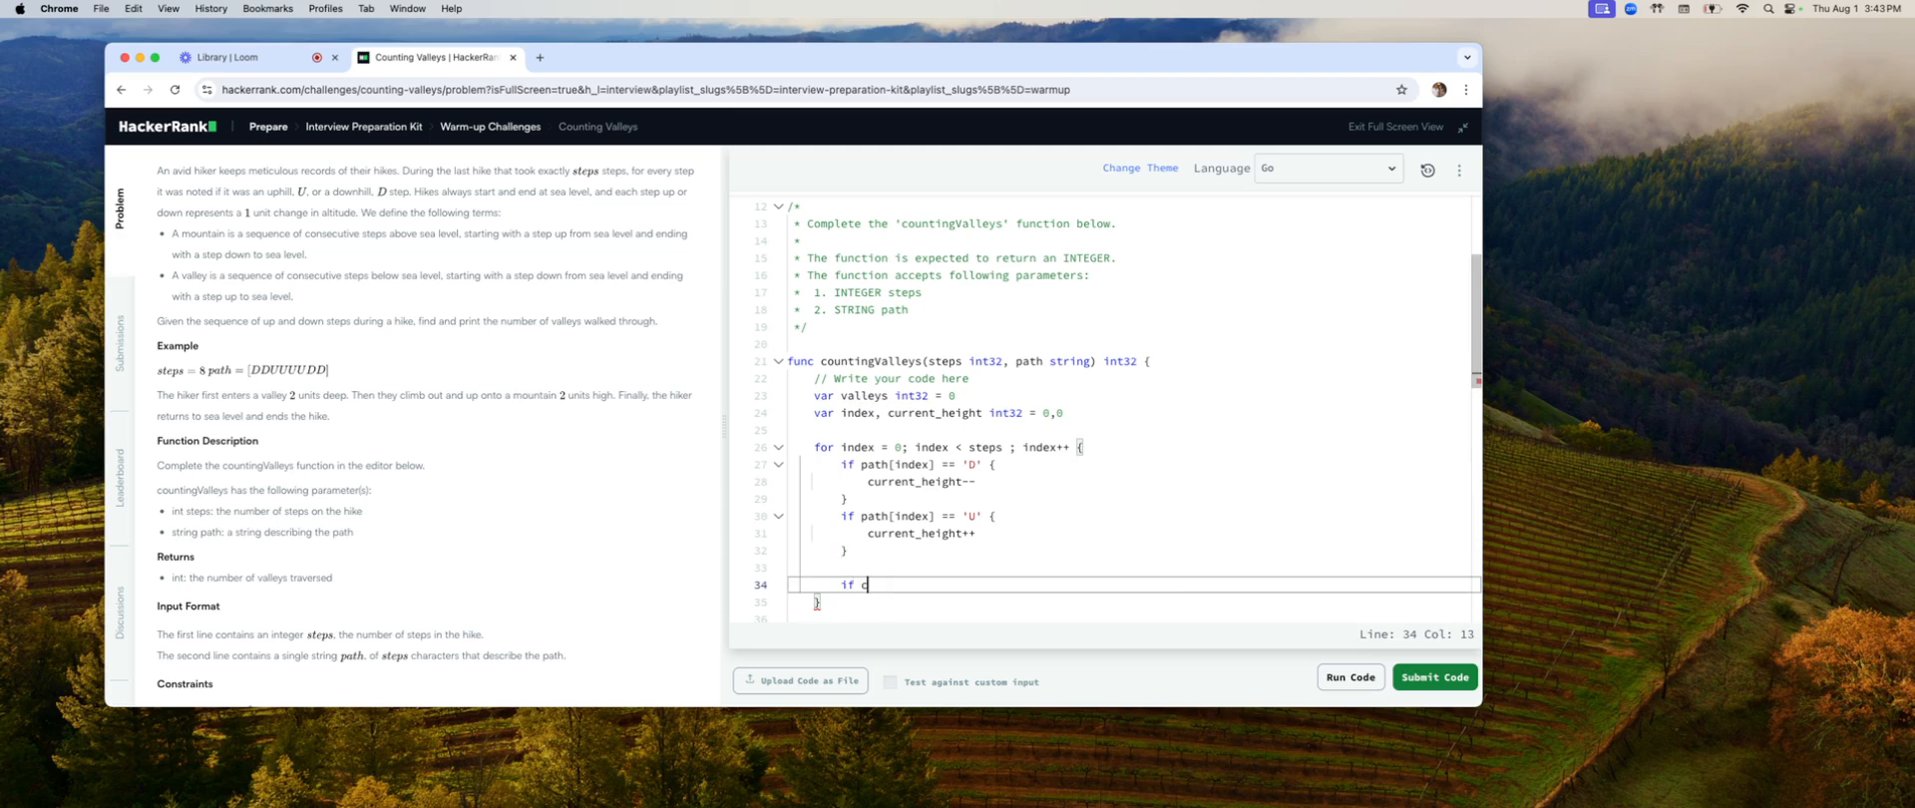
pyautogui.write('urrent_height')
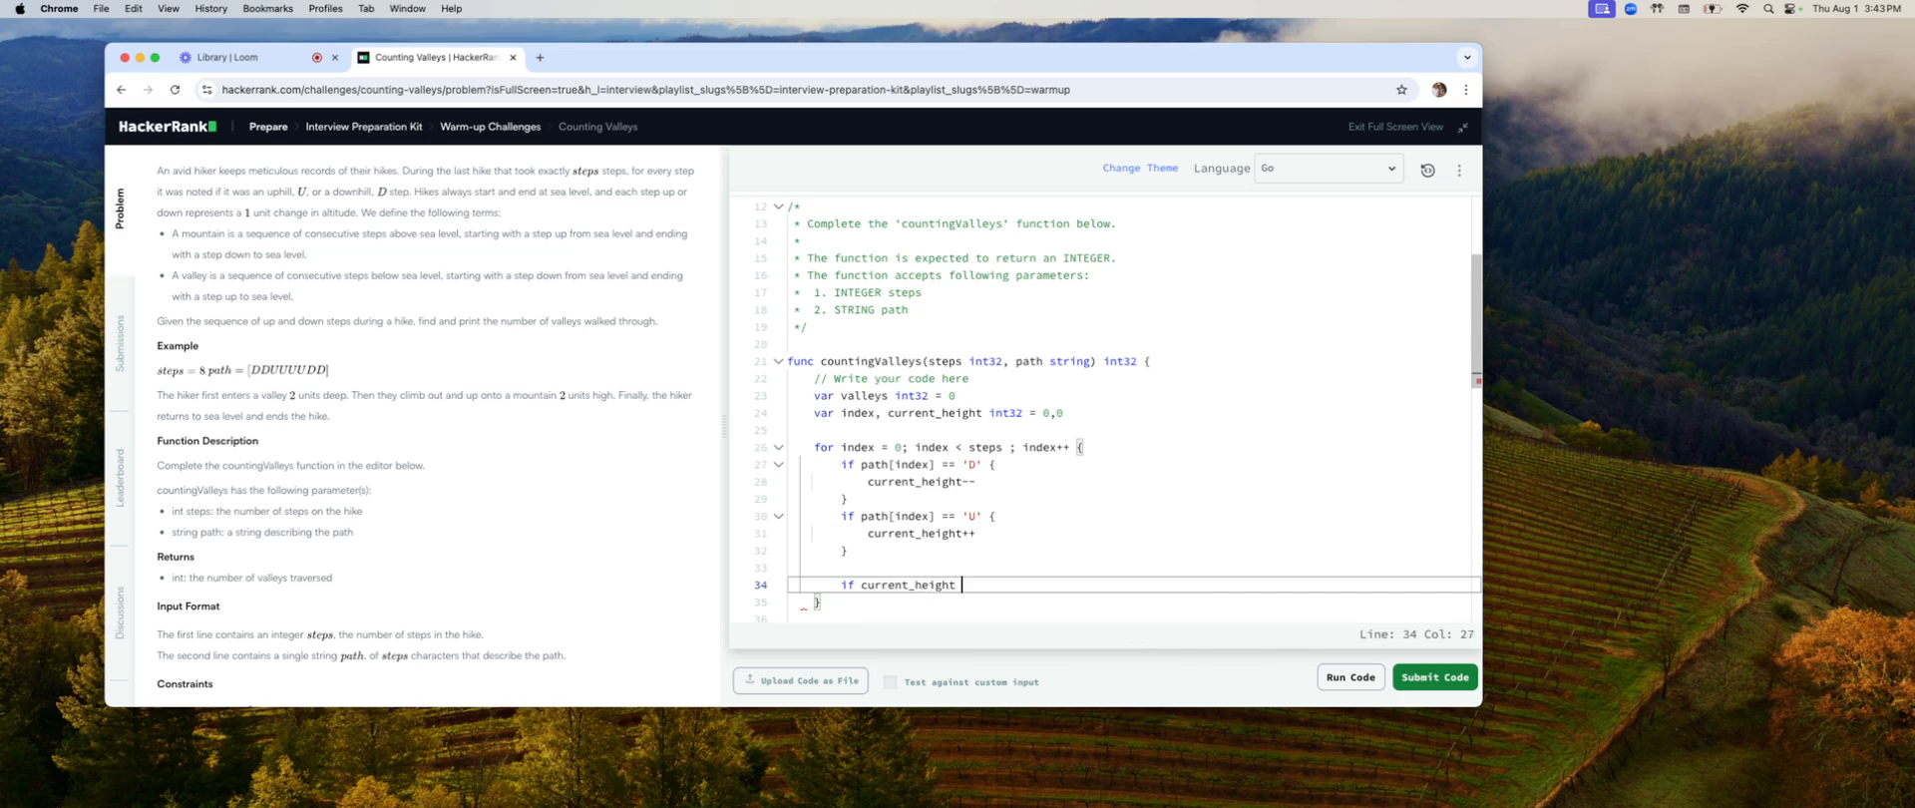
pyautogui.write('<')
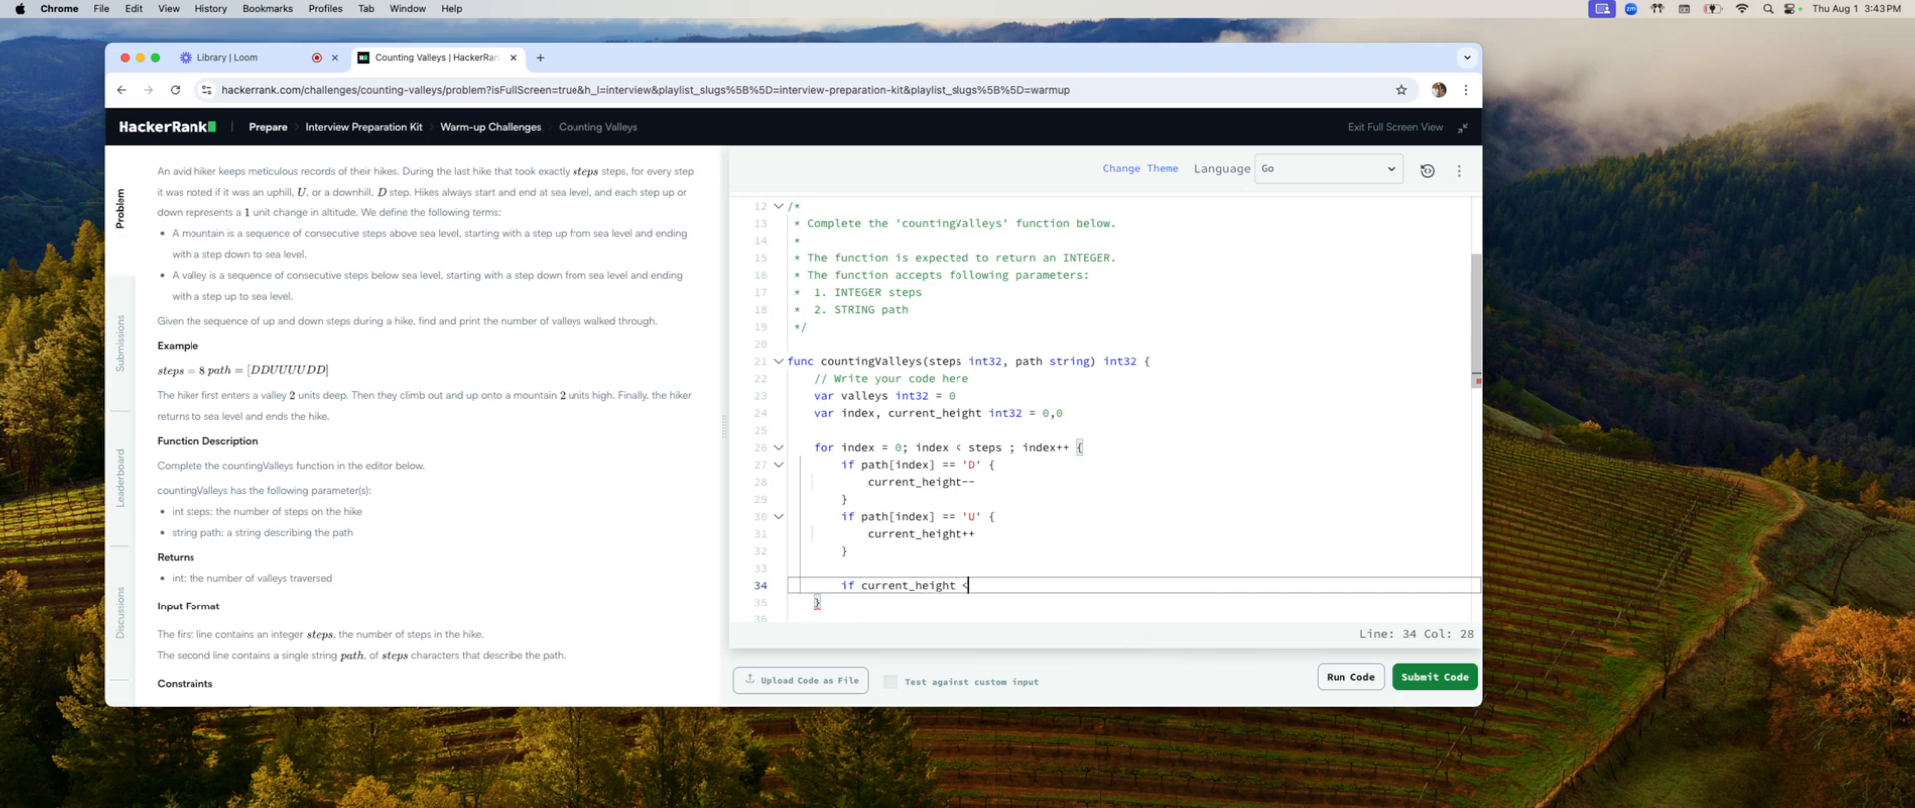
pyautogui.write('0')
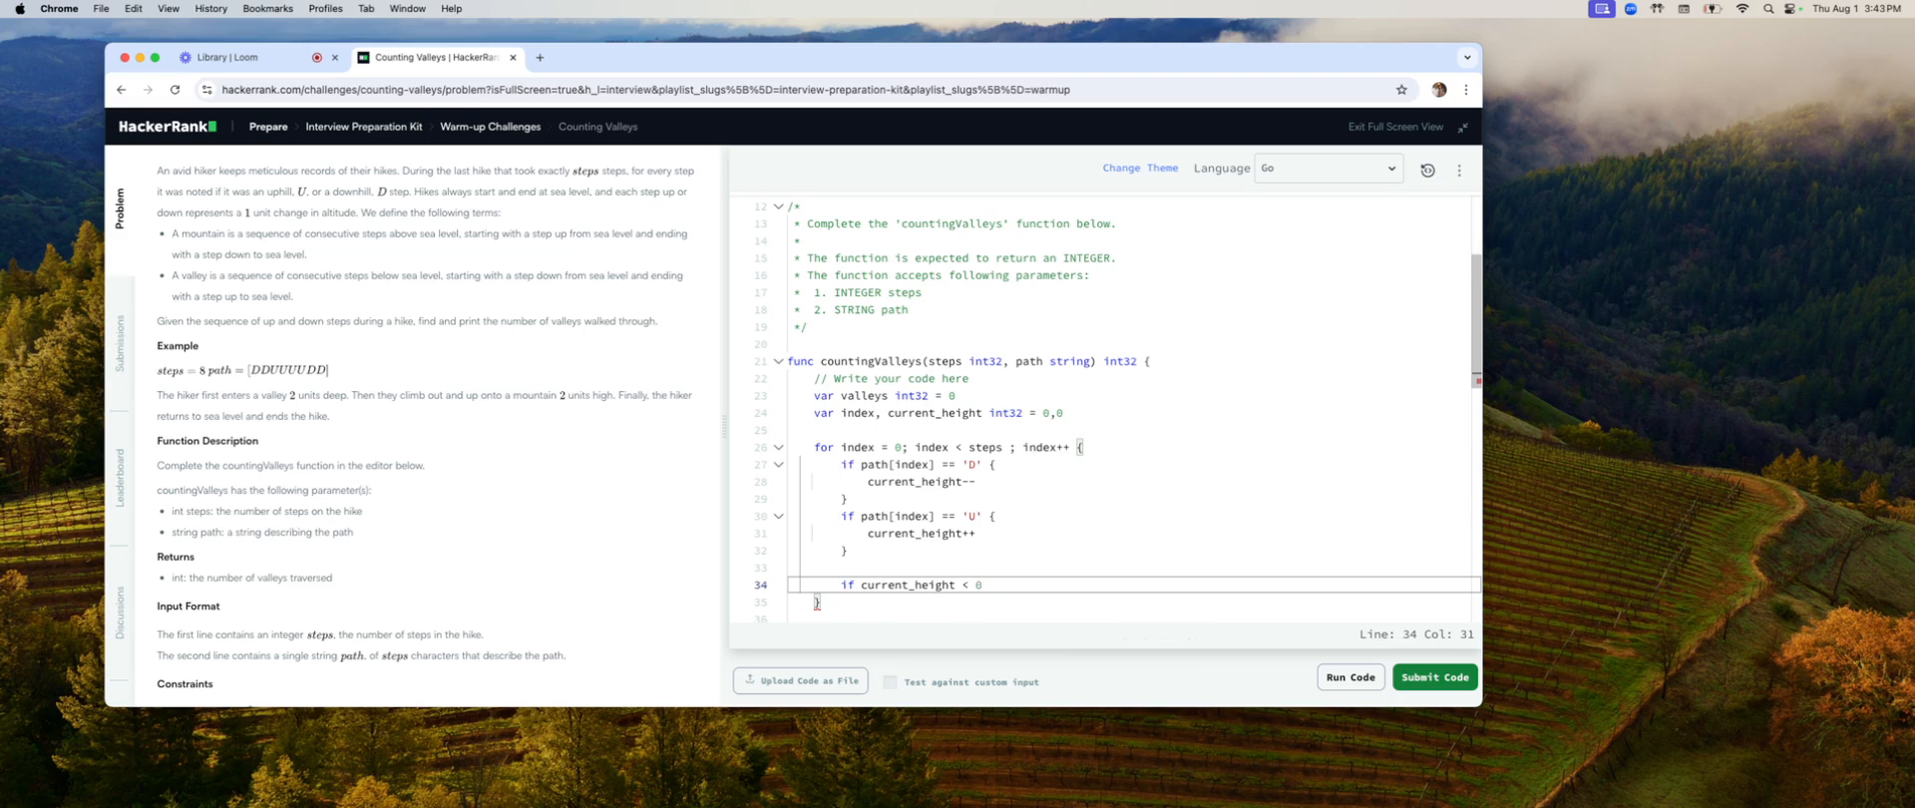
pyautogui.write('&&')
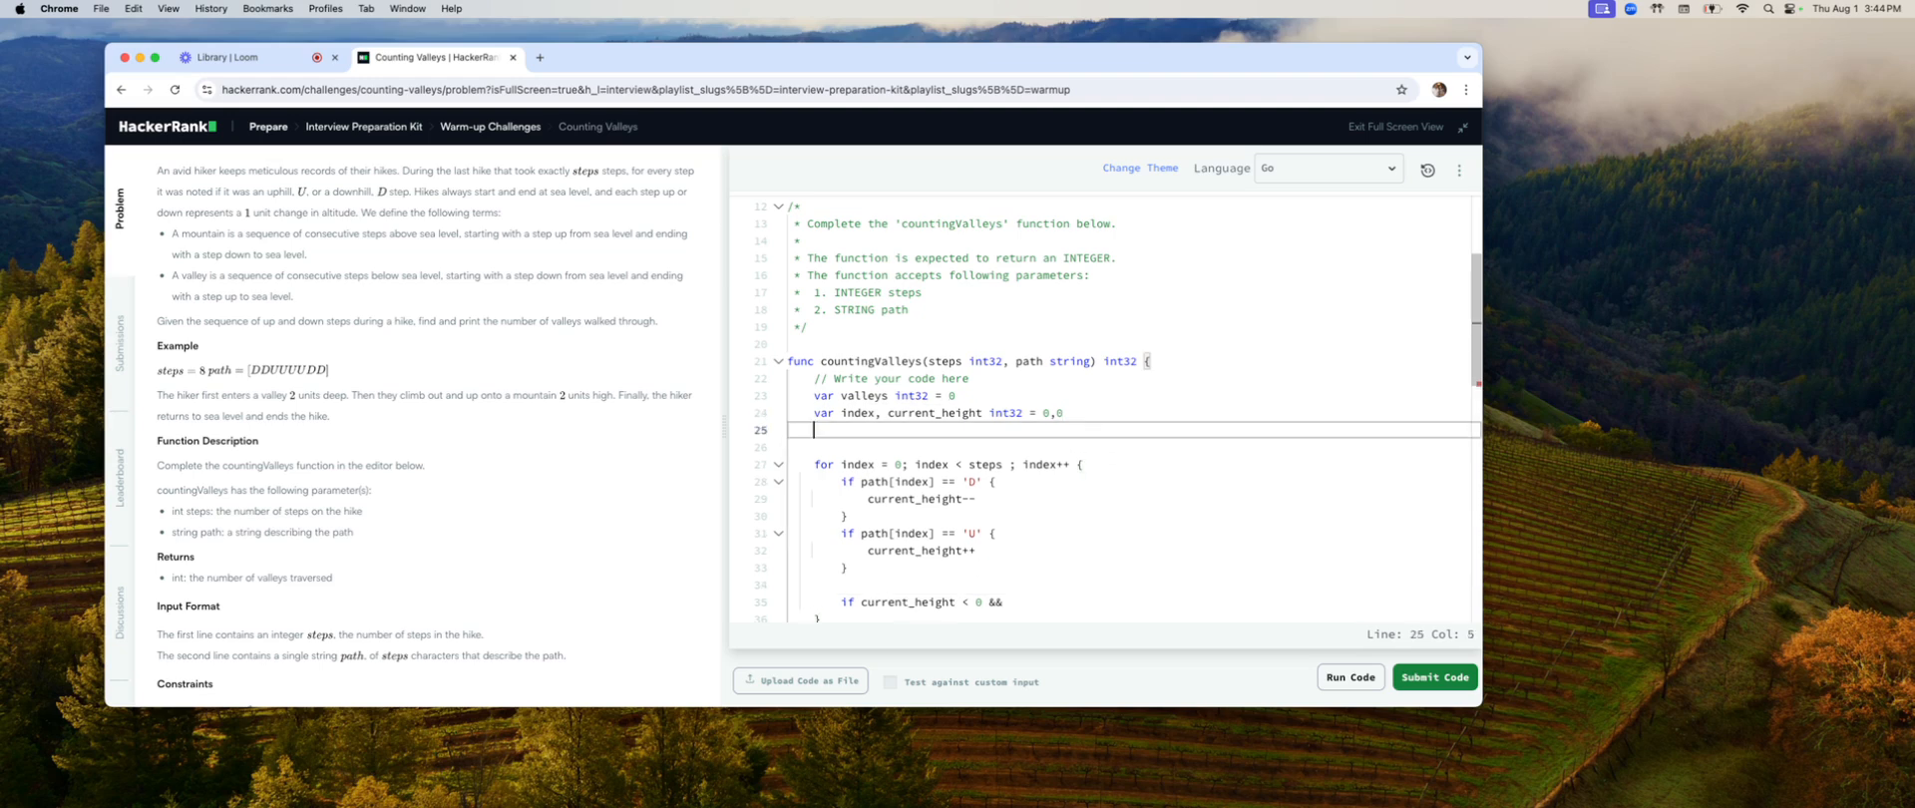
# Step: Declare 'var in_valley bool = false' with the other variables and return to the unfinished condition
pyautogui.write('var')
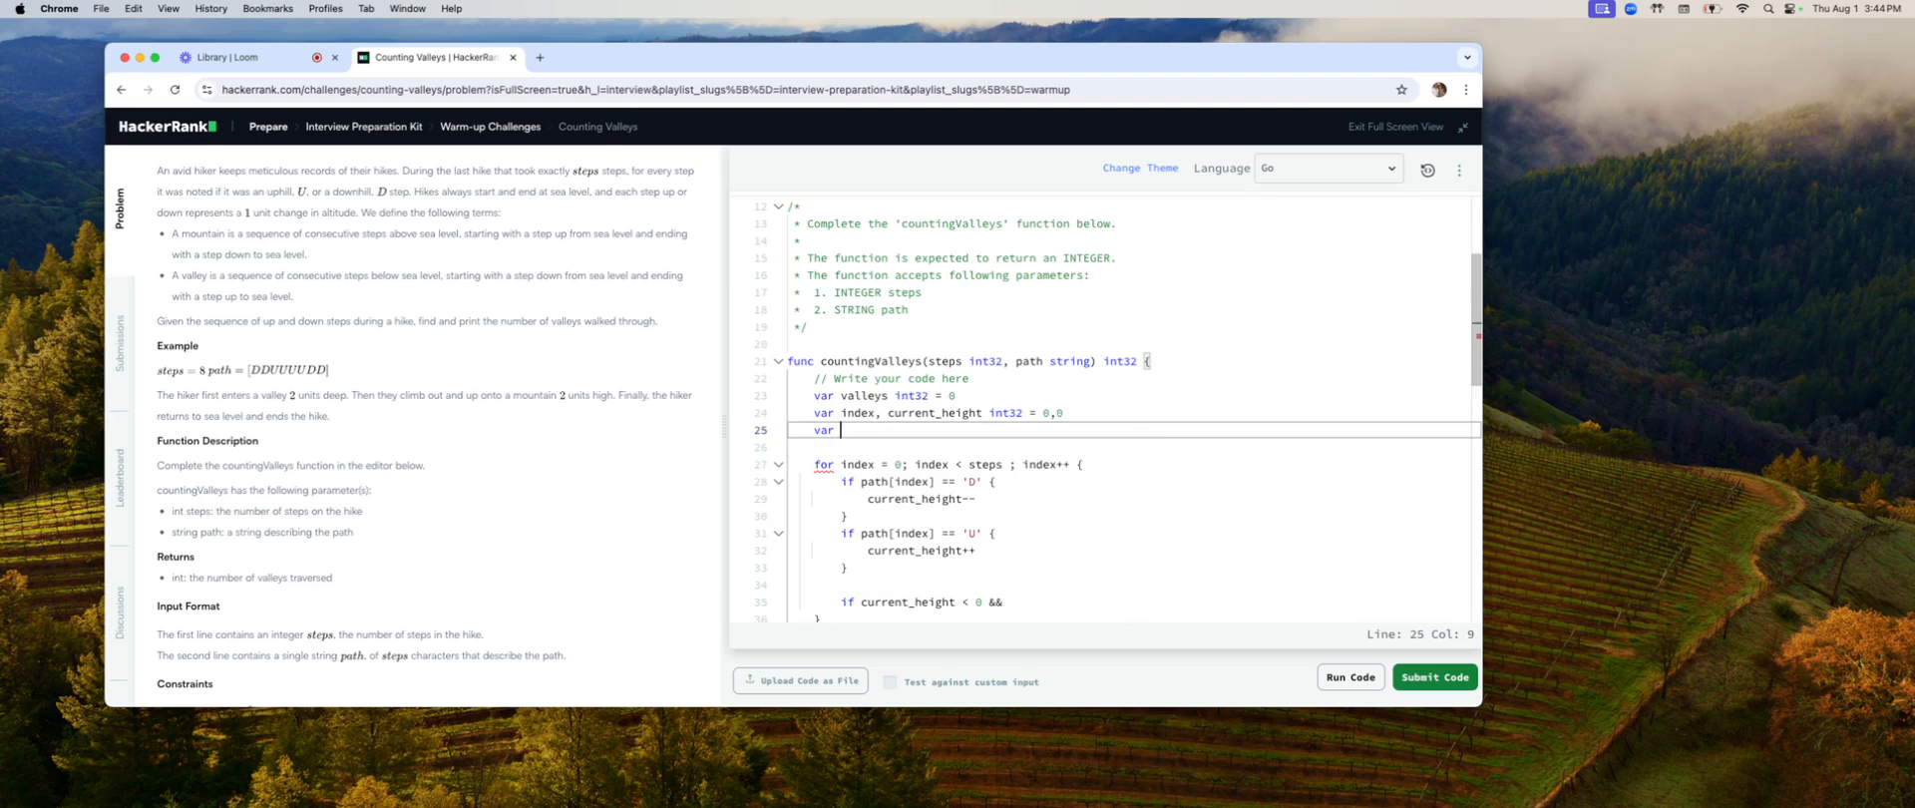
pyautogui.write('in_valley bool =')
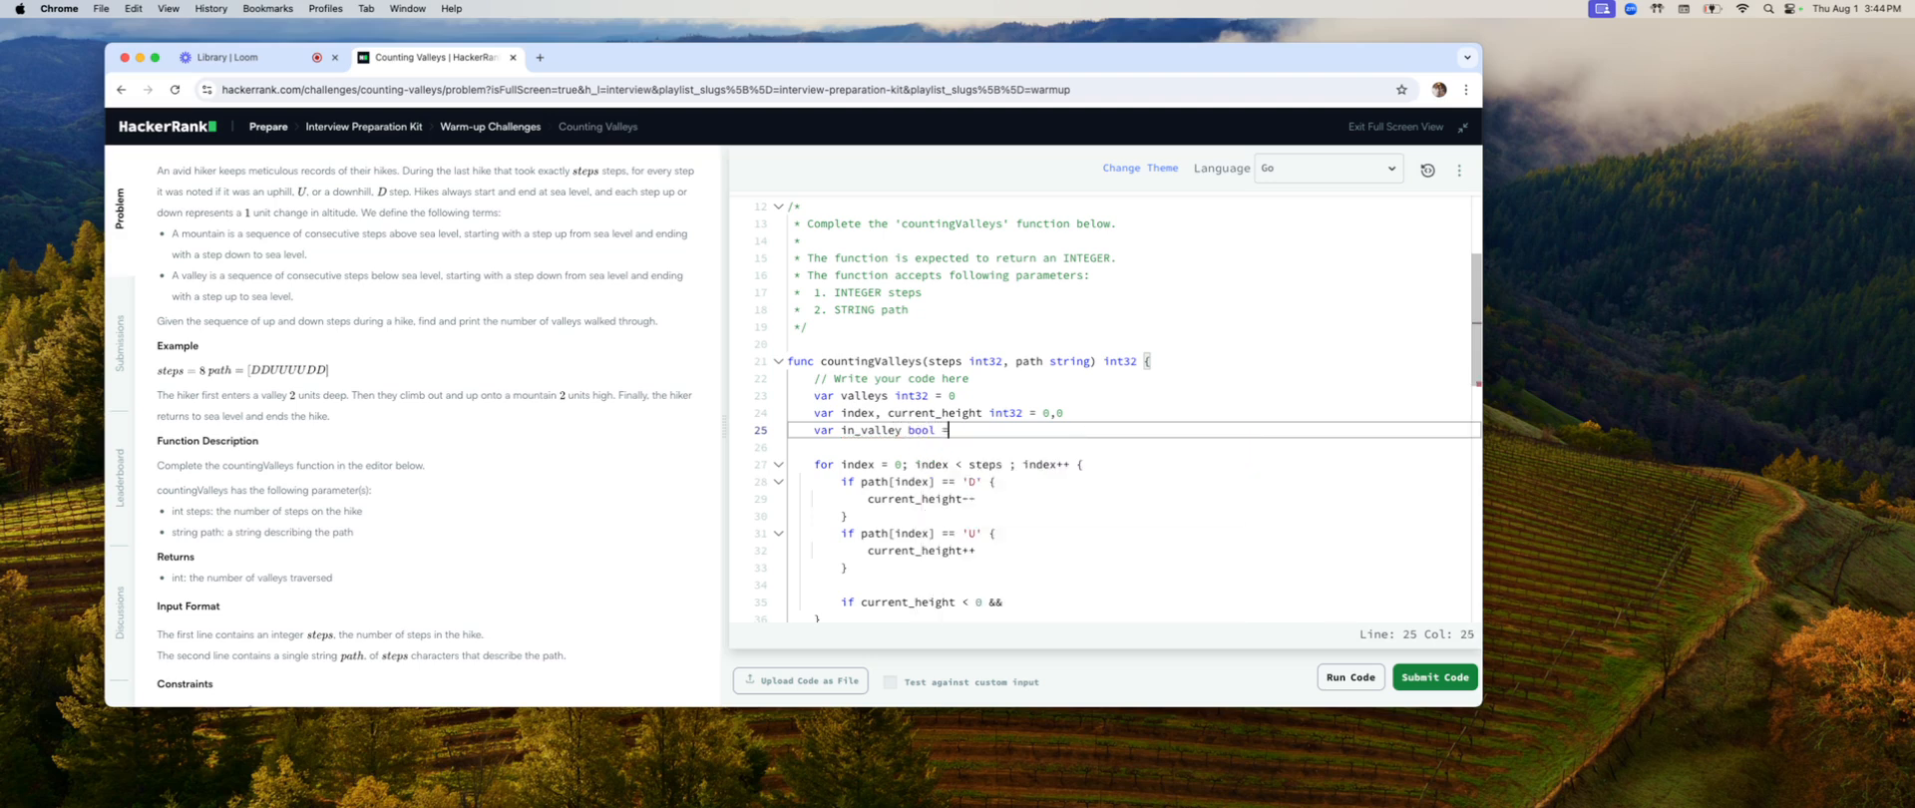
pyautogui.write('false')
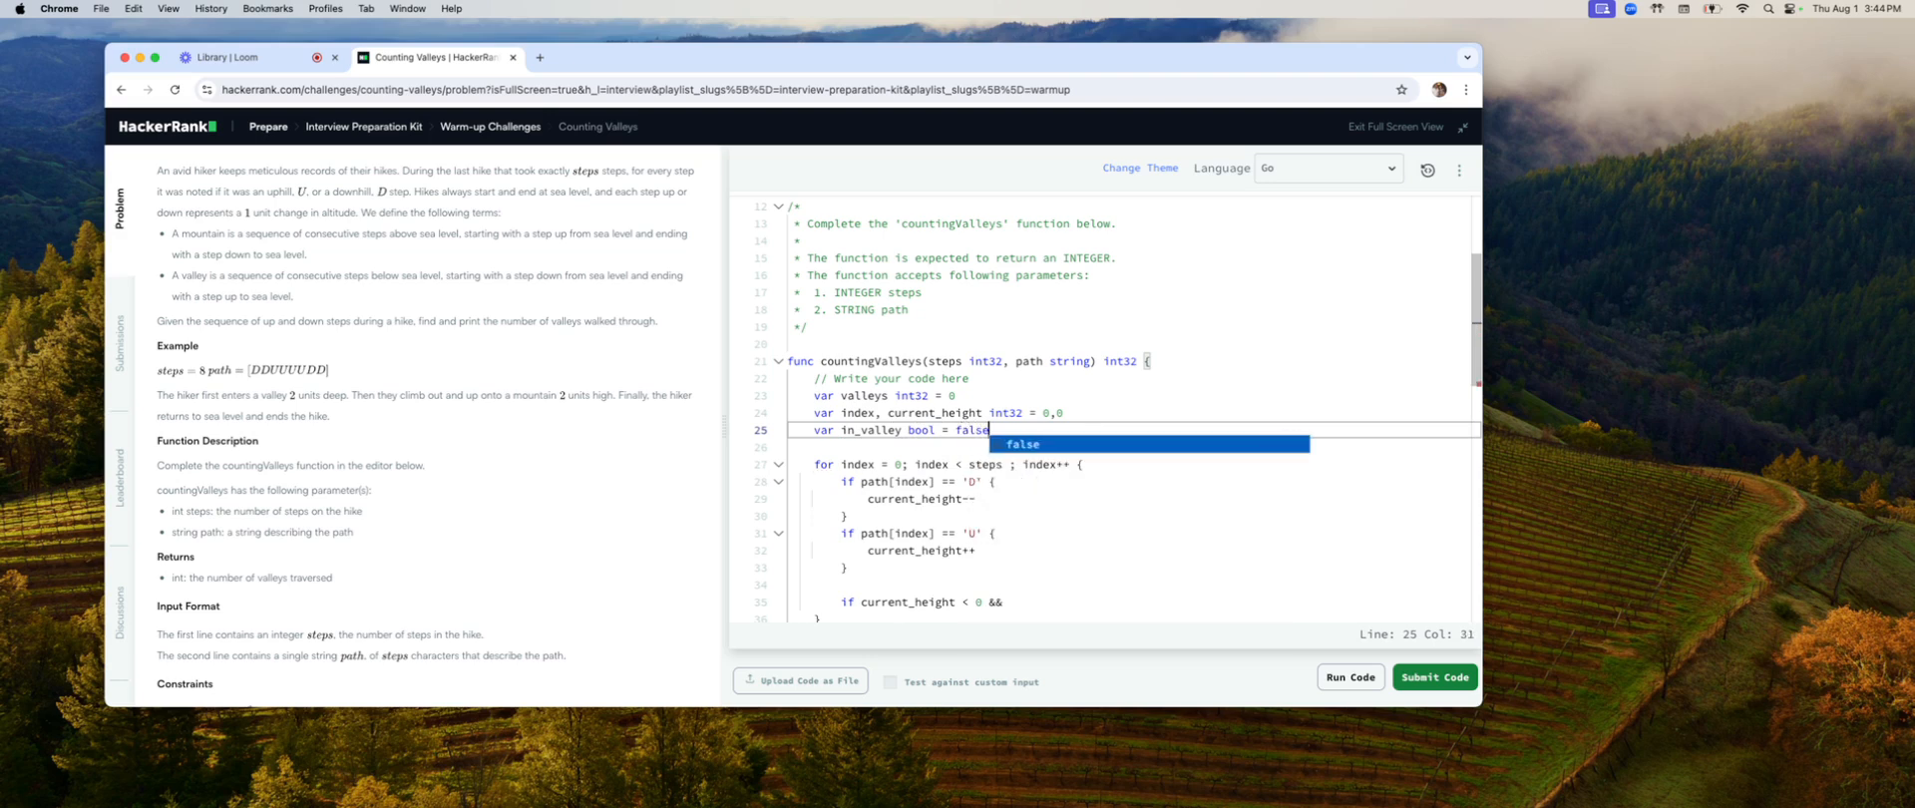
pyautogui.click(1027, 552)
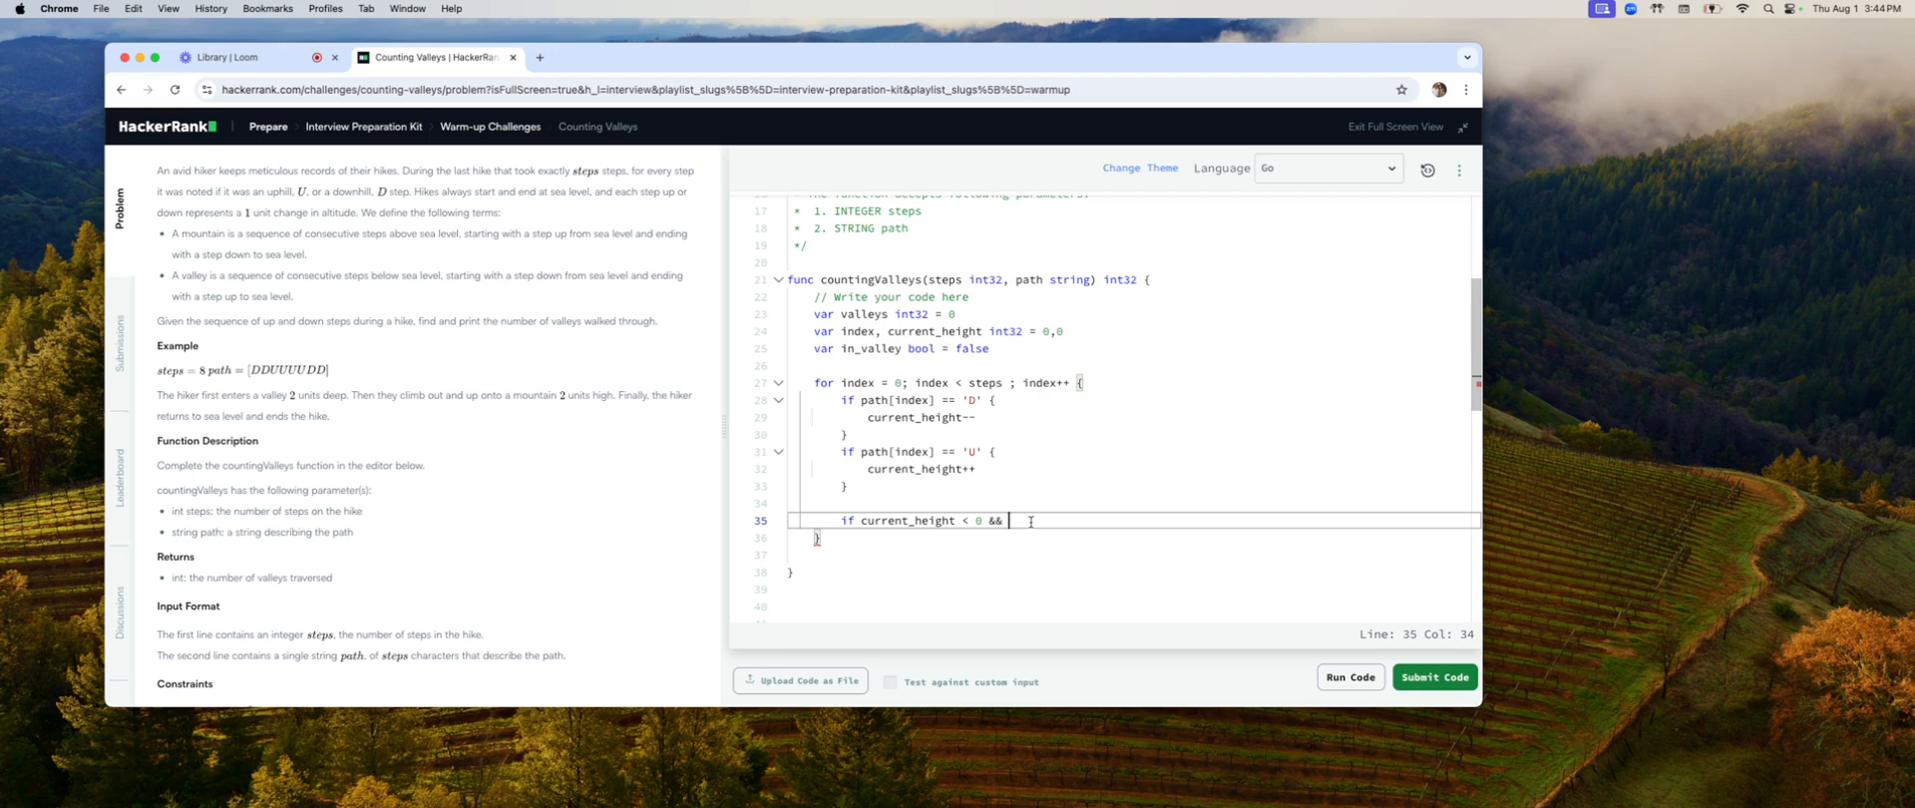
# Step: Finish '&& in_valley == false {', comment '// just entered a valley' and set in_valley = true
pyautogui.write('in_valley ==')
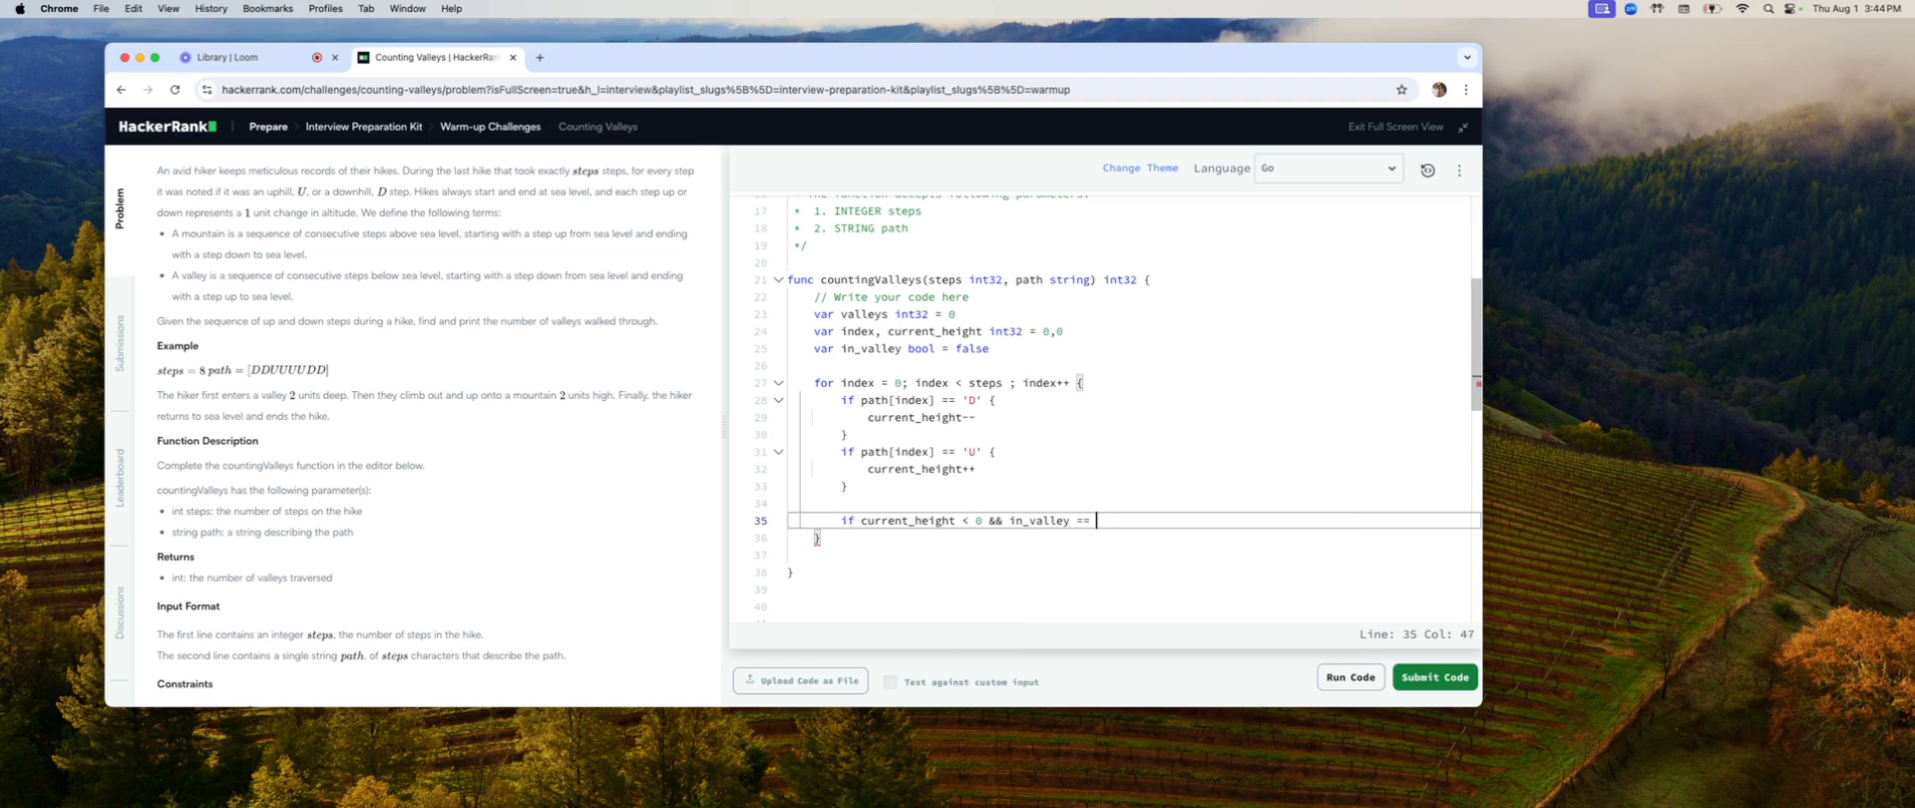
pyautogui.write('false {')
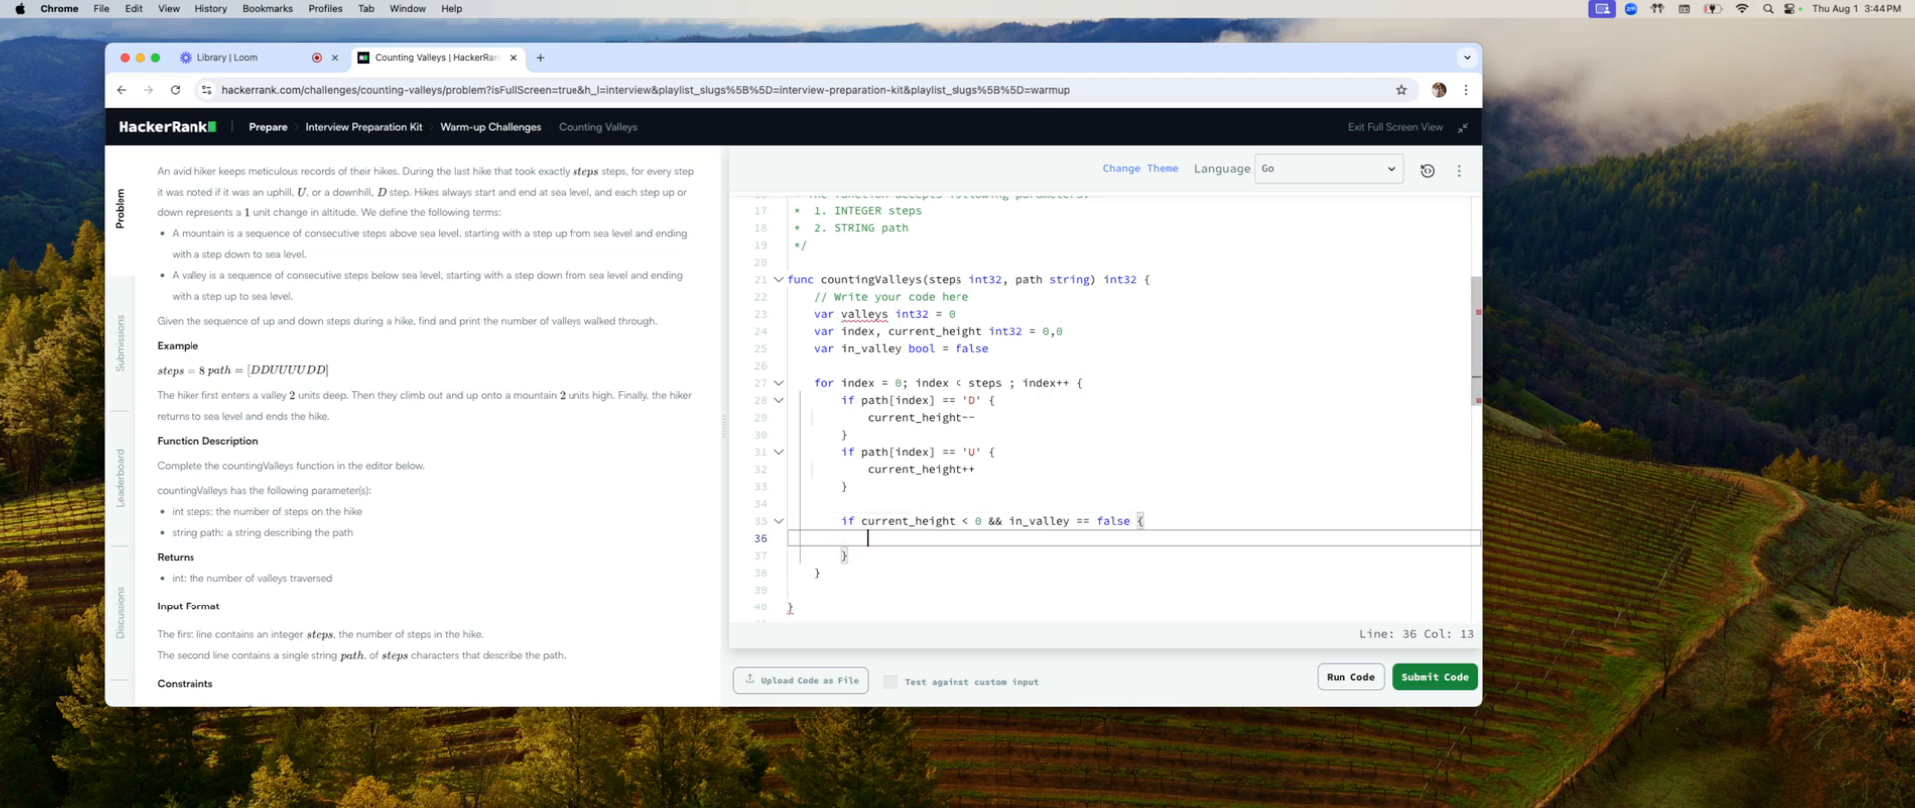
pyautogui.write('// just')
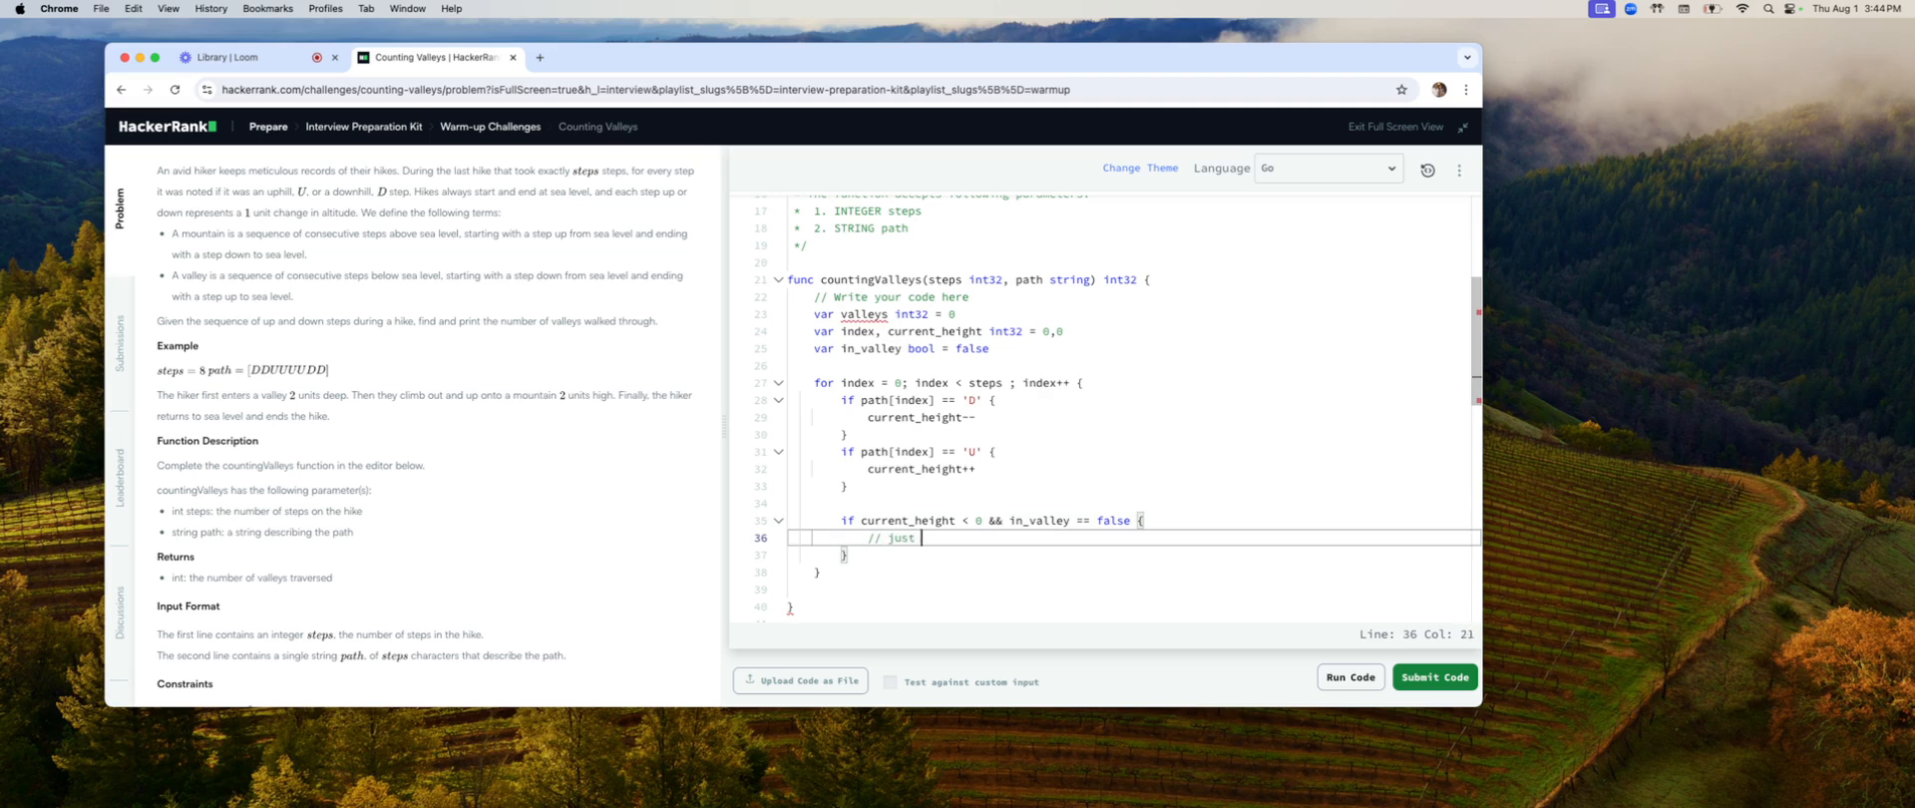
pyautogui.write('entered a valley')
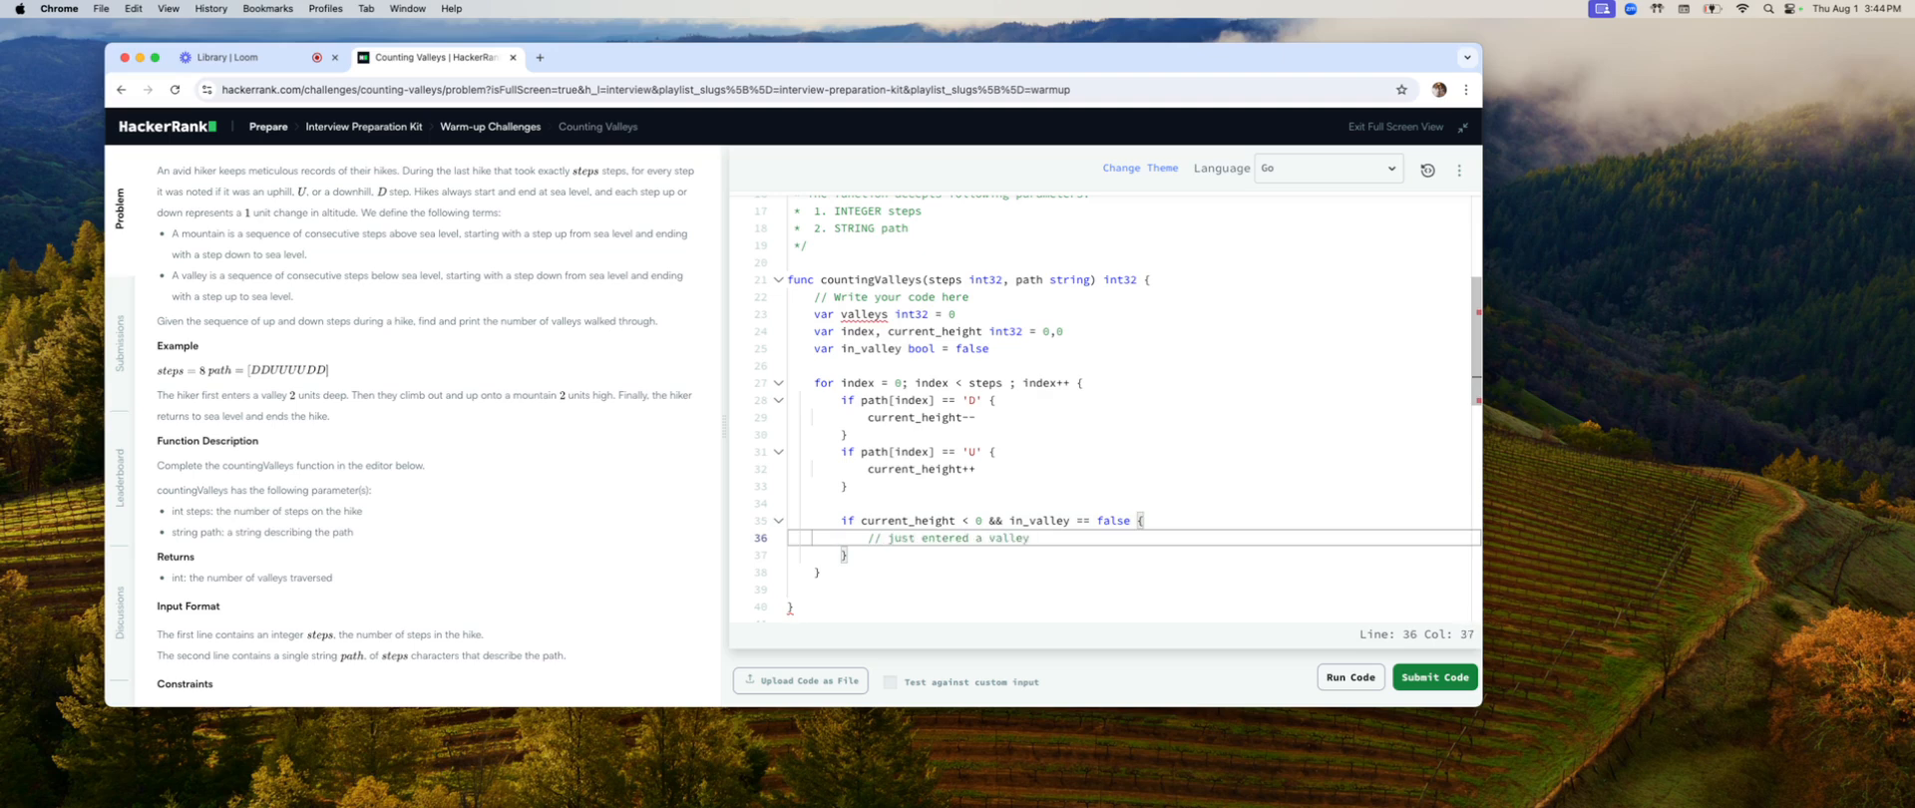
pyautogui.press('Return')
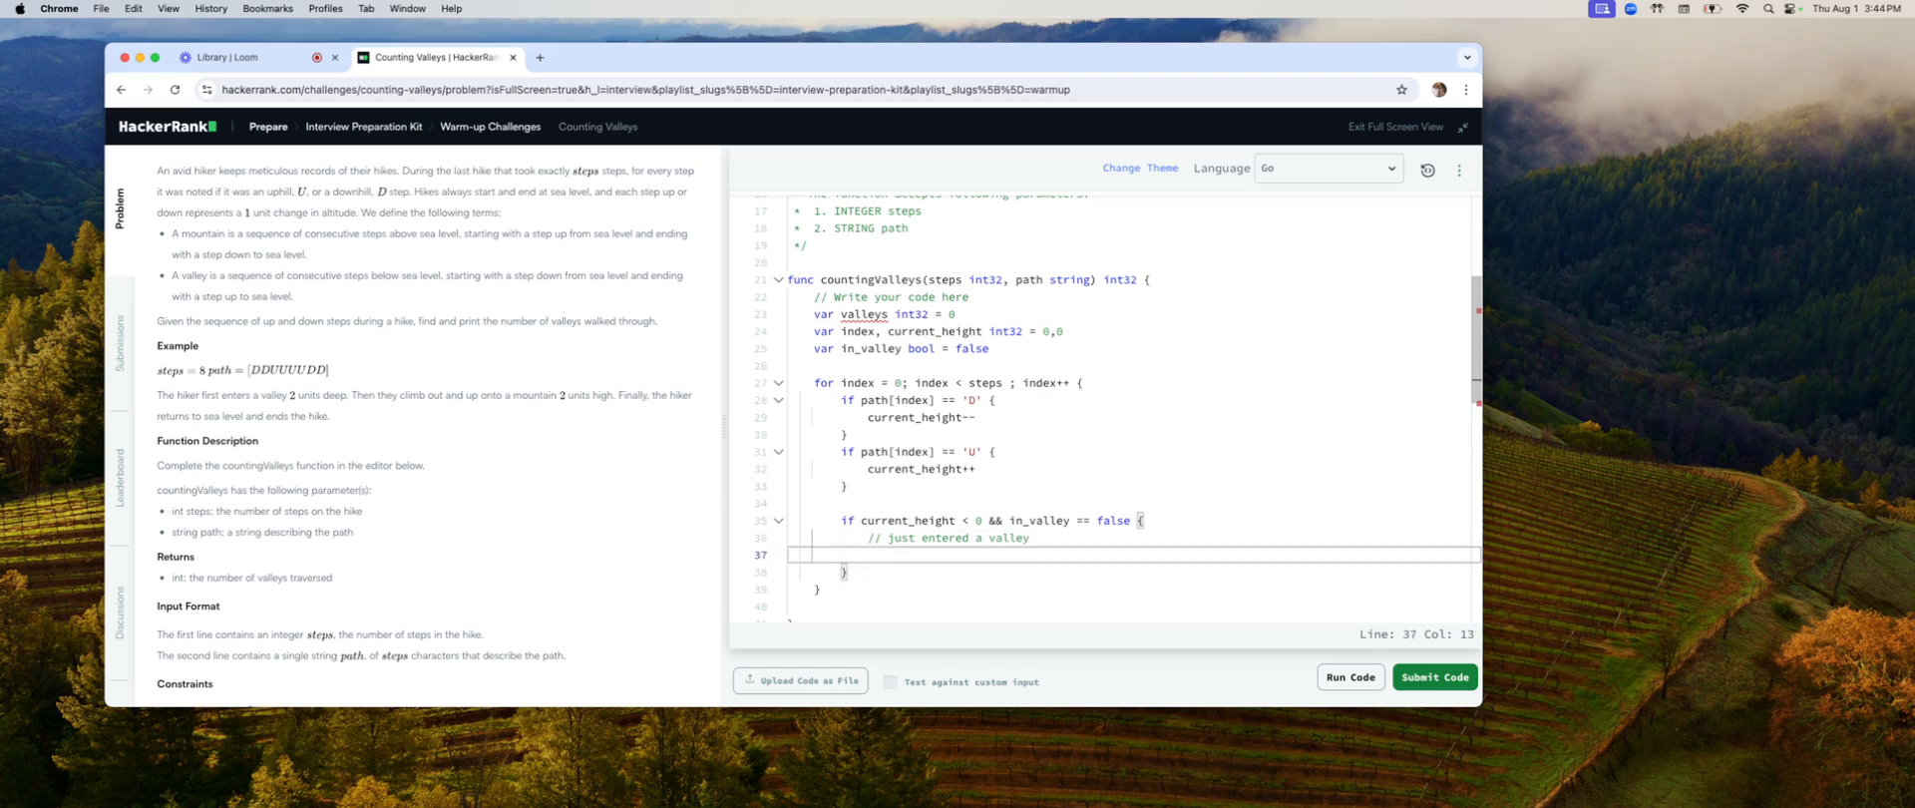
pyautogui.write('in_valley = true')
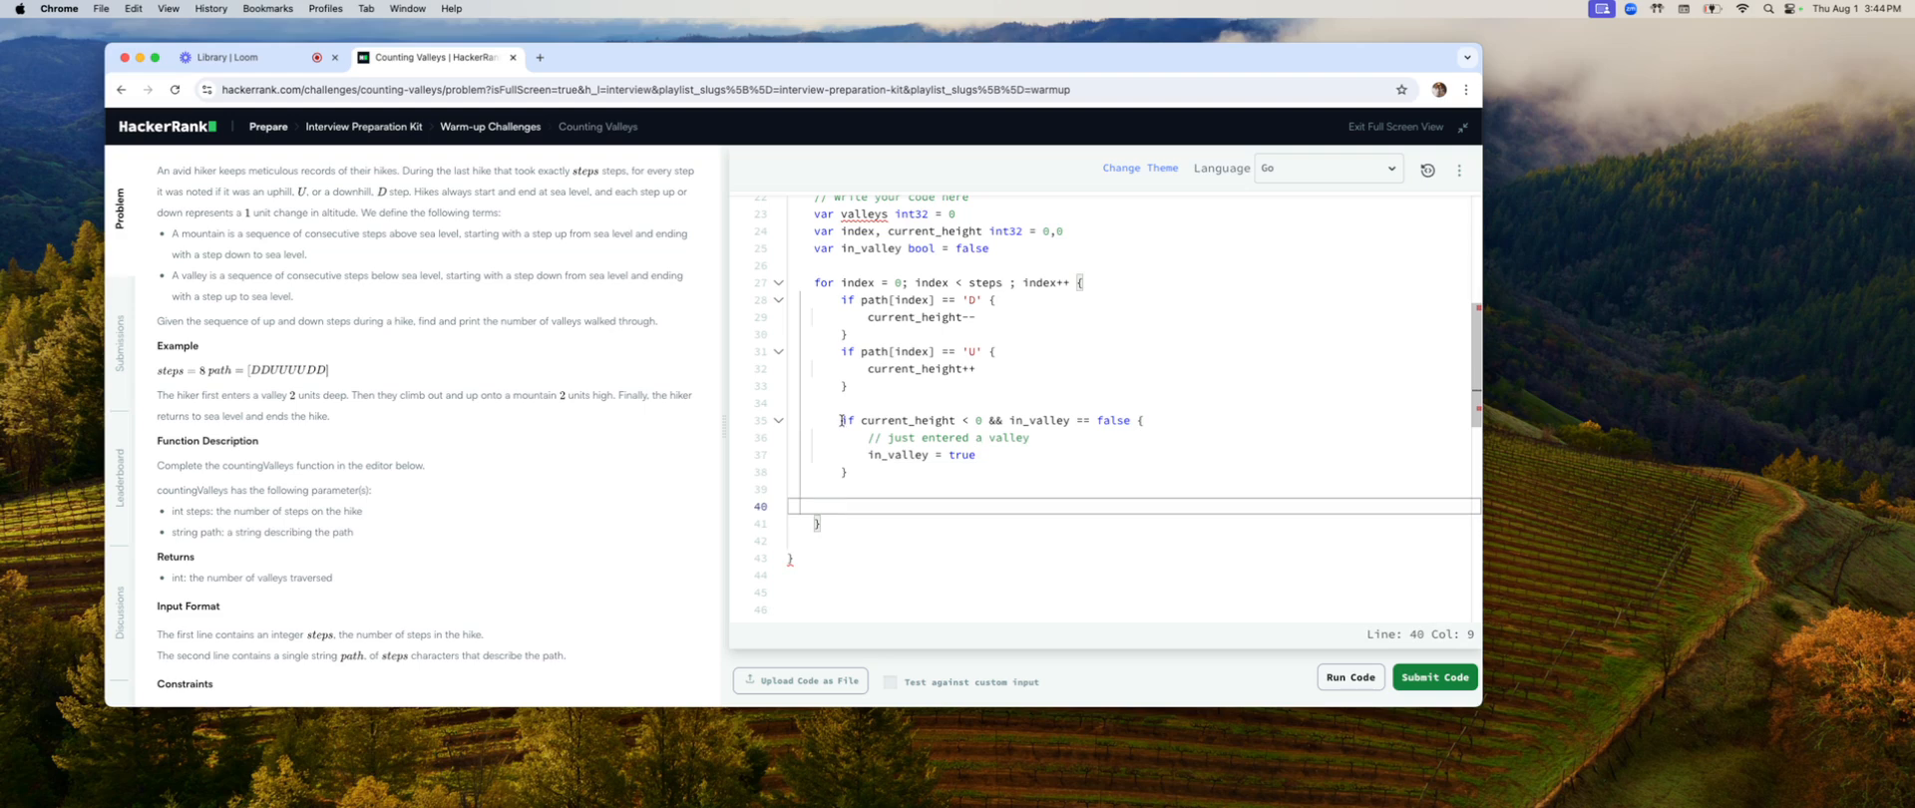
# Step: Write 'if current_height == 0 && in_valley == true {' setting in_valley = false and valleys++
pyautogui.write('if current_height')
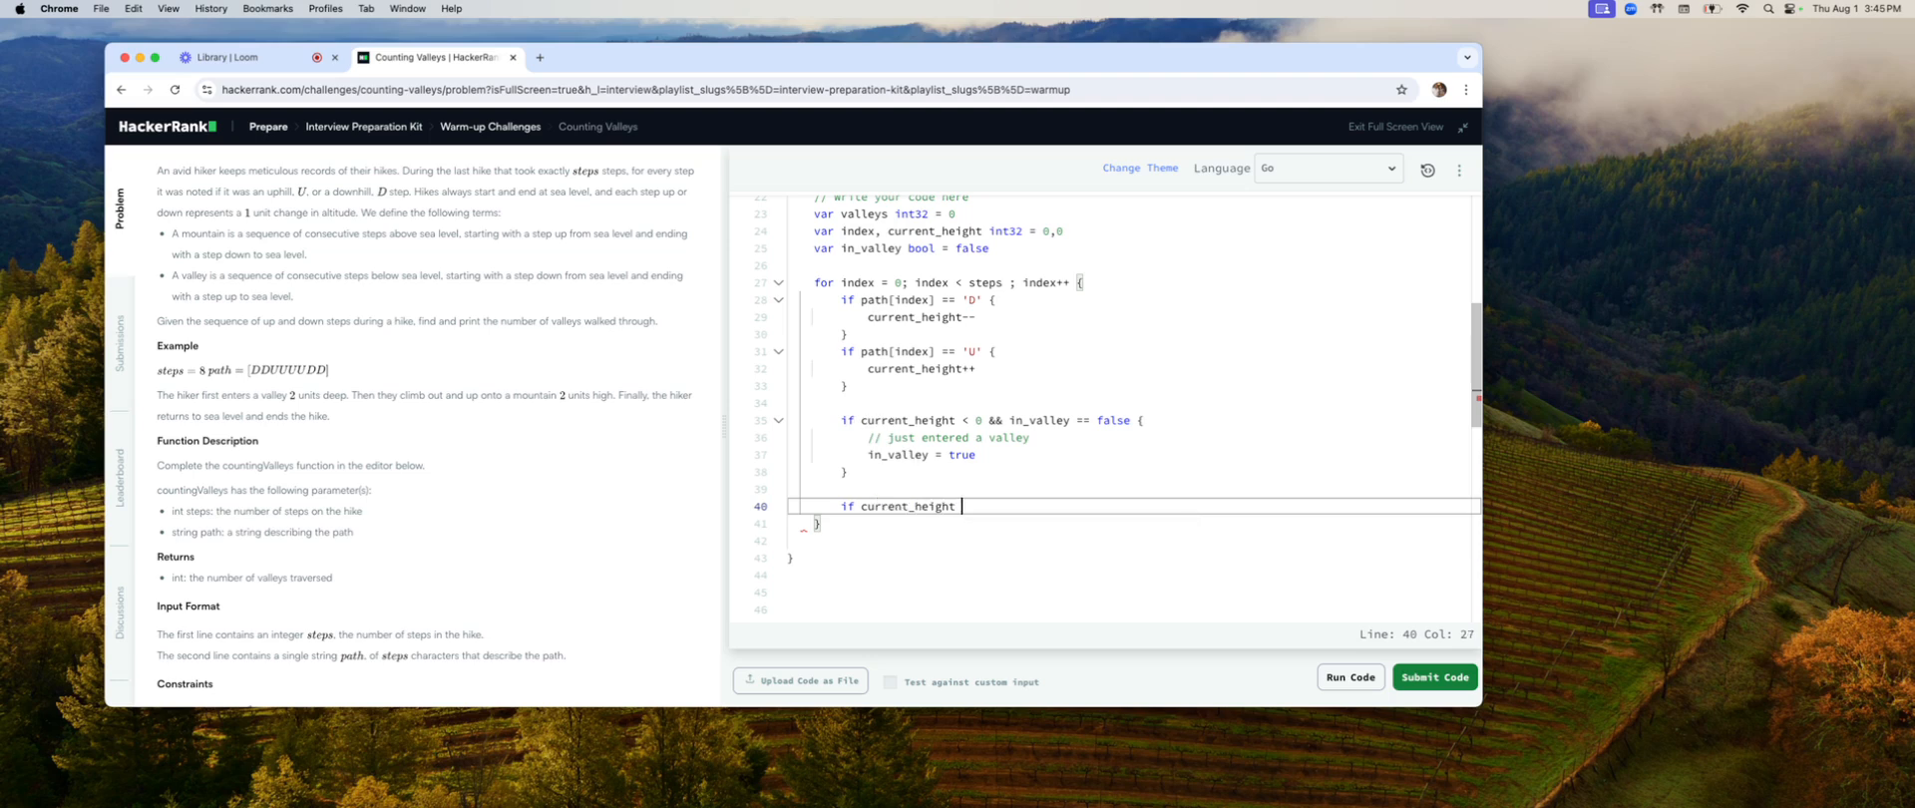
pyautogui.write('== 0')
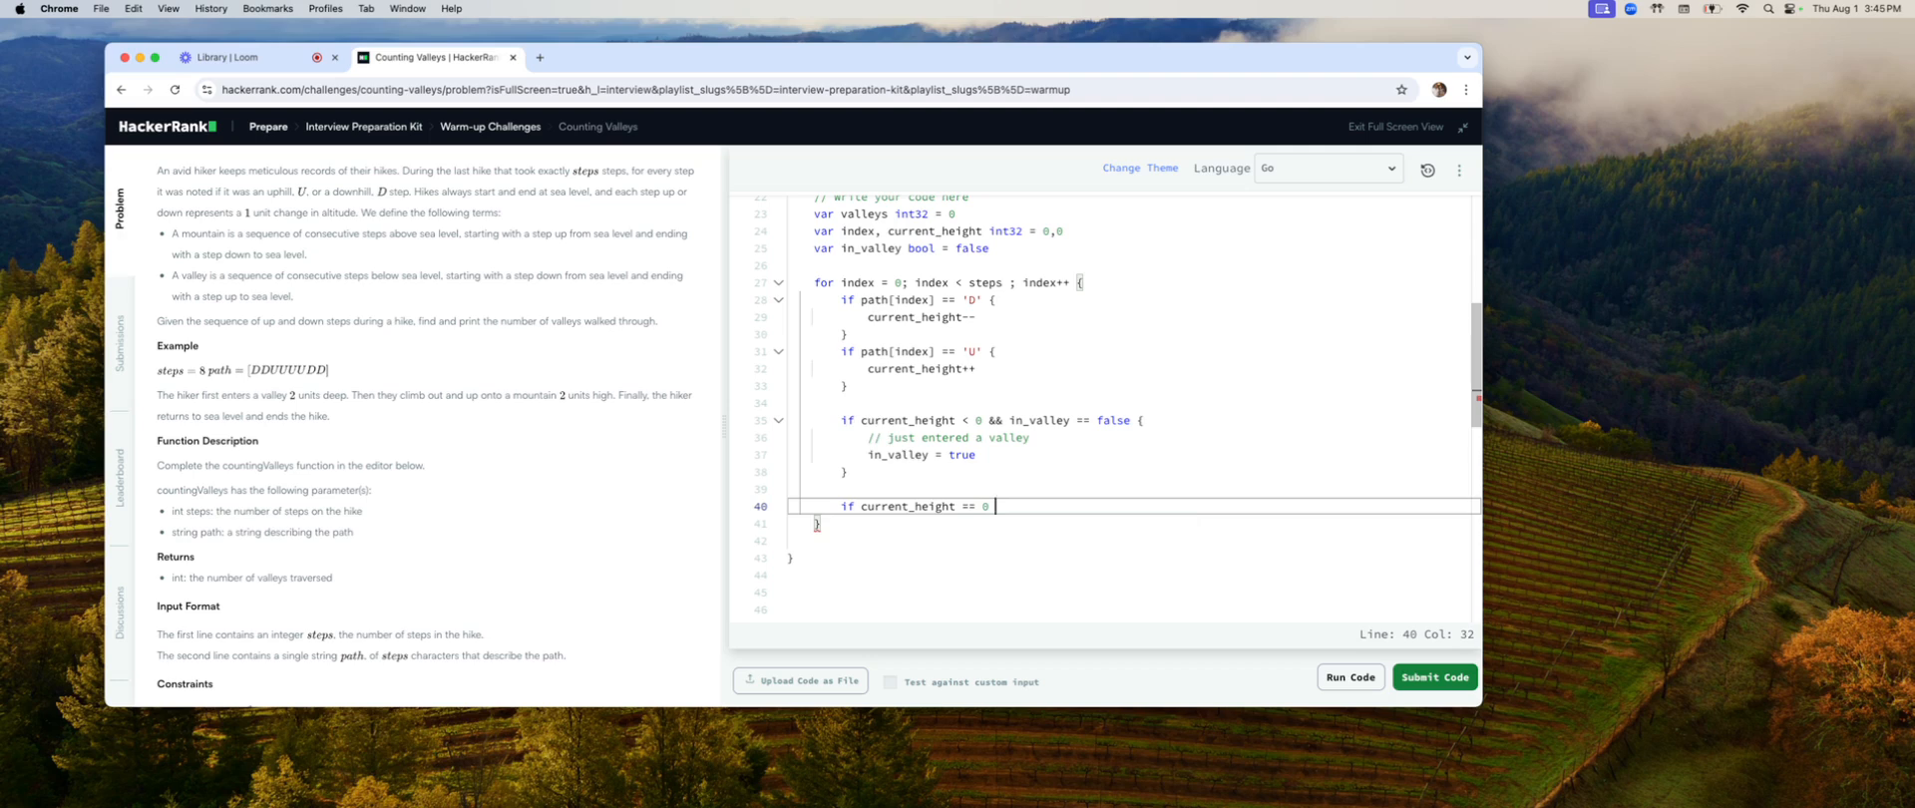
pyautogui.write('&& in_valley == true {')
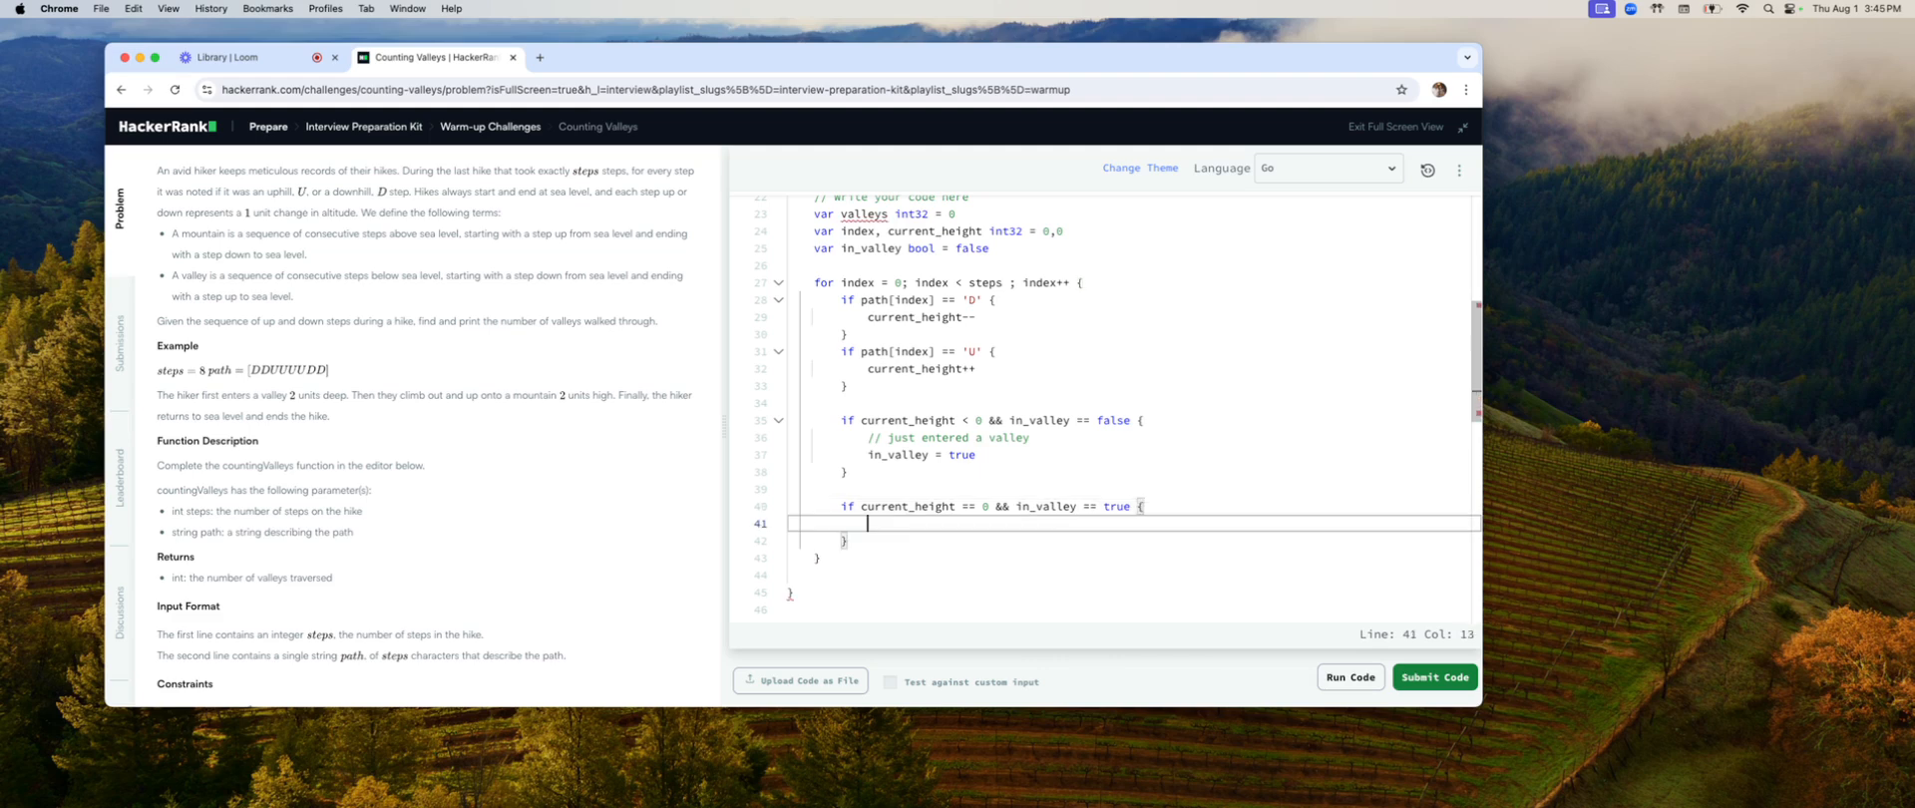
pyautogui.write('in_valley =')
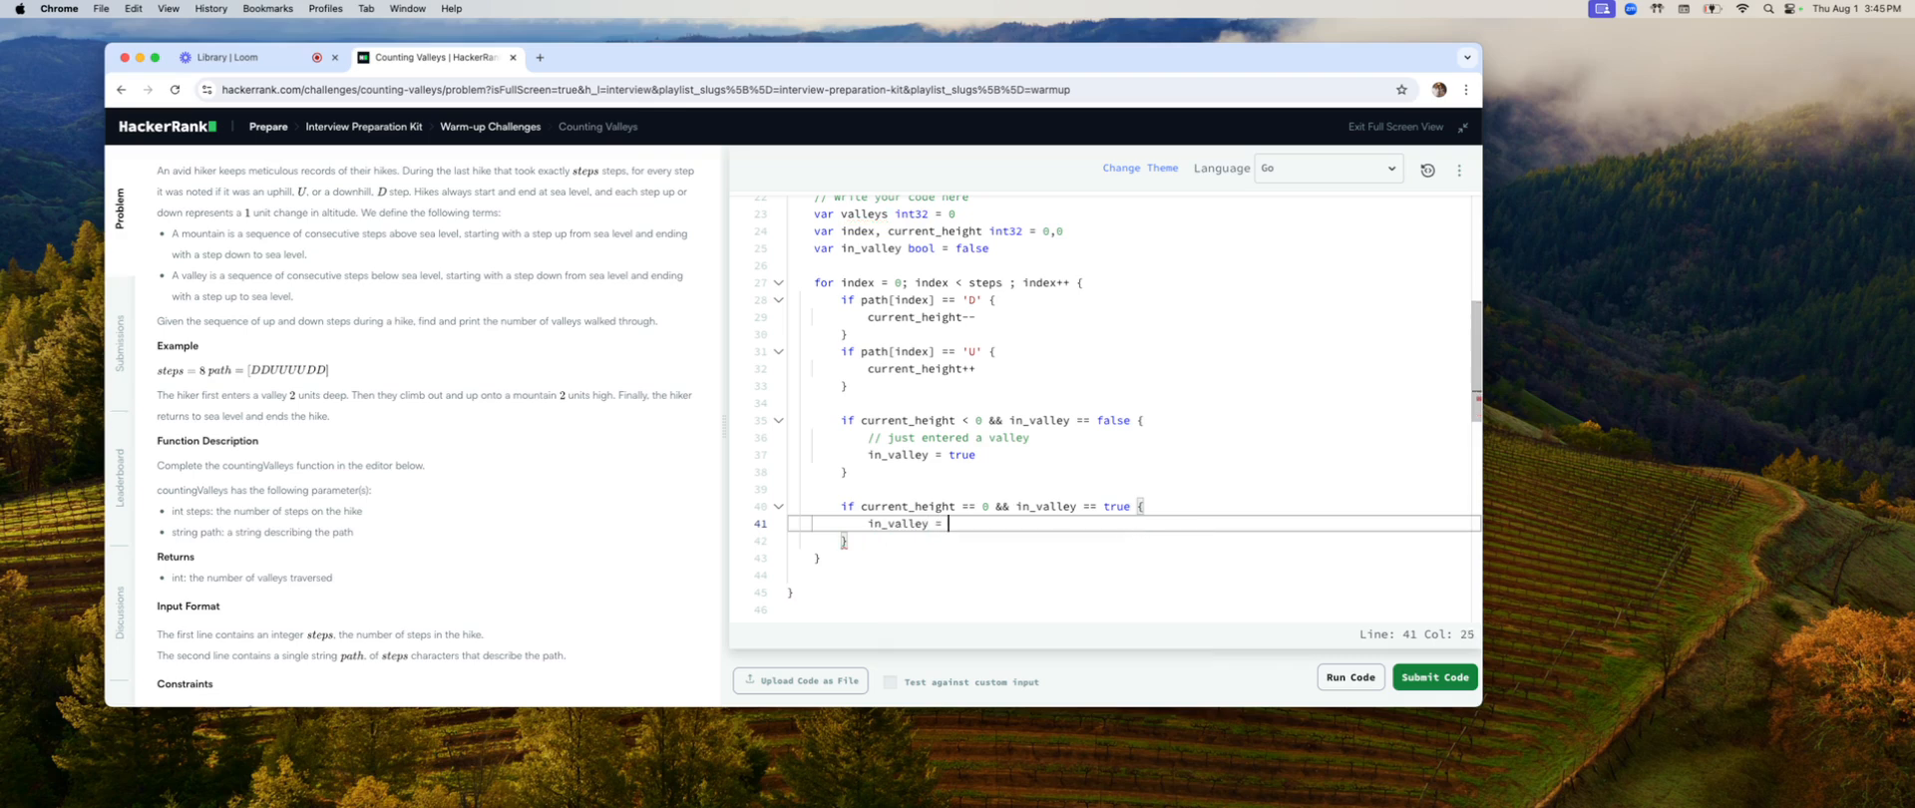
pyautogui.write('false')
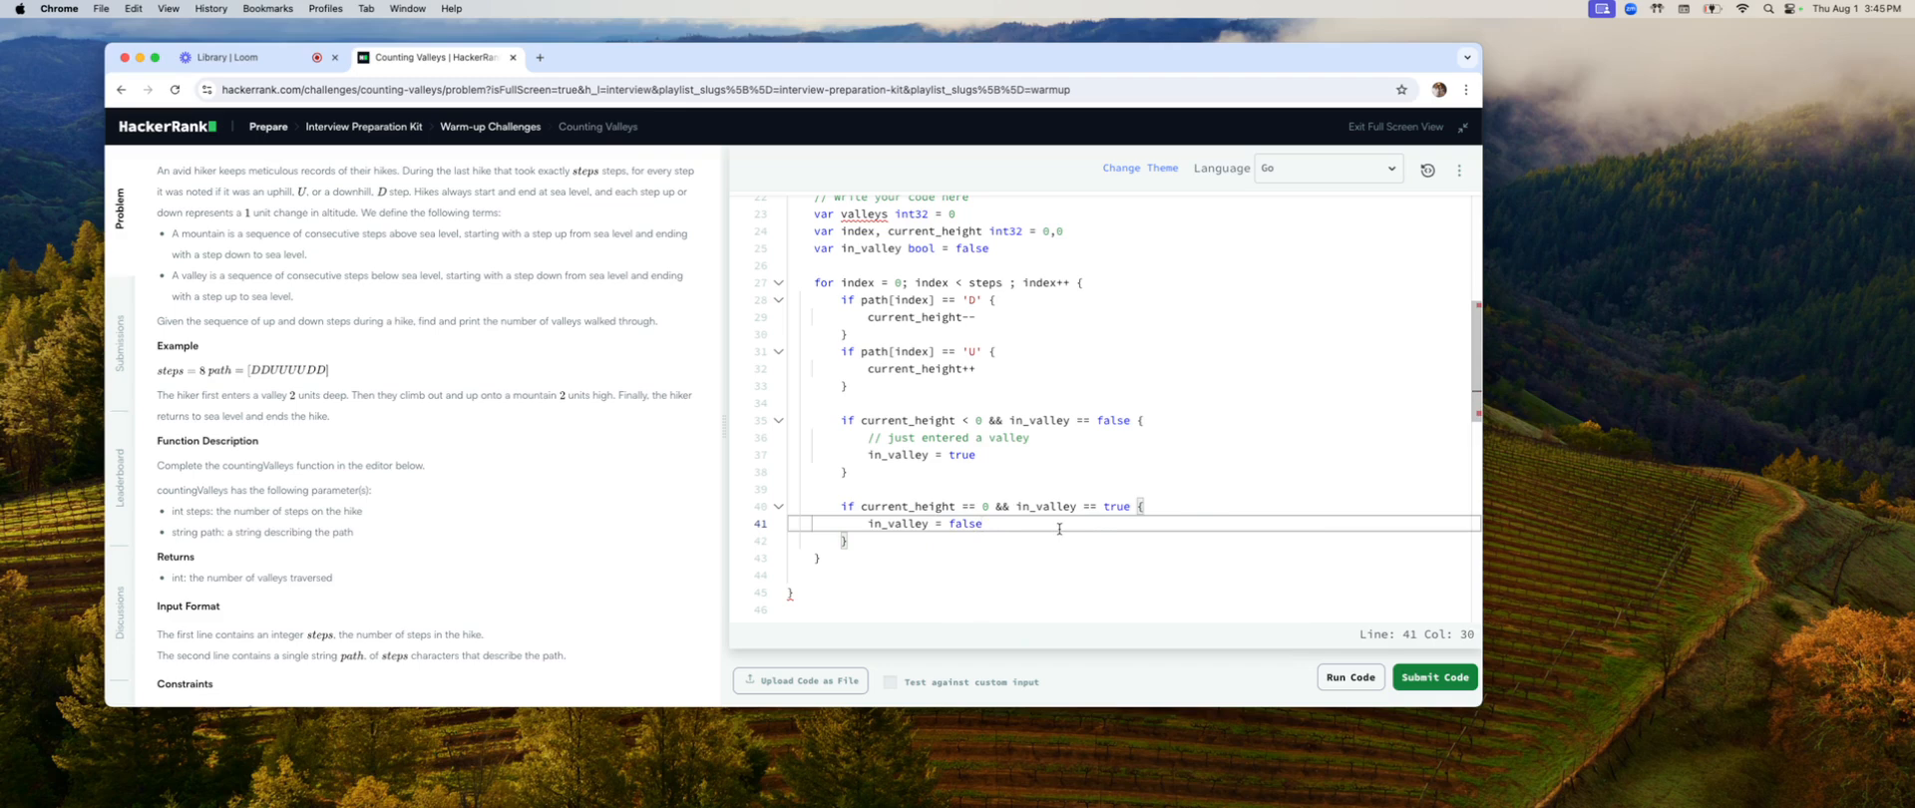
pyautogui.write('va')
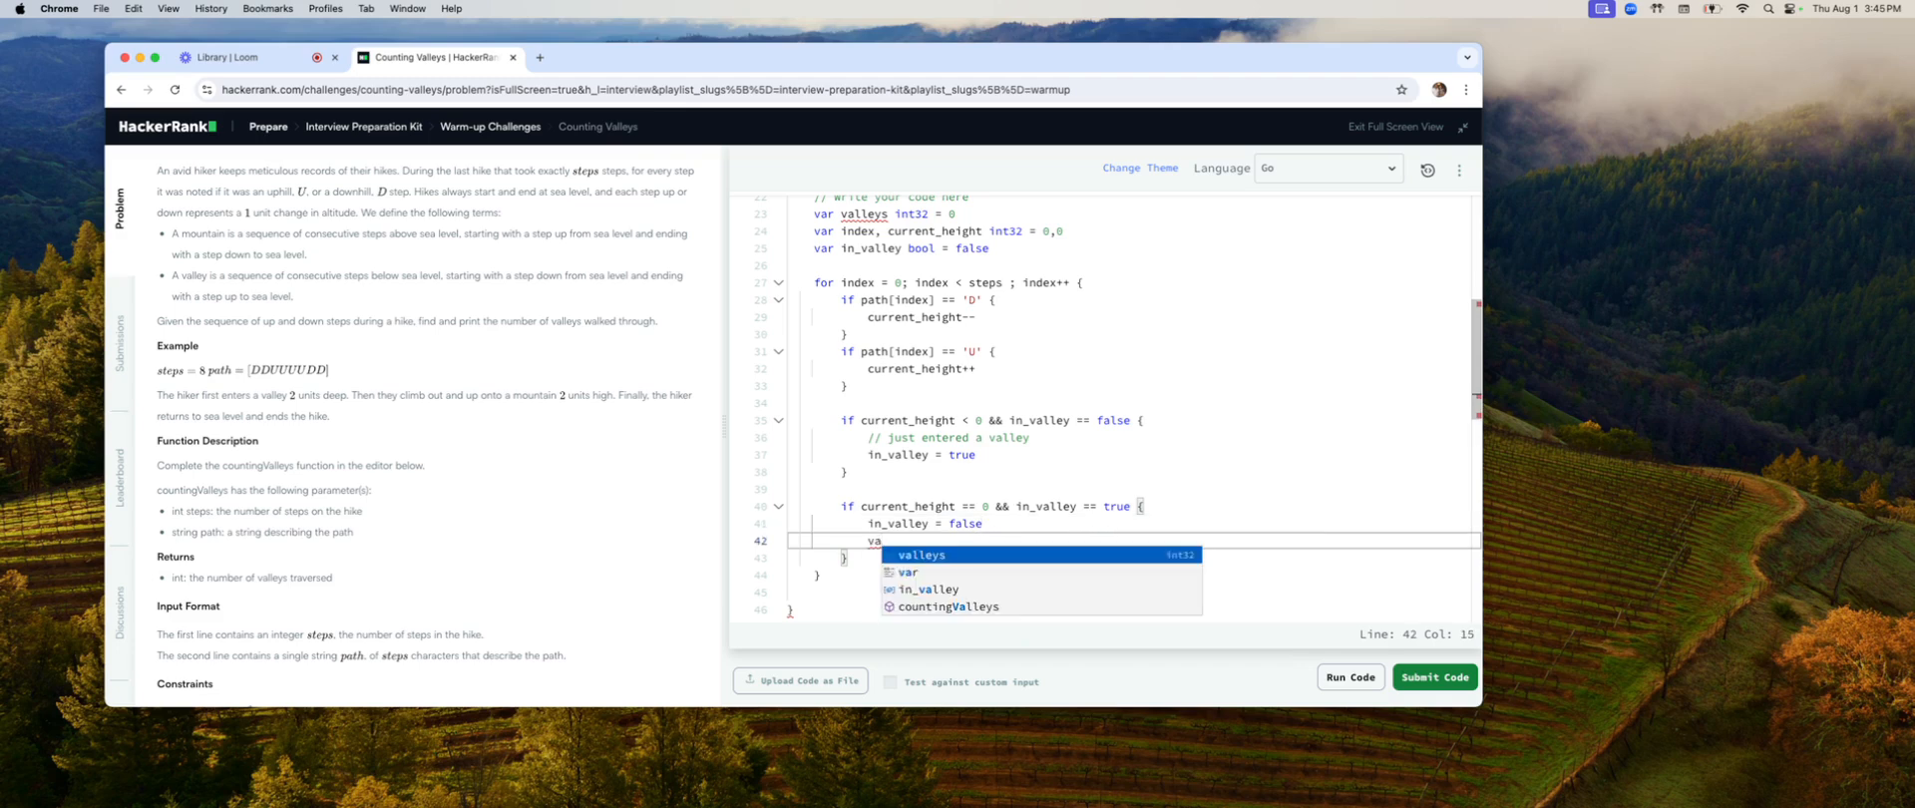
pyautogui.write('valleys++')
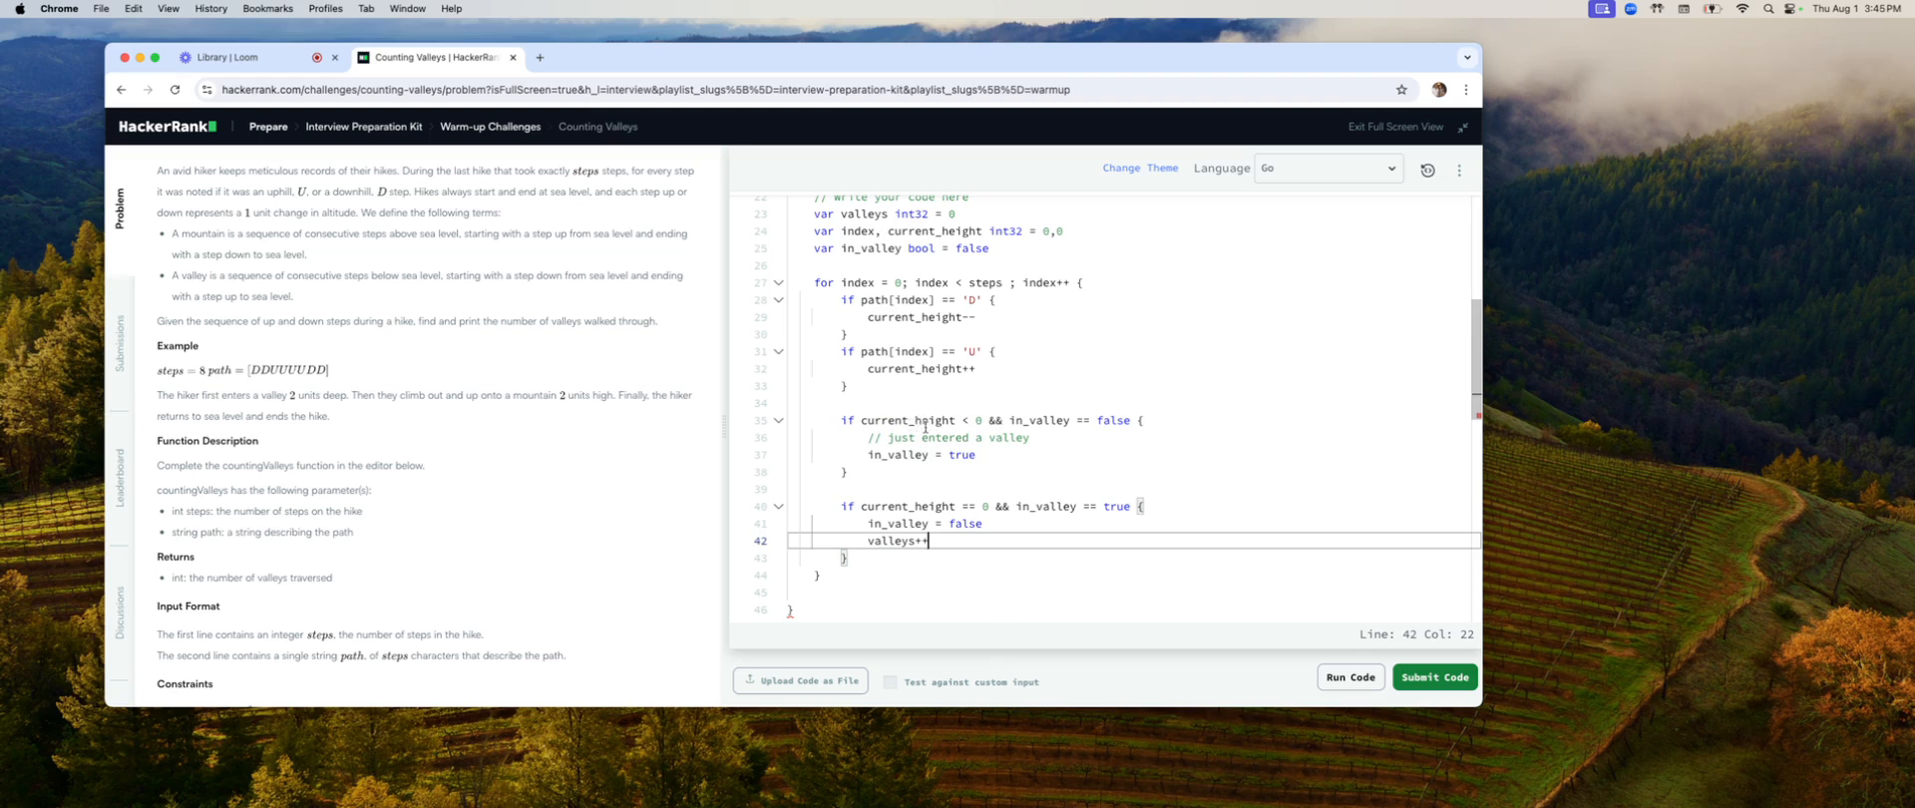
pyautogui.moveTo(971, 557)
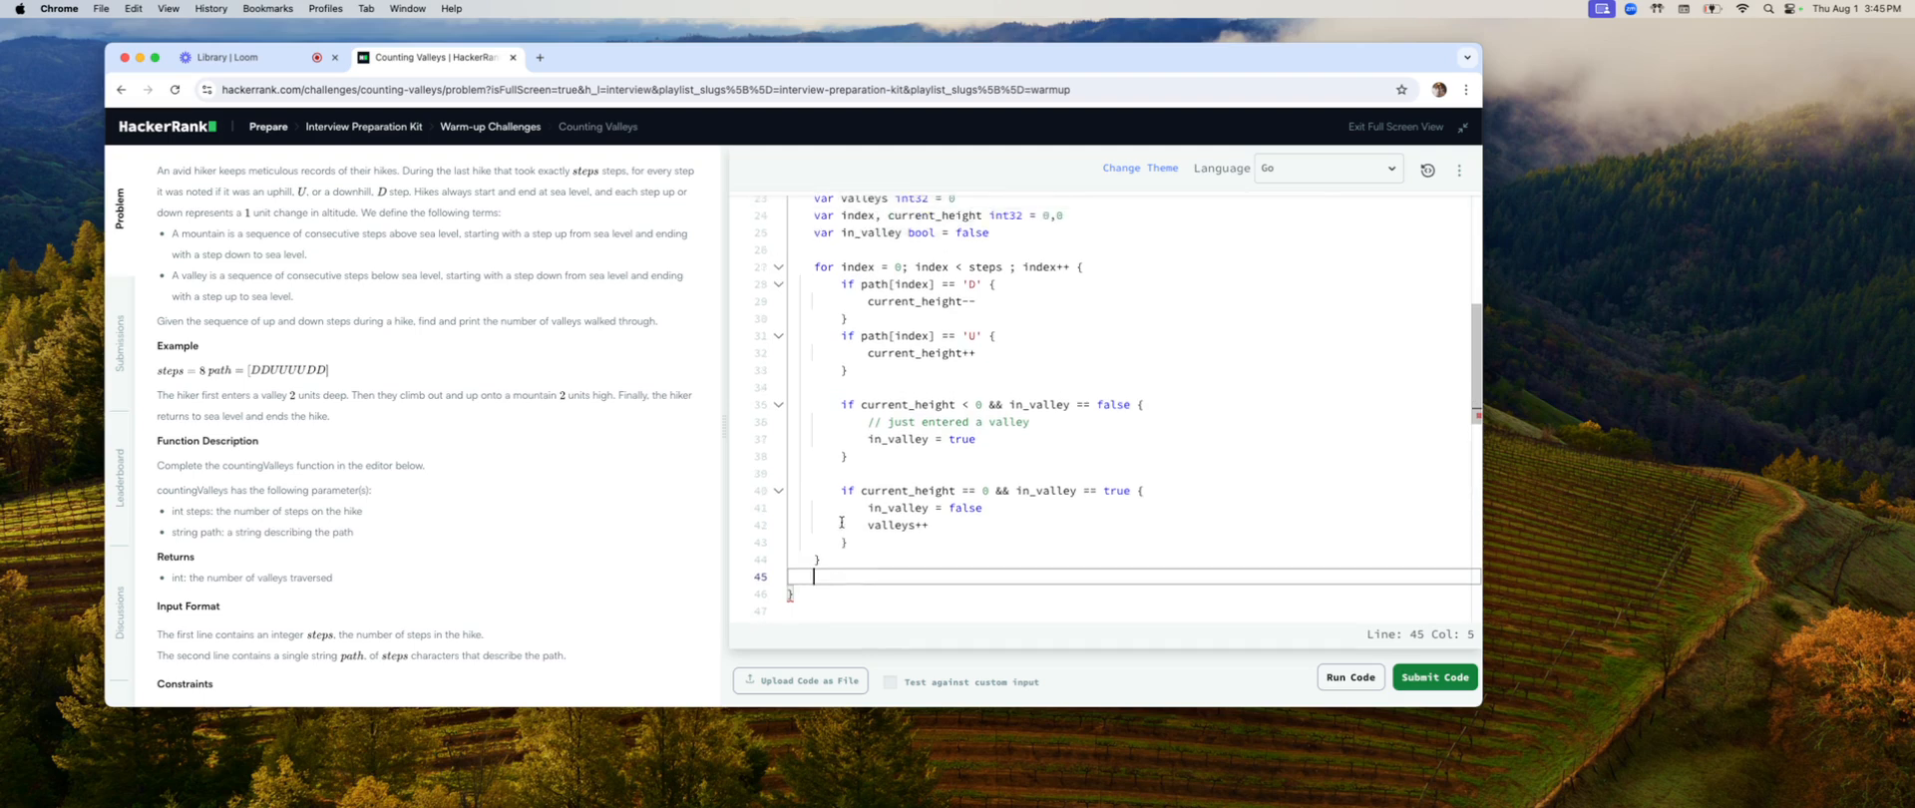
pyautogui.scroll(3)
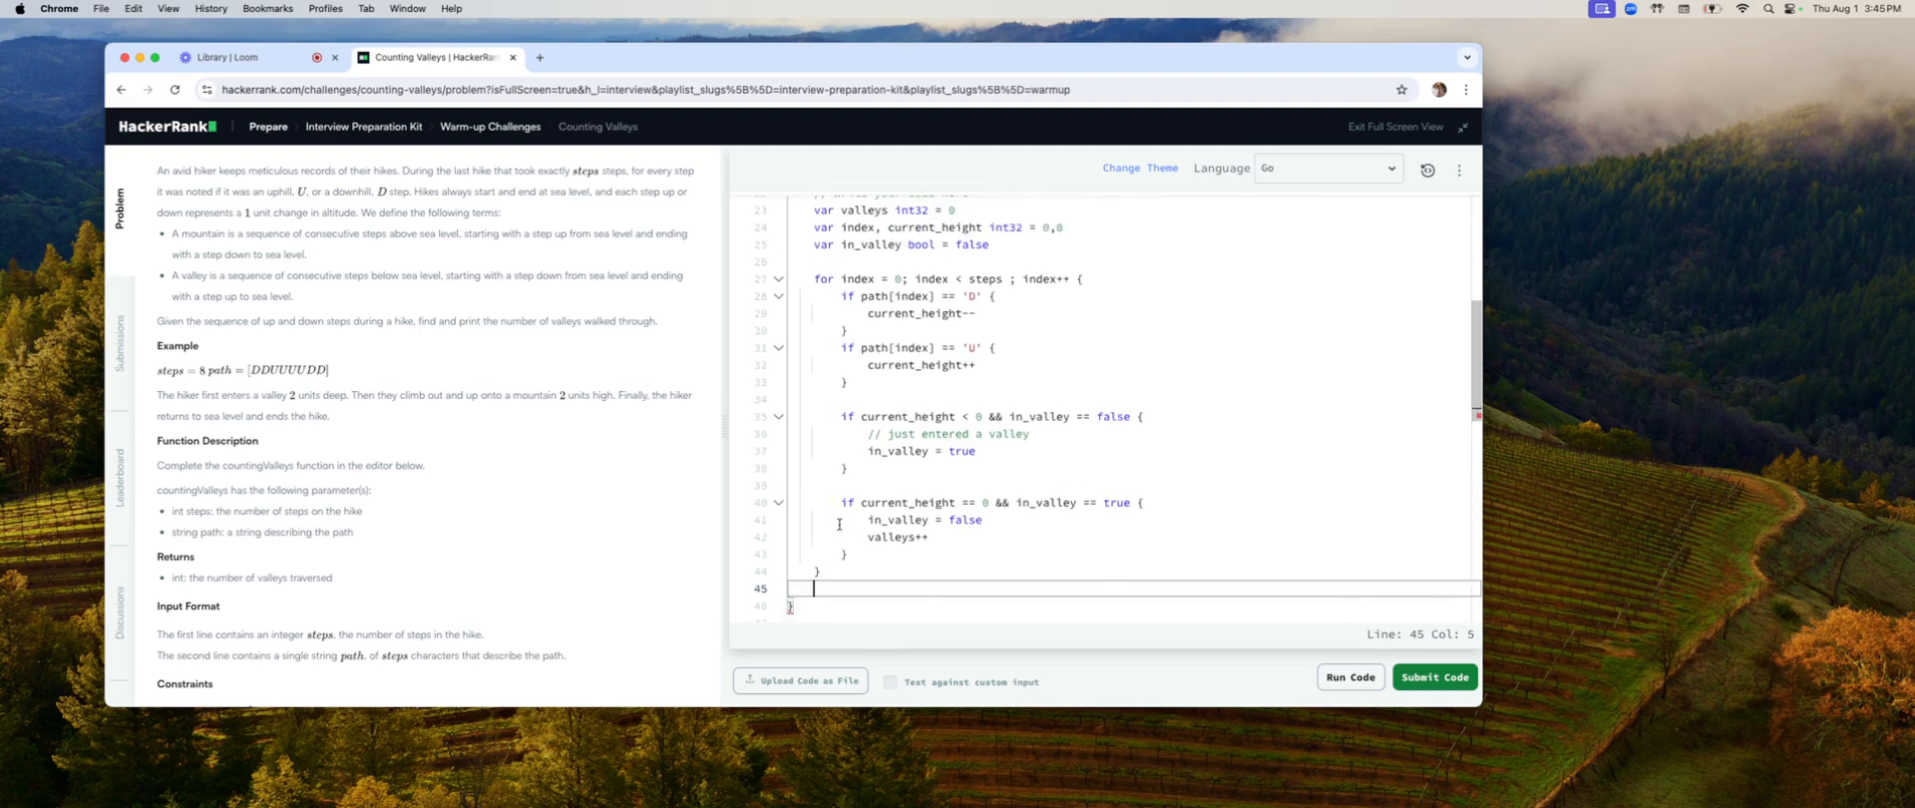
pyautogui.moveTo(824, 583)
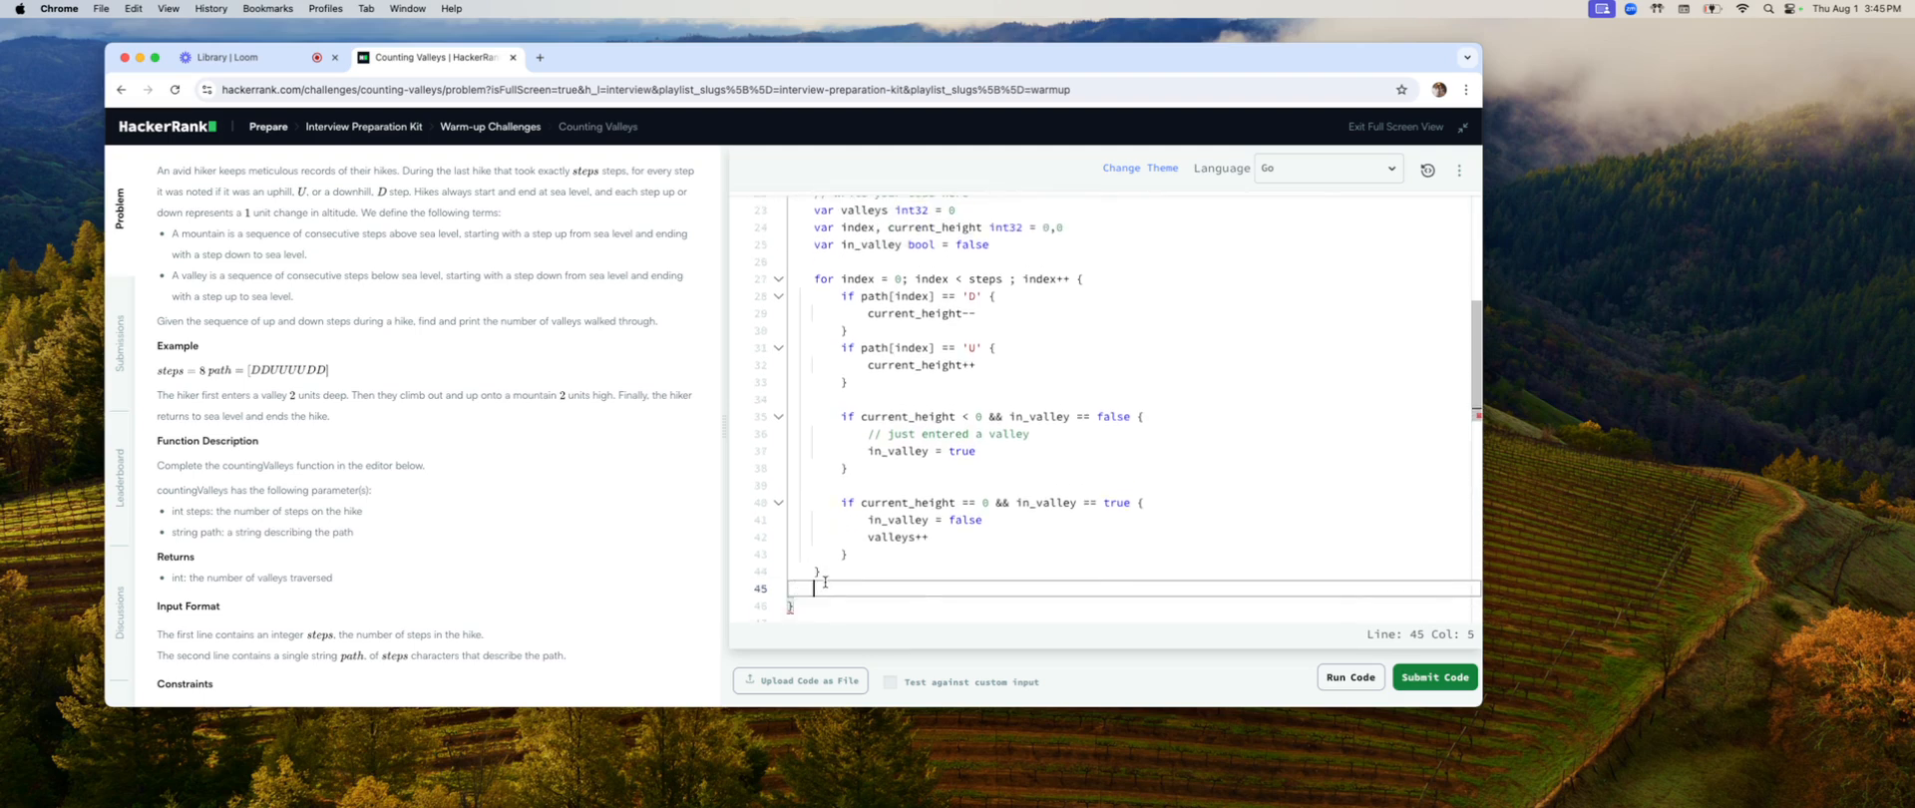
pyautogui.write('return')
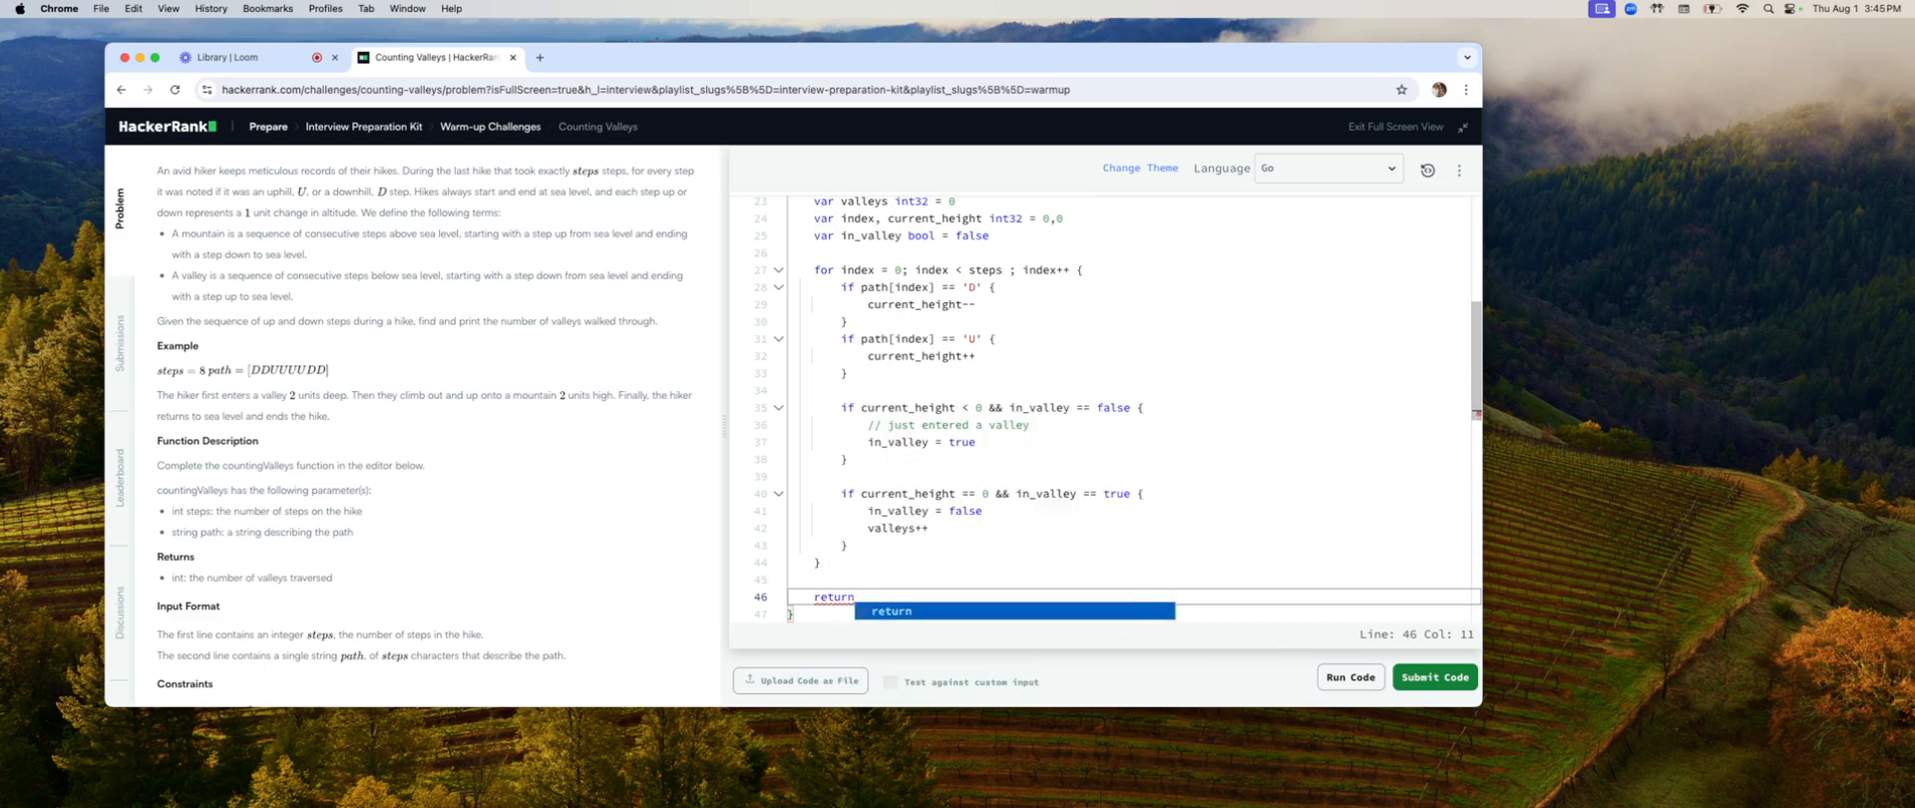
pyautogui.write('va')
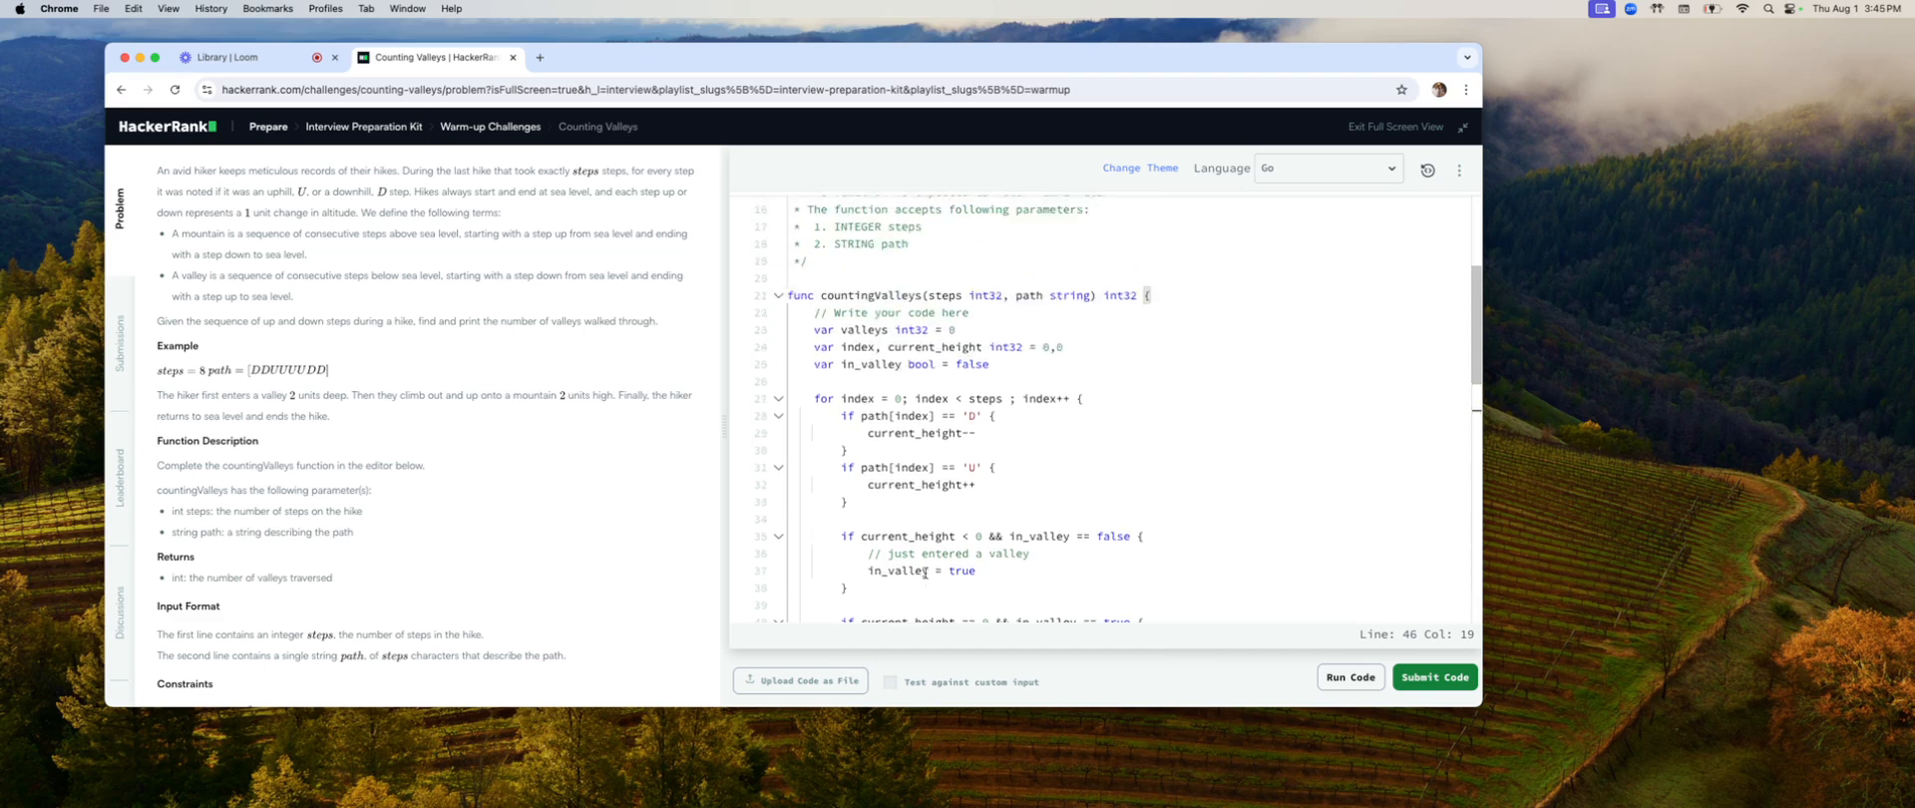
pyautogui.scroll(-3)
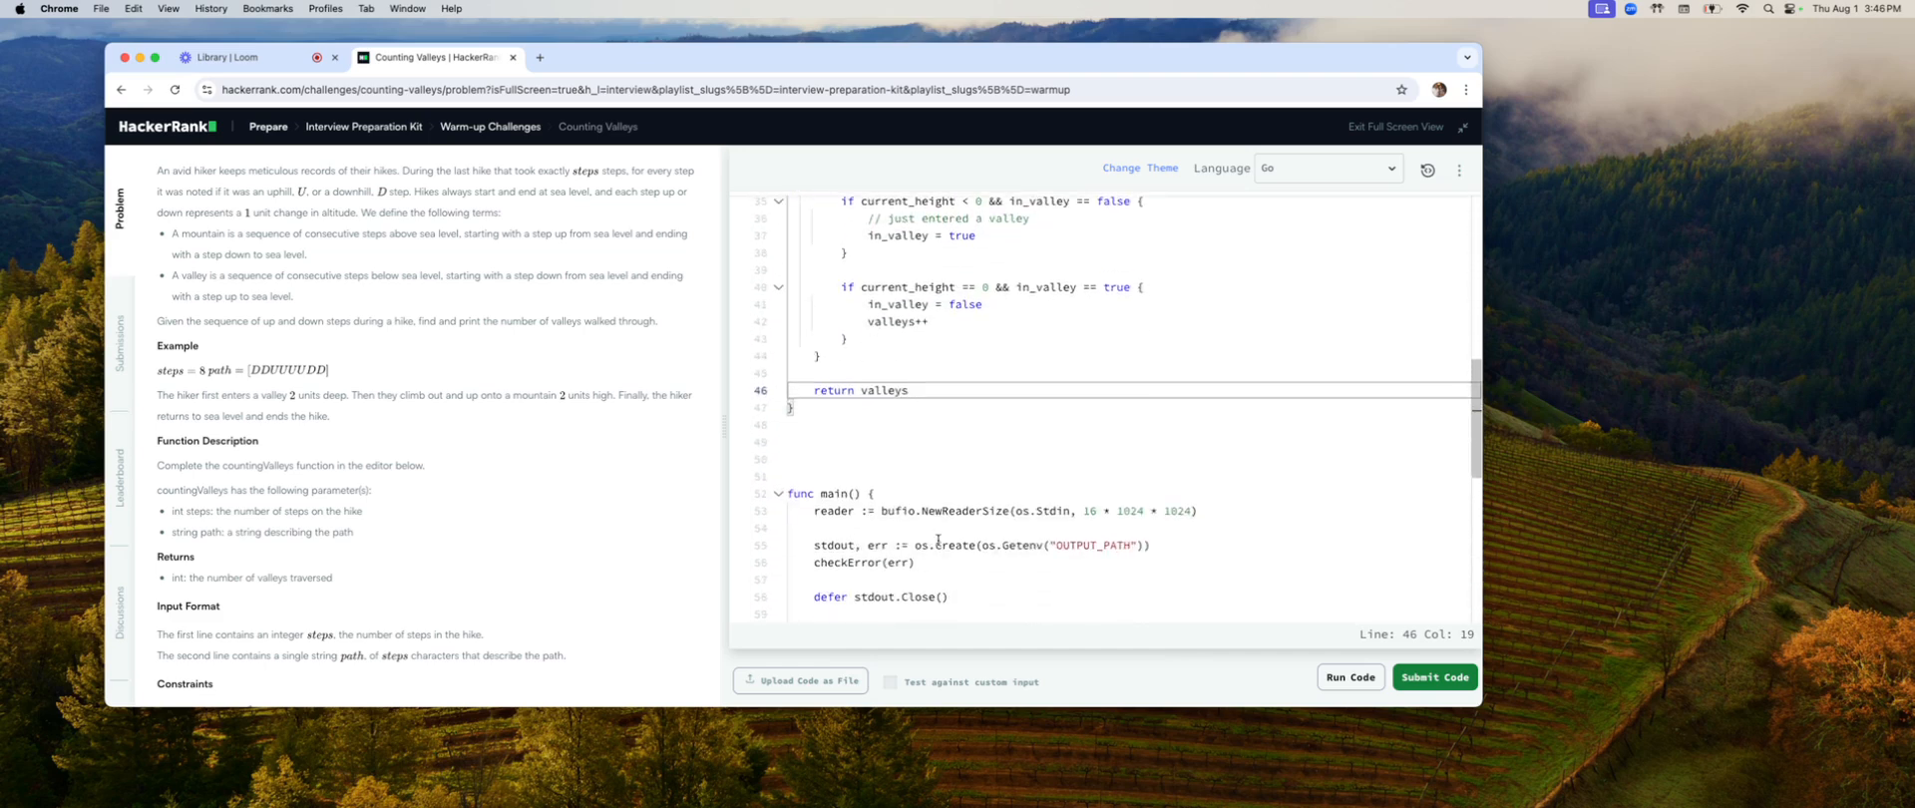
pyautogui.scroll(-3)
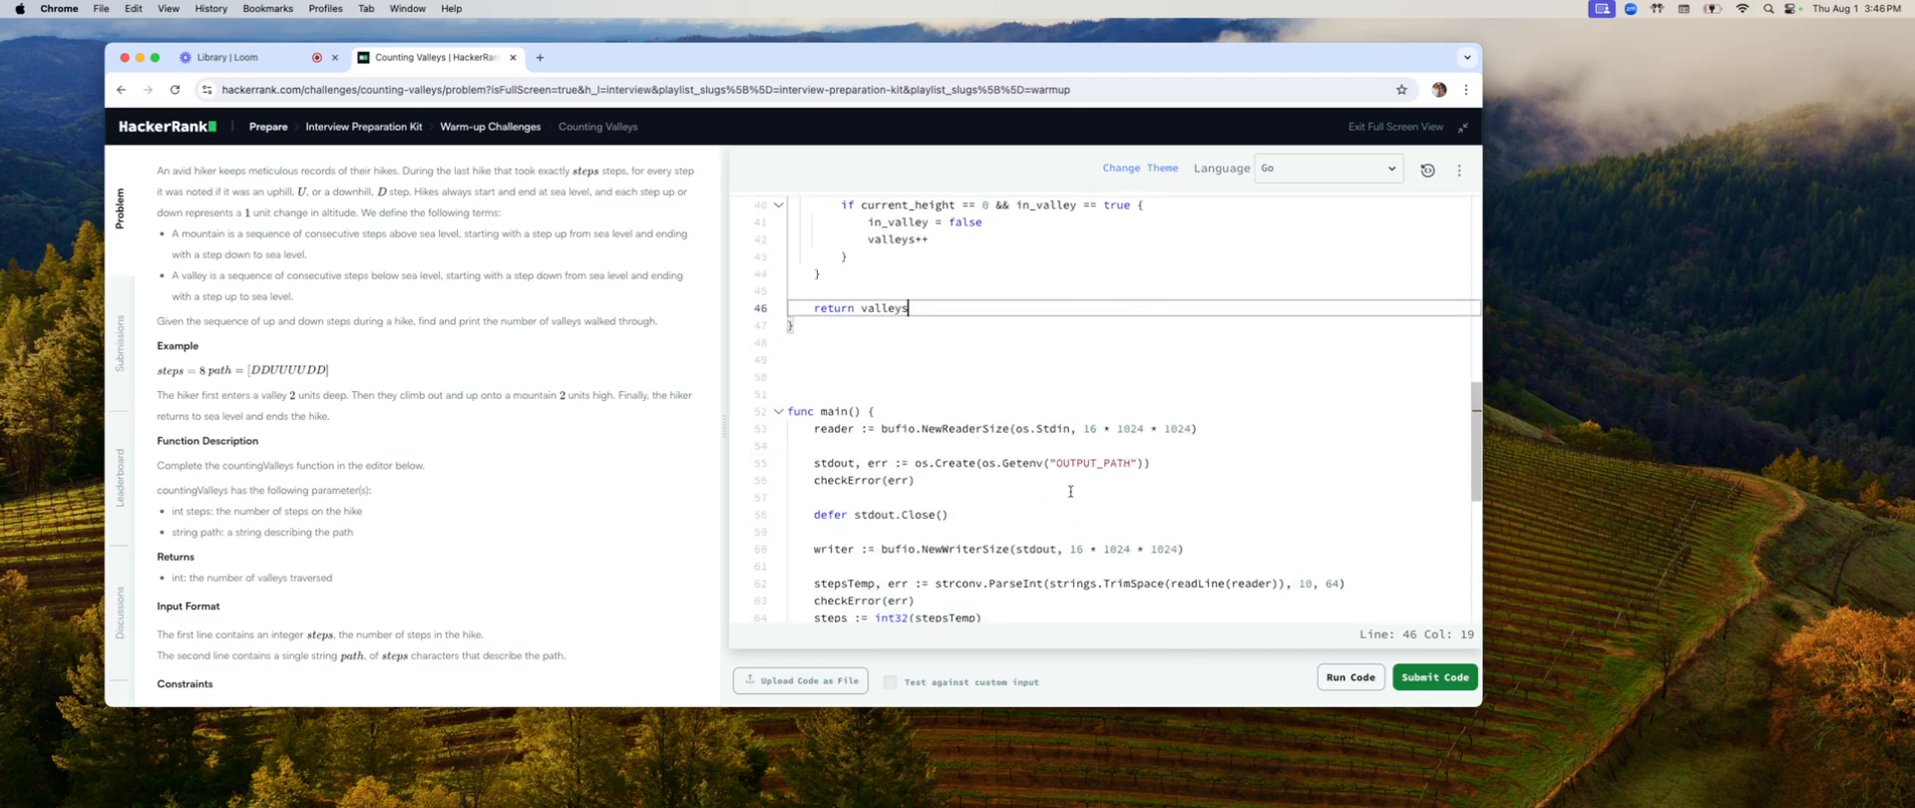
pyautogui.scroll(-3)
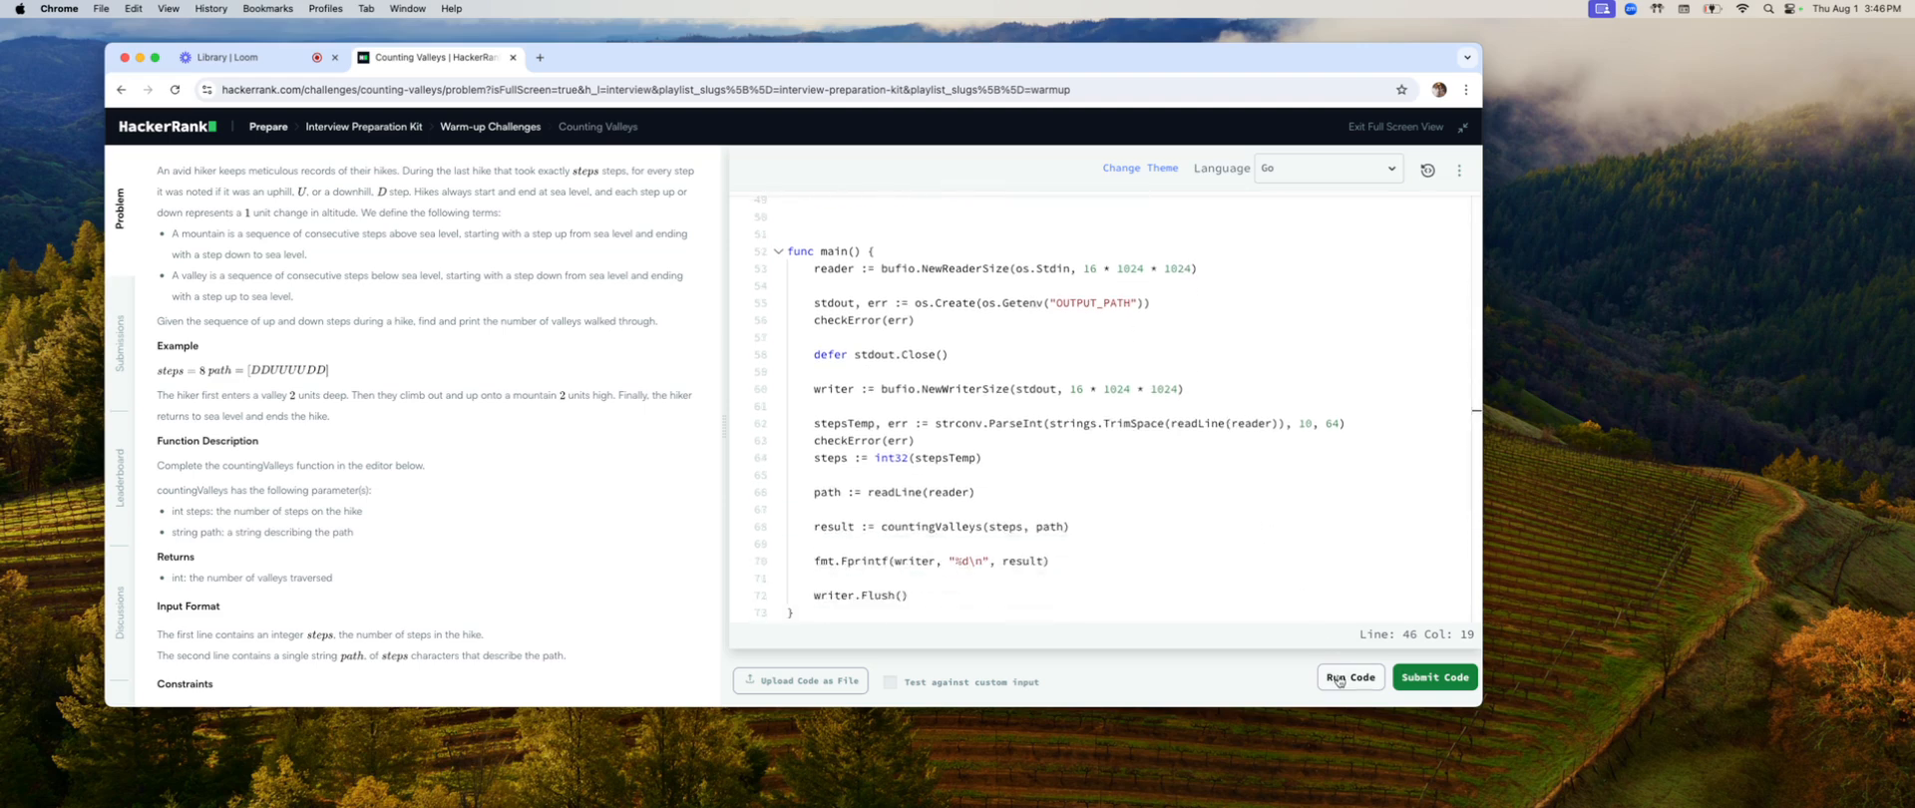
# Step: Run the Go solution so Sample Test cases 0 and 1 both pass with output 1
pyautogui.click(1349, 678)
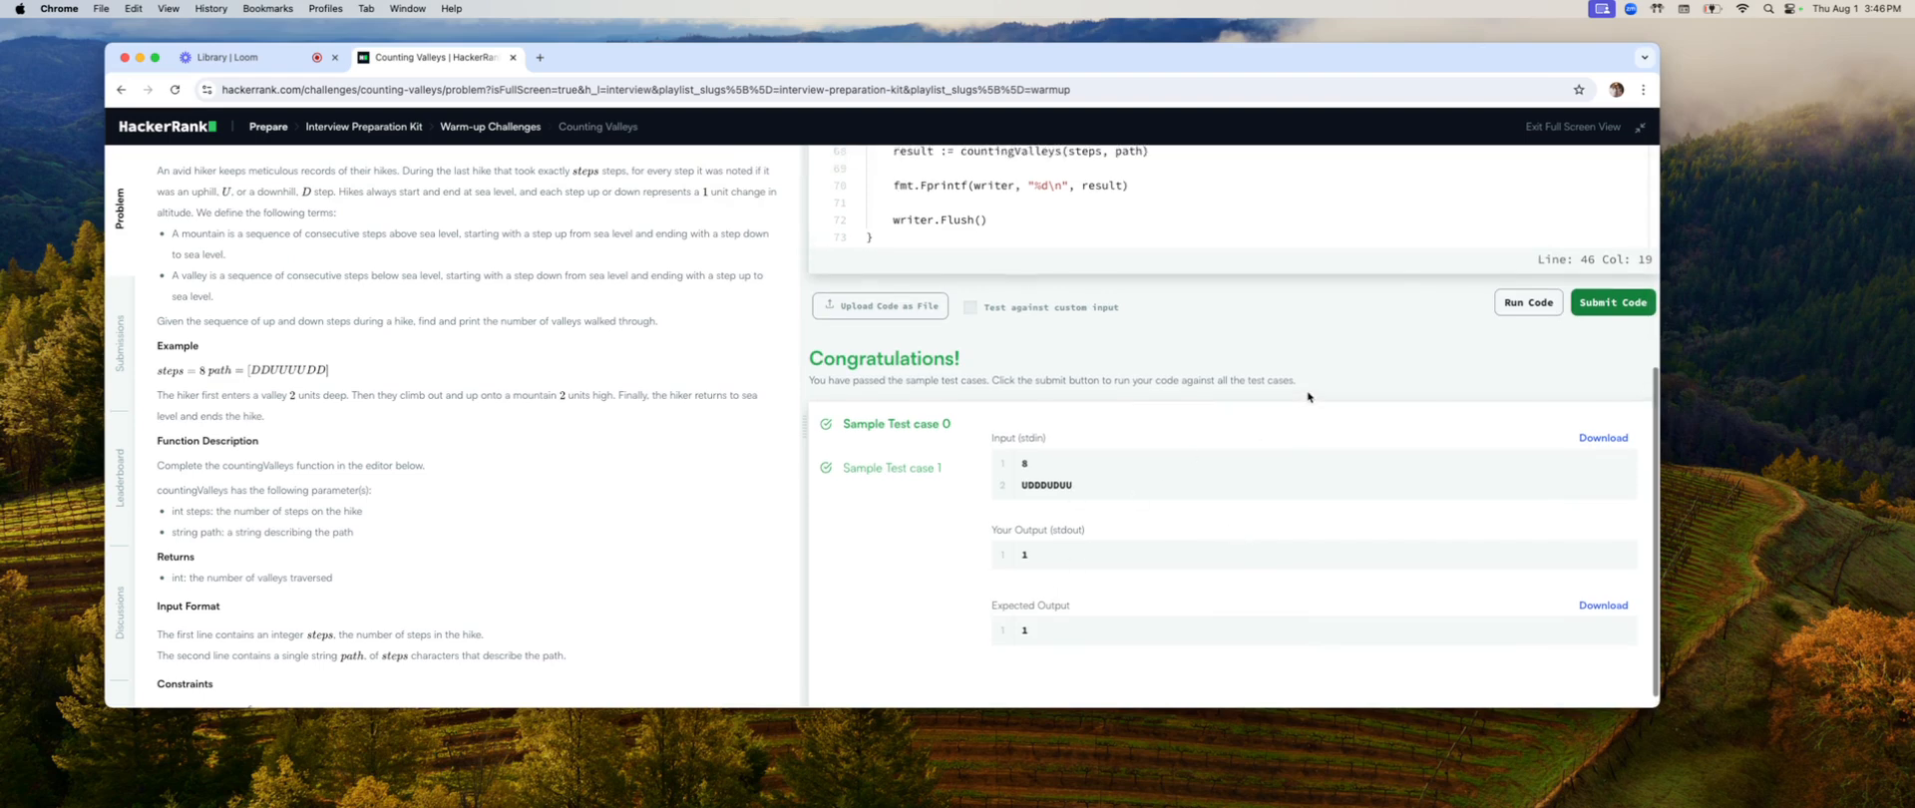
pyautogui.moveTo(1439, 367)
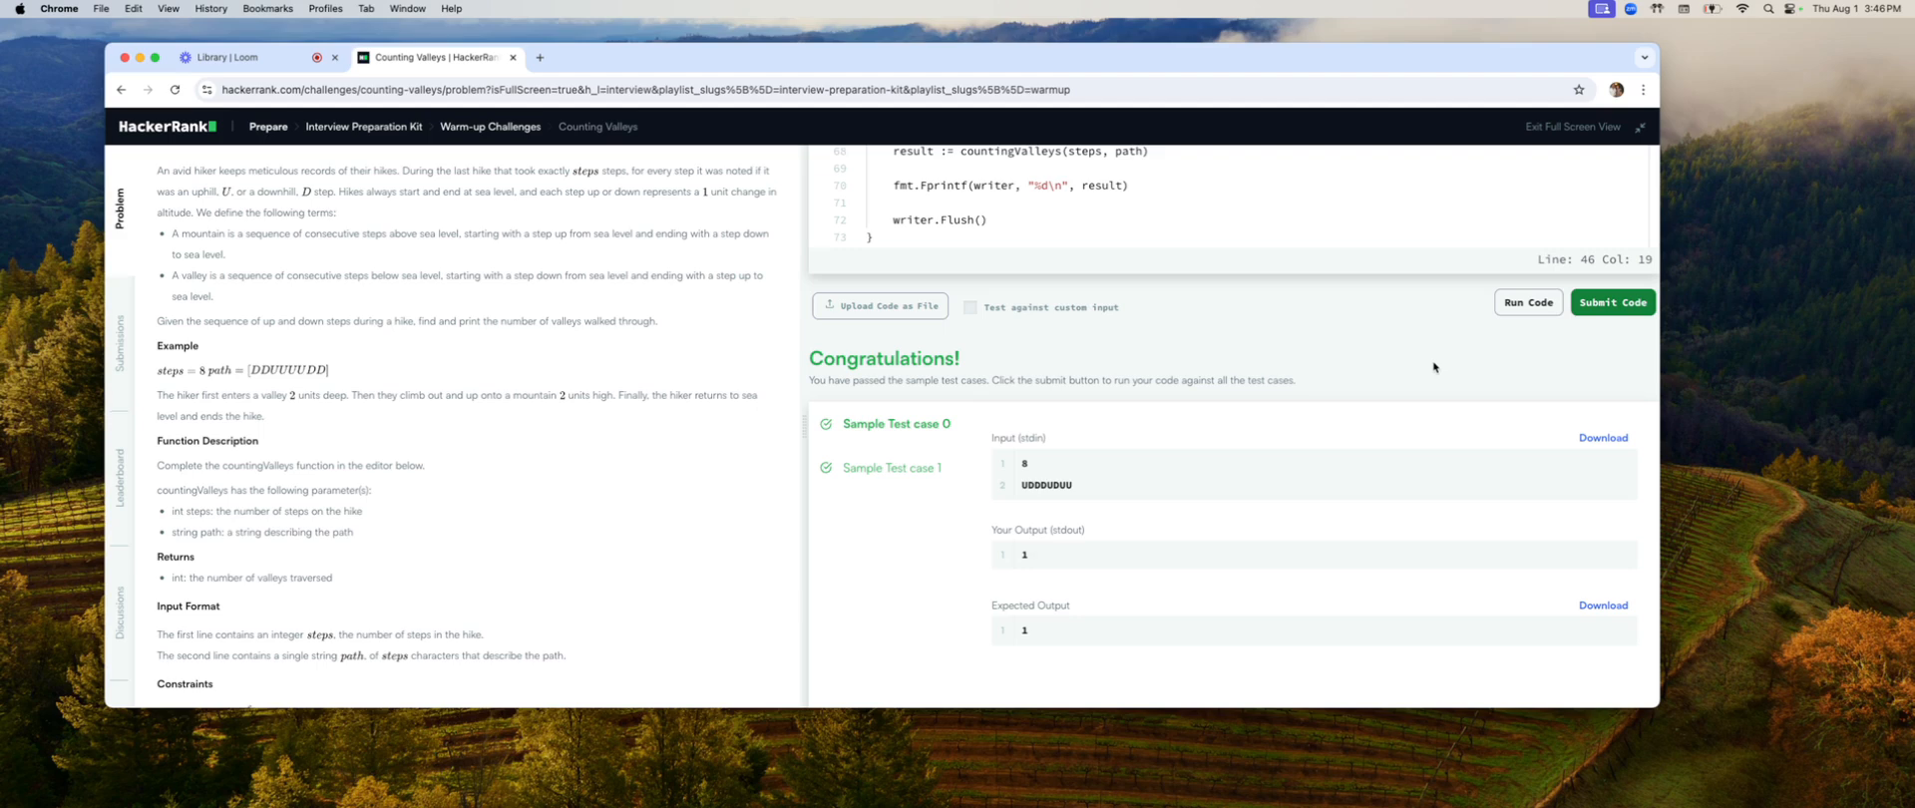
pyautogui.moveTo(973, 309)
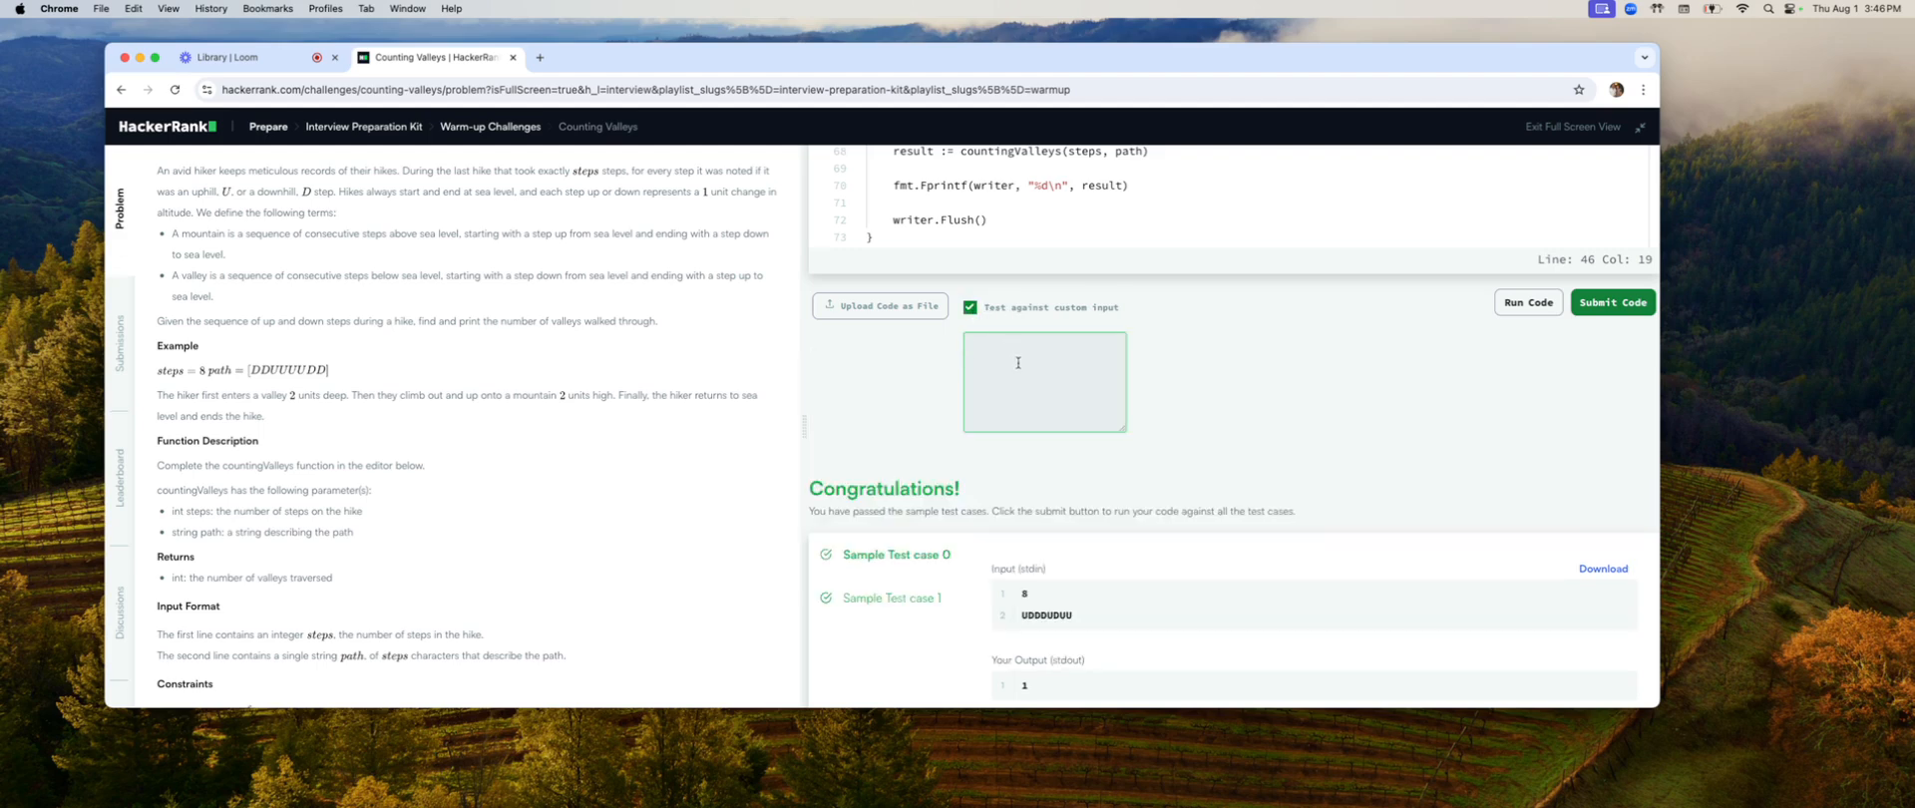
# Step: Enter the custom input 2 / DU and check the 'consecutive' wording in the problem statement
pyautogui.write('2')
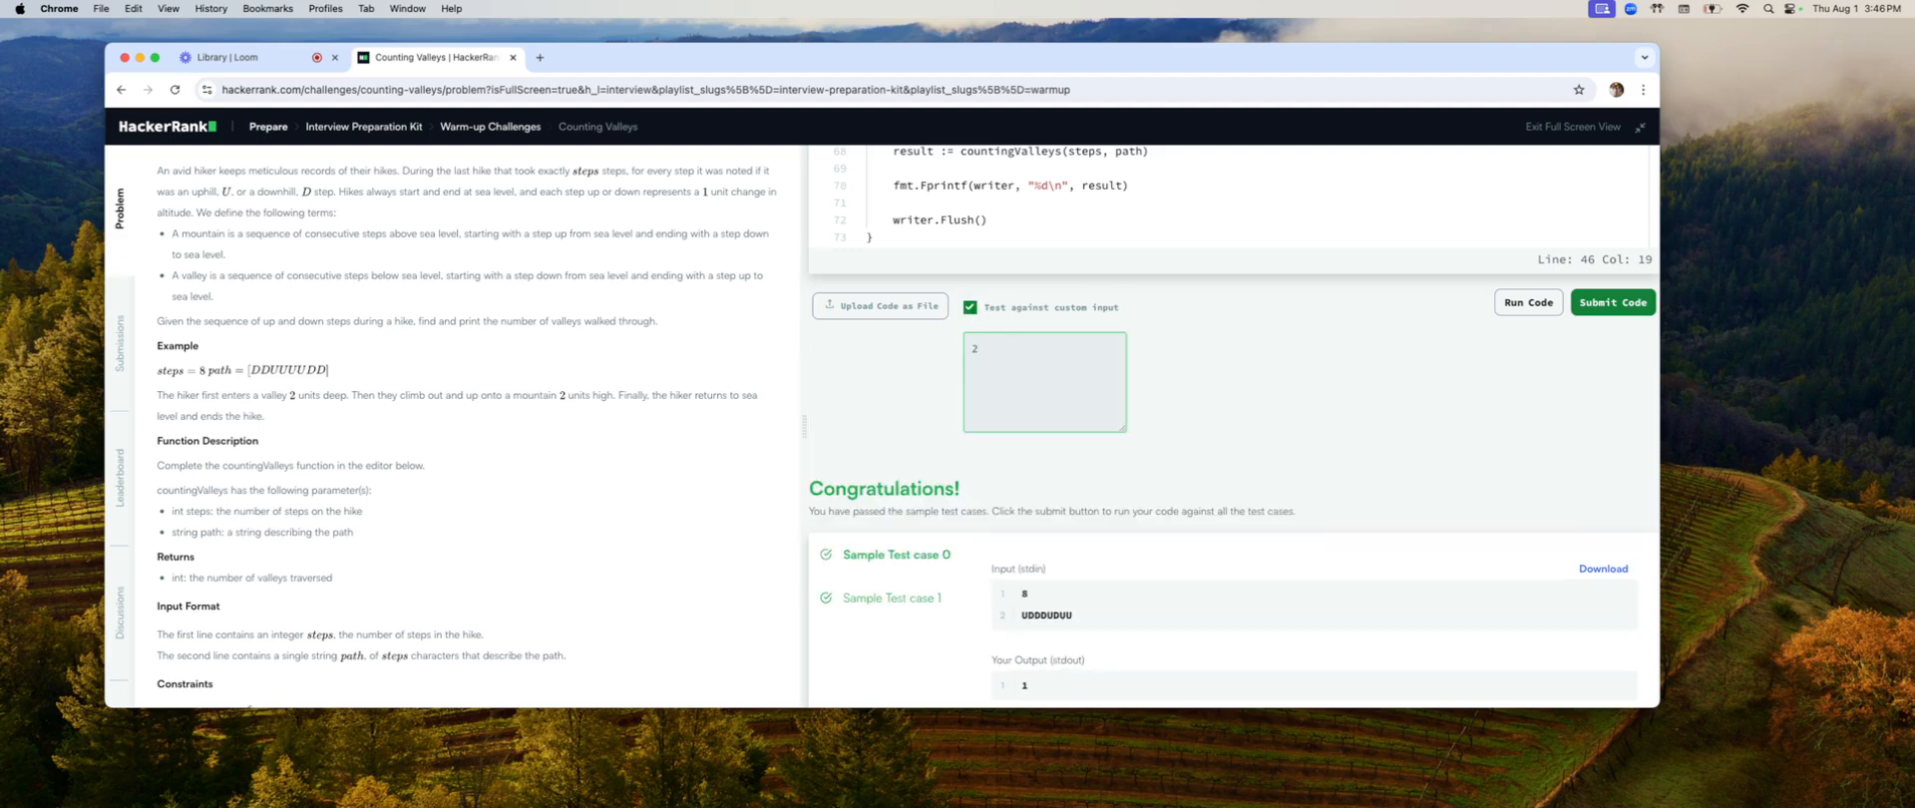
pyautogui.write('D')
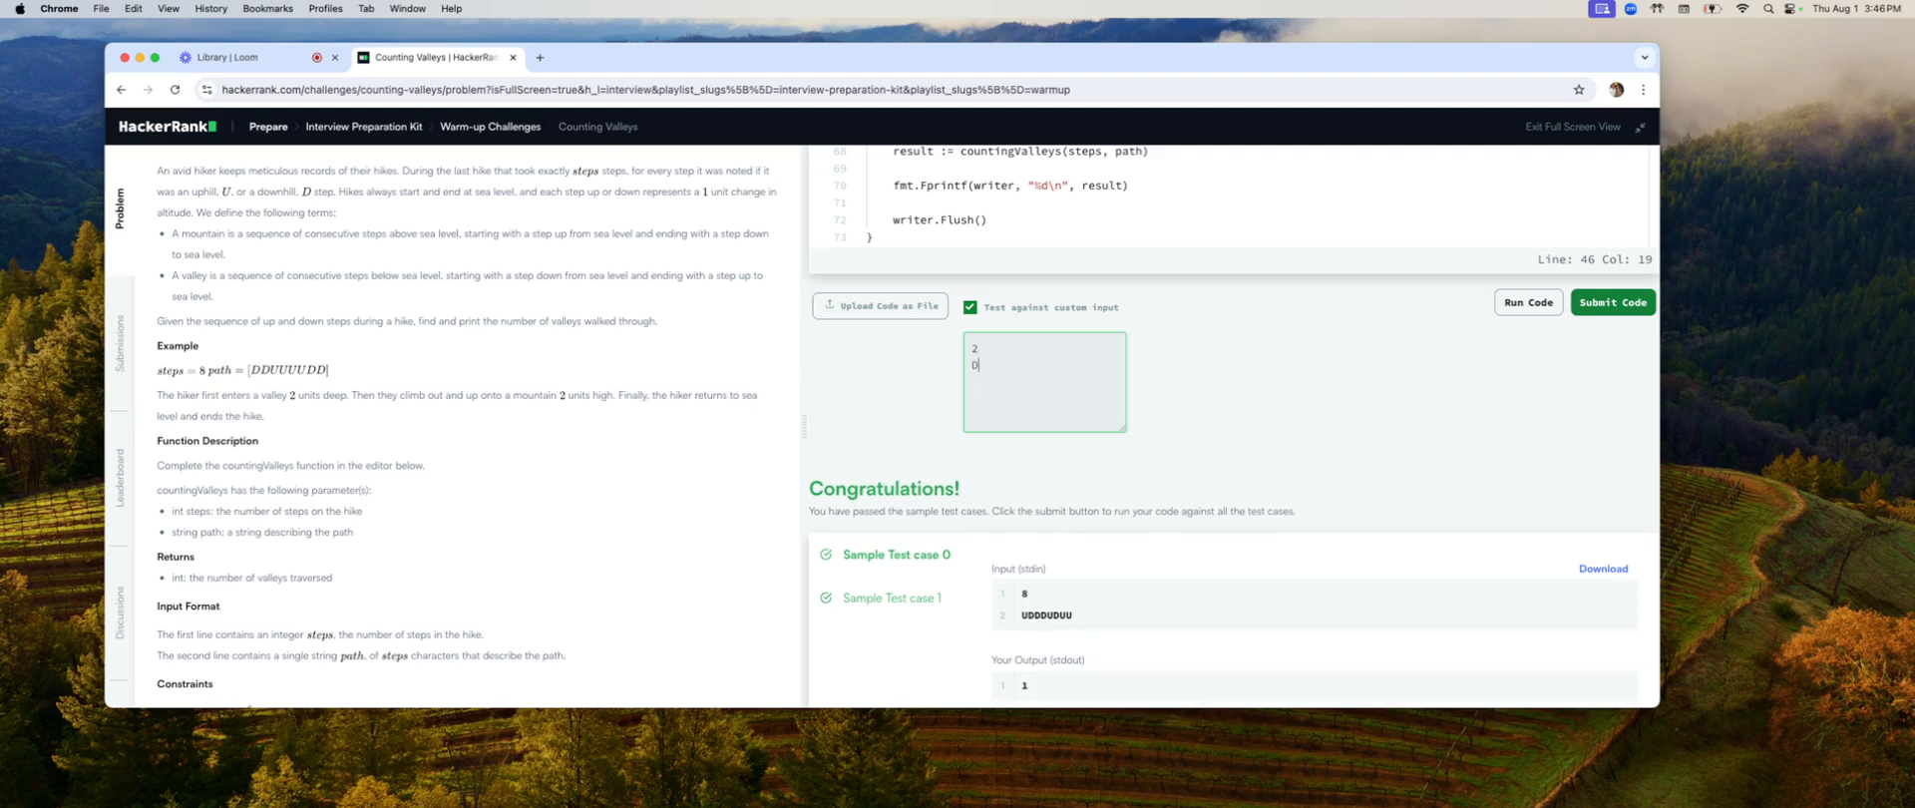
pyautogui.write('U')
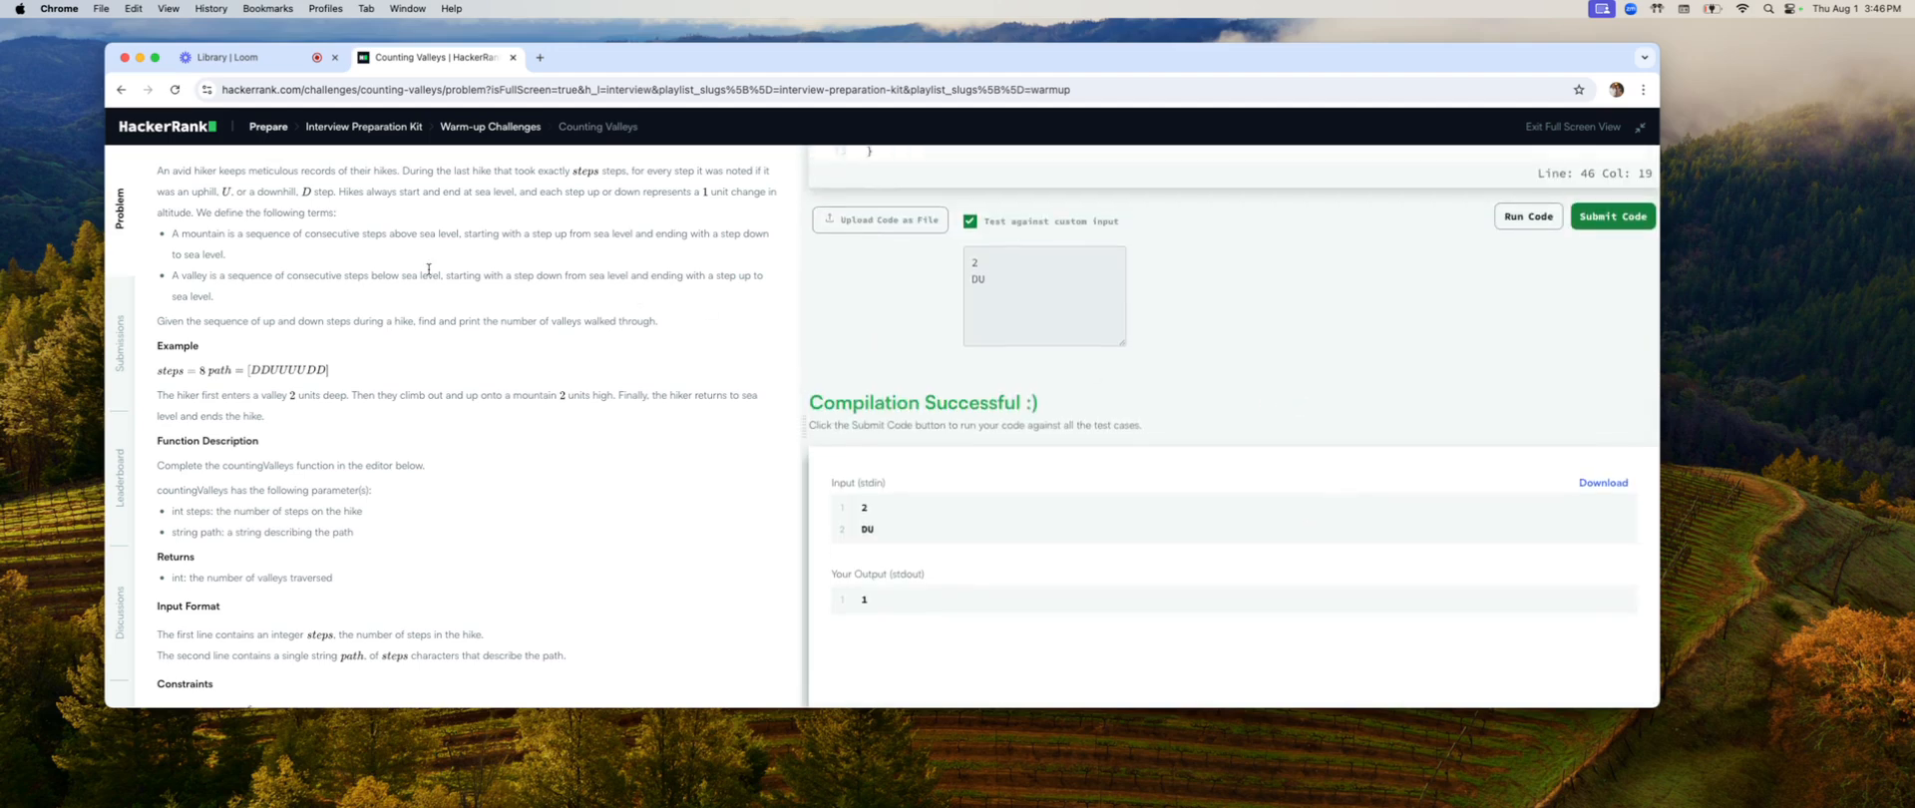
pyautogui.doubleClick(331, 234)
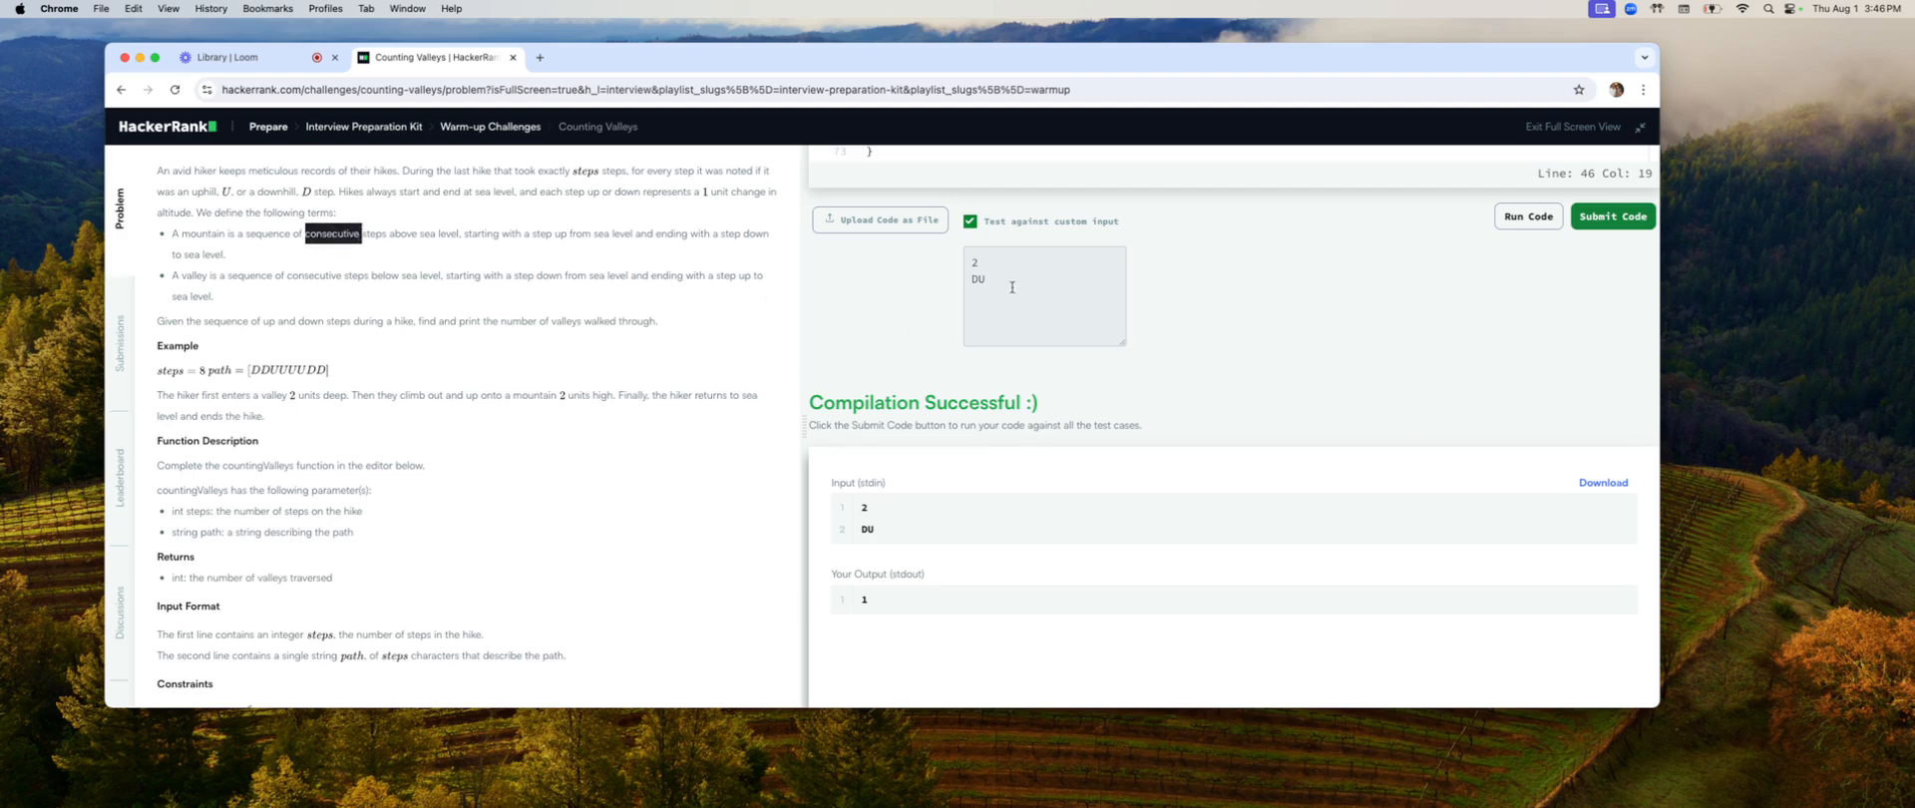
pyautogui.click(1043, 295)
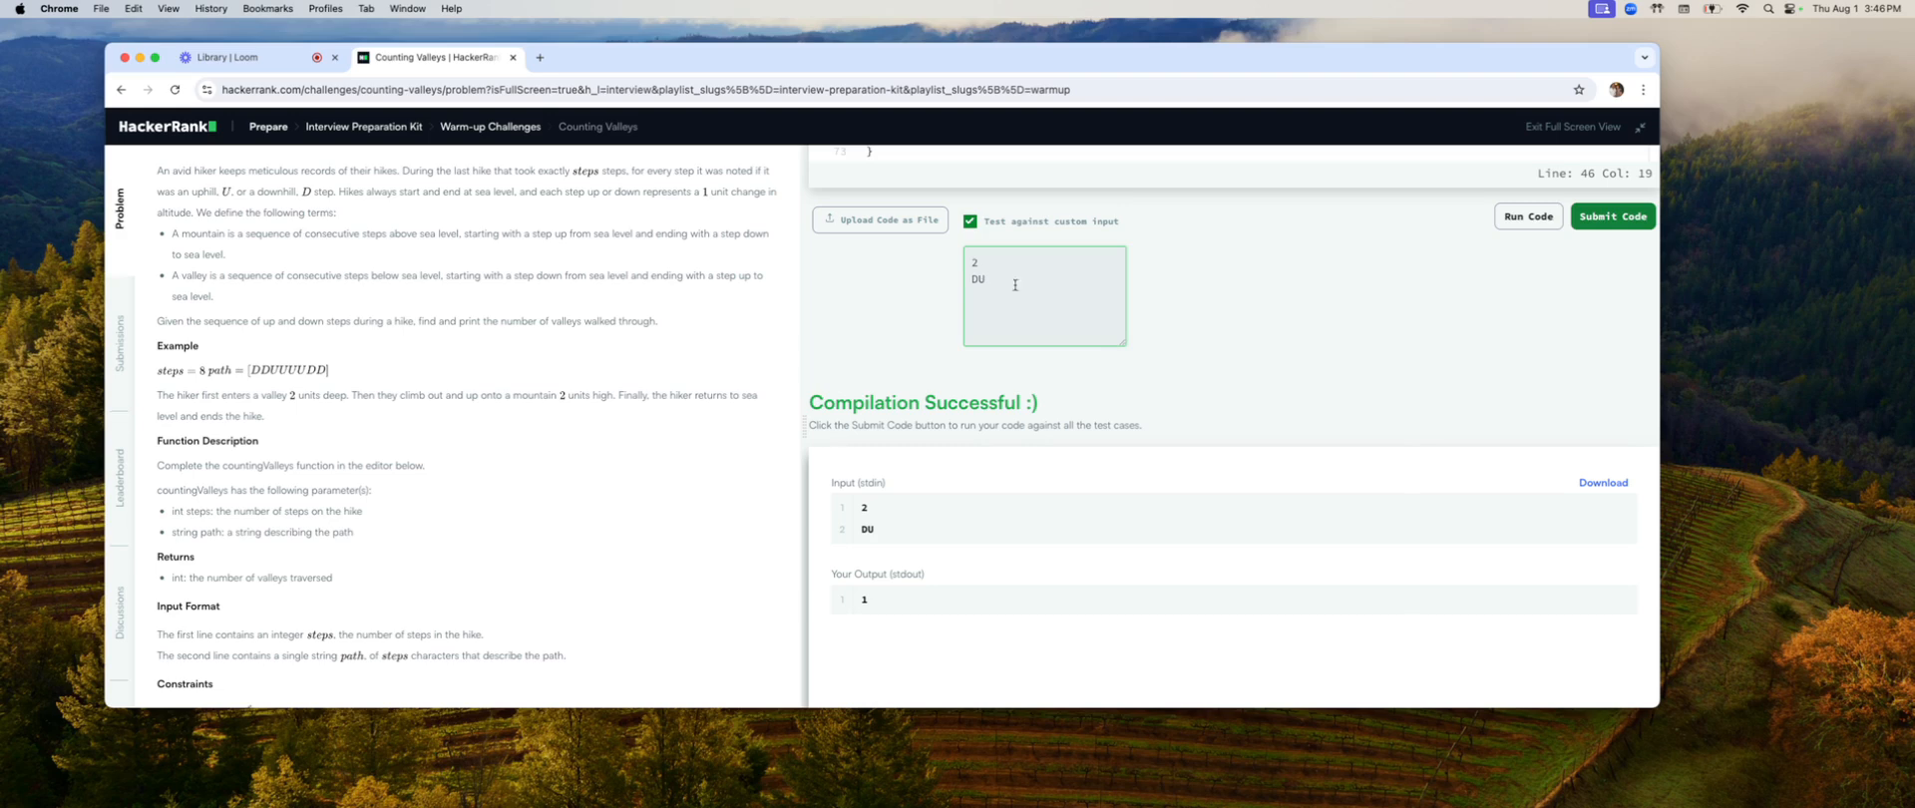
pyautogui.moveTo(1277, 306)
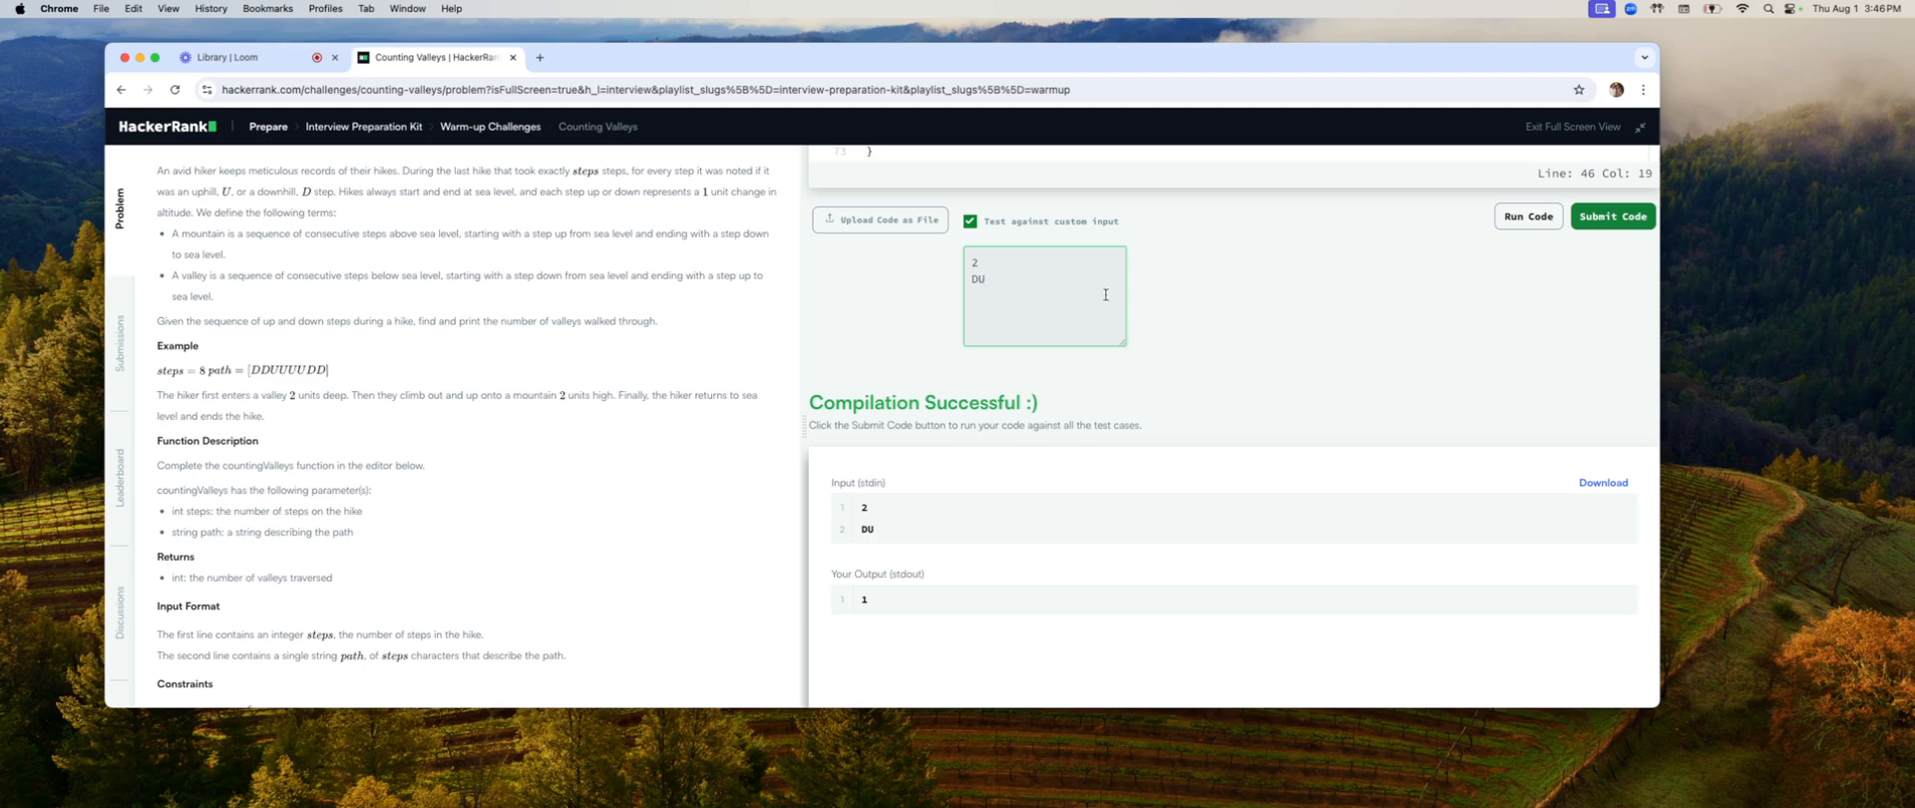
# Step: Run a 4-step custom path of DU variants and check its valley count
pyautogui.click(978, 264)
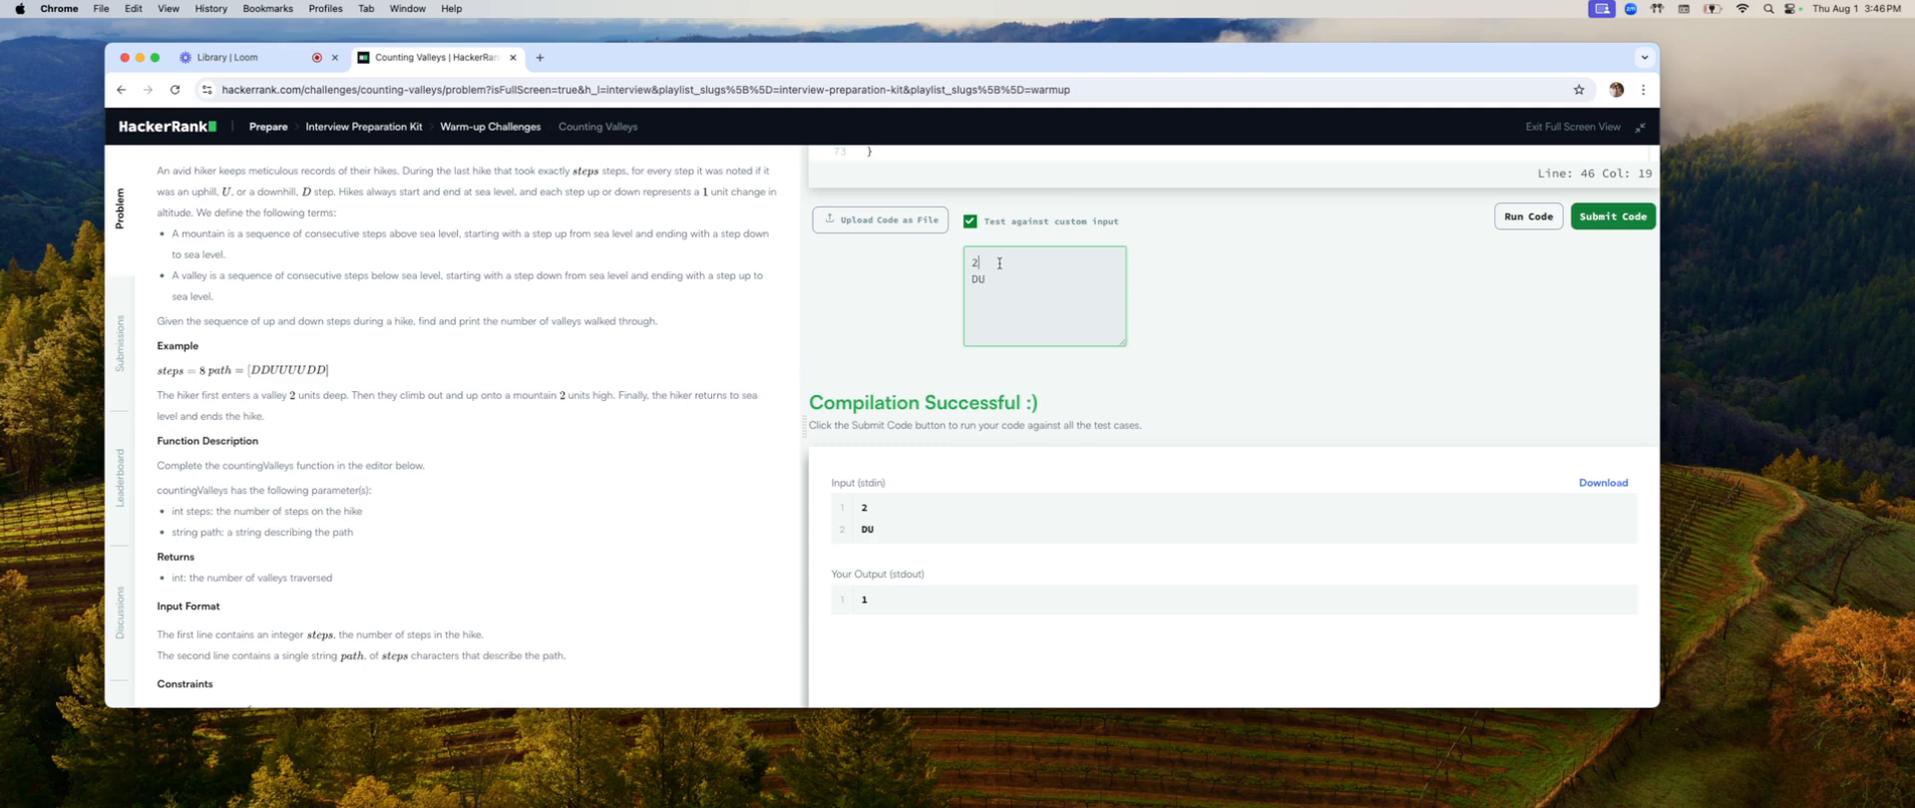
pyautogui.write('4')
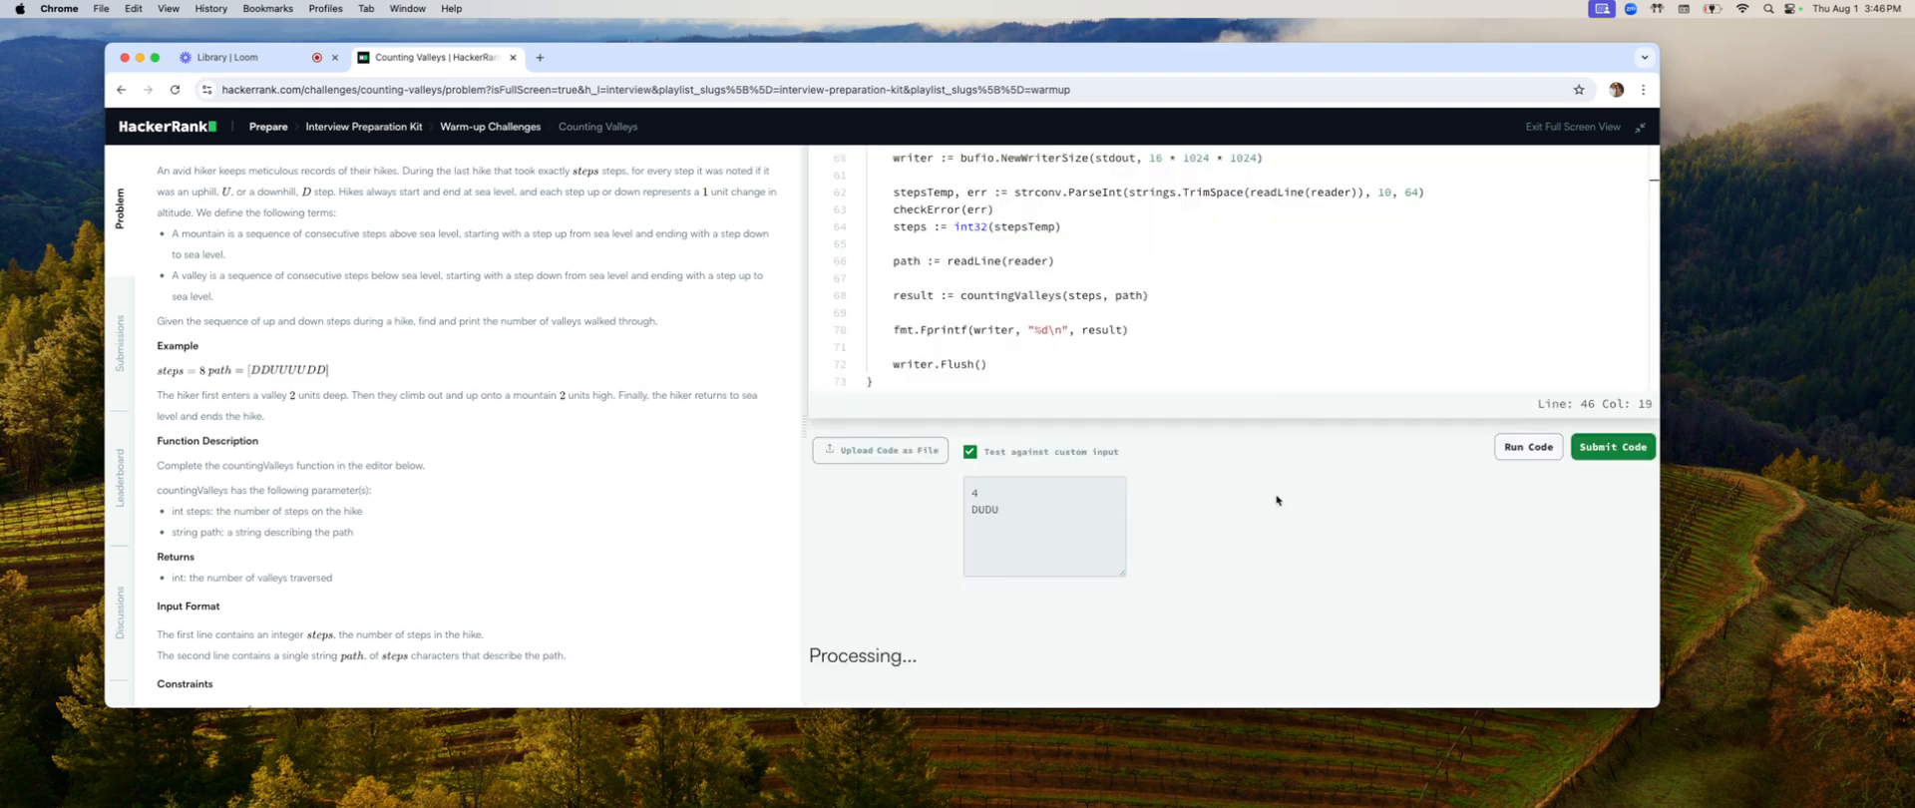
pyautogui.click(1526, 447)
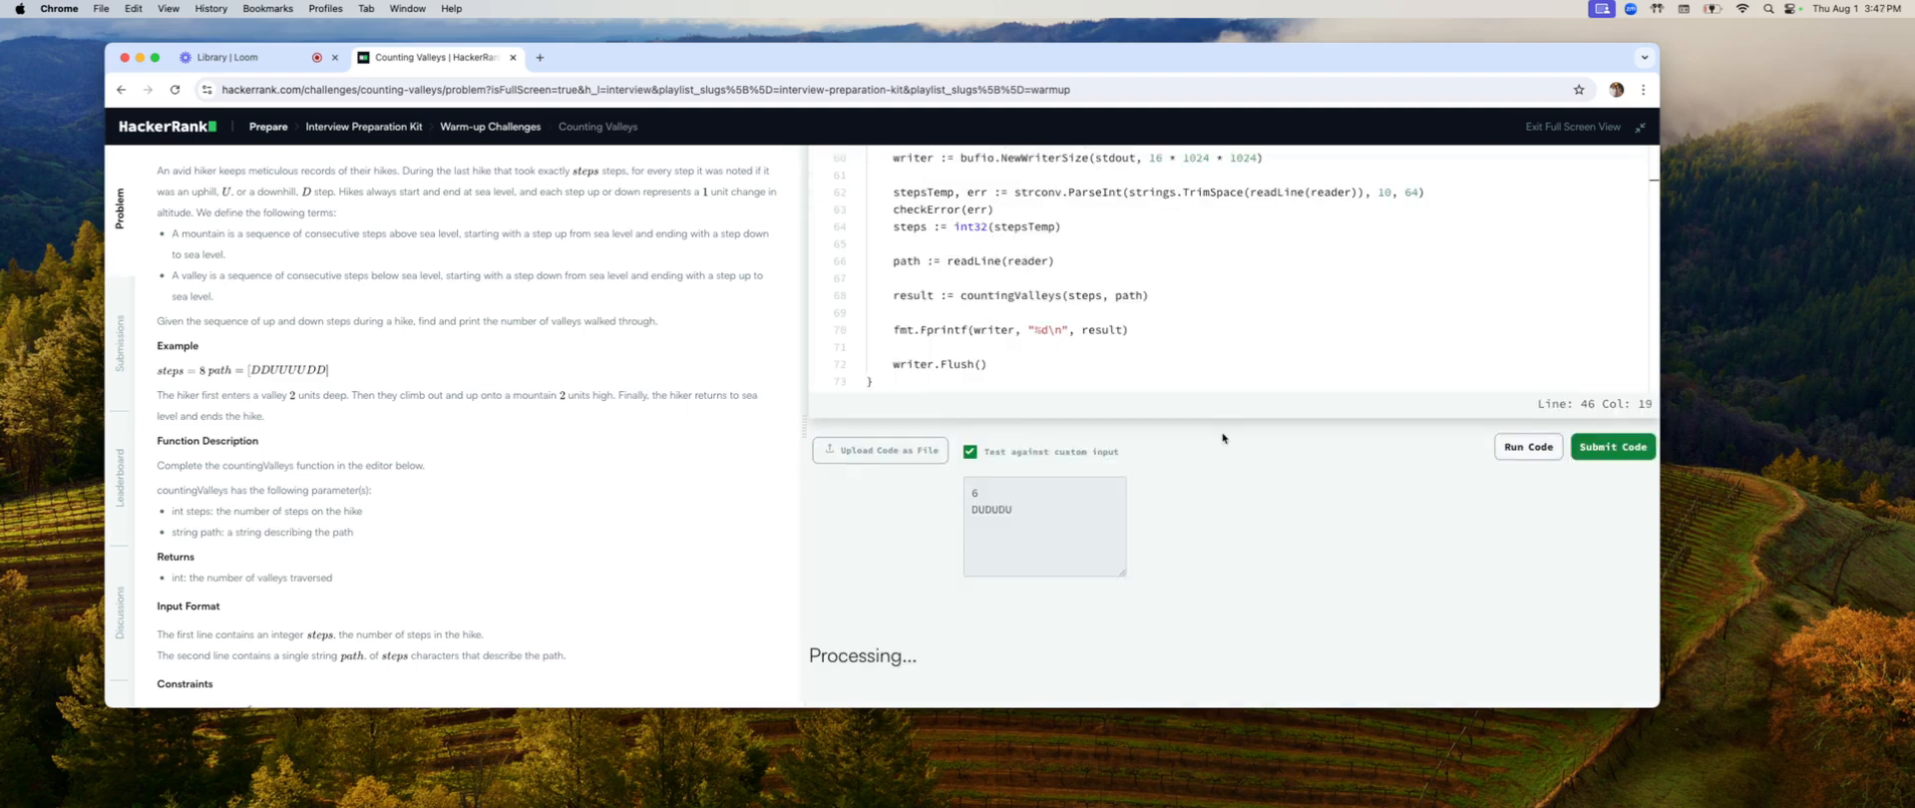
# Step: Extend the custom input to 14 steps DUDUDUDDDDUUUU and run it, getting output 4
pyautogui.click(1526, 445)
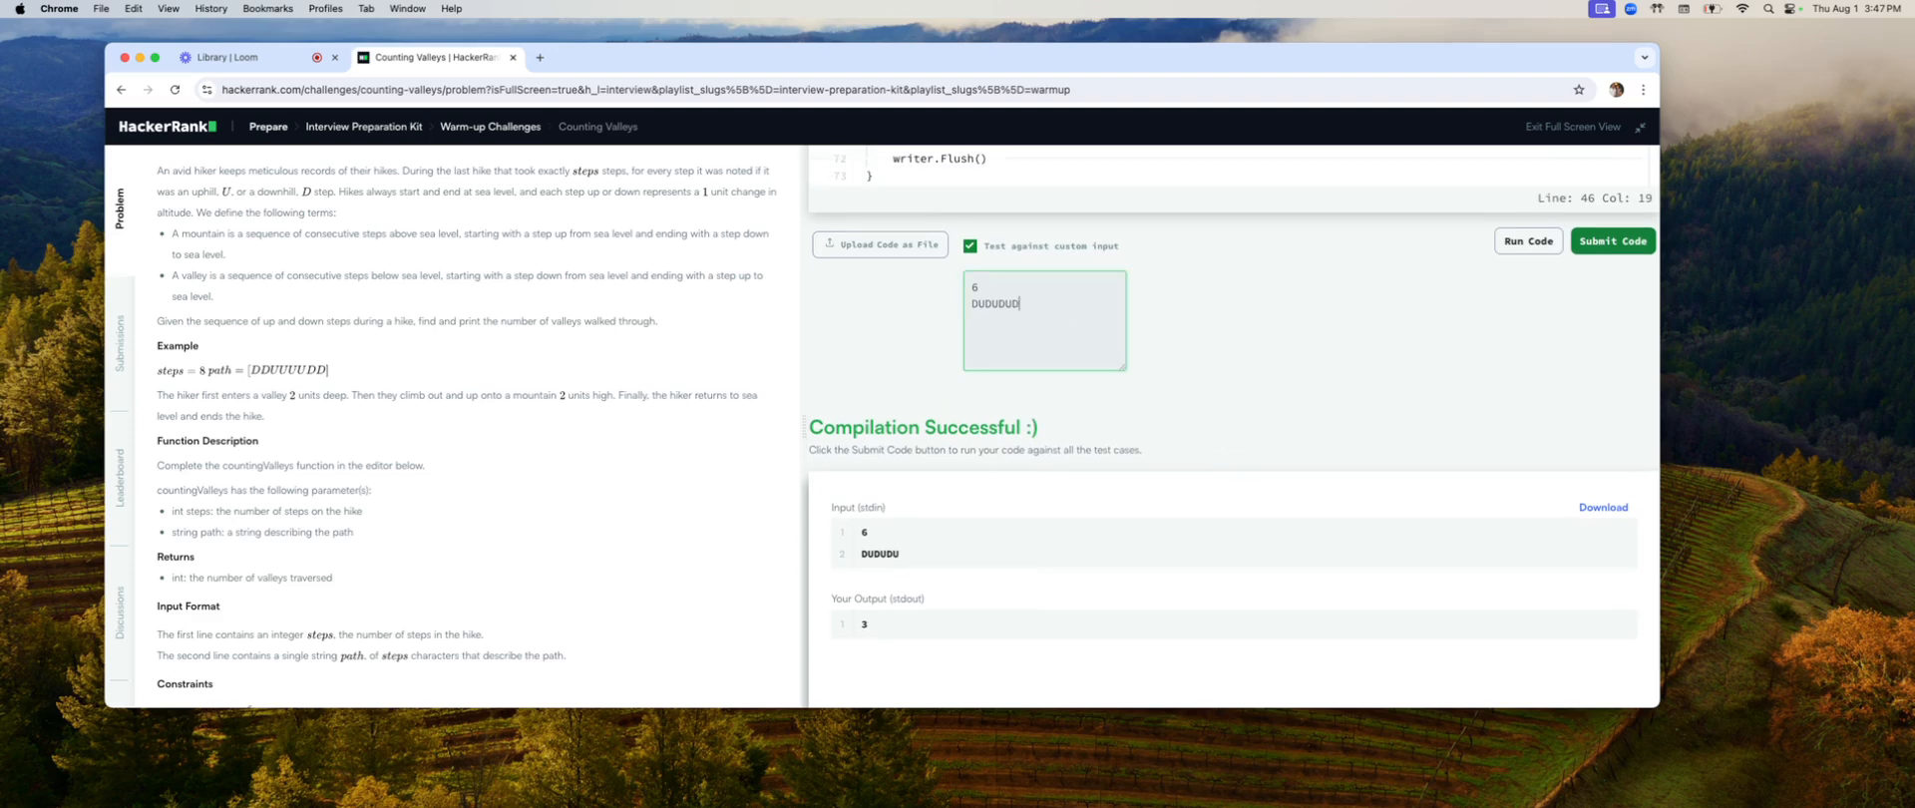
pyautogui.write('DDD')
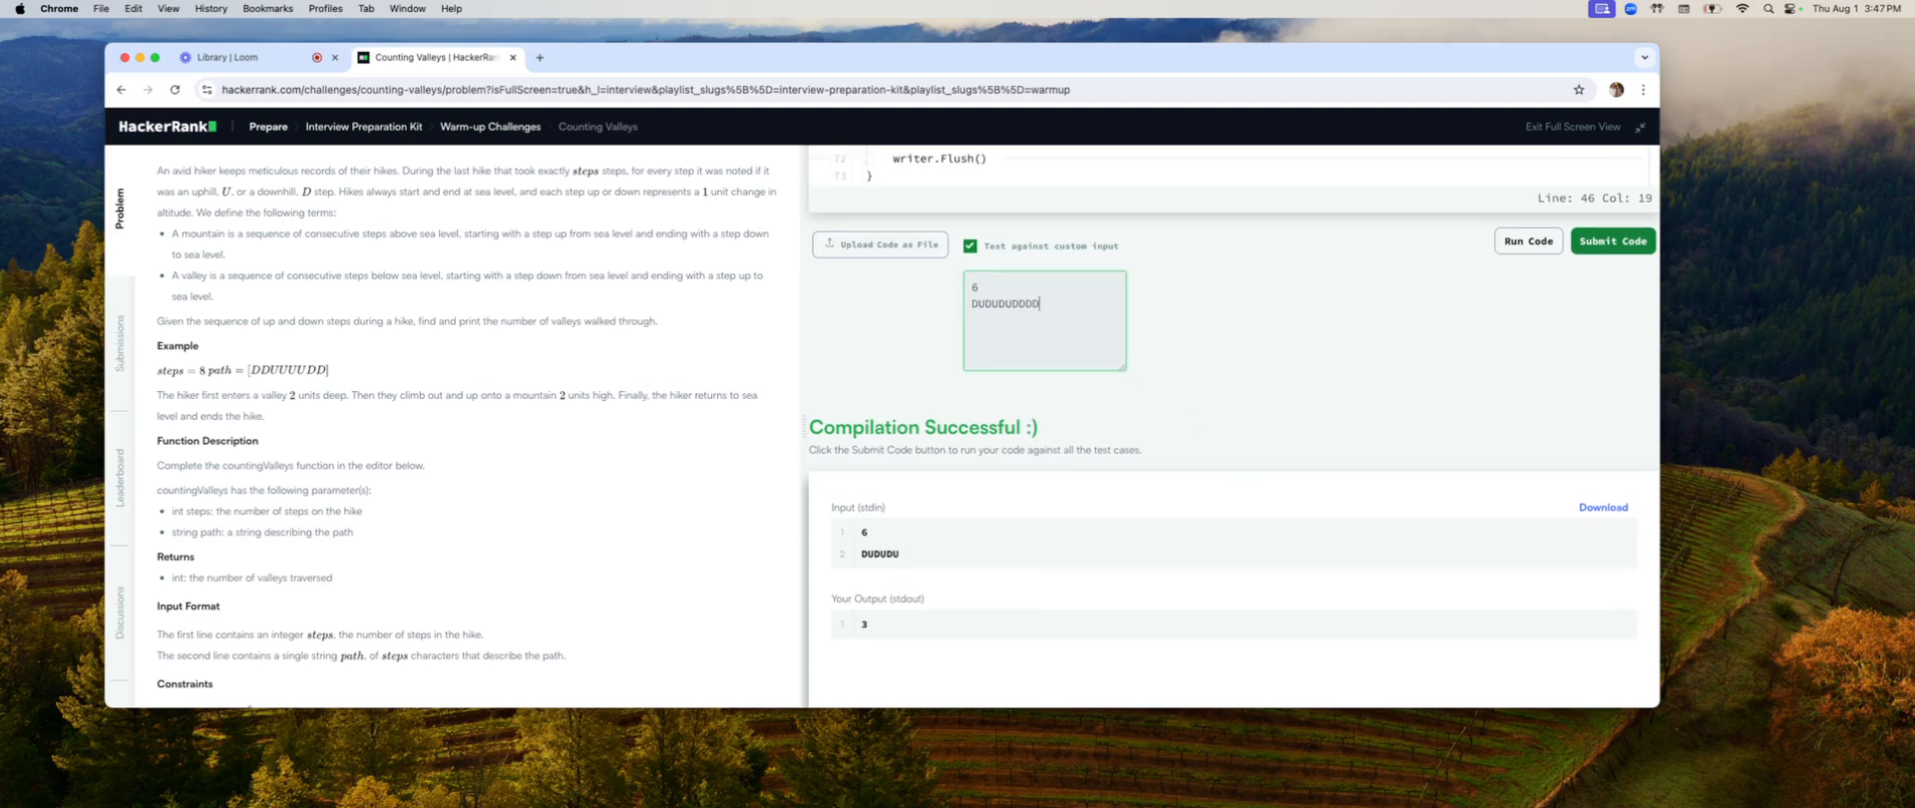
pyautogui.write('UUUU')
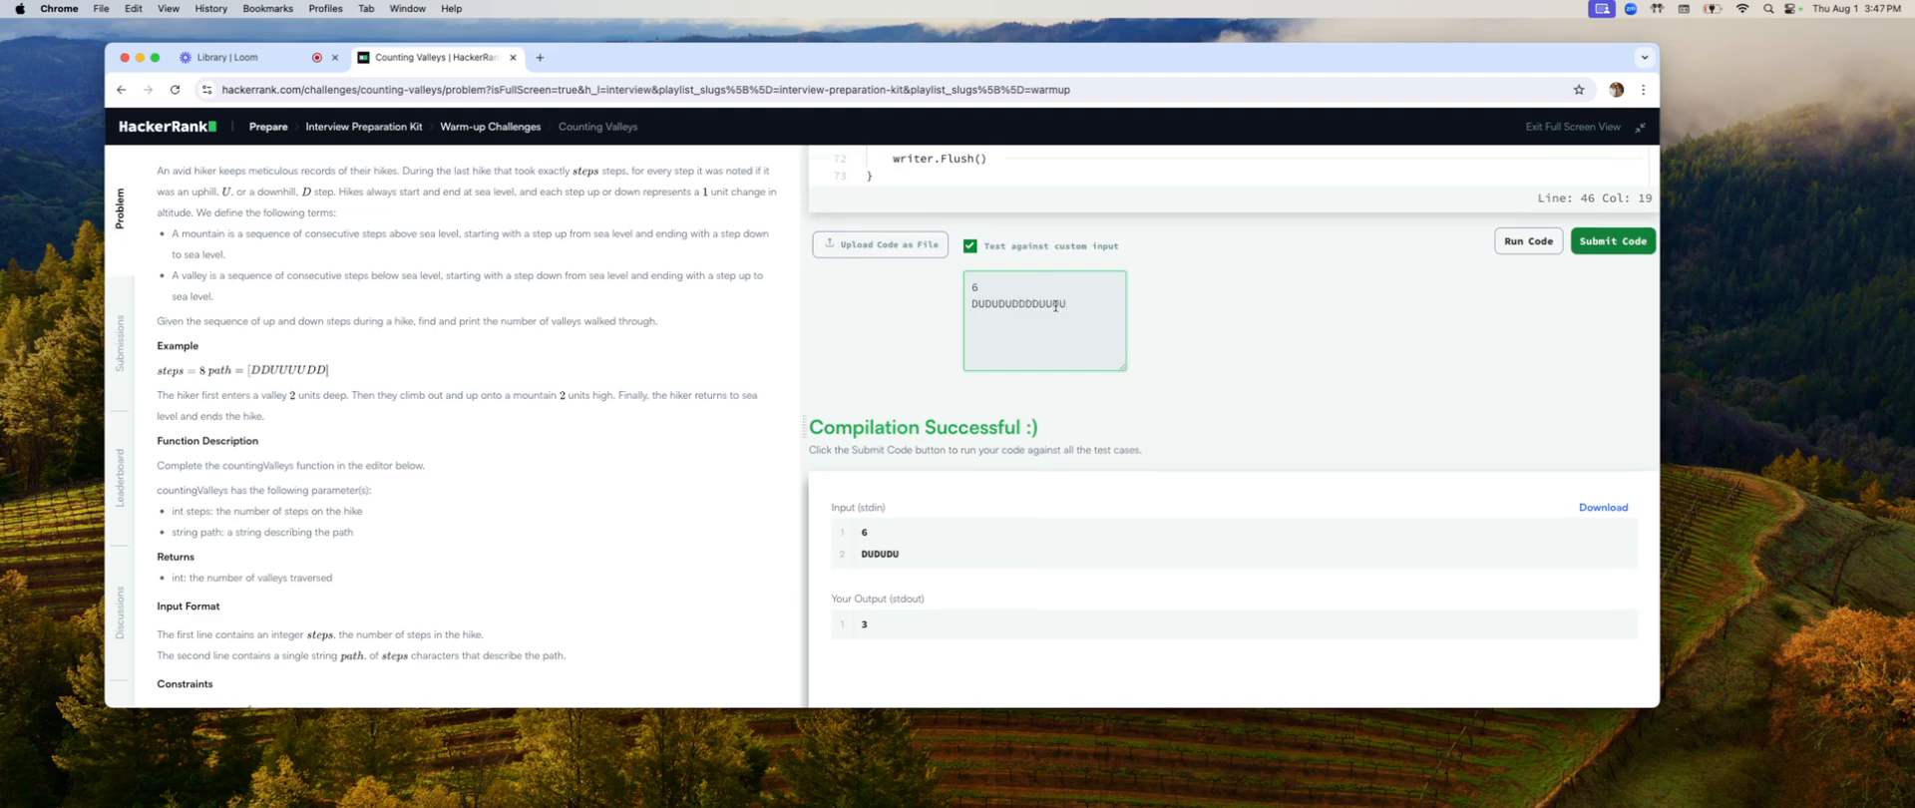
pyautogui.click(990, 290)
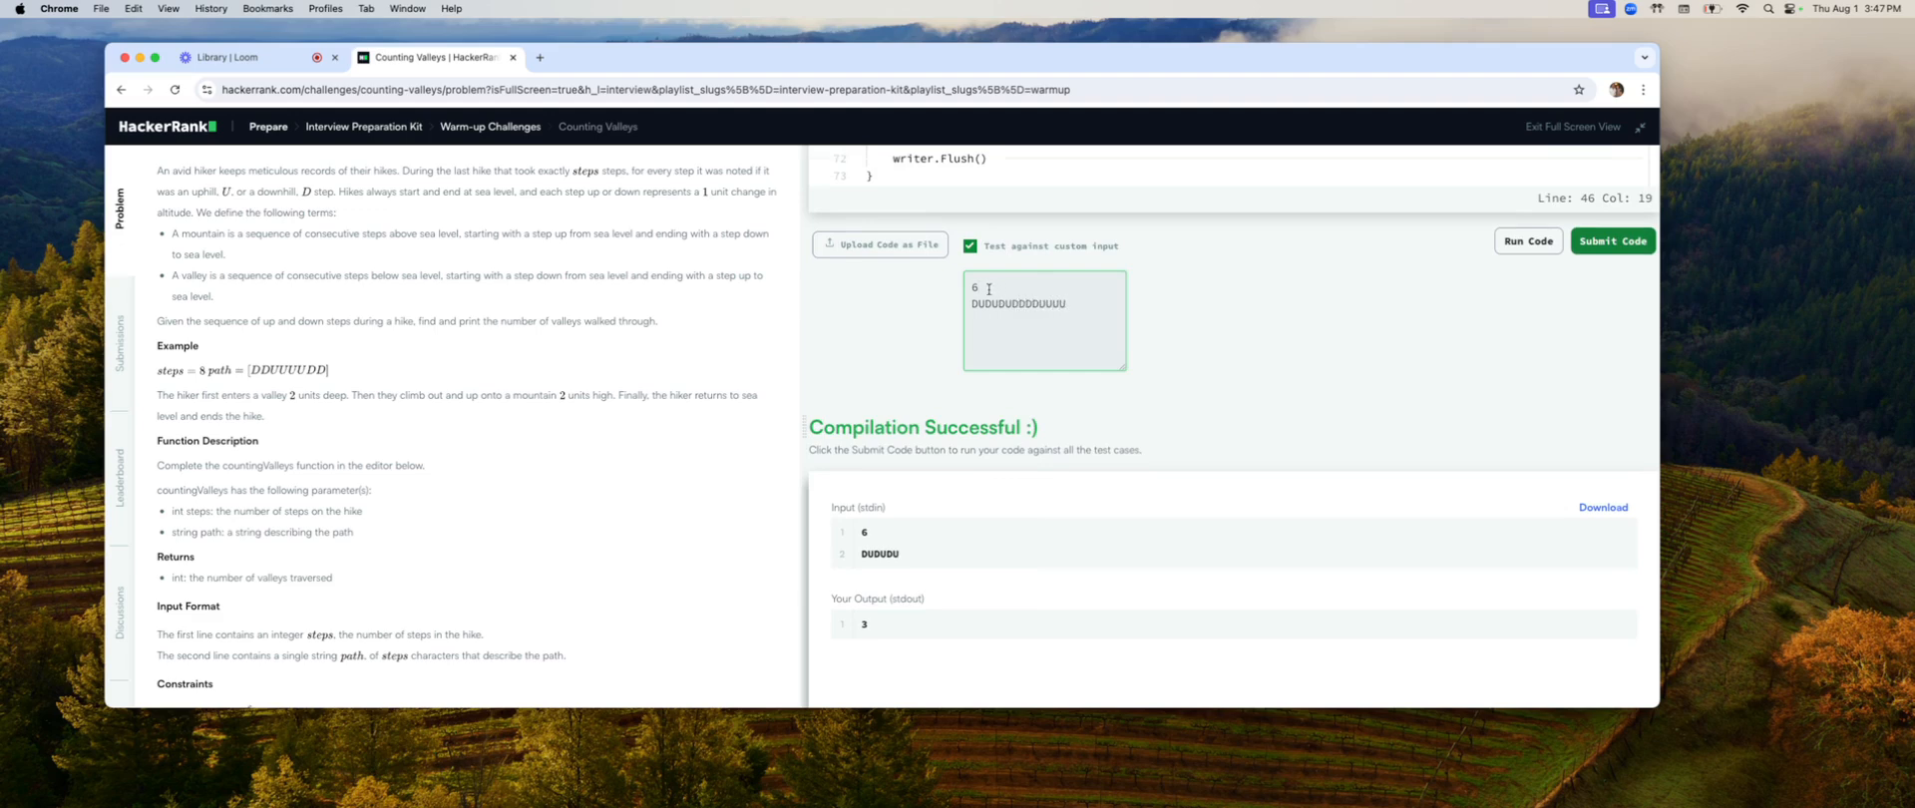
pyautogui.write('1')
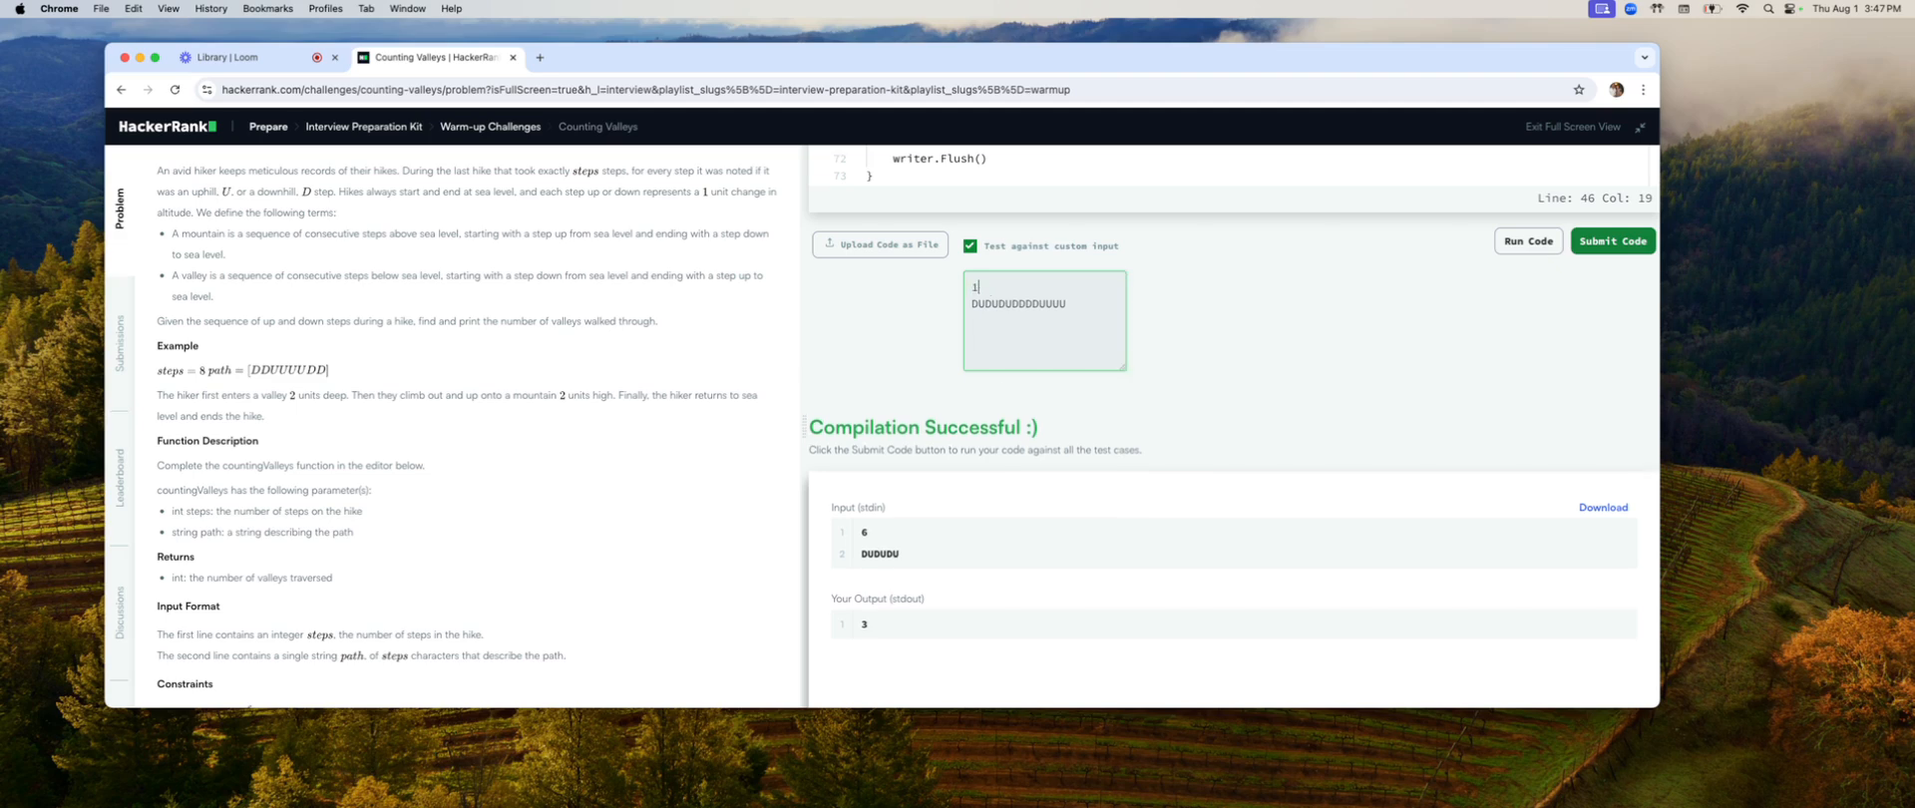
pyautogui.click(1612, 242)
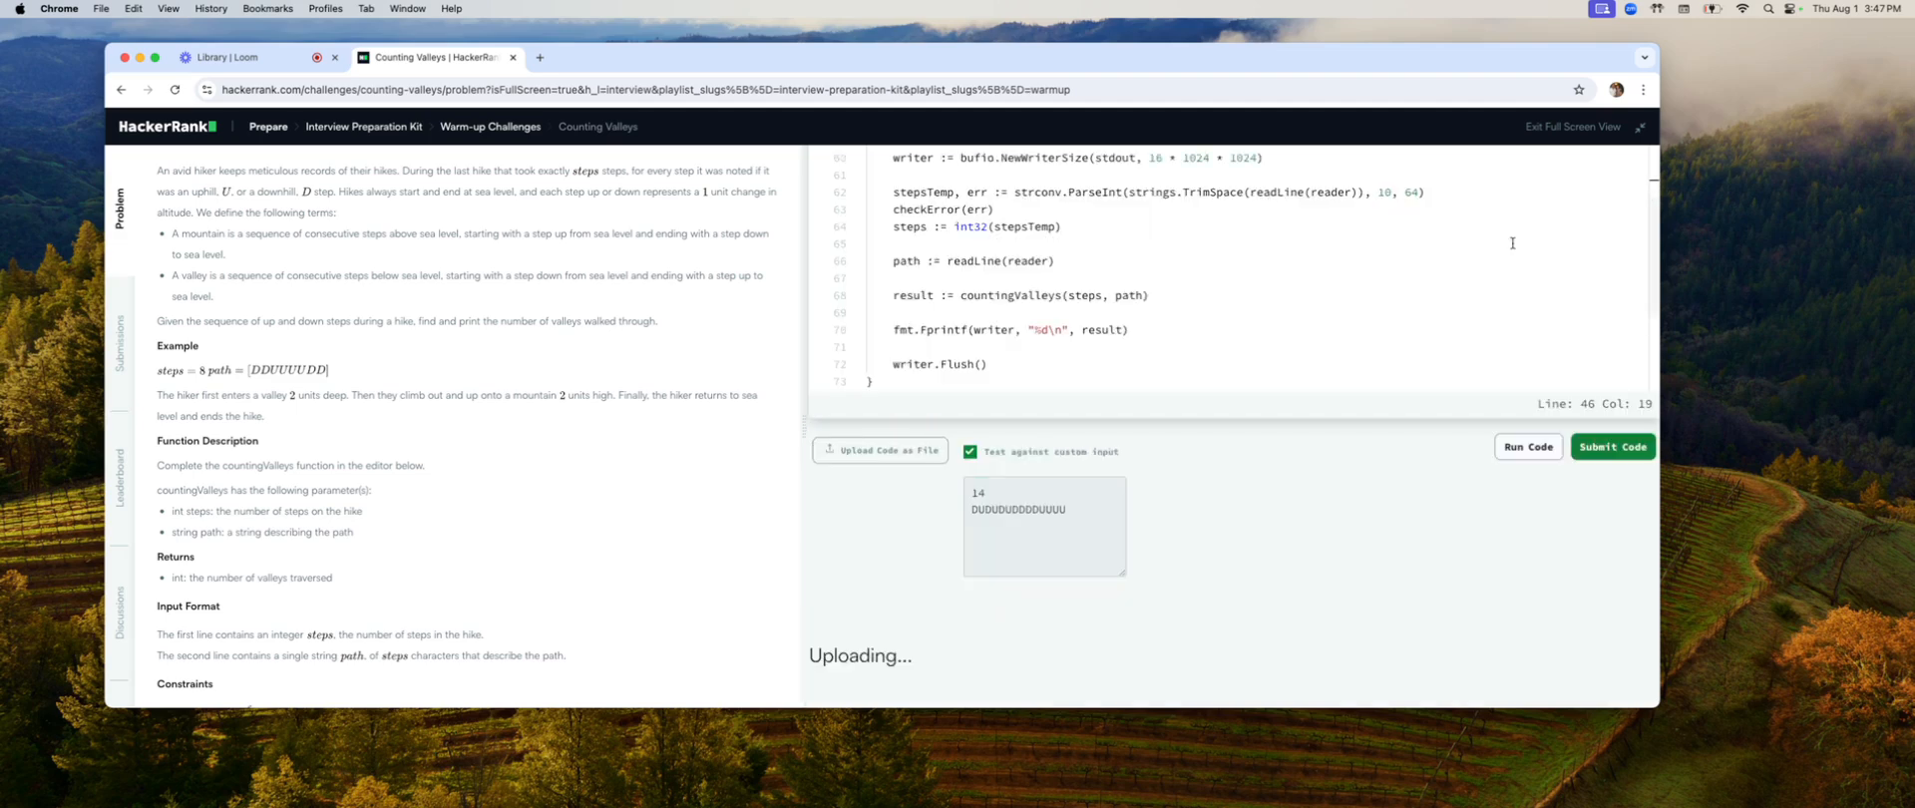
pyautogui.click(1528, 447)
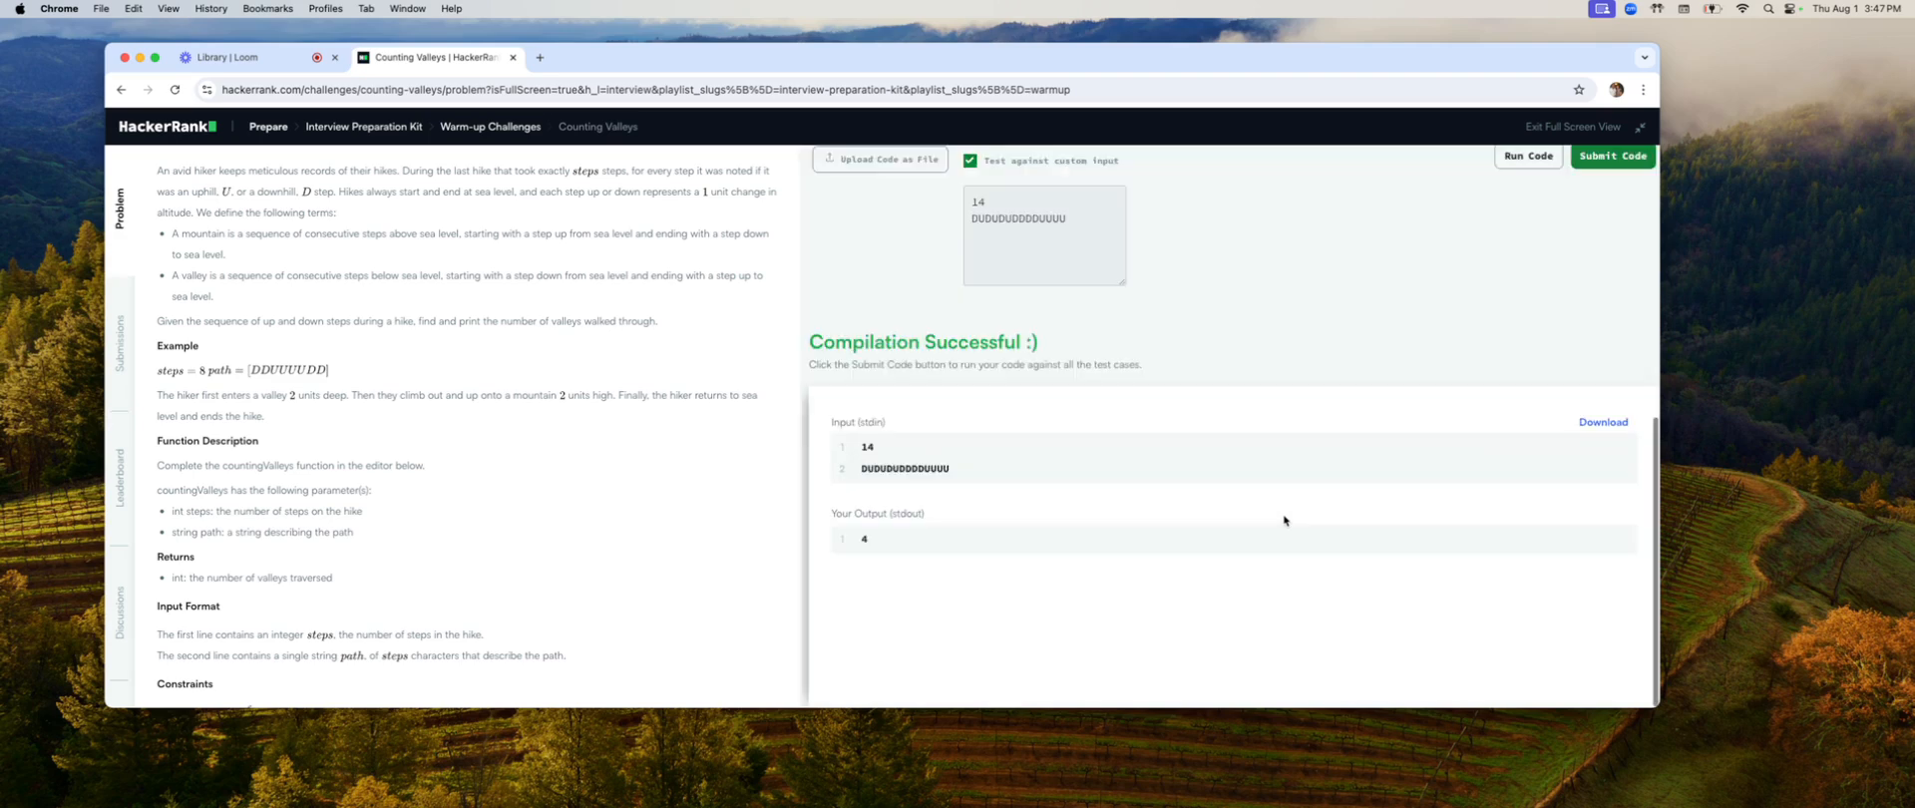
pyautogui.scroll(3)
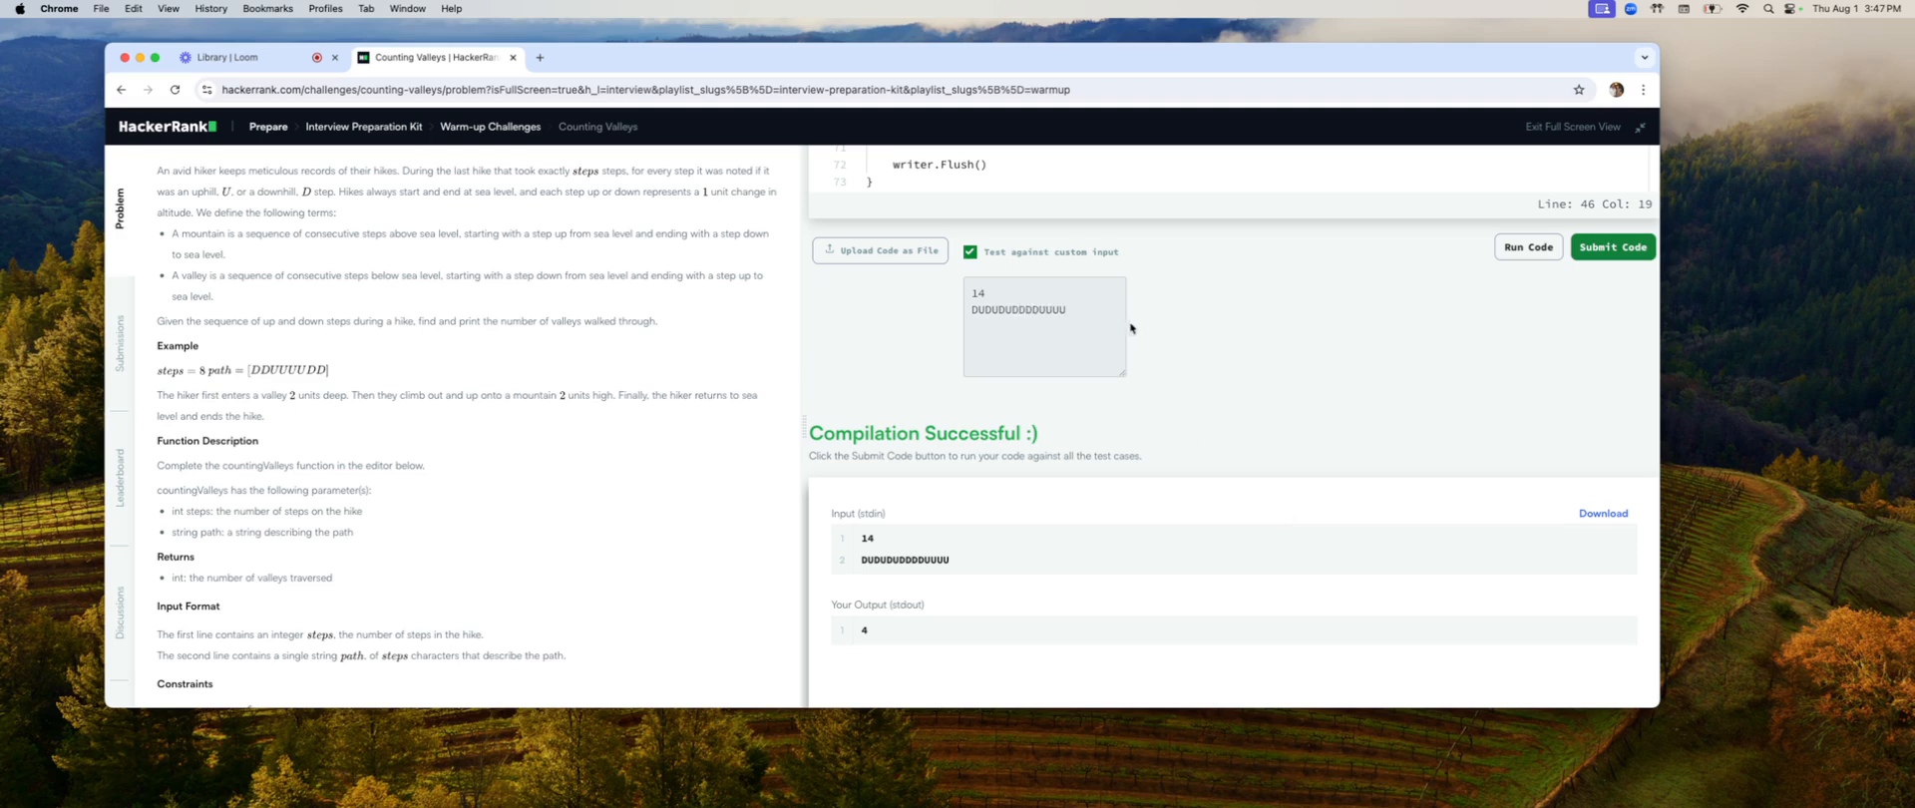
pyautogui.moveTo(1559, 287)
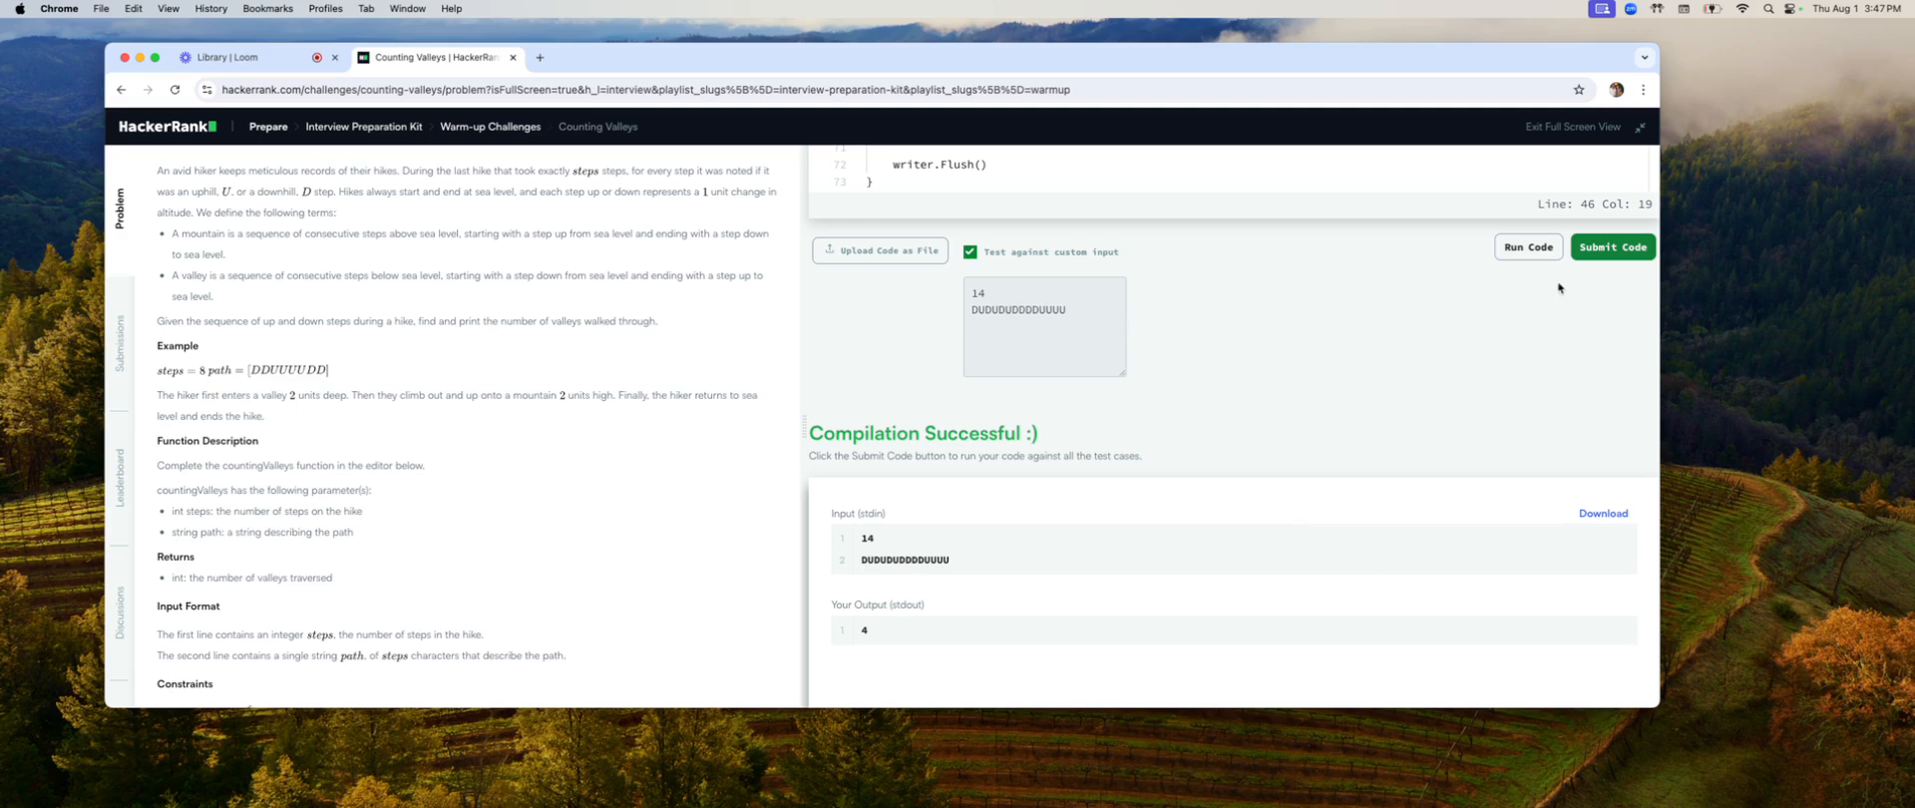
# Step: Submit the solution so all test cases pass, inspect Test case 1, then switch to the Loom Library
pyautogui.click(1611, 248)
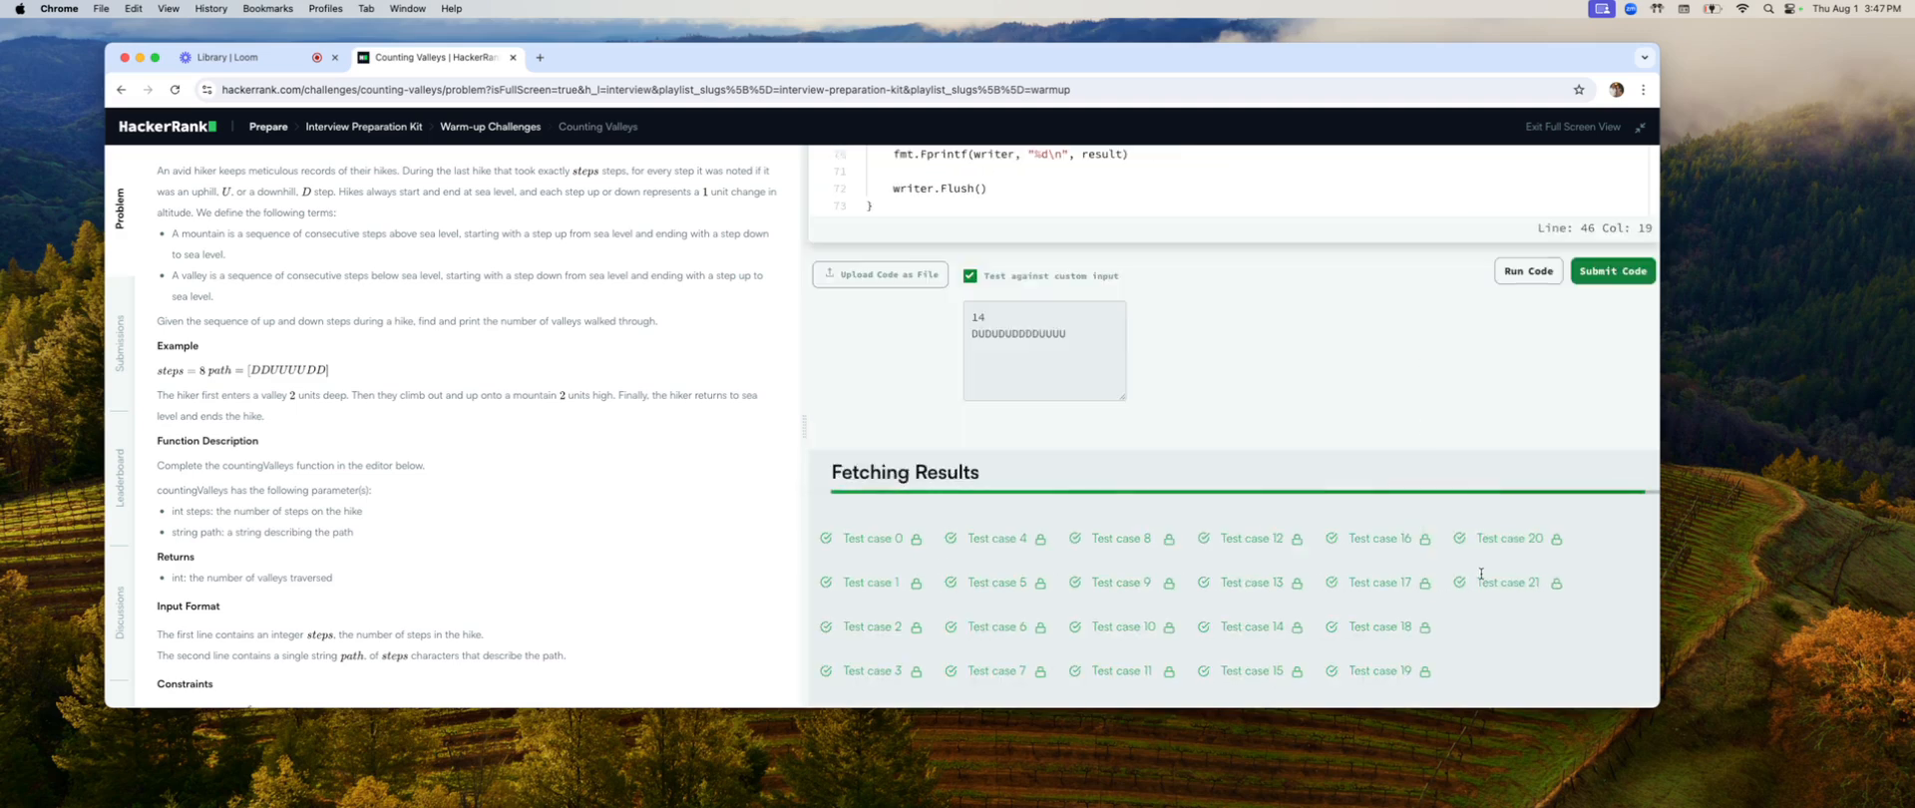
pyautogui.click(1612, 272)
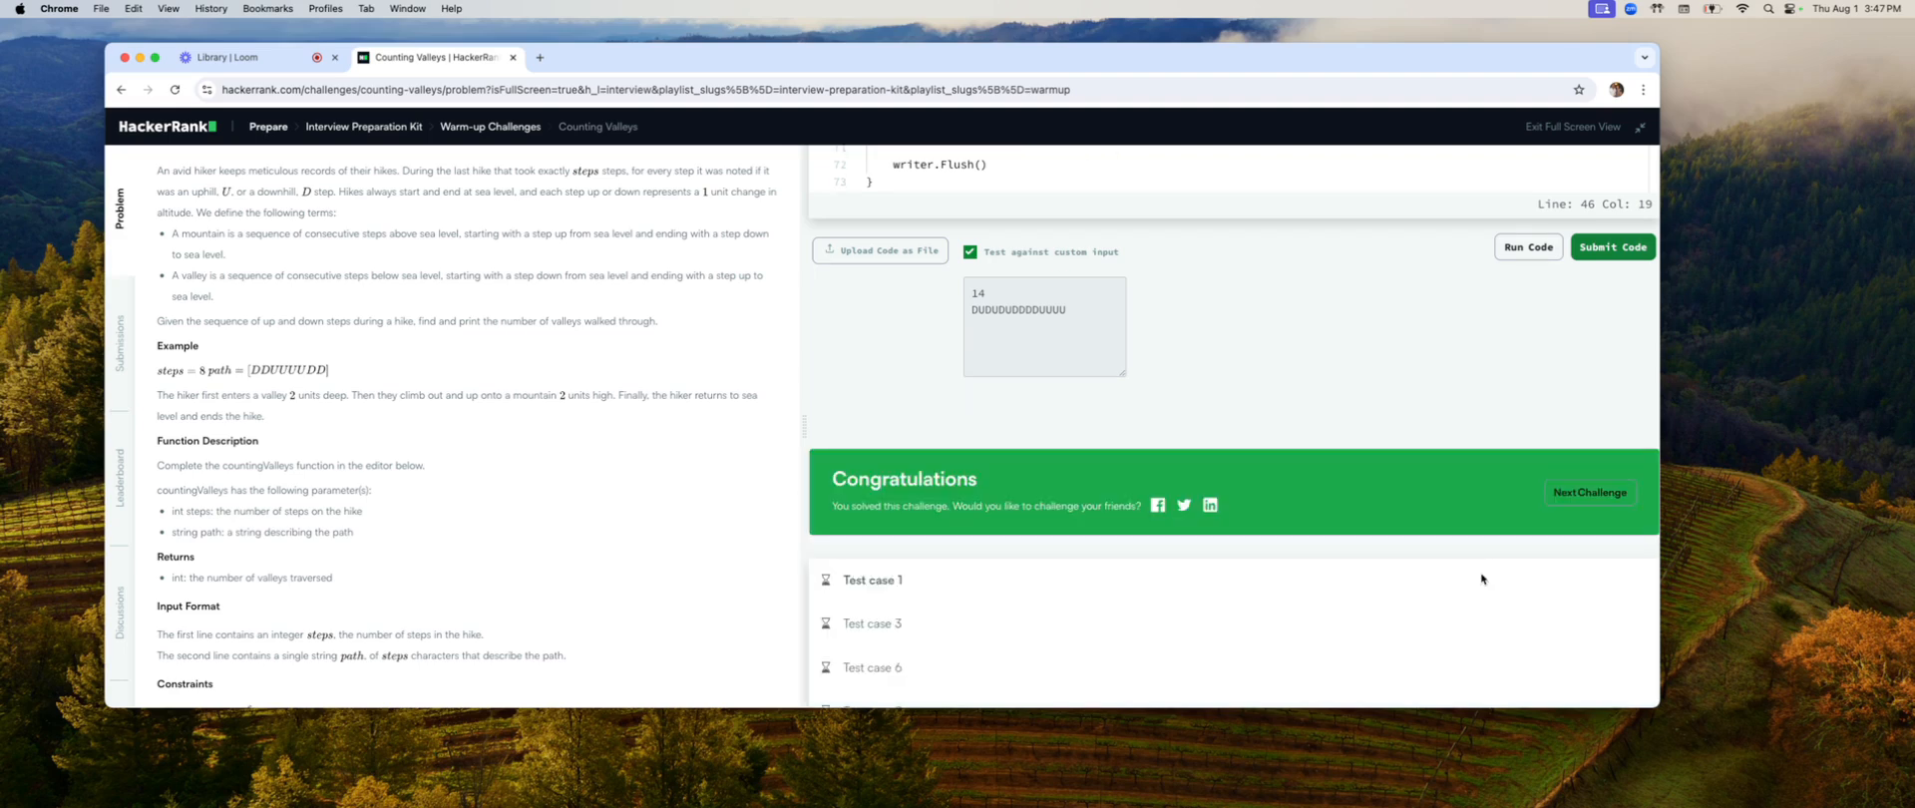
pyautogui.click(874, 581)
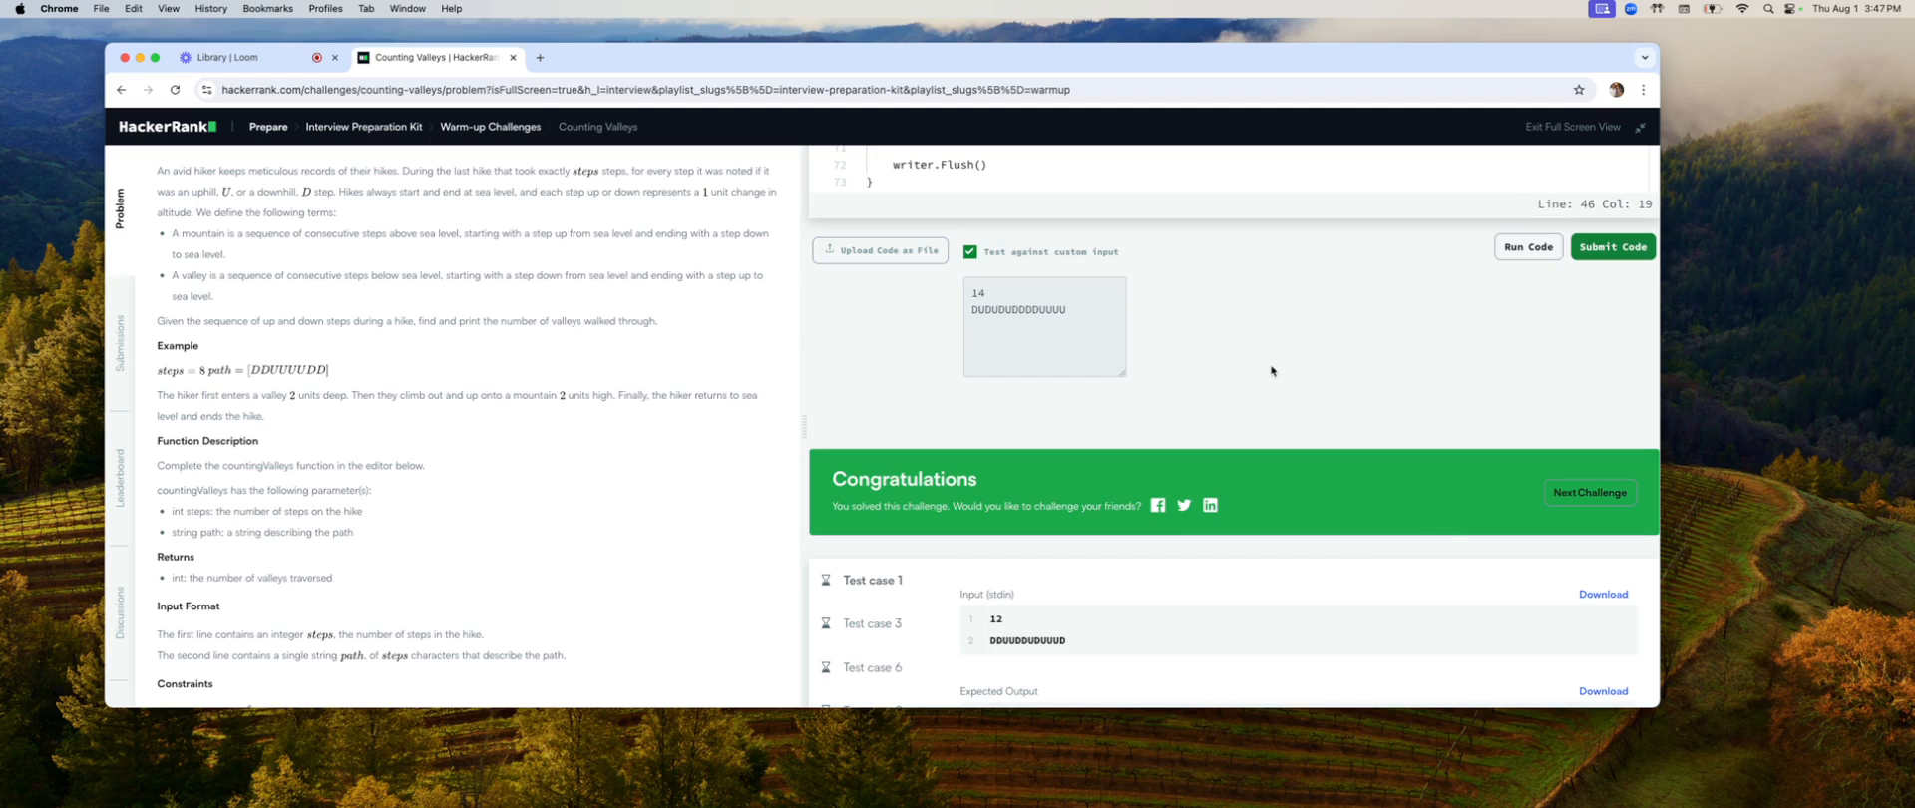
pyautogui.moveTo(1243, 359)
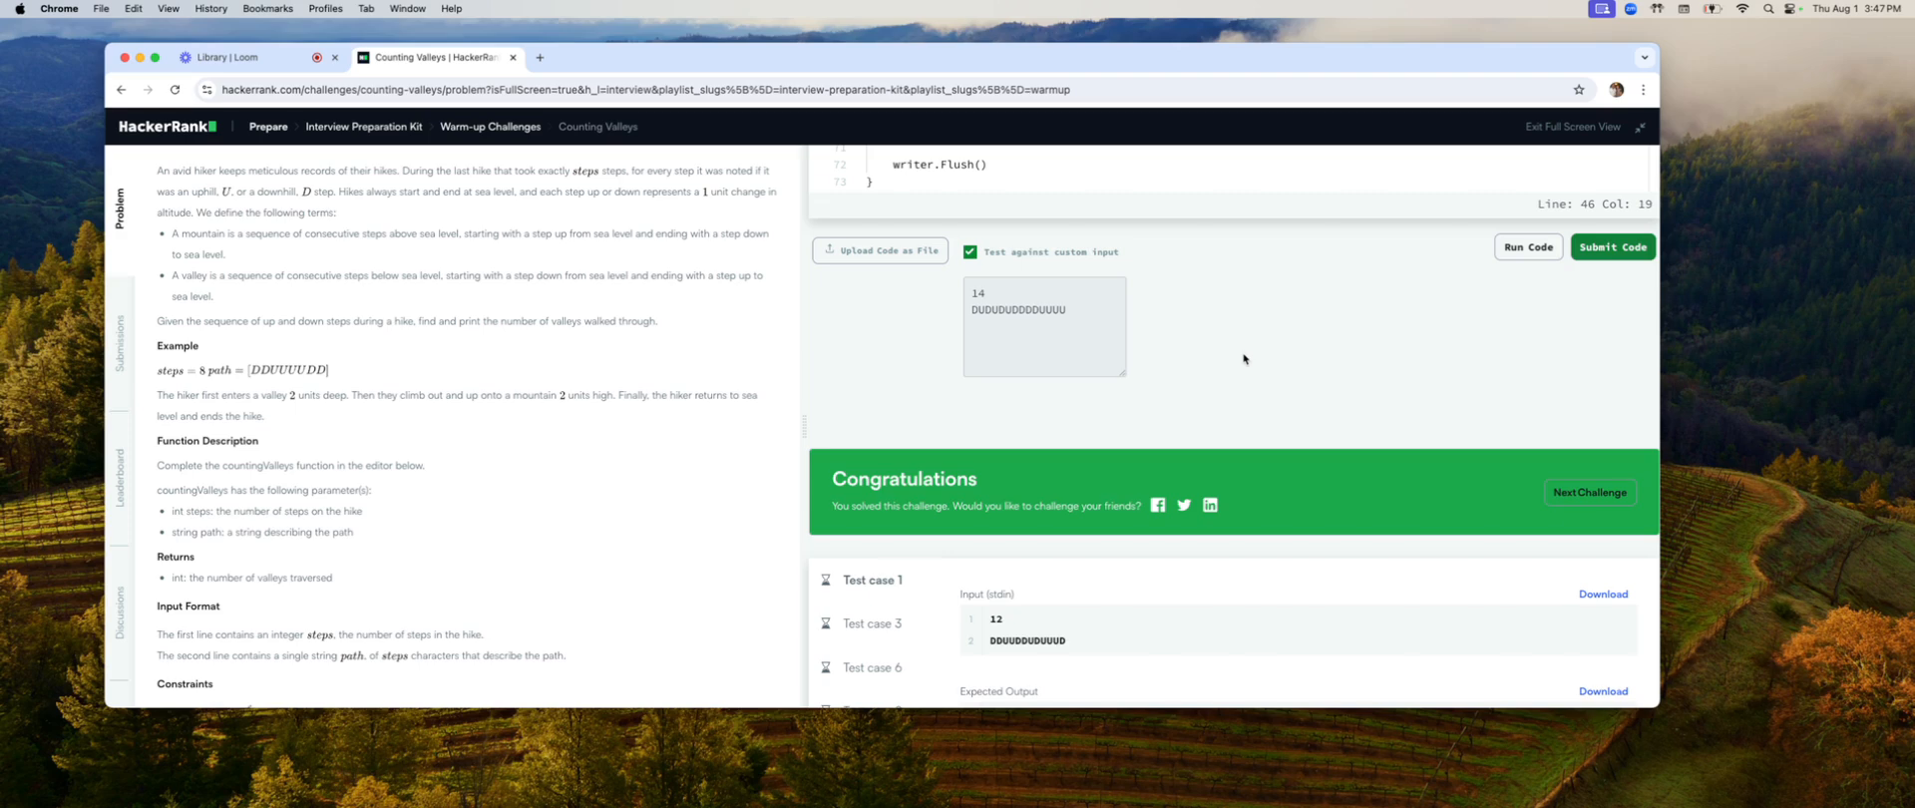
pyautogui.moveTo(1223, 357)
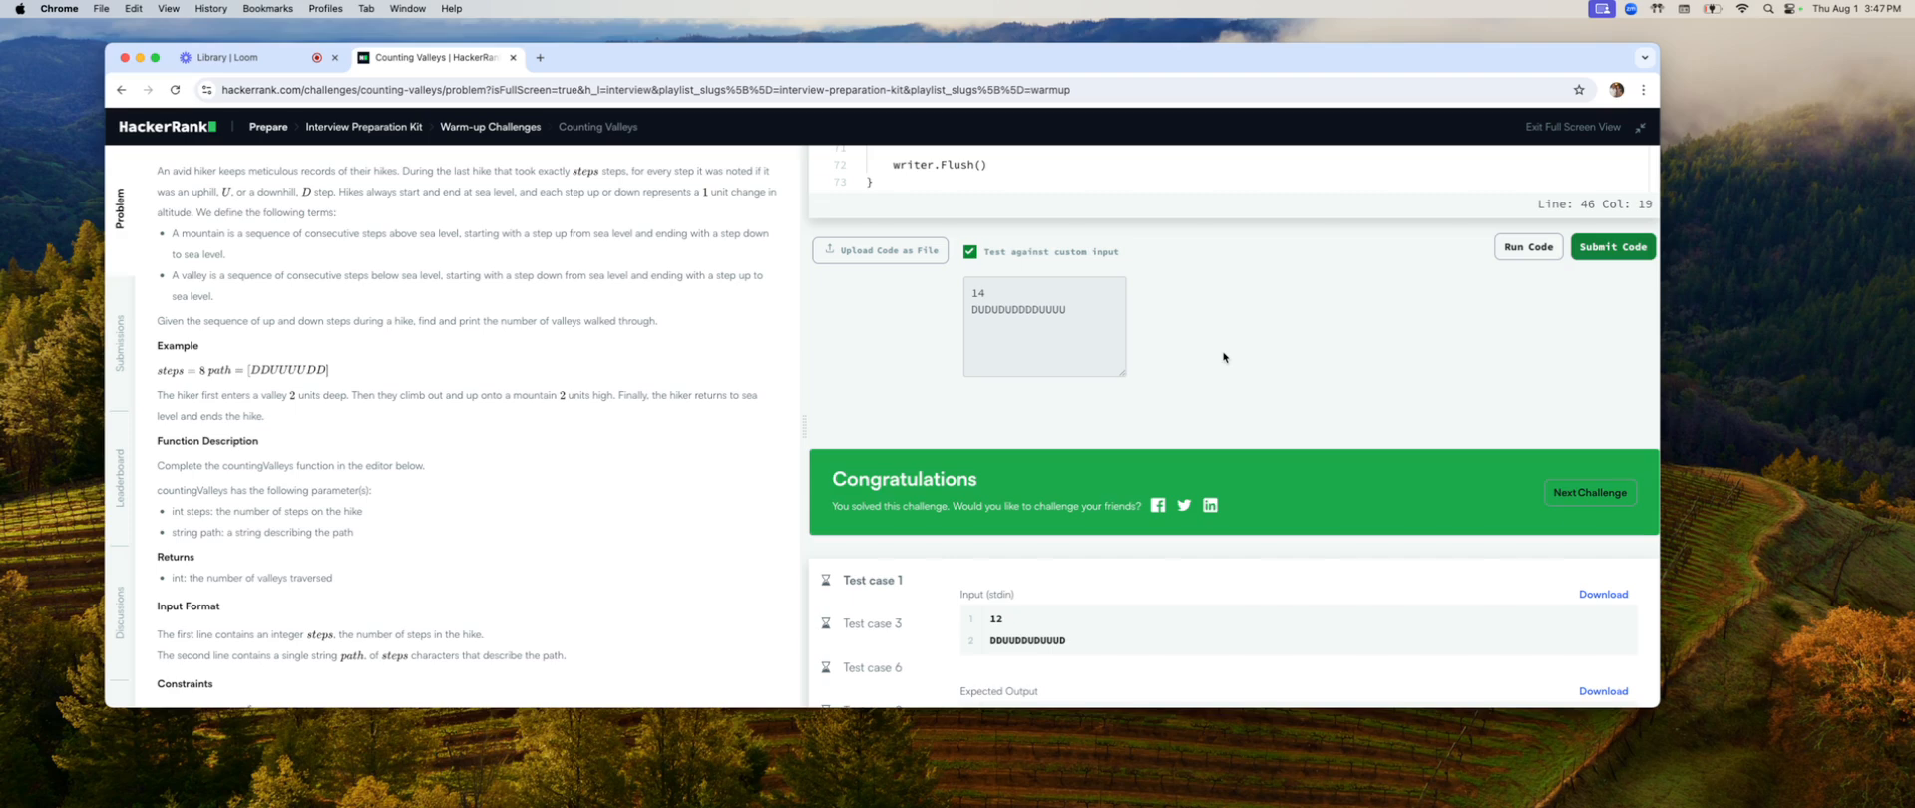
pyautogui.moveTo(802, 108)
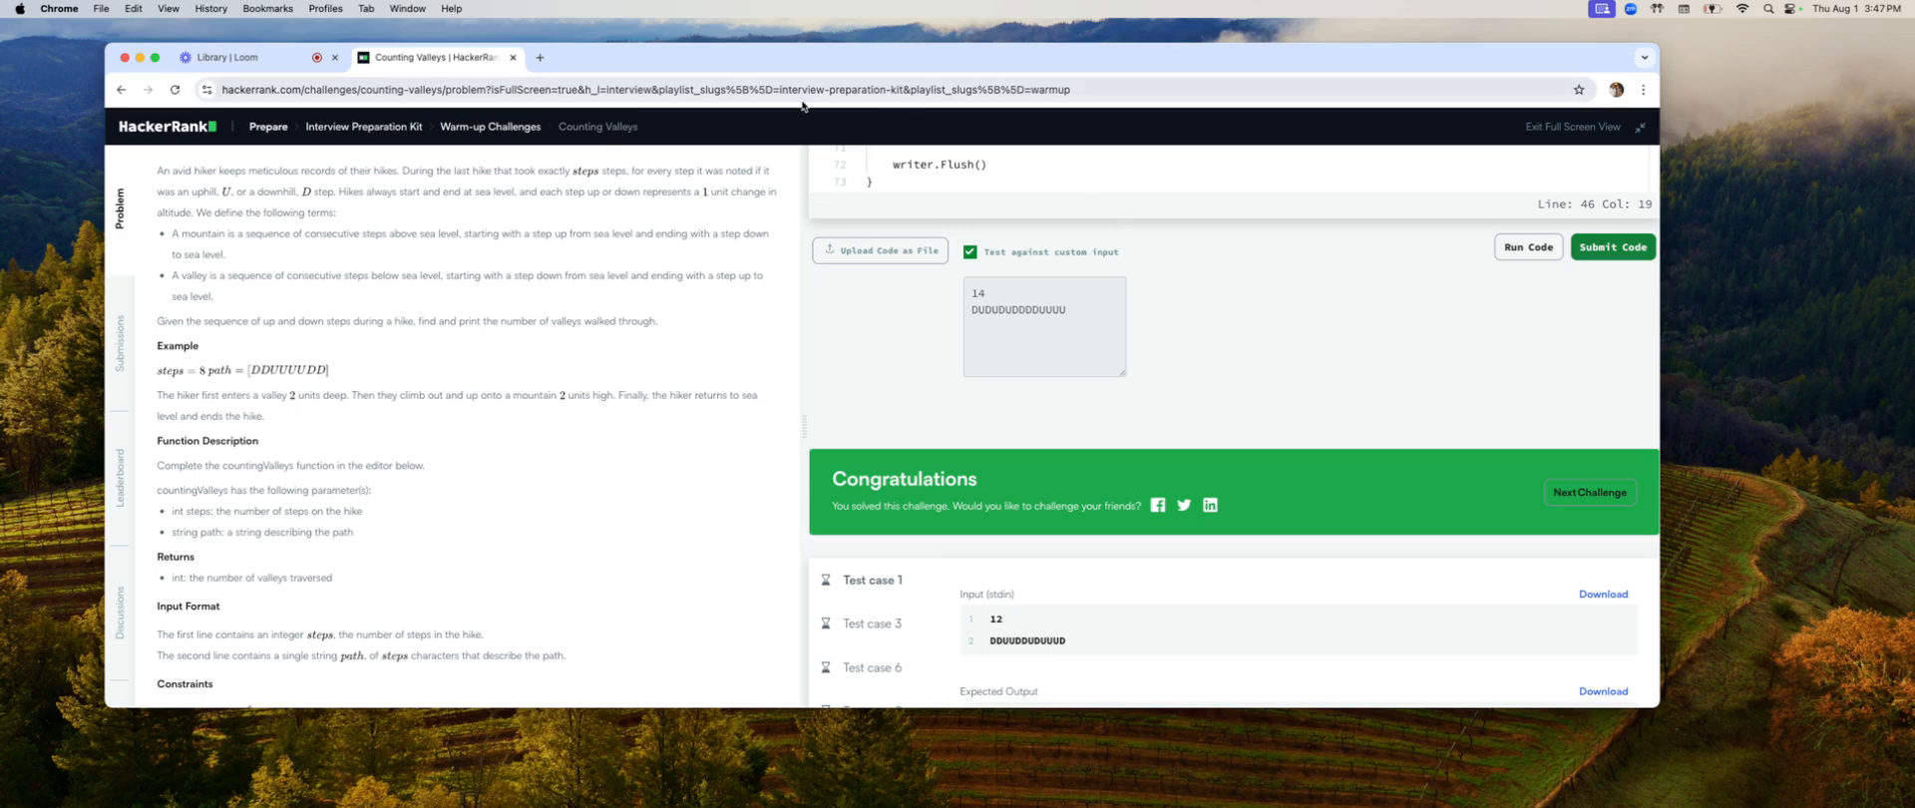
pyautogui.click(225, 55)
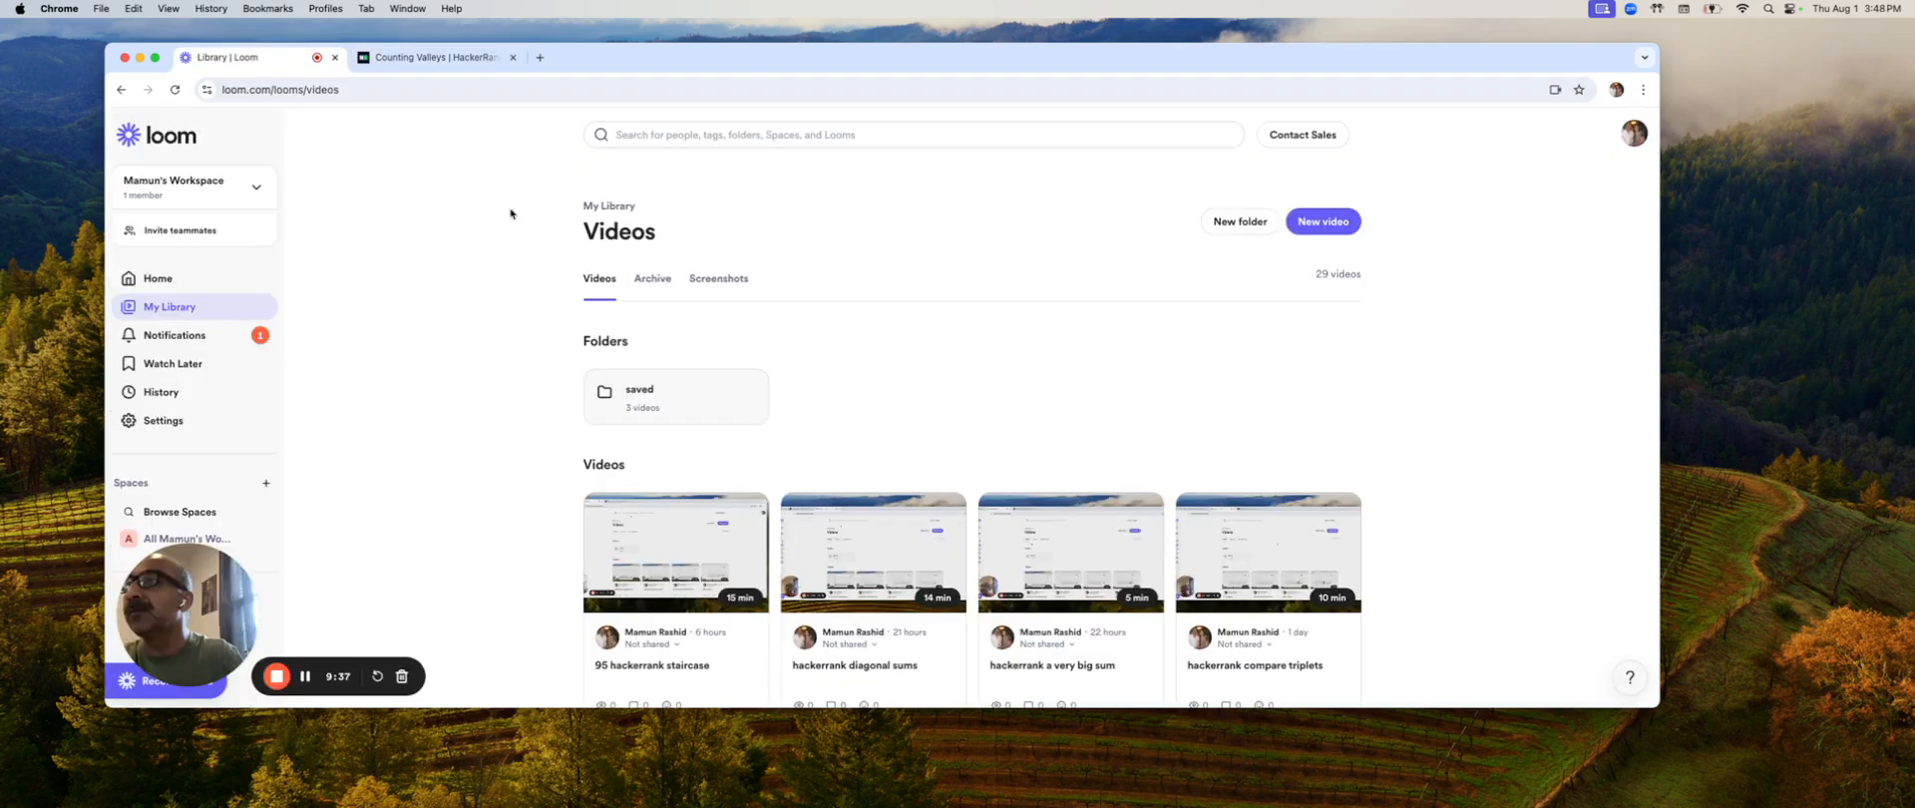